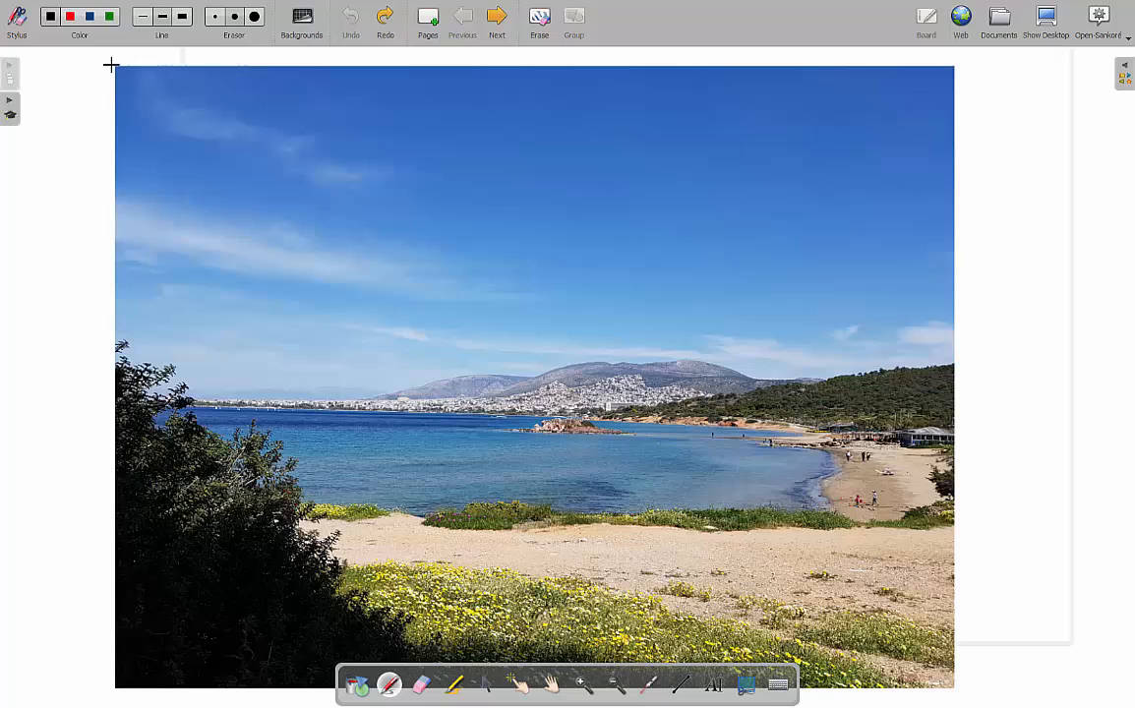
pyautogui.moveTo(932, 137)
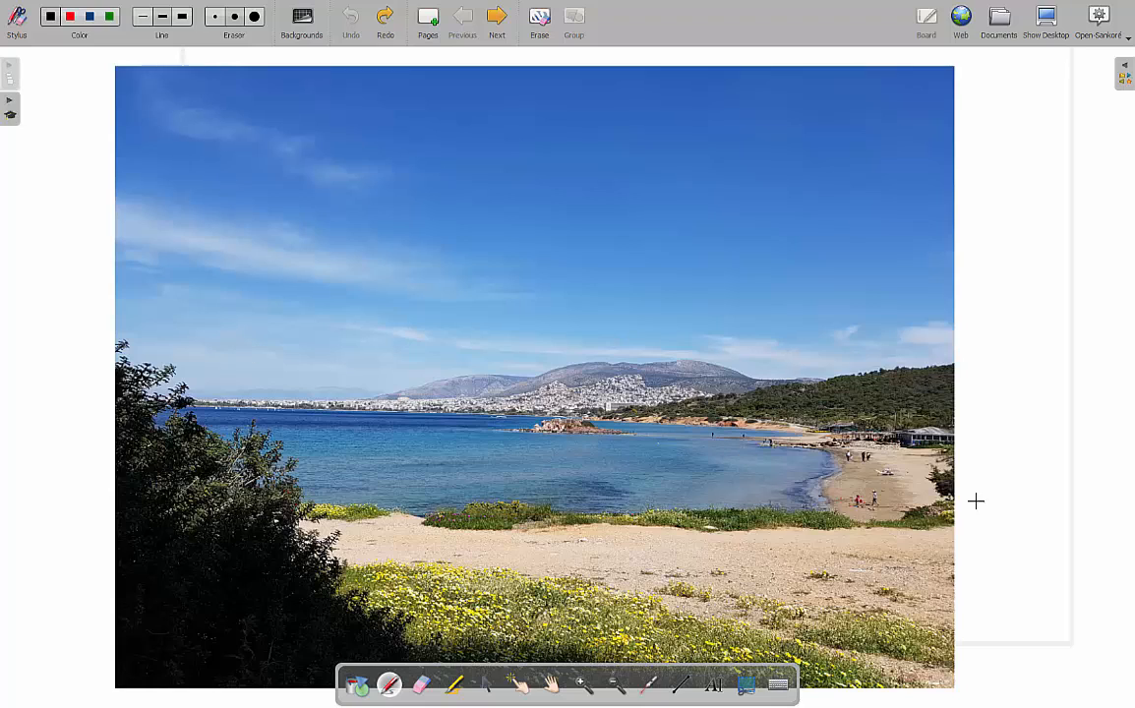
pyautogui.moveTo(778, 462)
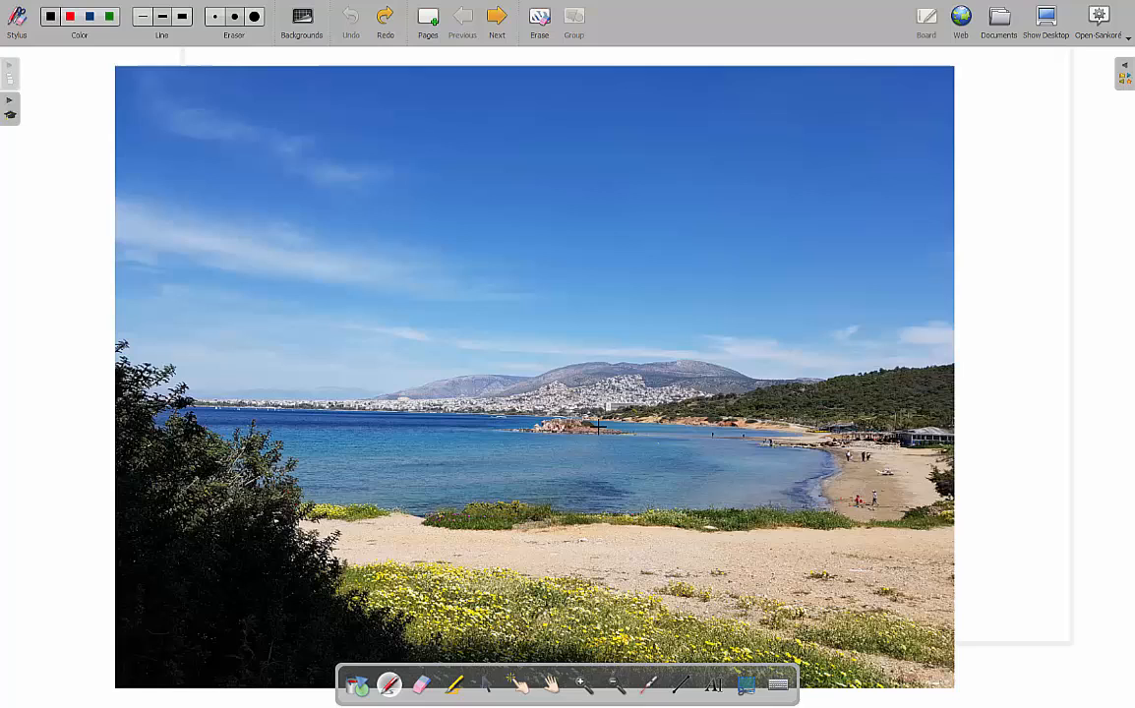
pyautogui.moveTo(526, 547)
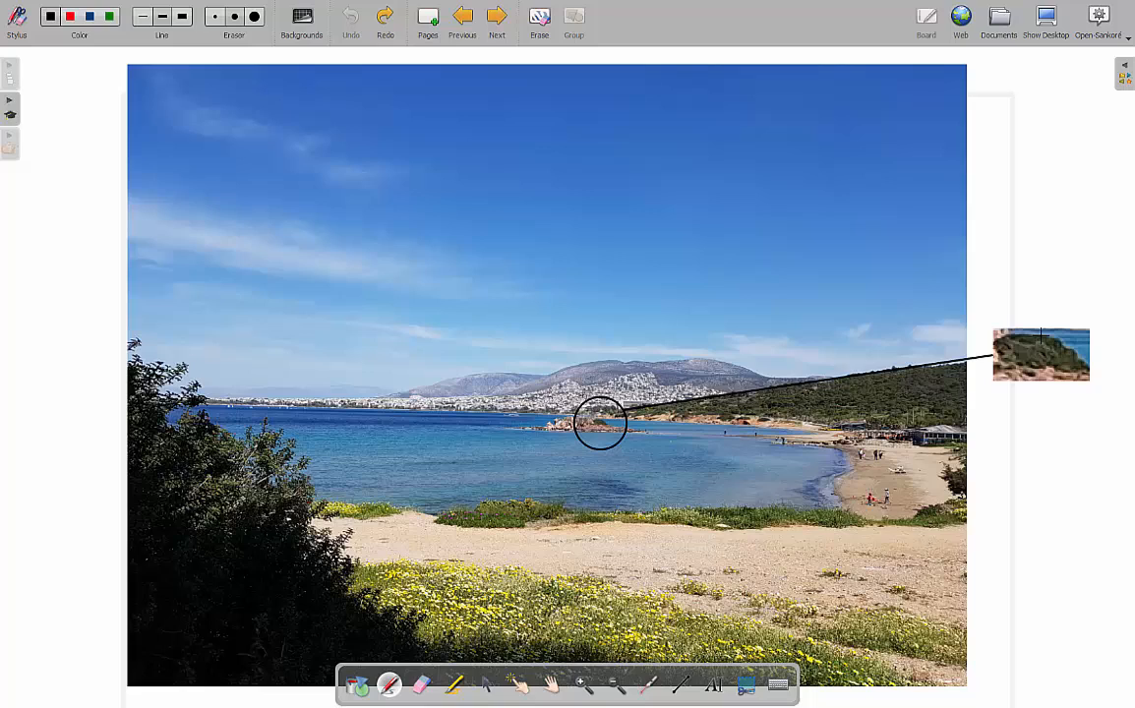
pyautogui.moveTo(1102, 370)
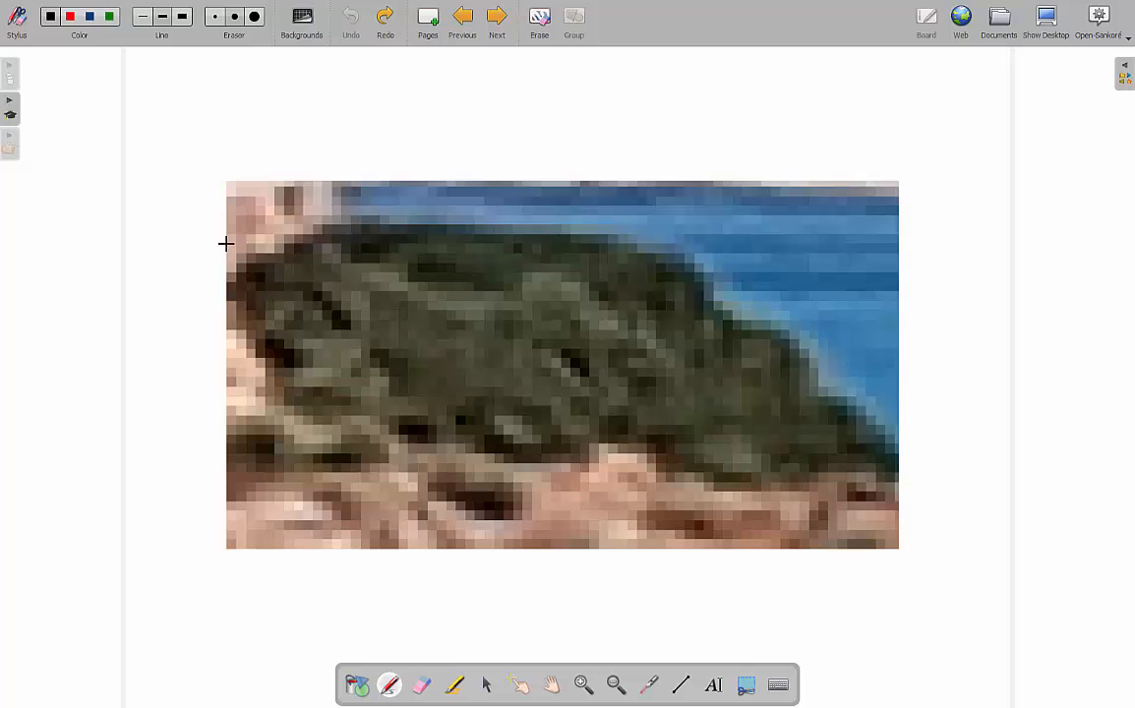
pyautogui.moveTo(894, 222)
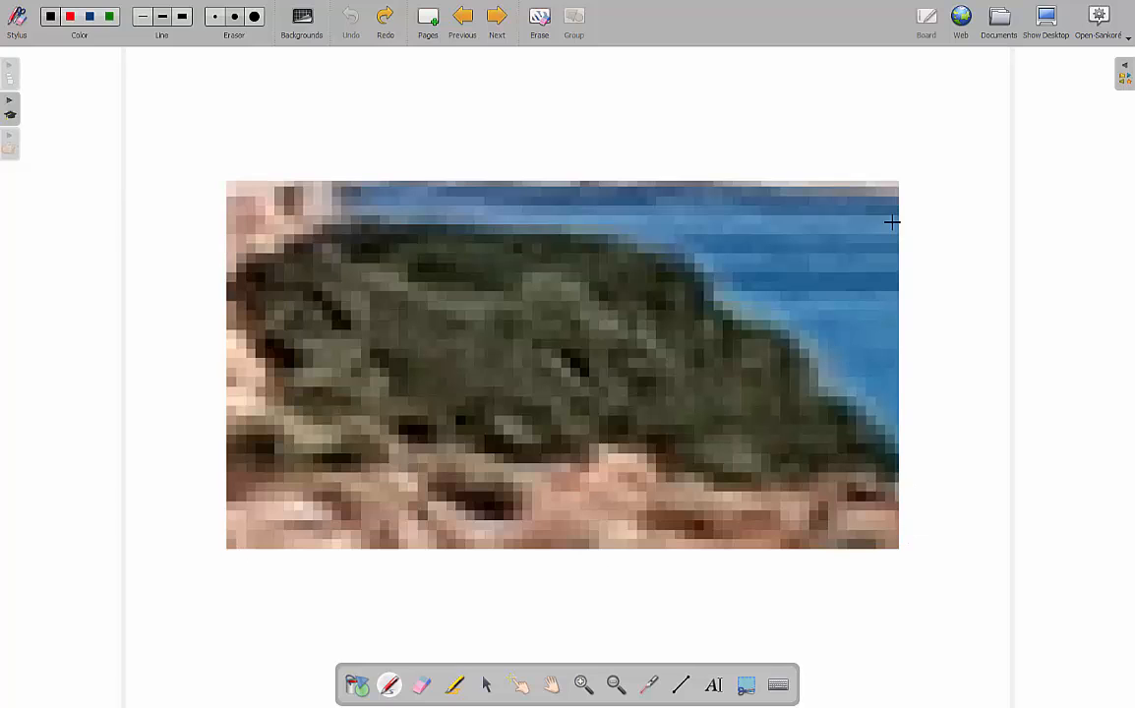
pyautogui.moveTo(550, 184)
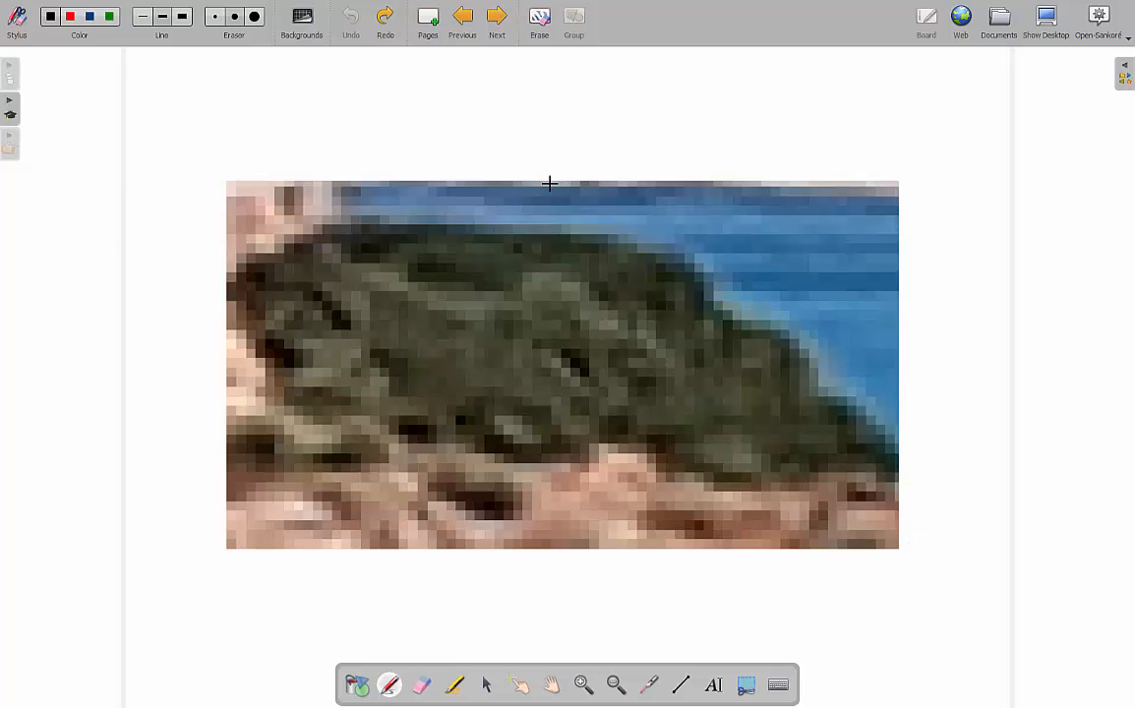
pyautogui.moveTo(623, 339)
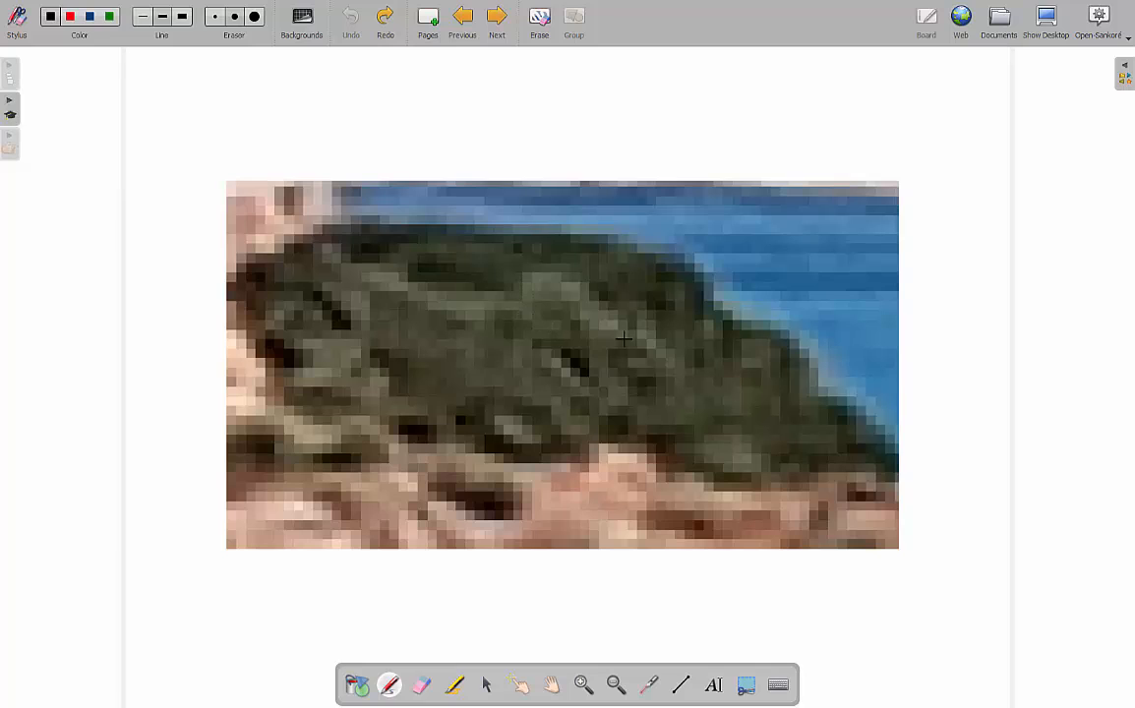
pyautogui.moveTo(452, 276)
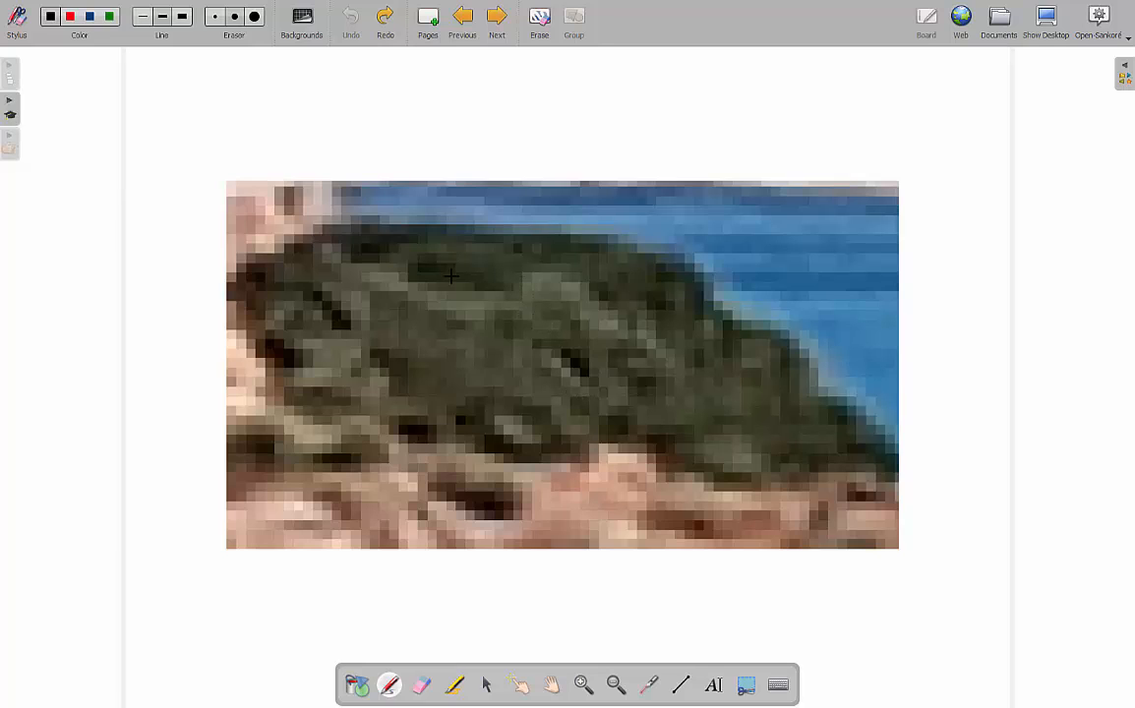
pyautogui.moveTo(559, 364)
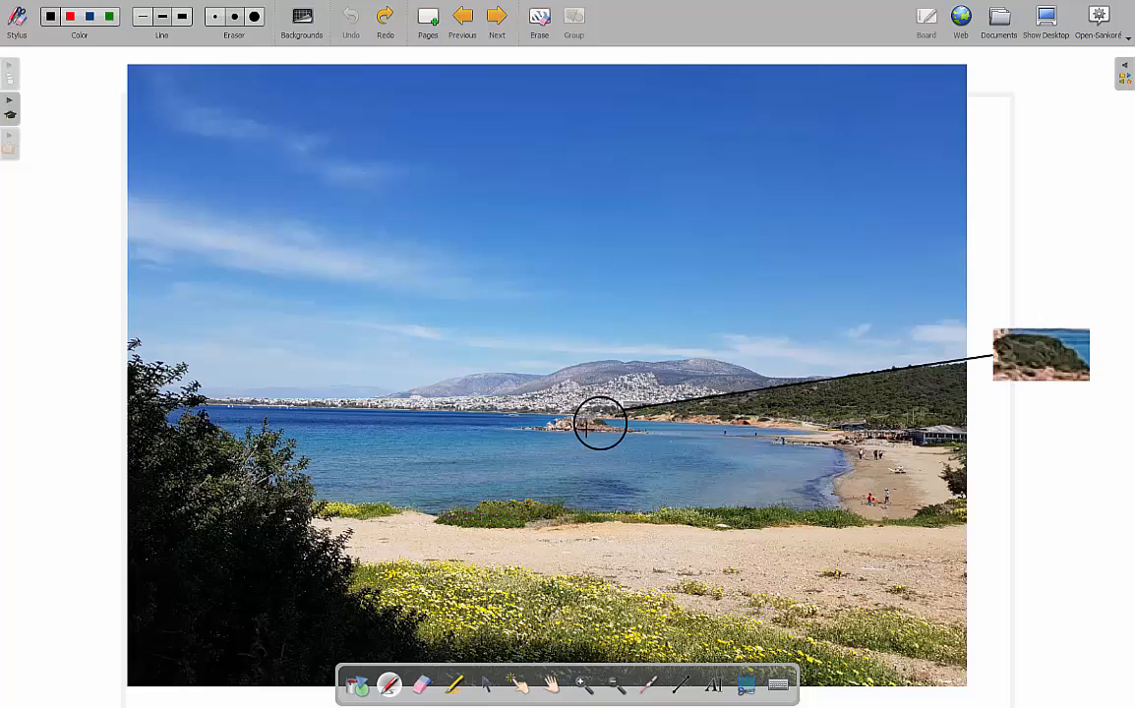
pyautogui.moveTo(802, 473)
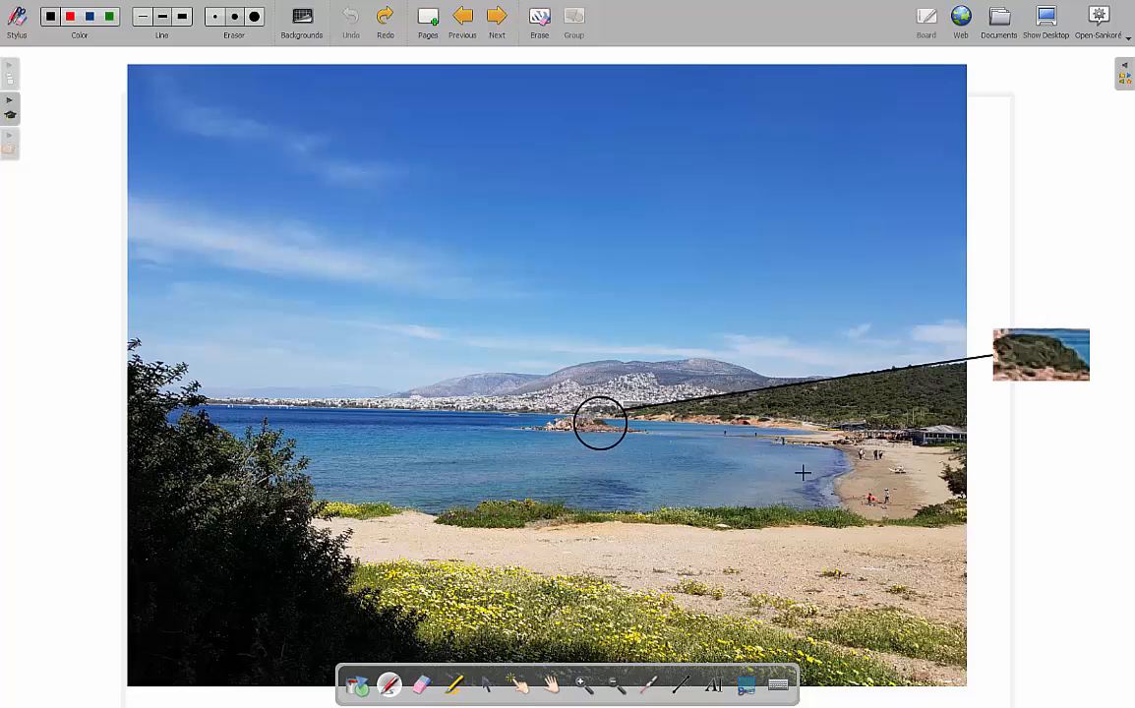
pyautogui.moveTo(908, 463)
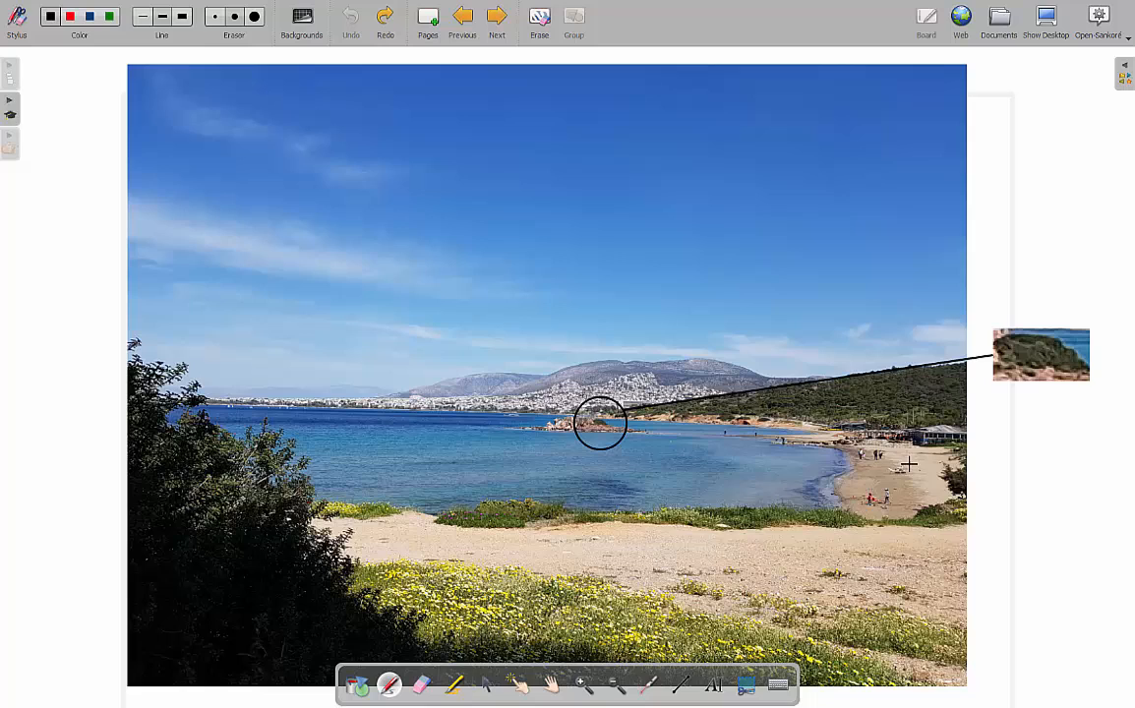
pyautogui.moveTo(1046, 350)
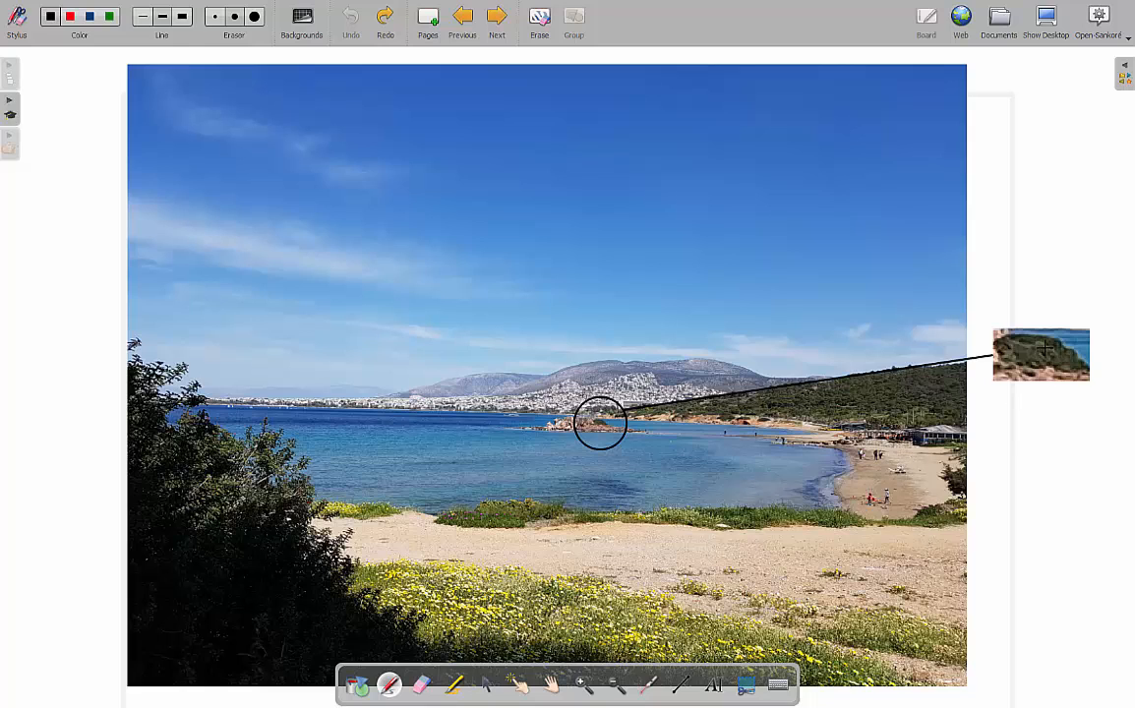
# Magnify the rocky islet into an enlarged, pixelated inset beside the beach photo.
pyautogui.click(497, 18)
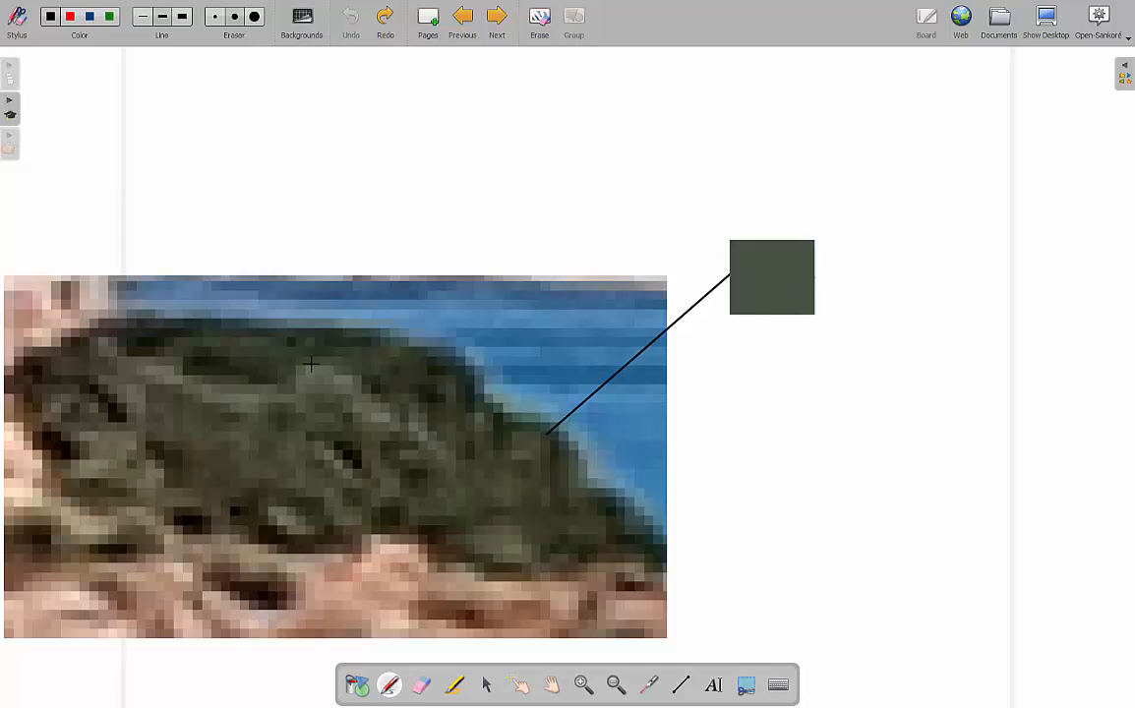
pyautogui.moveTo(487, 427)
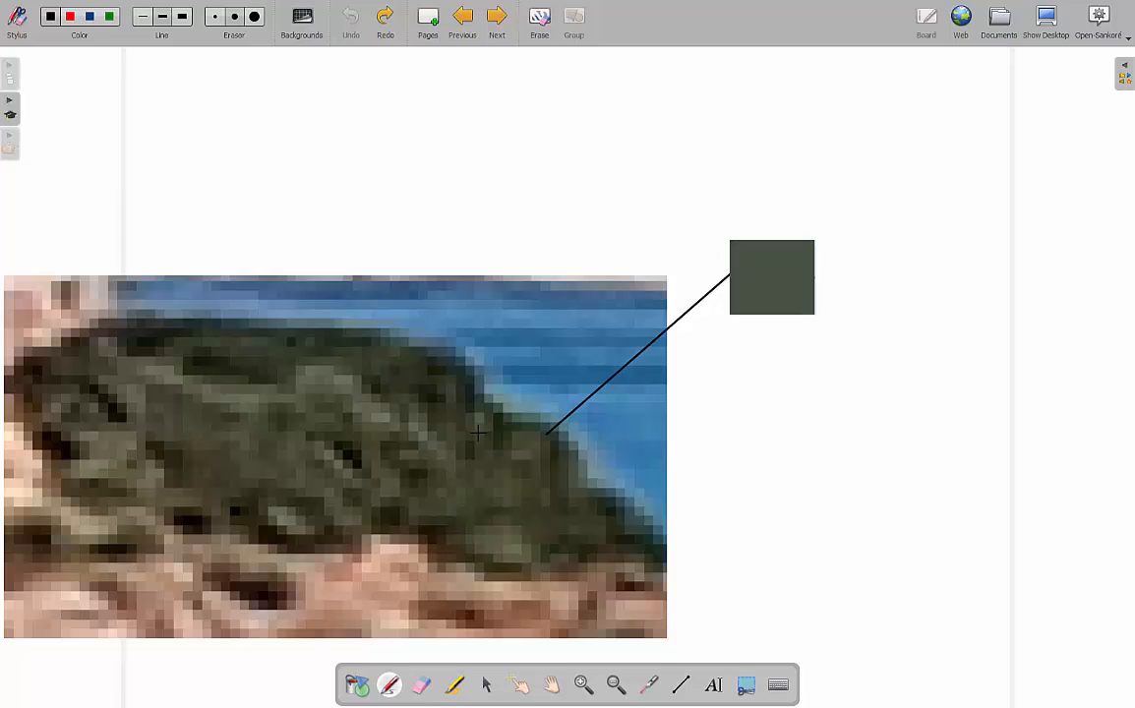
pyautogui.moveTo(408, 200)
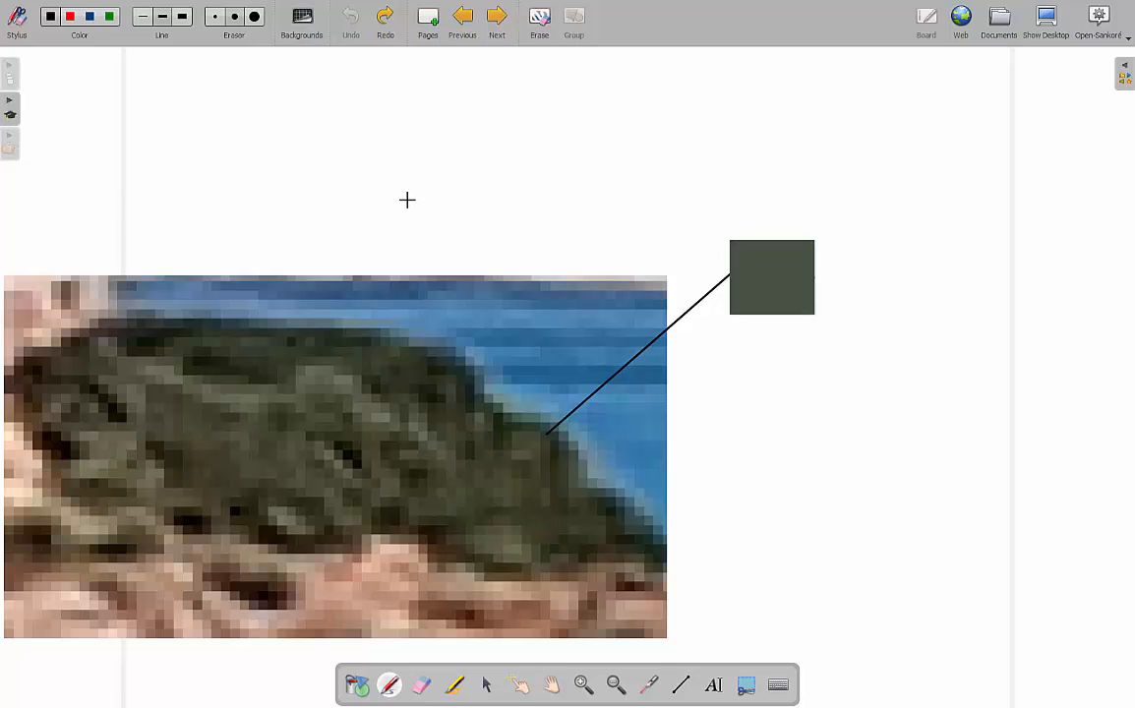
pyautogui.moveTo(491, 471)
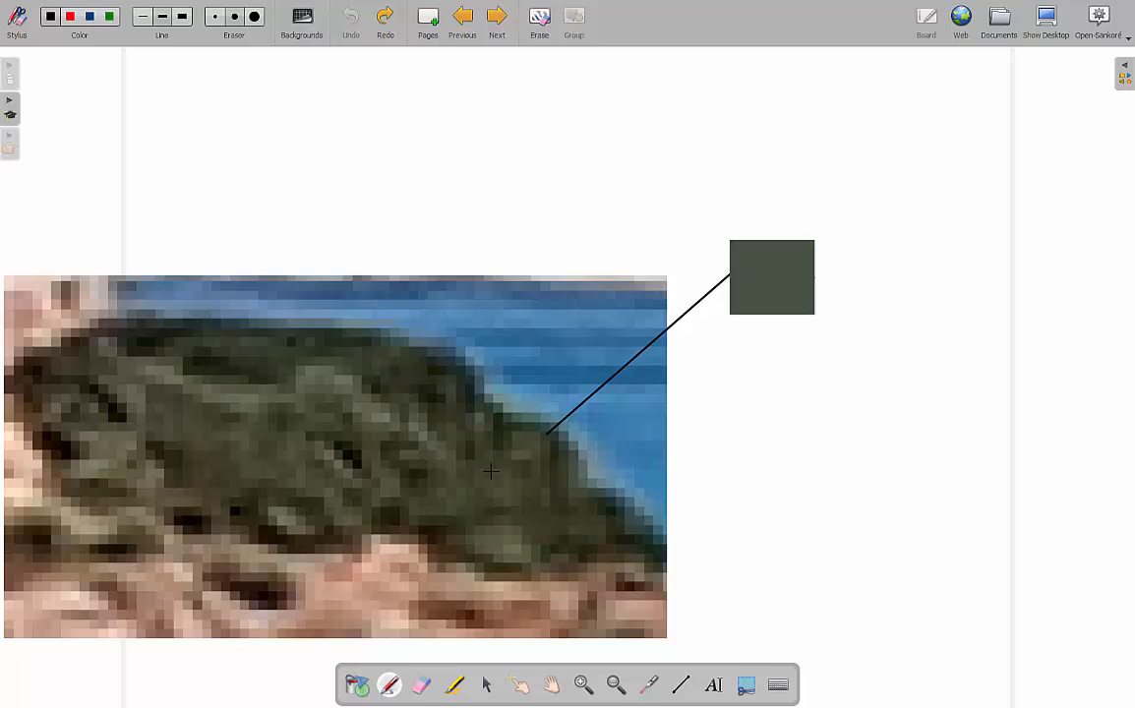
pyautogui.moveTo(763, 249)
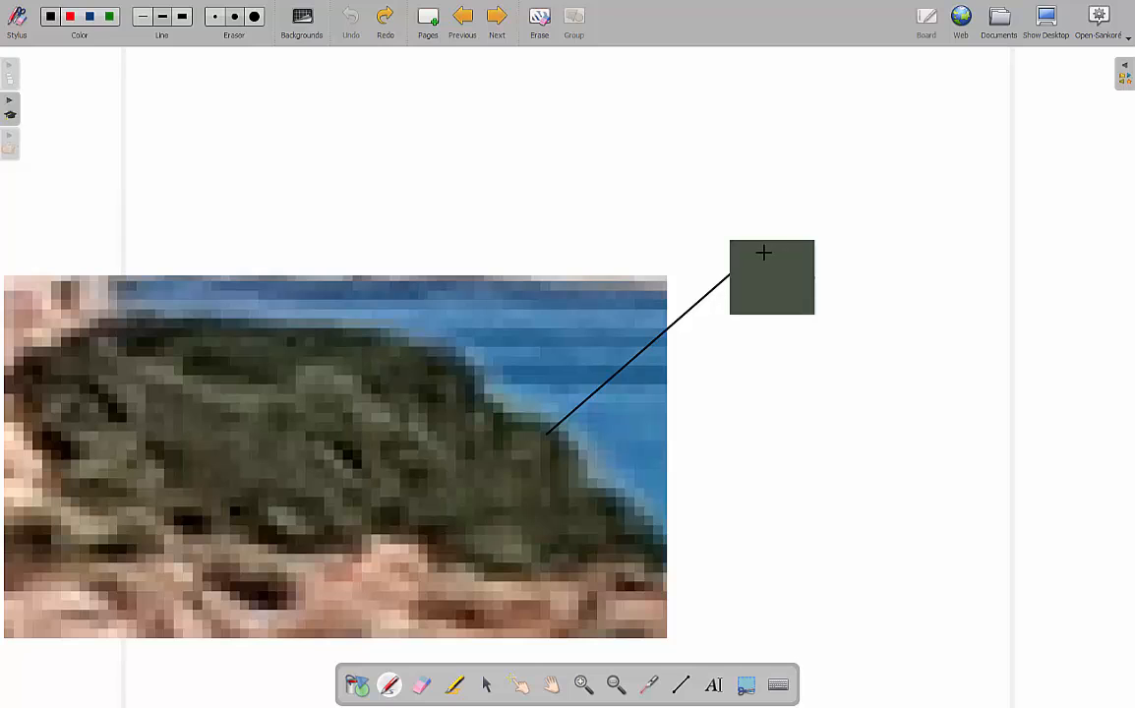
pyautogui.moveTo(561, 384)
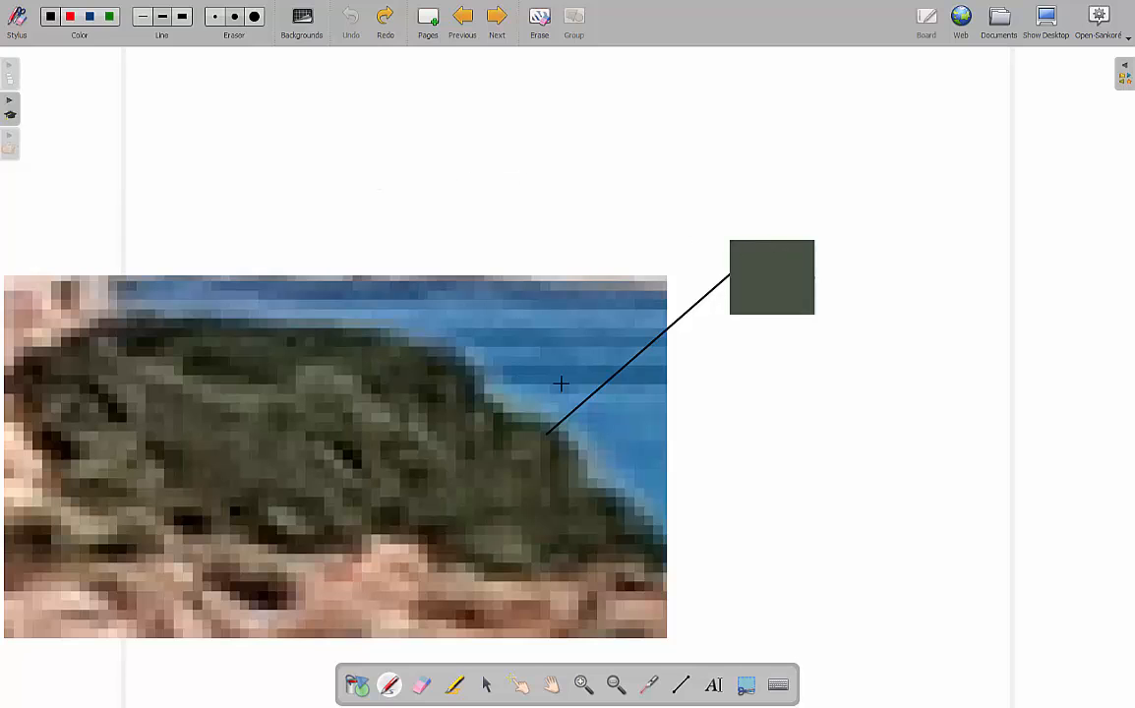
pyautogui.moveTo(279, 302)
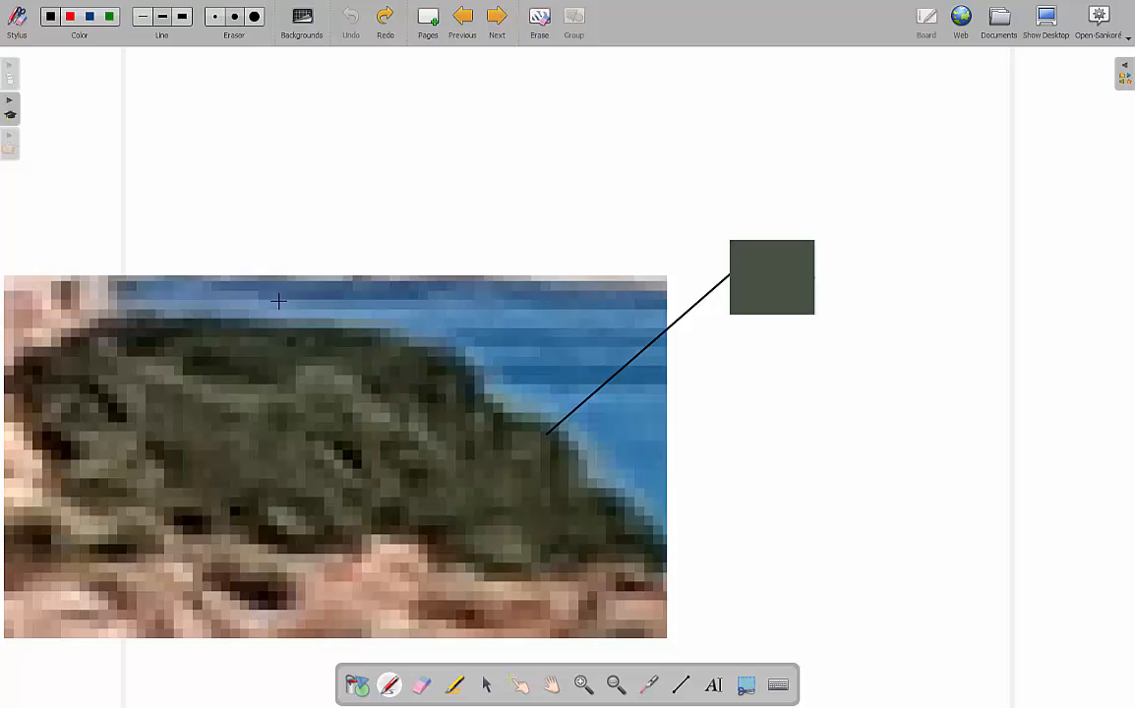
pyautogui.moveTo(321, 448)
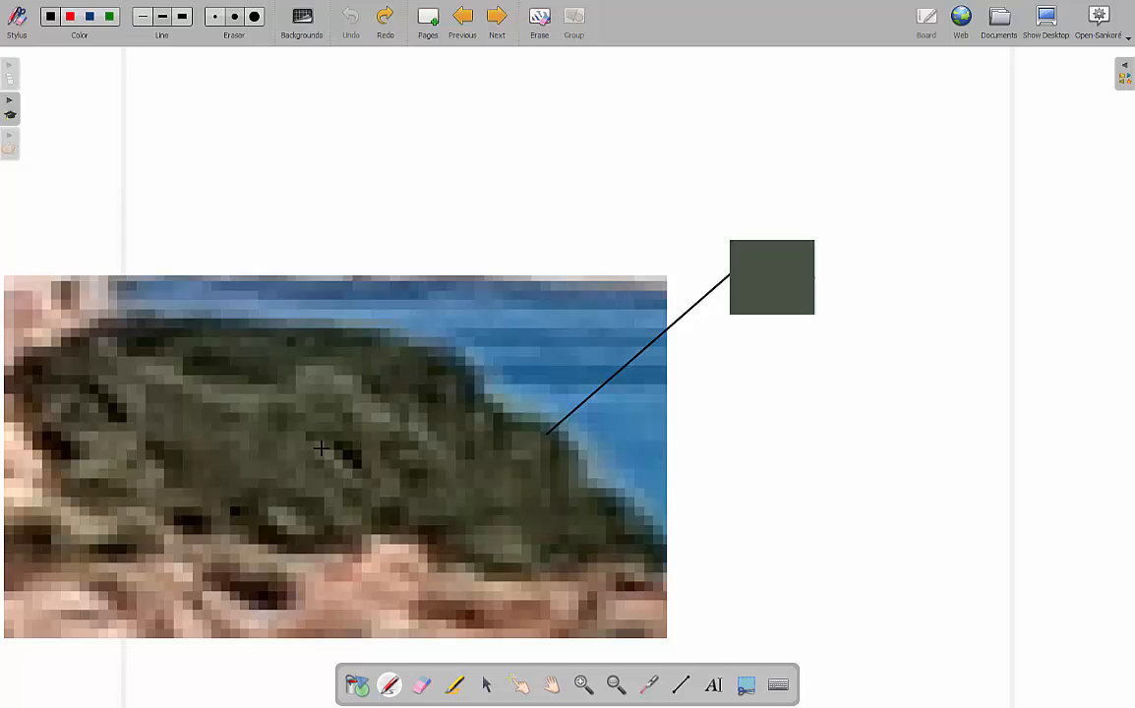
pyautogui.moveTo(264, 355)
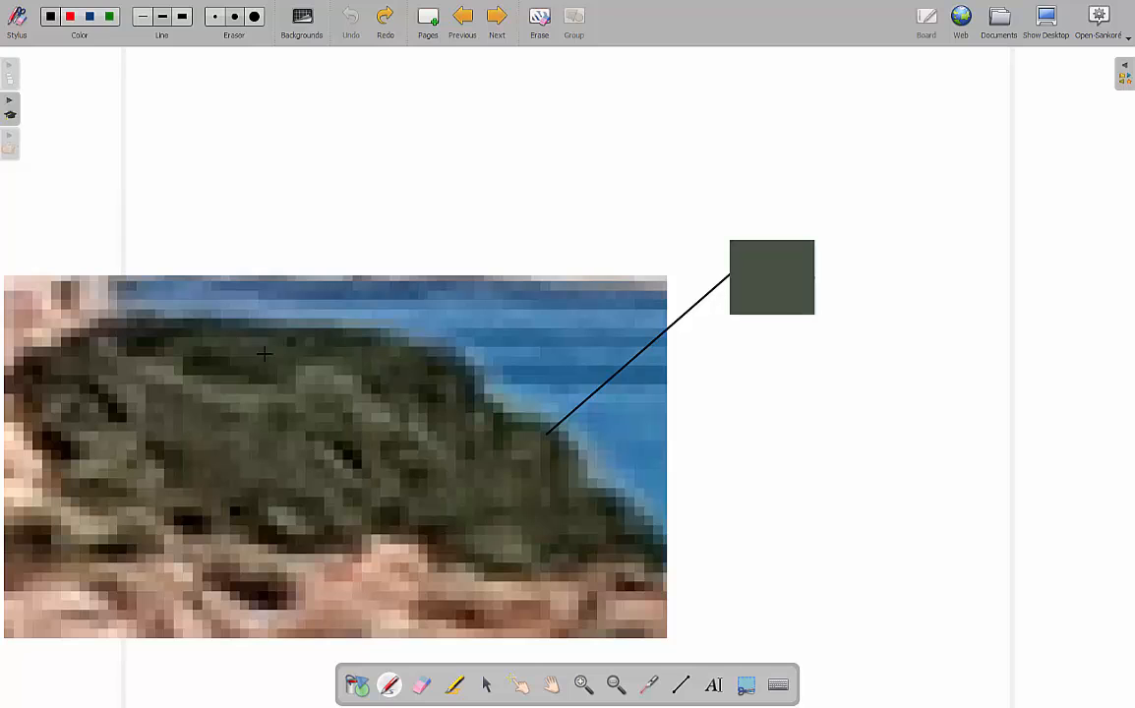
pyautogui.moveTo(1116, 290)
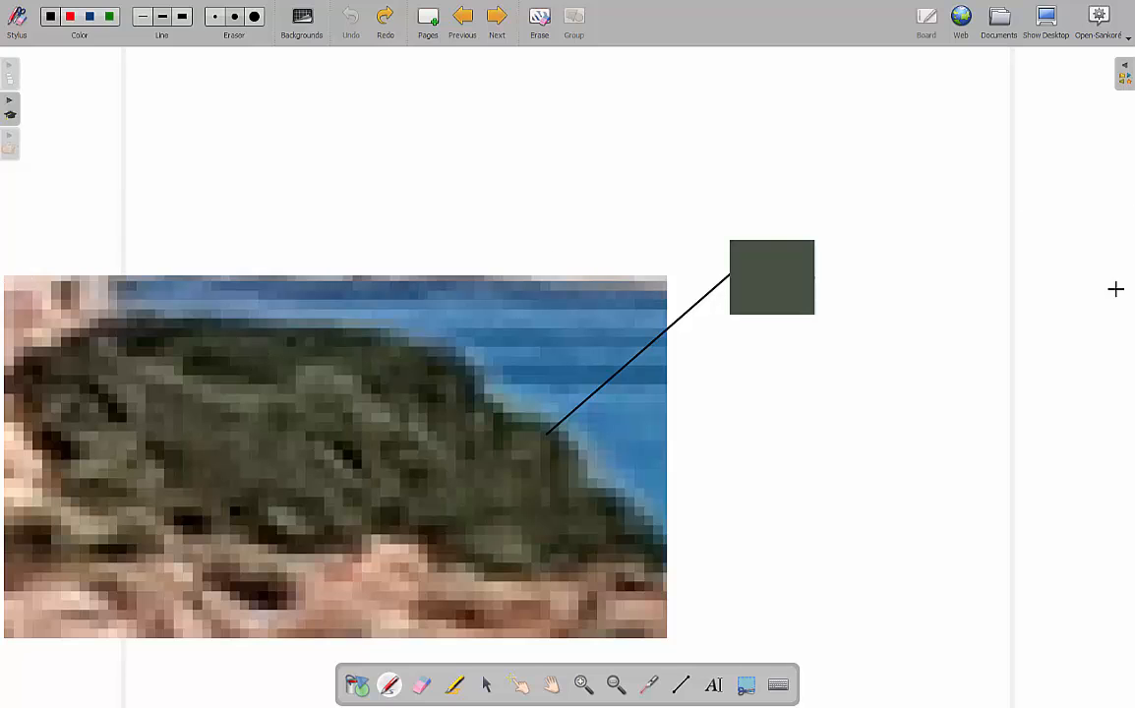
pyautogui.moveTo(253, 660)
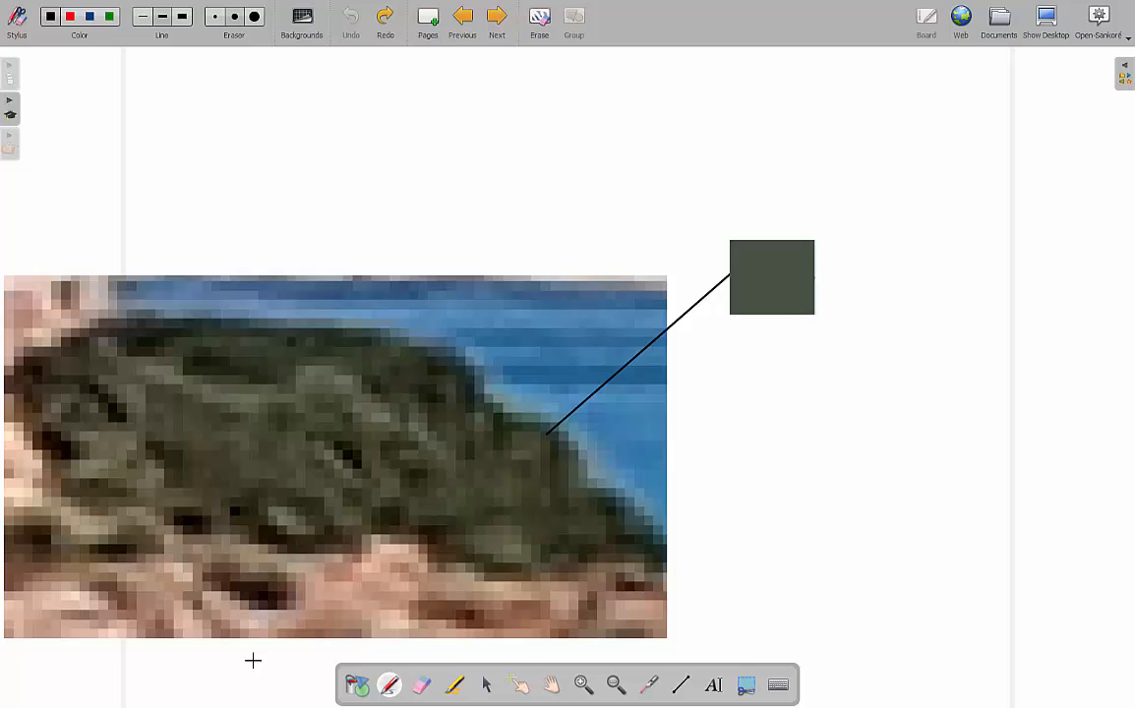
pyautogui.moveTo(794, 160)
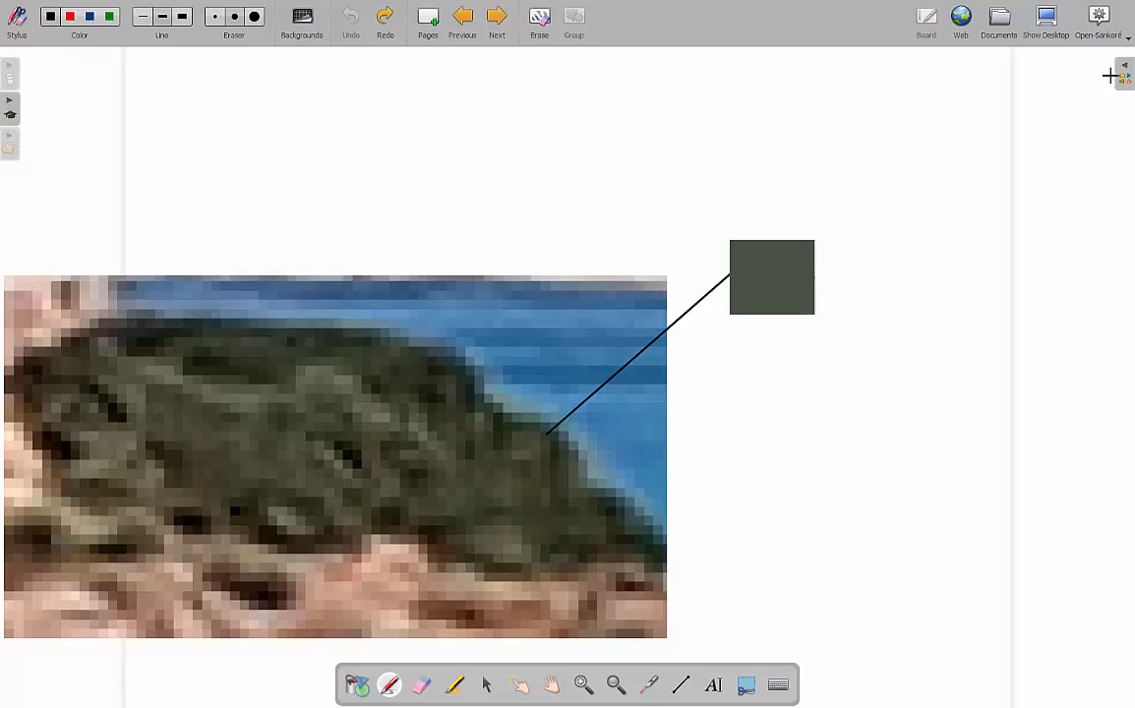
pyautogui.moveTo(292, 435)
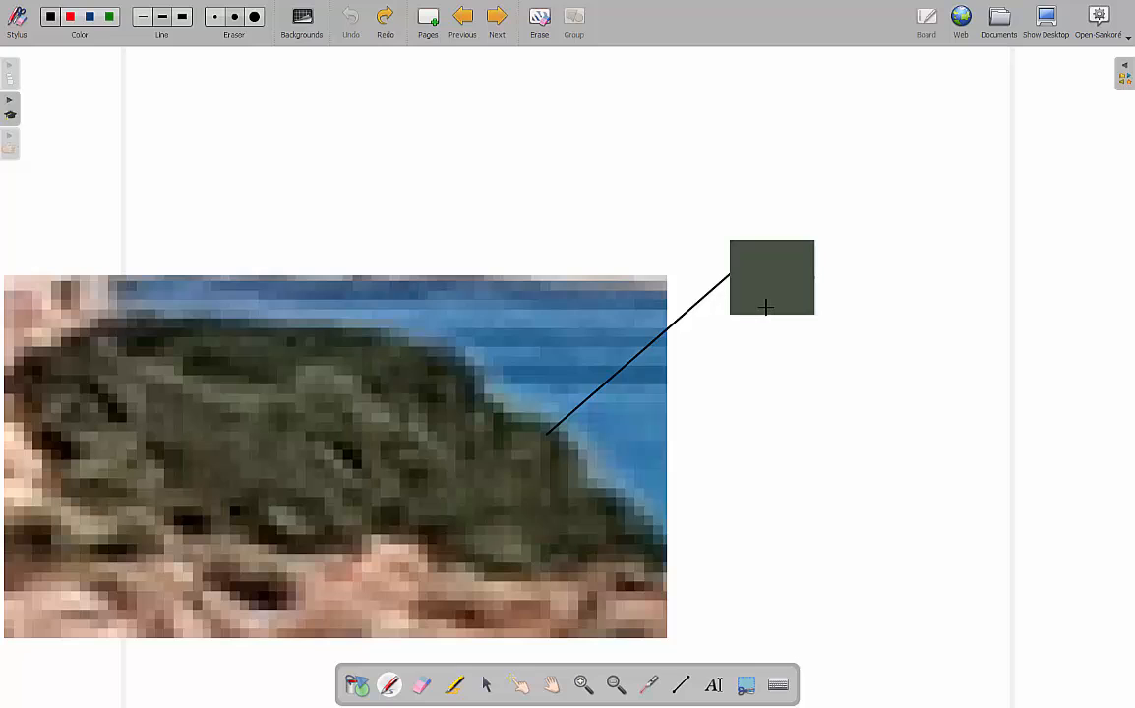
pyautogui.moveTo(728, 329)
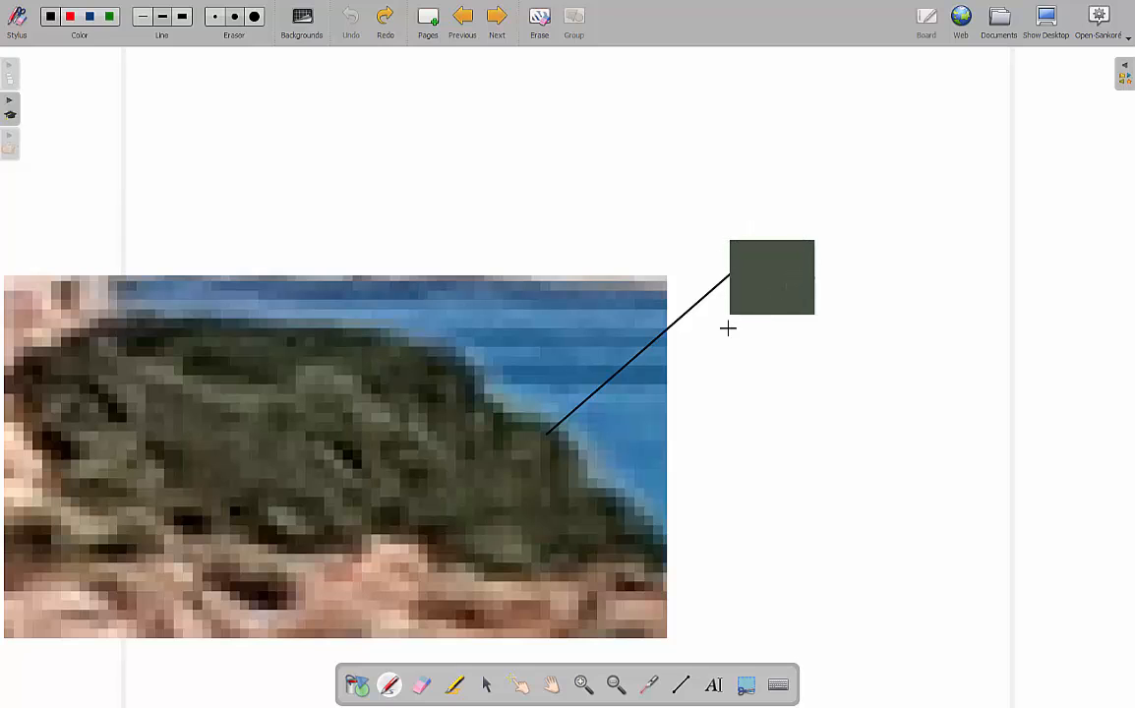
pyautogui.moveTo(757, 318)
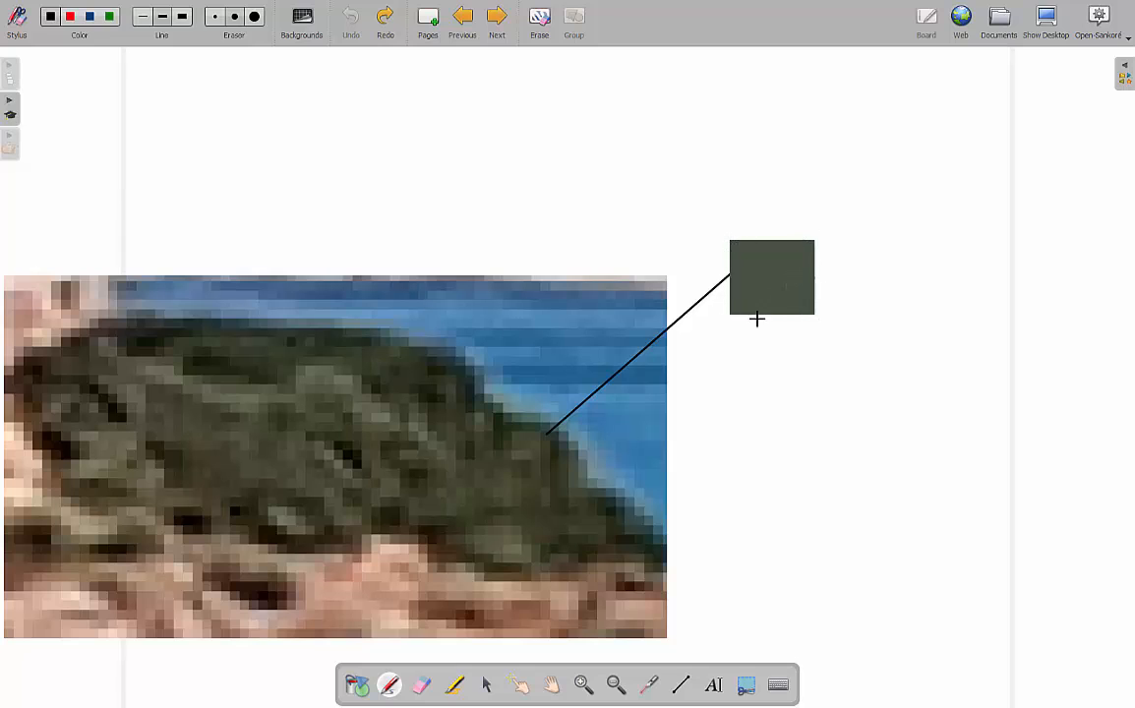
pyautogui.moveTo(729, 233)
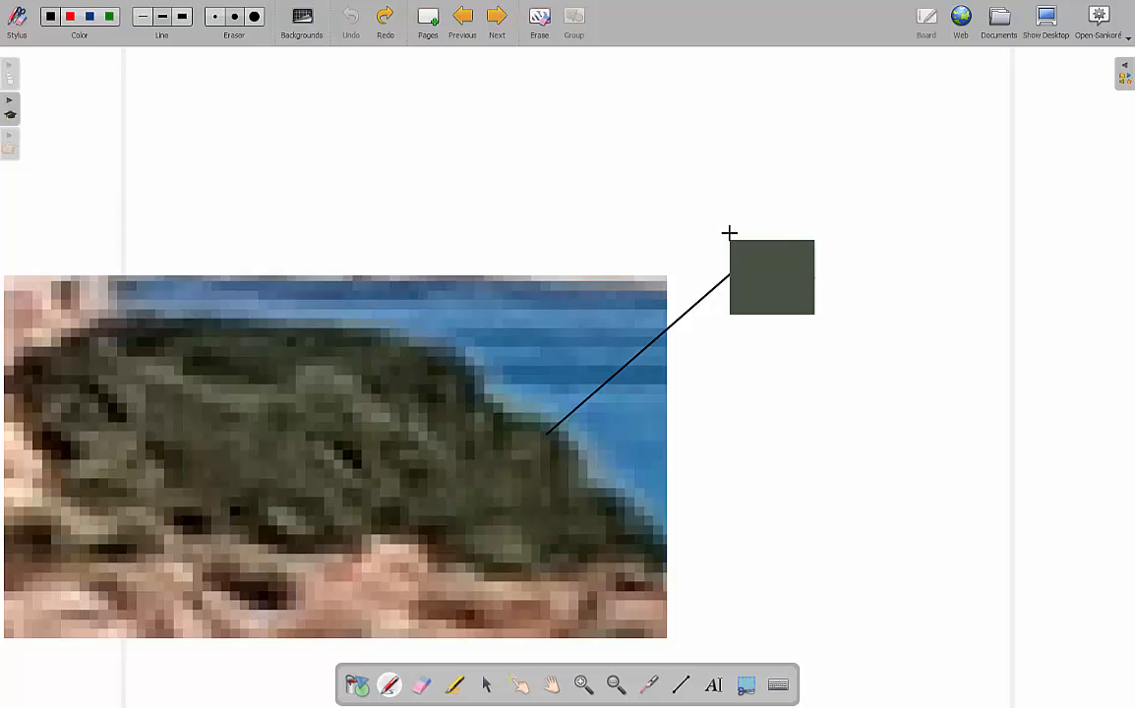
pyautogui.moveTo(694, 336)
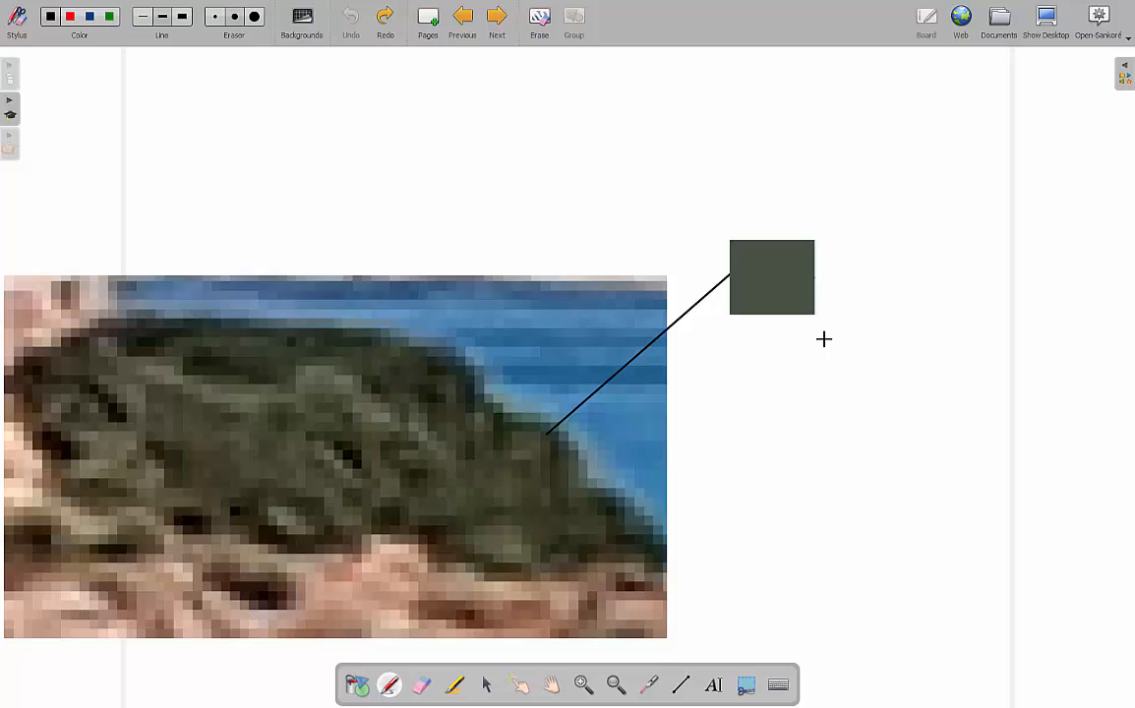
pyautogui.moveTo(836, 340)
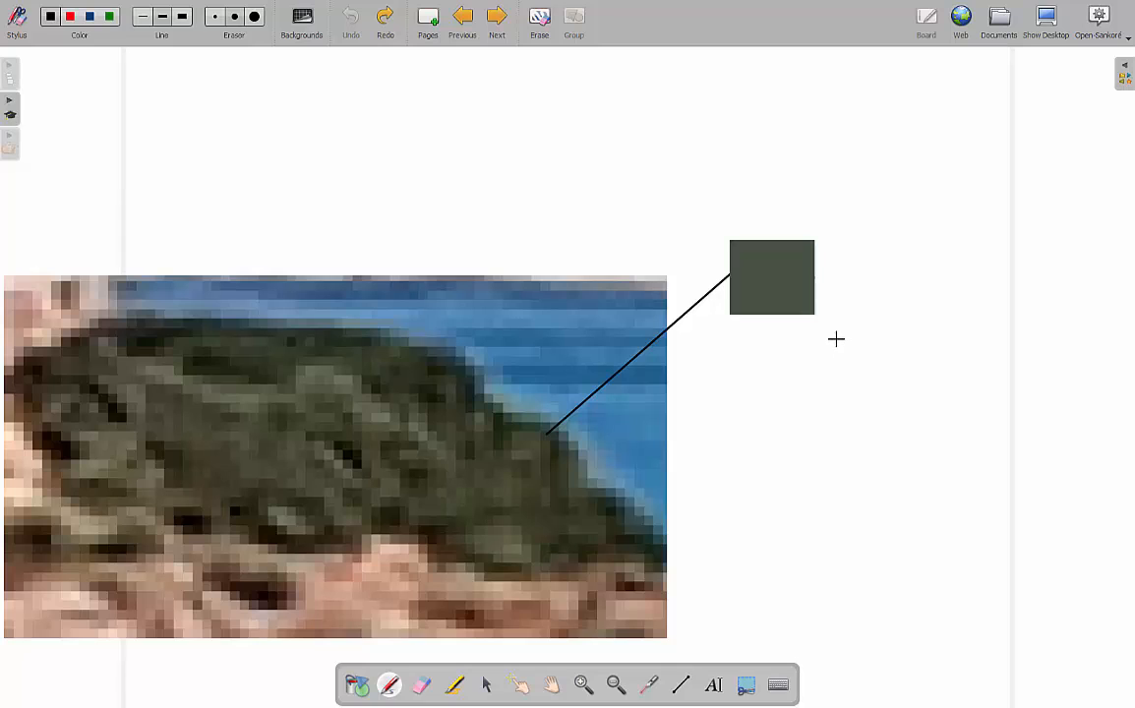
pyautogui.moveTo(739, 298)
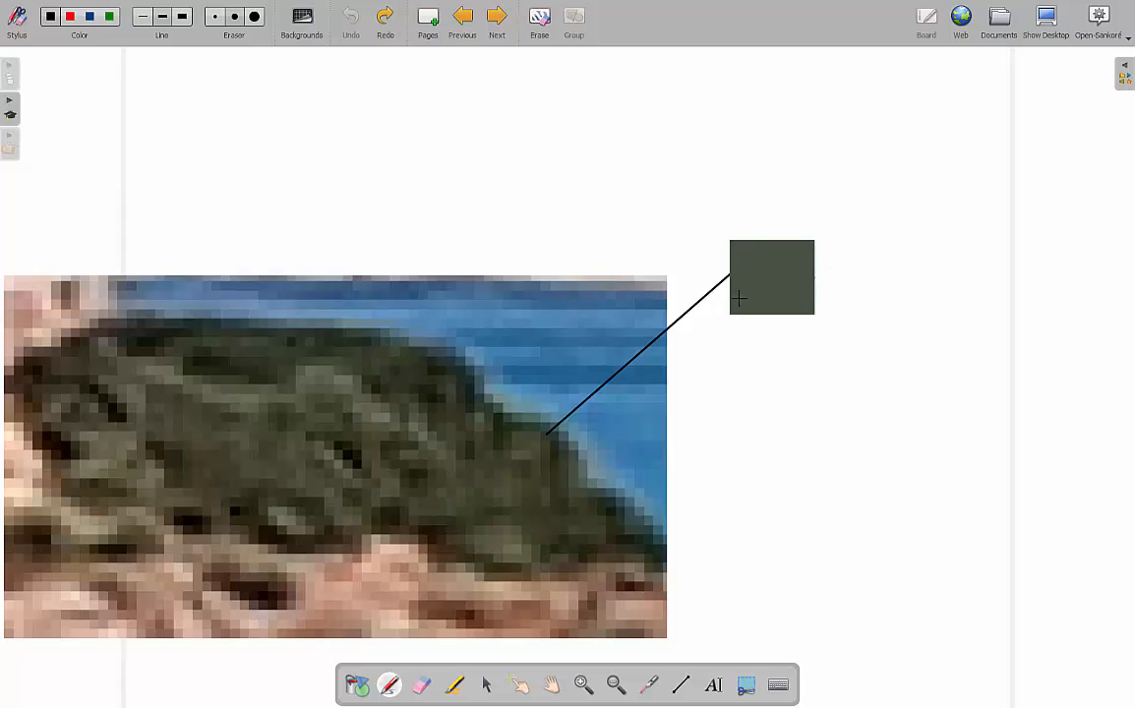
pyautogui.moveTo(844, 242)
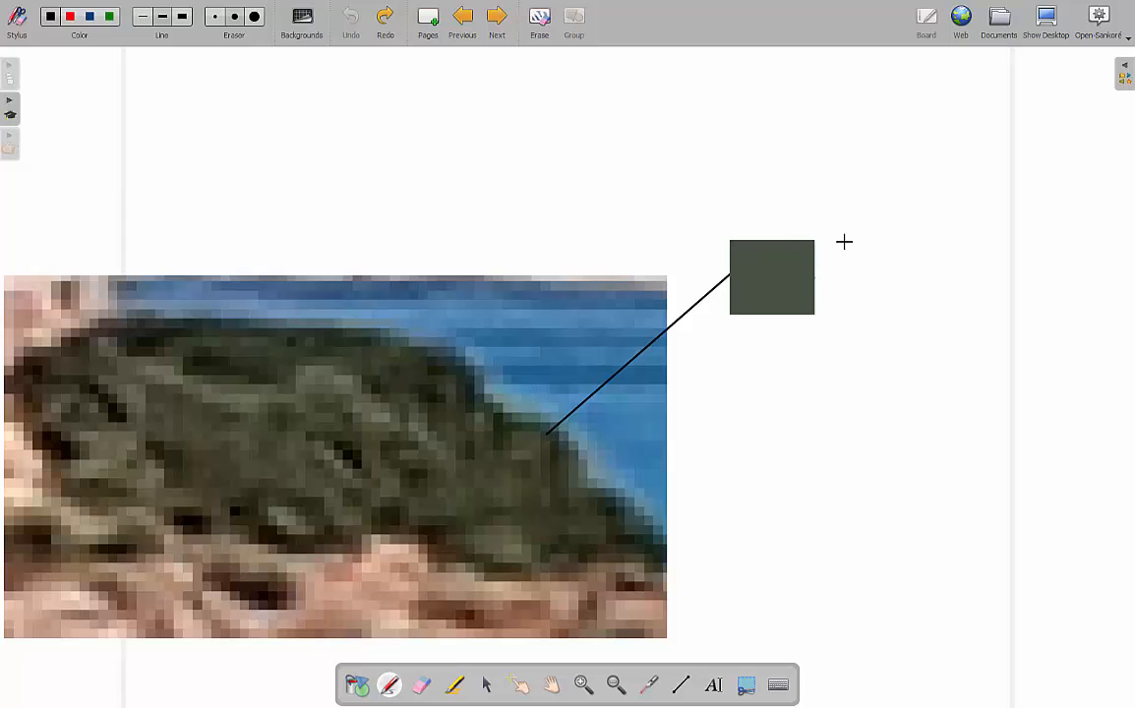
pyautogui.moveTo(506, 560)
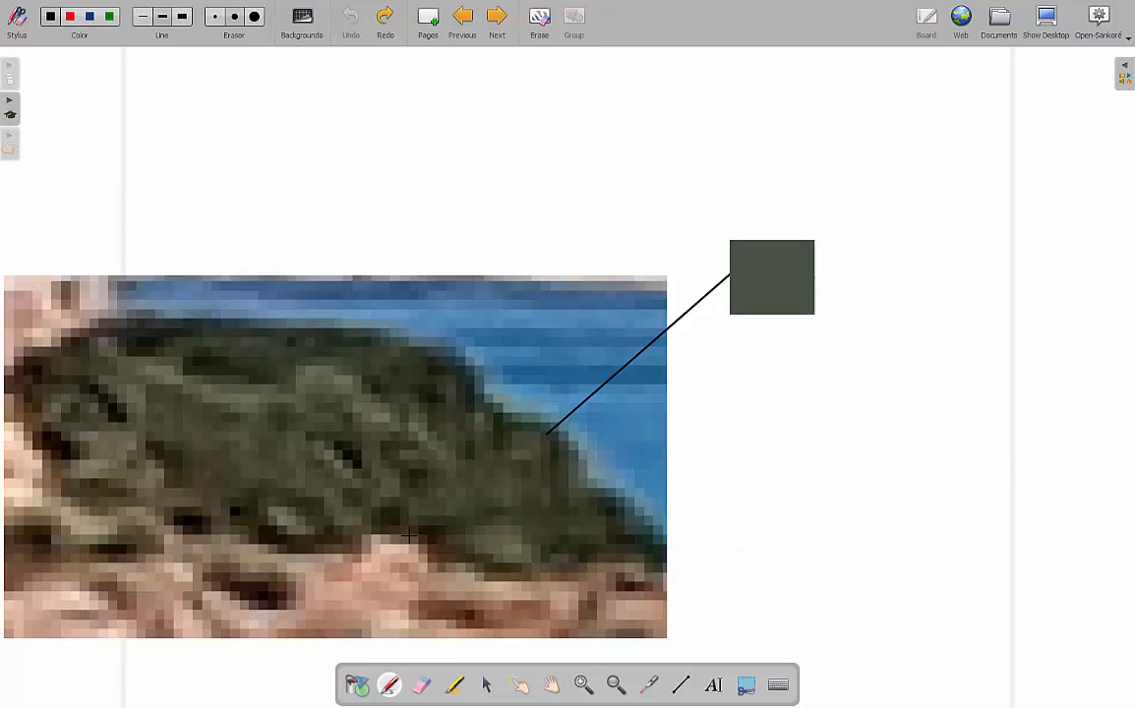
pyautogui.moveTo(745, 249)
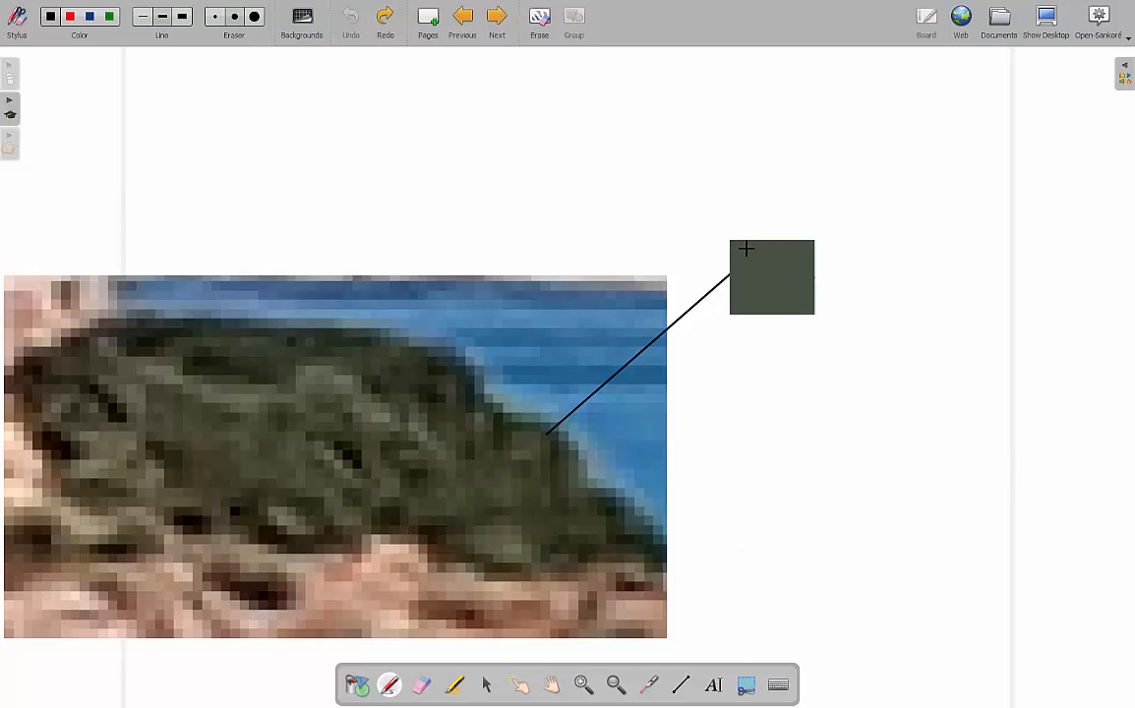
pyautogui.moveTo(566, 449)
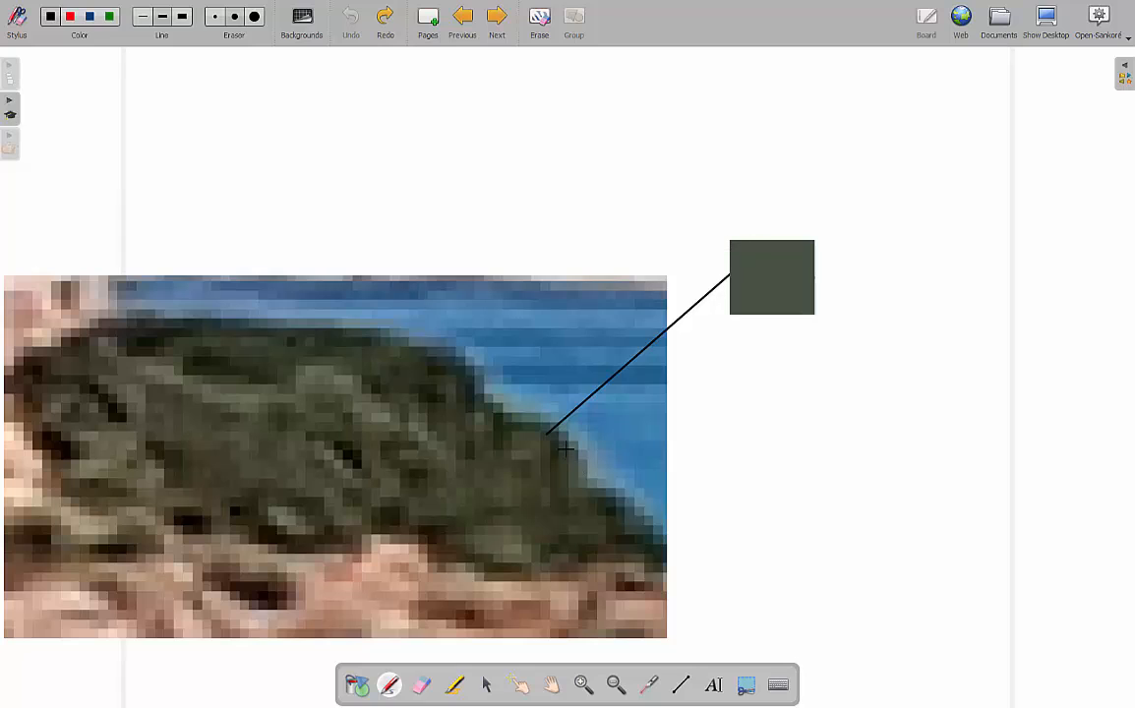
pyautogui.moveTo(572, 408)
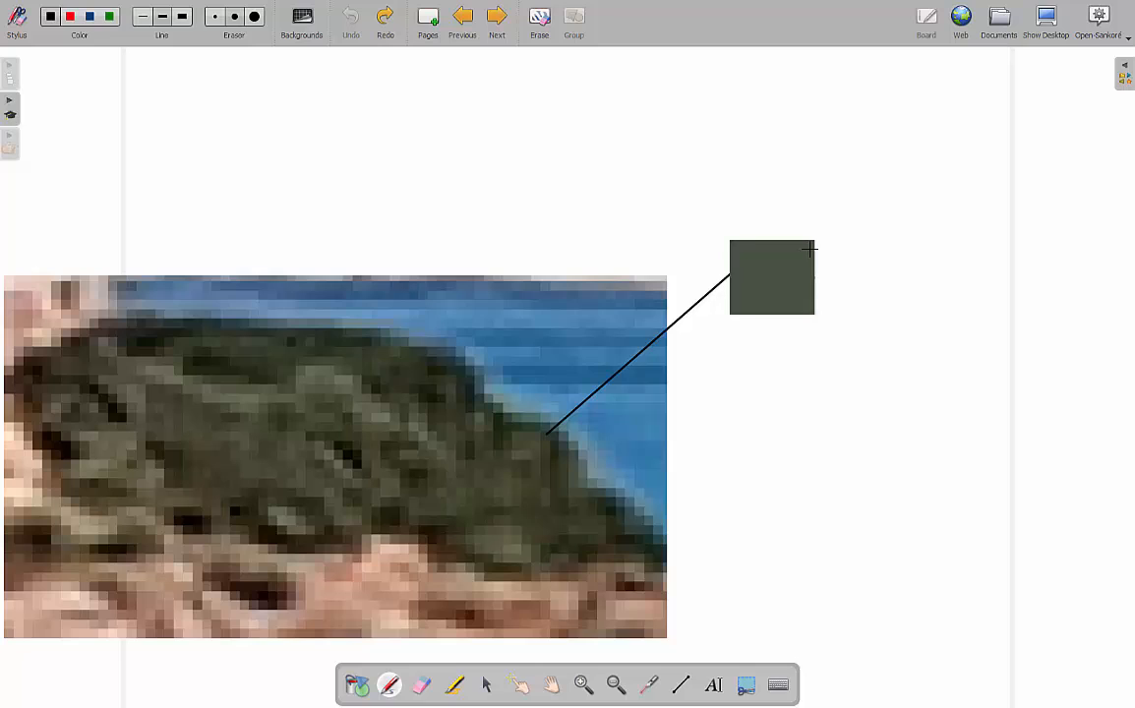
pyautogui.moveTo(759, 322)
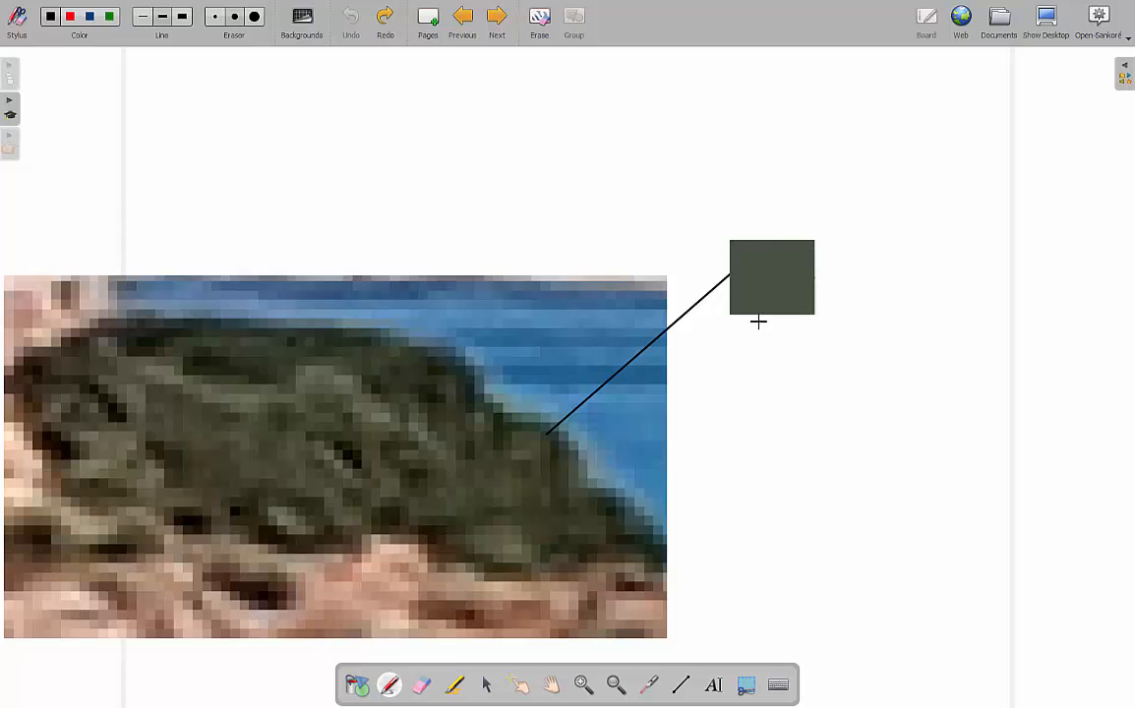
pyautogui.moveTo(582, 518)
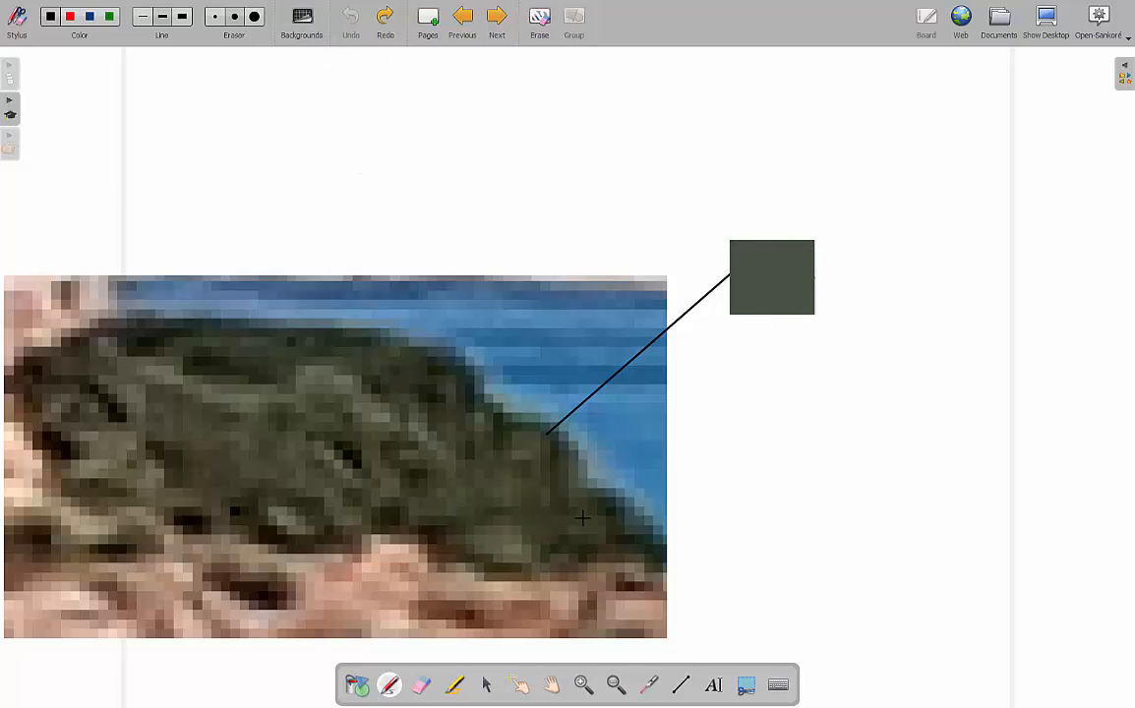
pyautogui.moveTo(741, 257)
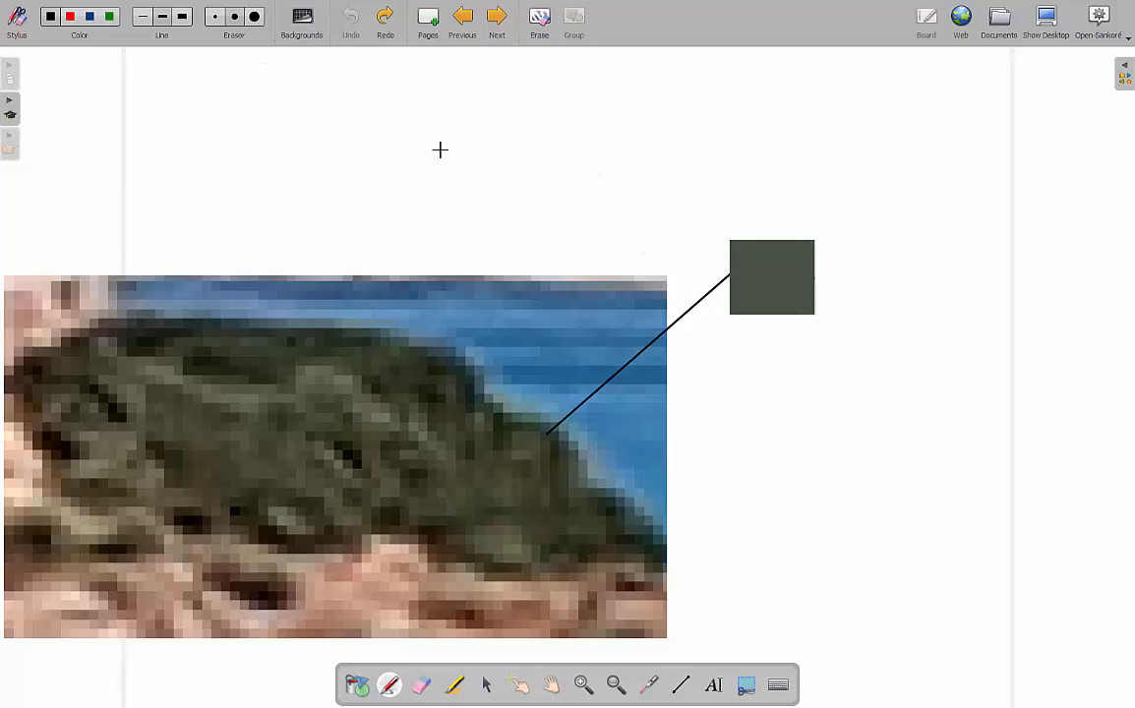
pyautogui.moveTo(257, 63)
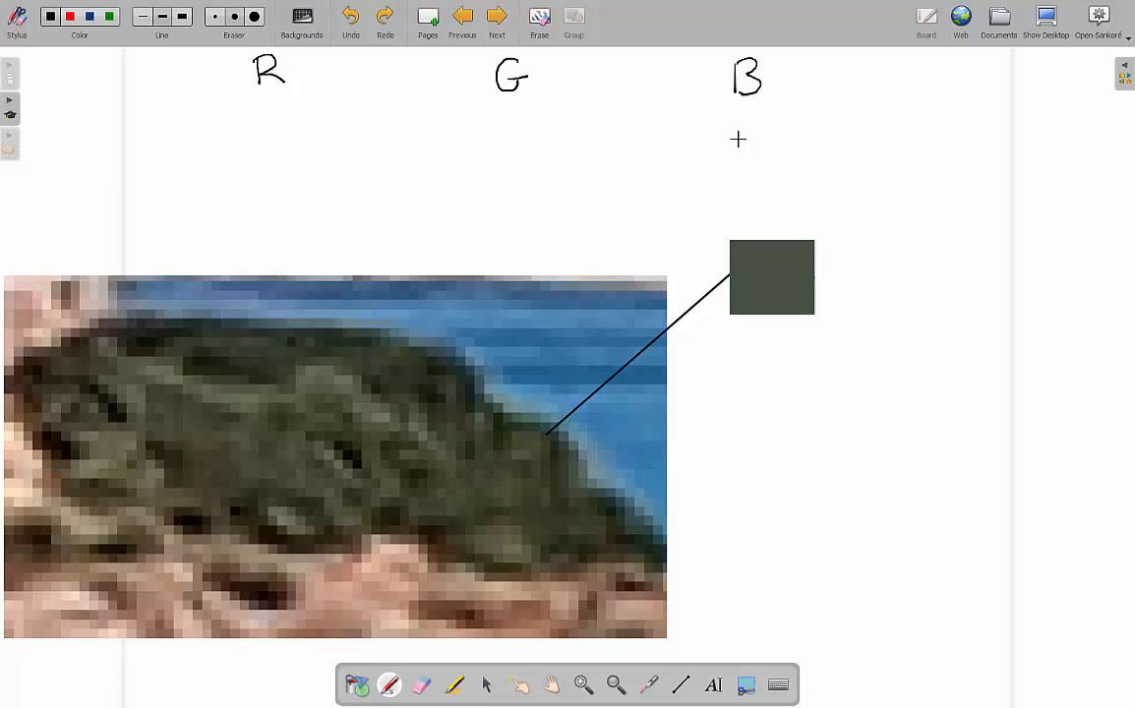
pyautogui.moveTo(269, 94)
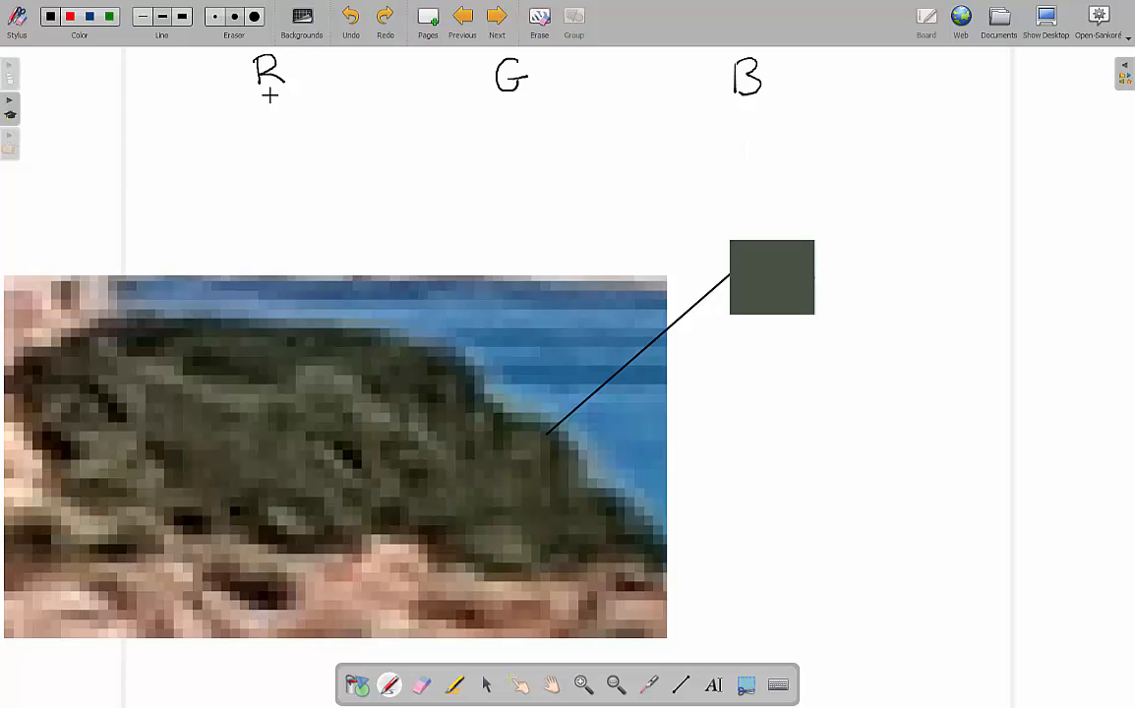
pyautogui.moveTo(491, 119)
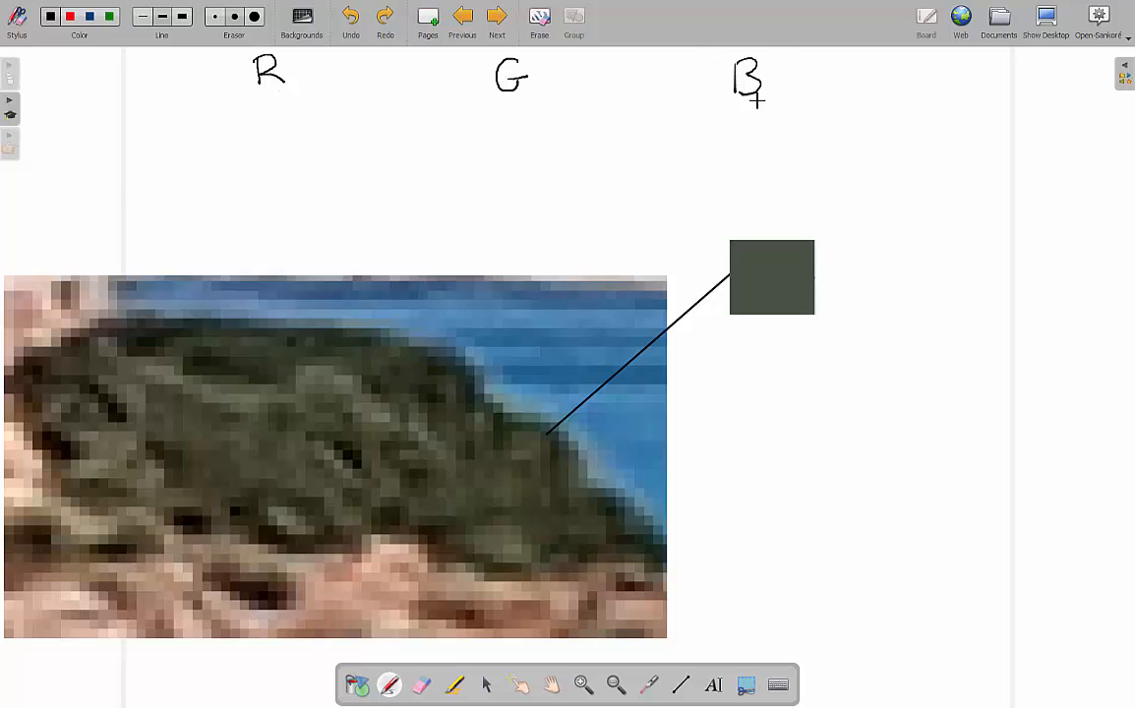
pyautogui.moveTo(346, 194)
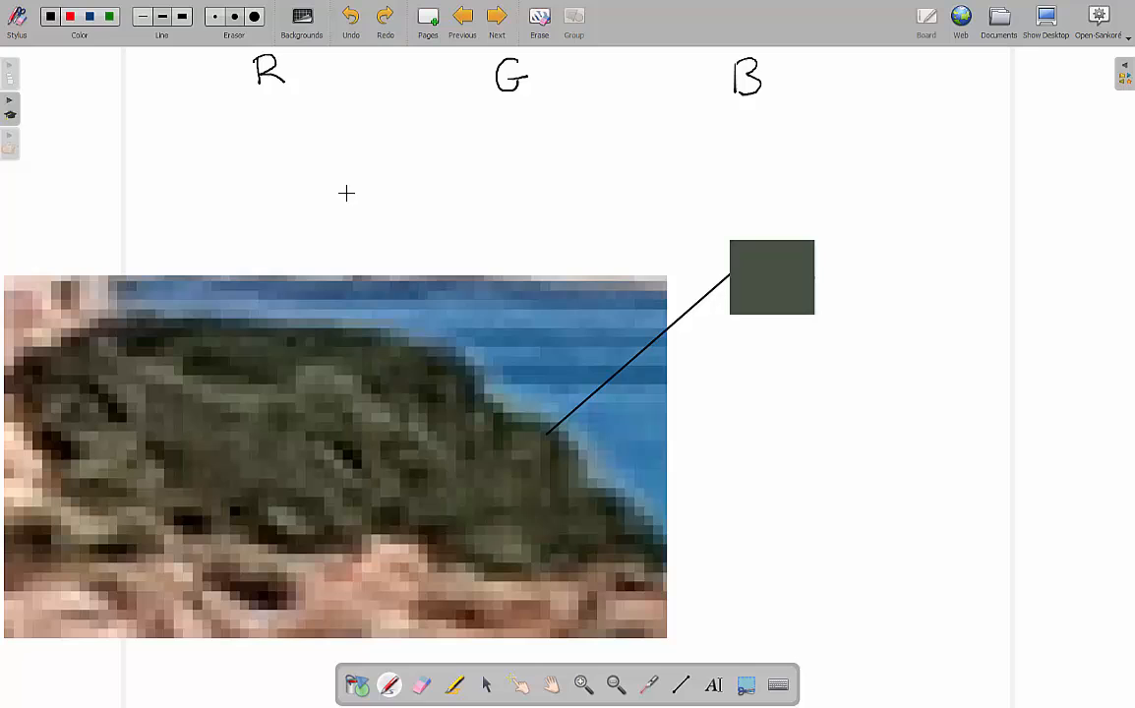
pyautogui.moveTo(674, 286)
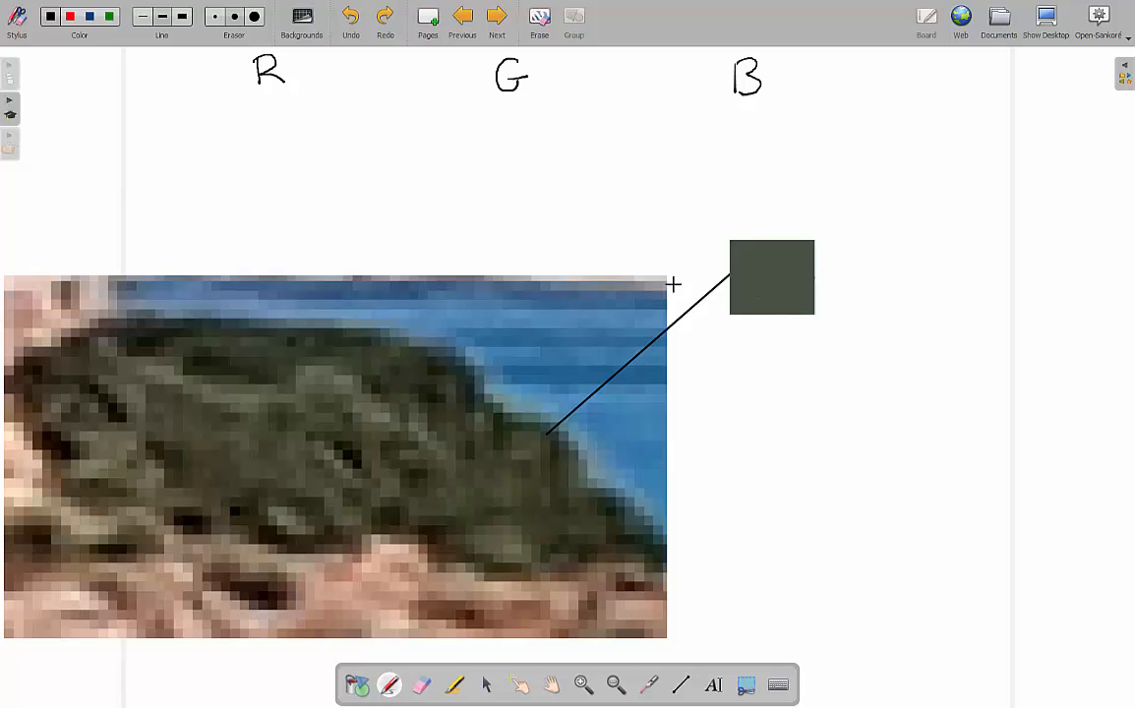
pyautogui.moveTo(231, 123)
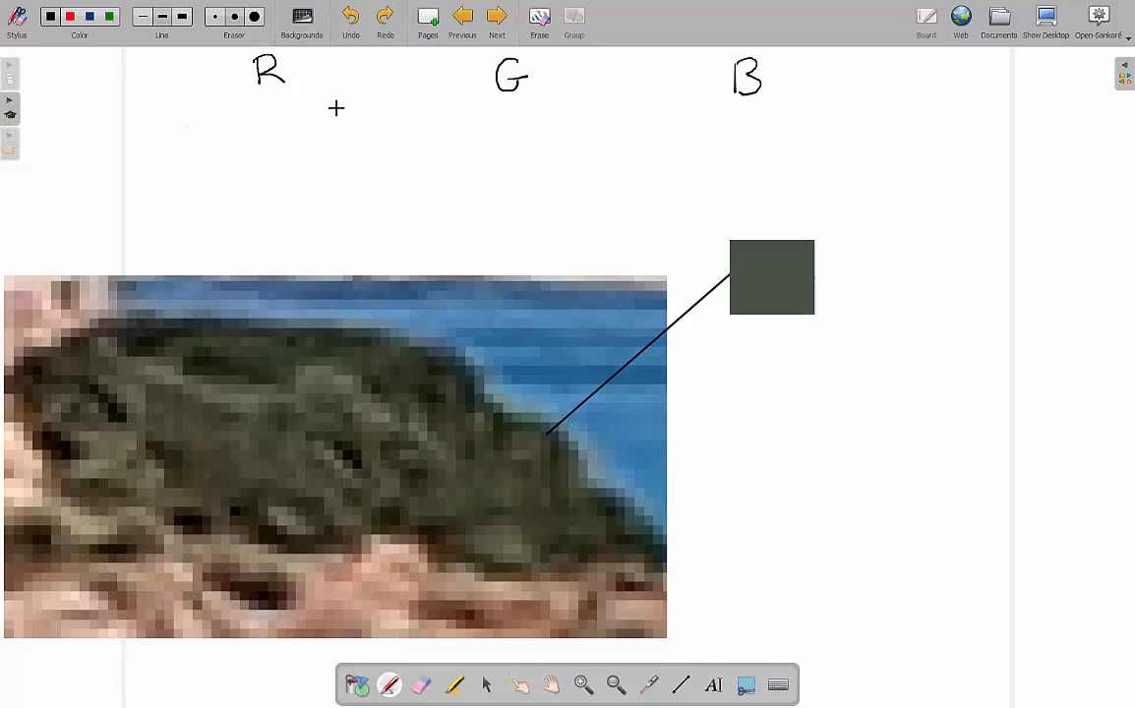
pyautogui.moveTo(554, 108)
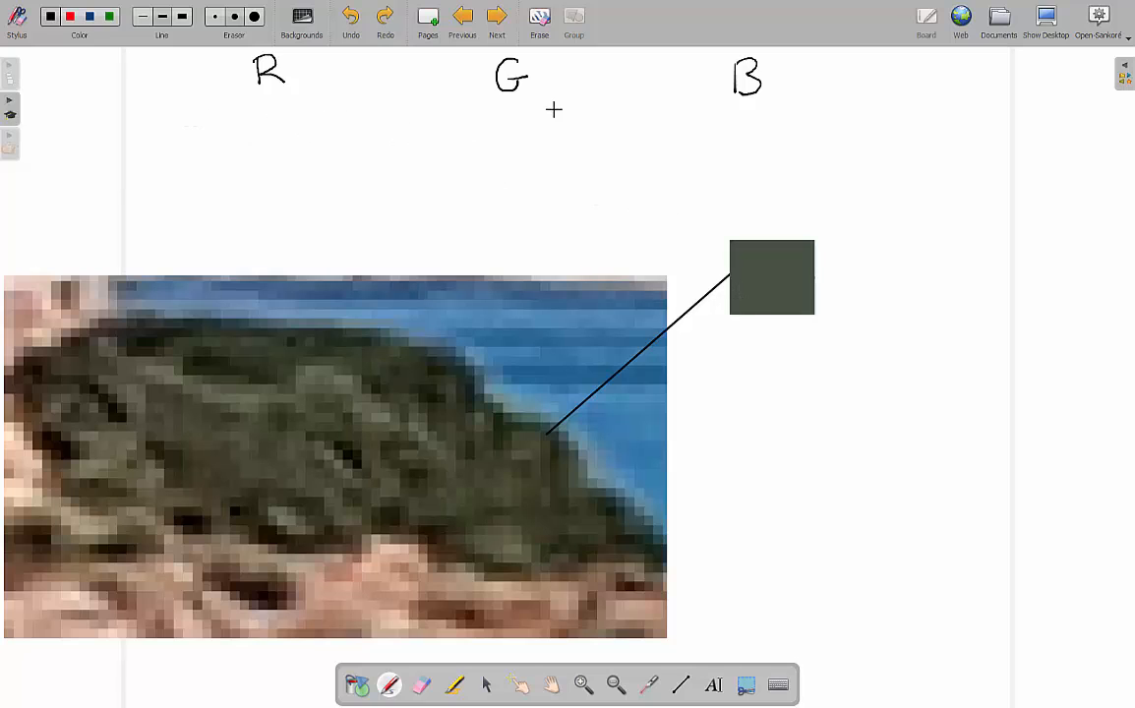
pyautogui.moveTo(798, 243)
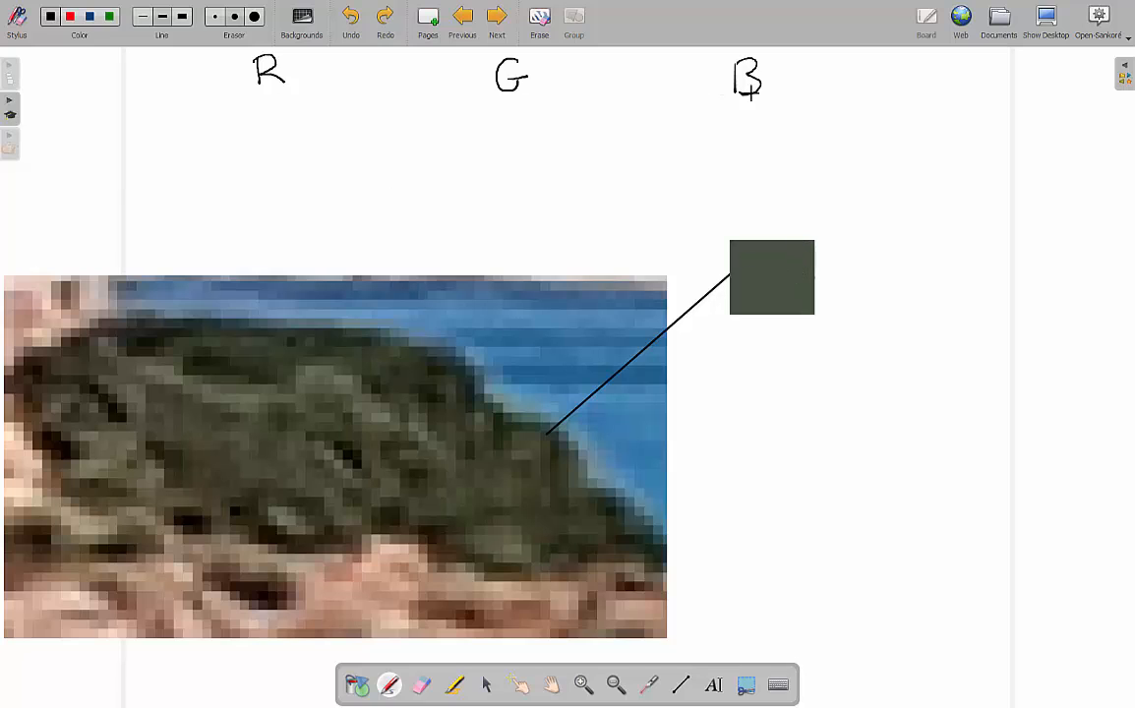
pyautogui.moveTo(460, 509)
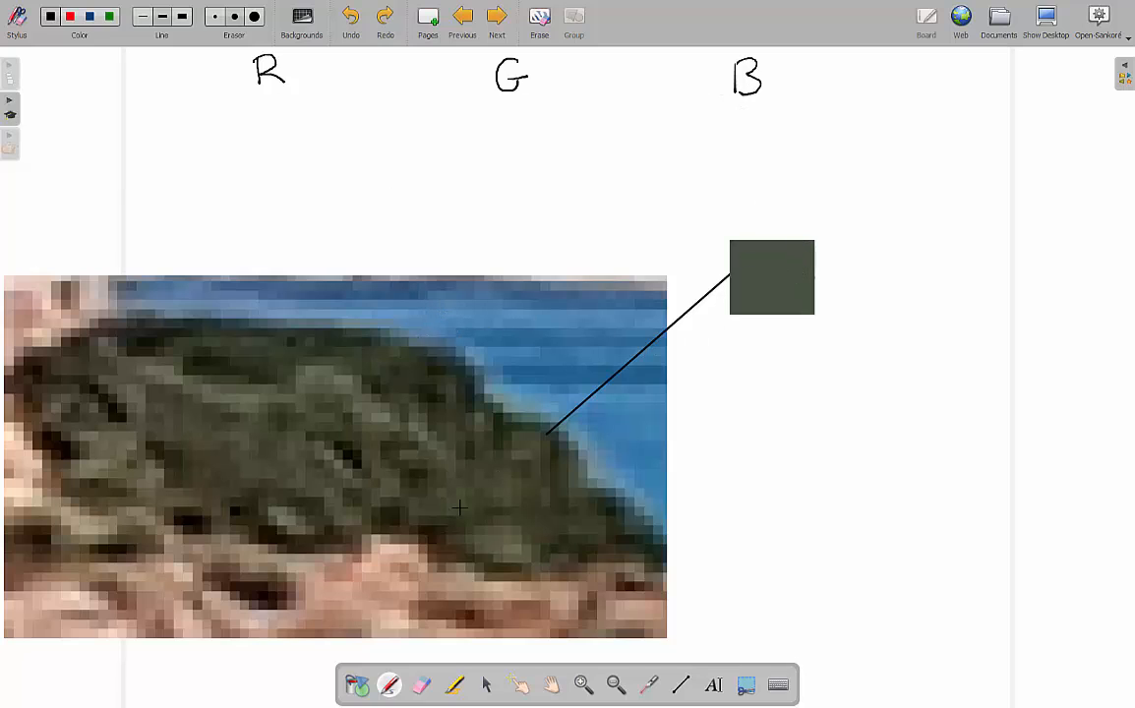
pyautogui.moveTo(505, 345)
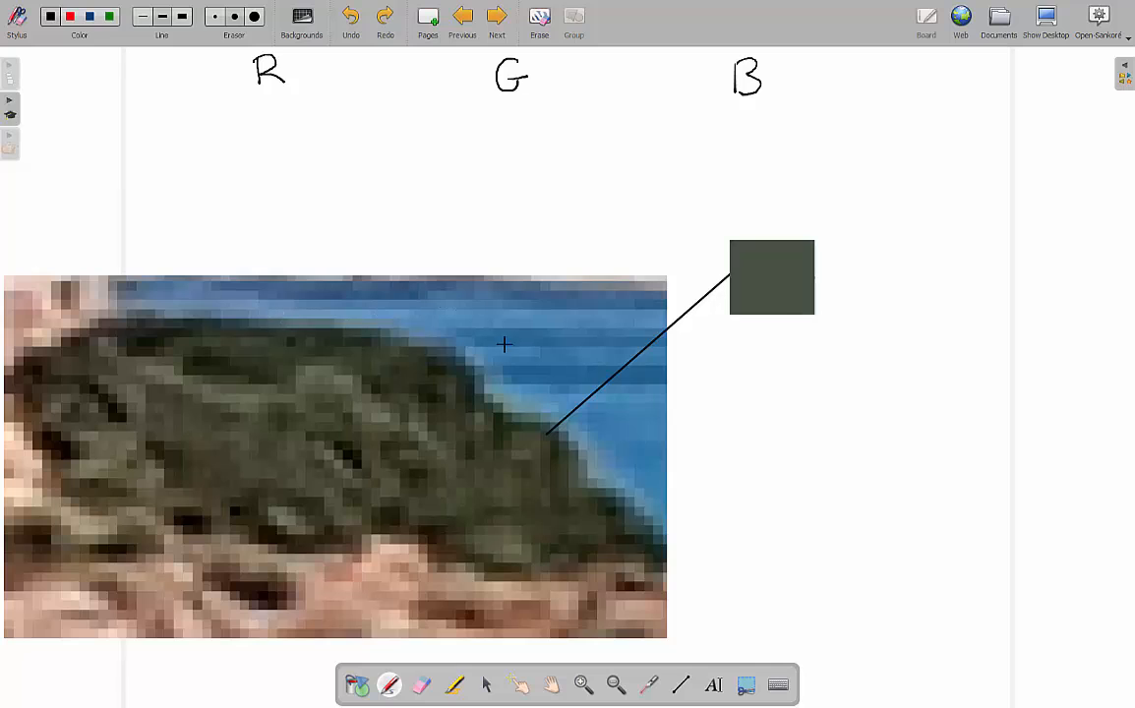
pyautogui.moveTo(440, 147)
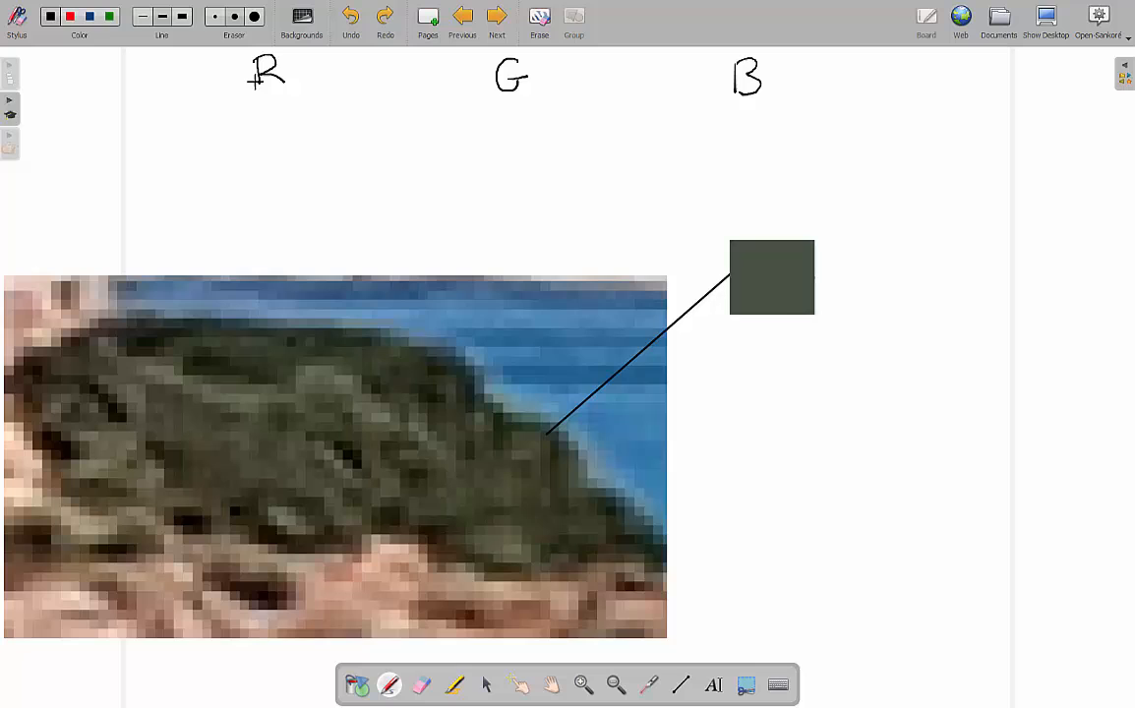
pyautogui.moveTo(319, 129)
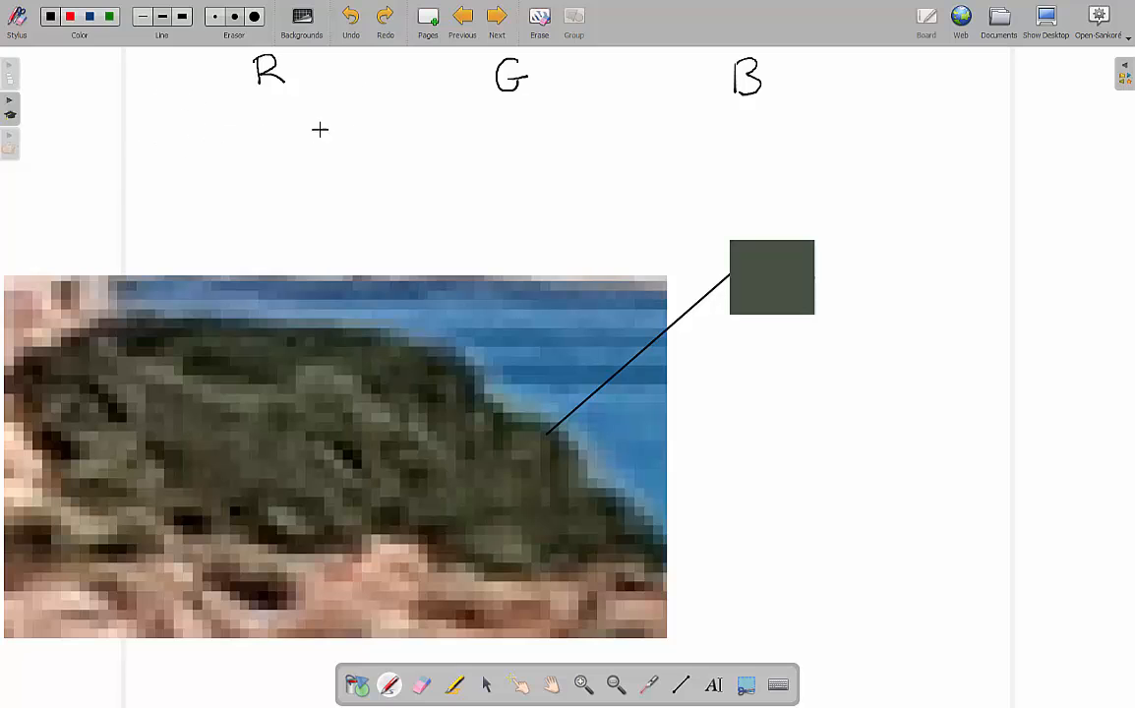
pyautogui.moveTo(645, 152)
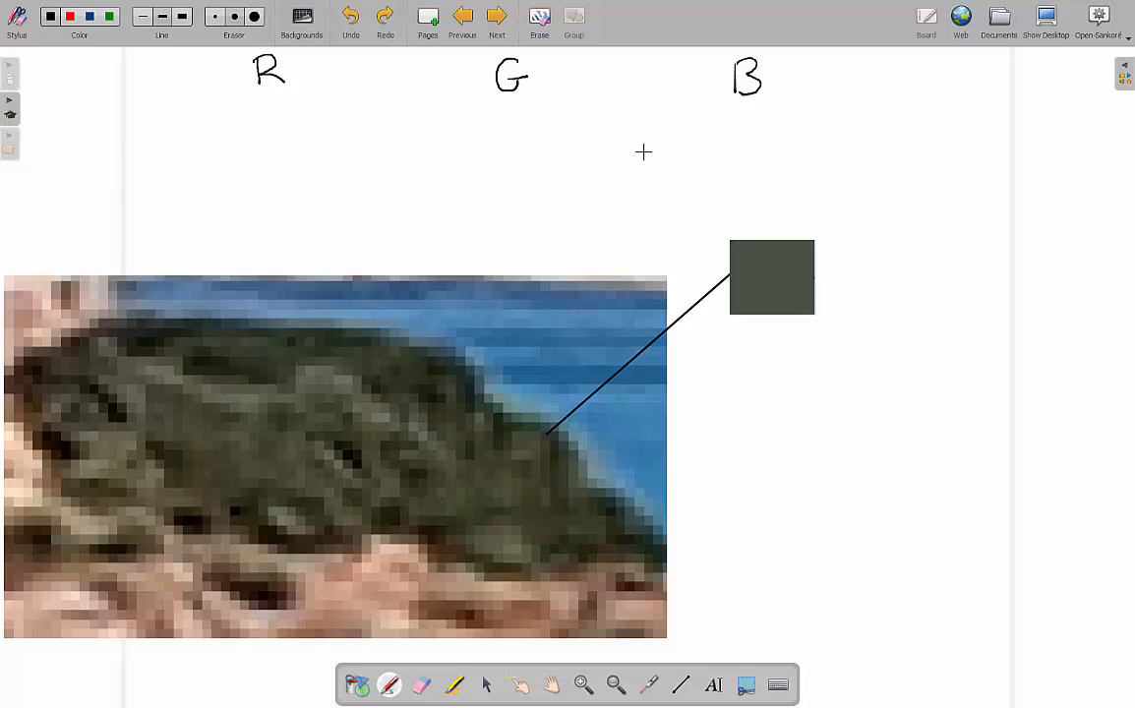
pyautogui.moveTo(762, 297)
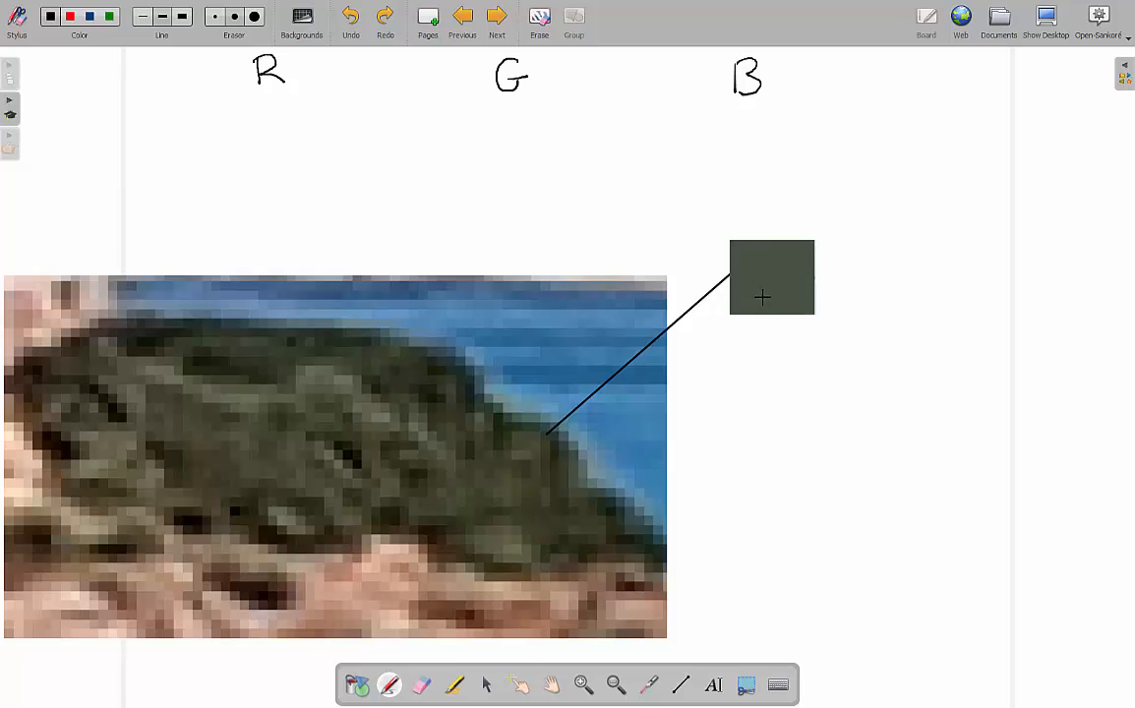
pyautogui.moveTo(437, 483)
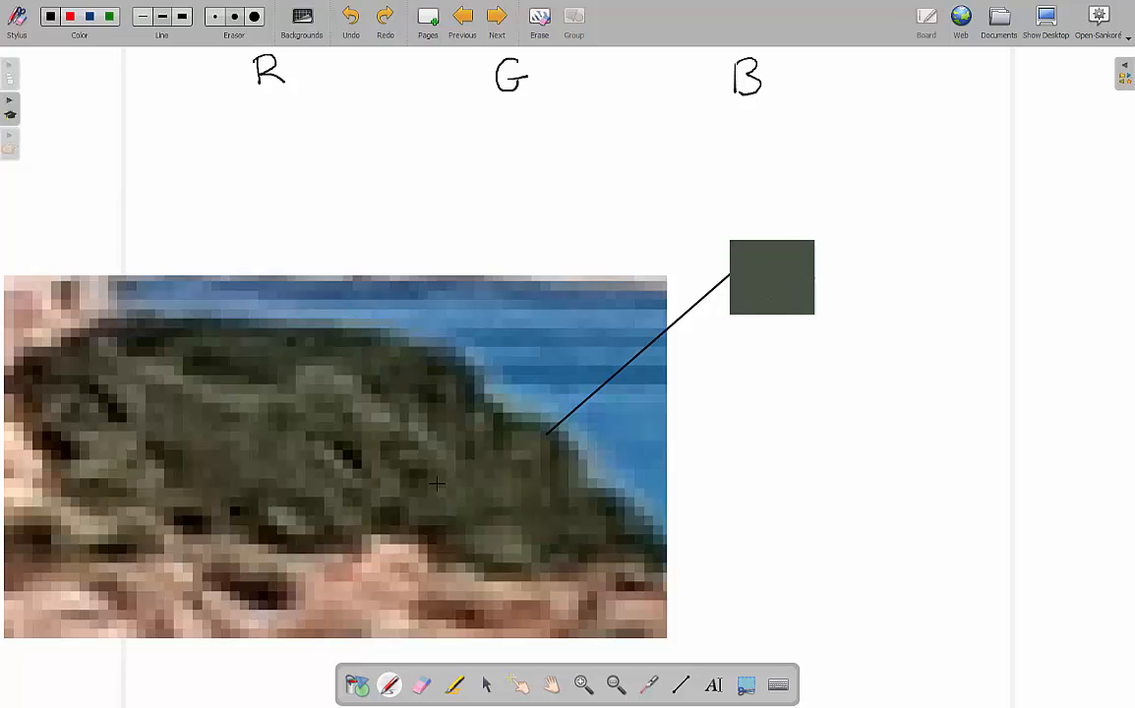
pyautogui.moveTo(546, 379)
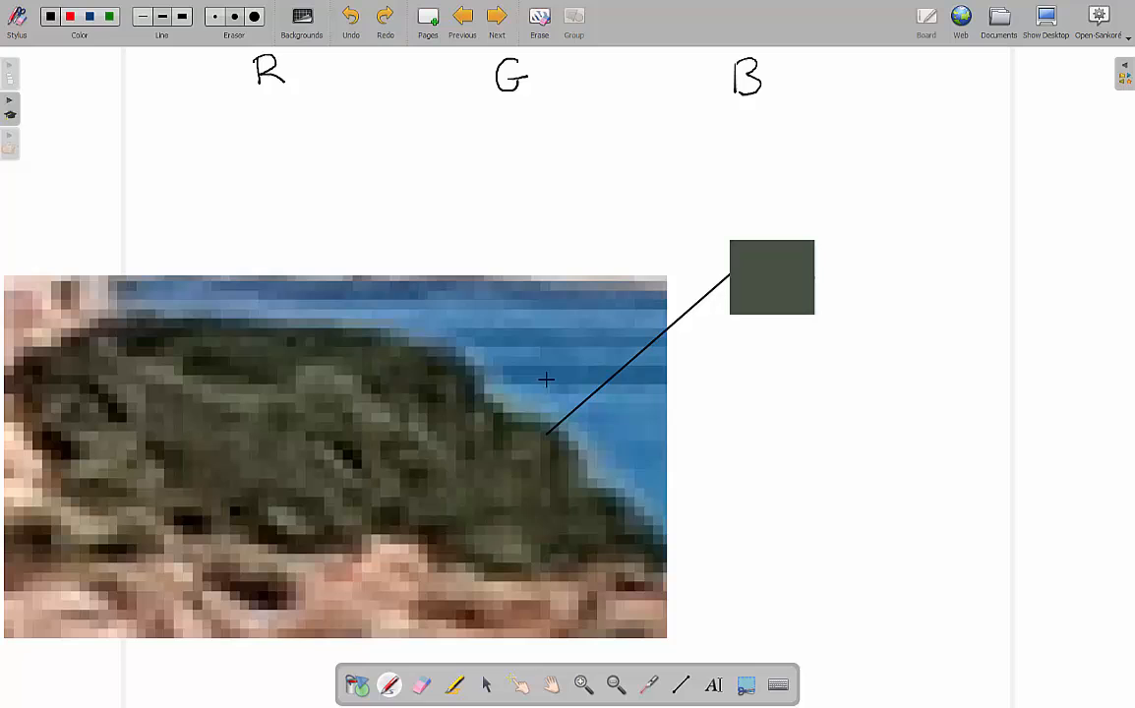
pyautogui.moveTo(376, 258)
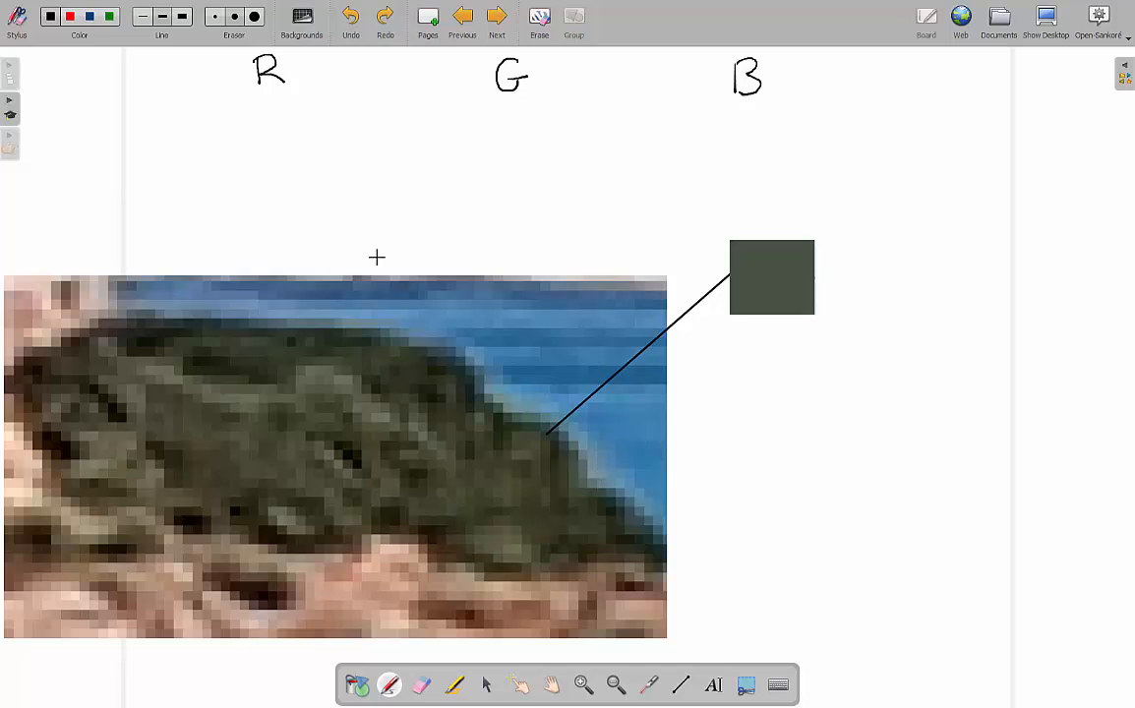
pyautogui.moveTo(769, 296)
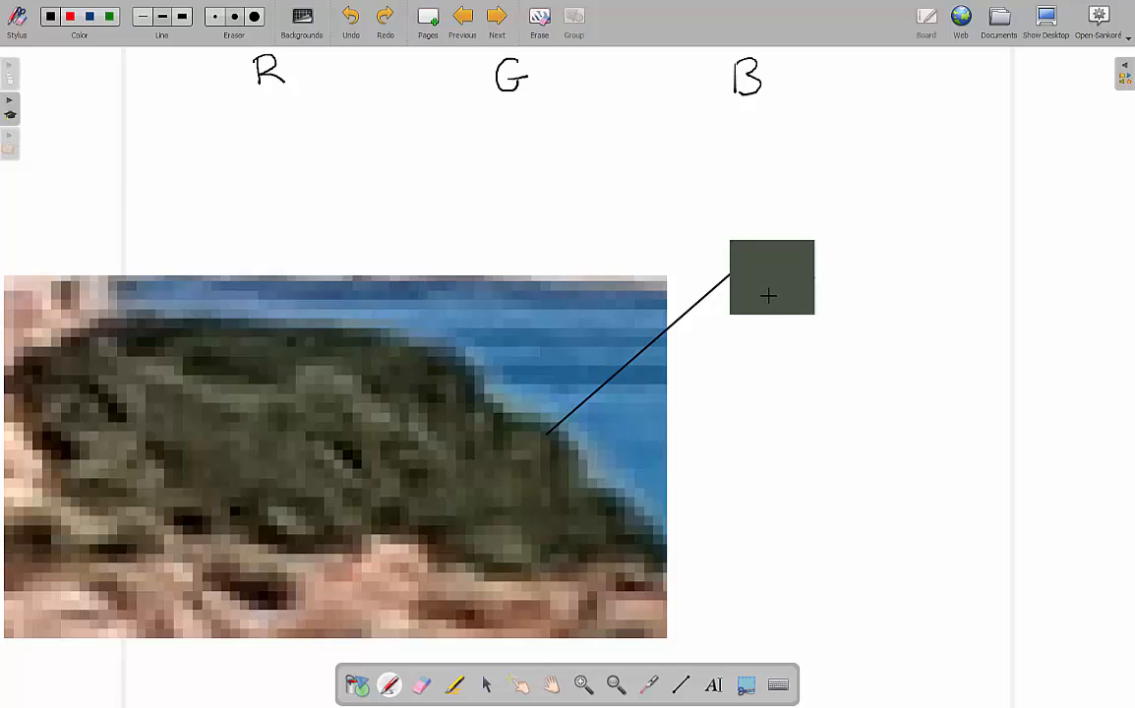
pyautogui.moveTo(196, 112)
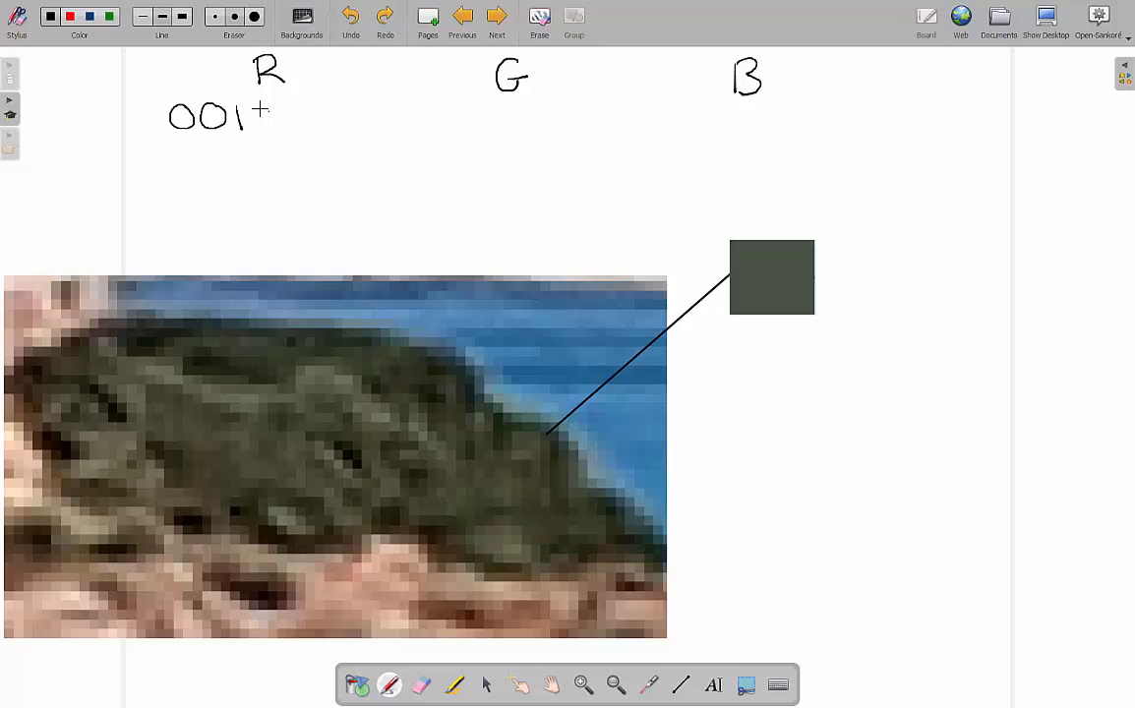
# Handwrite the red channel digits 00100001 beneath the R label.
pyautogui.moveTo(256, 118); pyautogui.dragTo(320, 118)
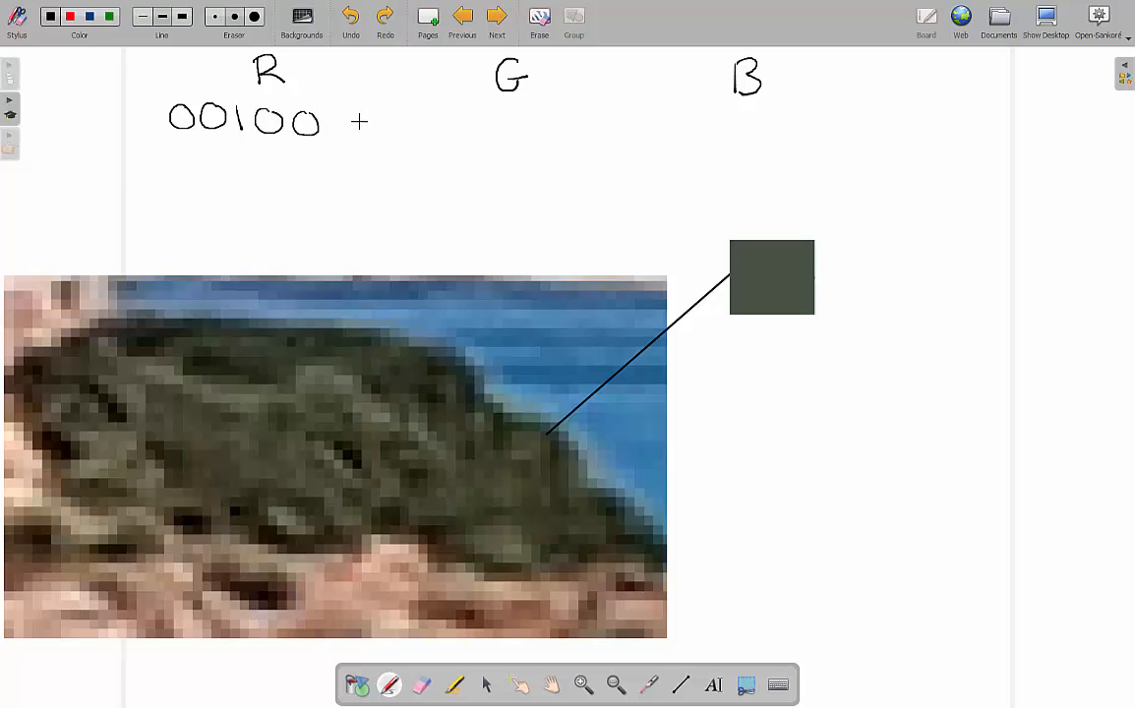
pyautogui.moveTo(339, 122); pyautogui.dragTo(369, 122)
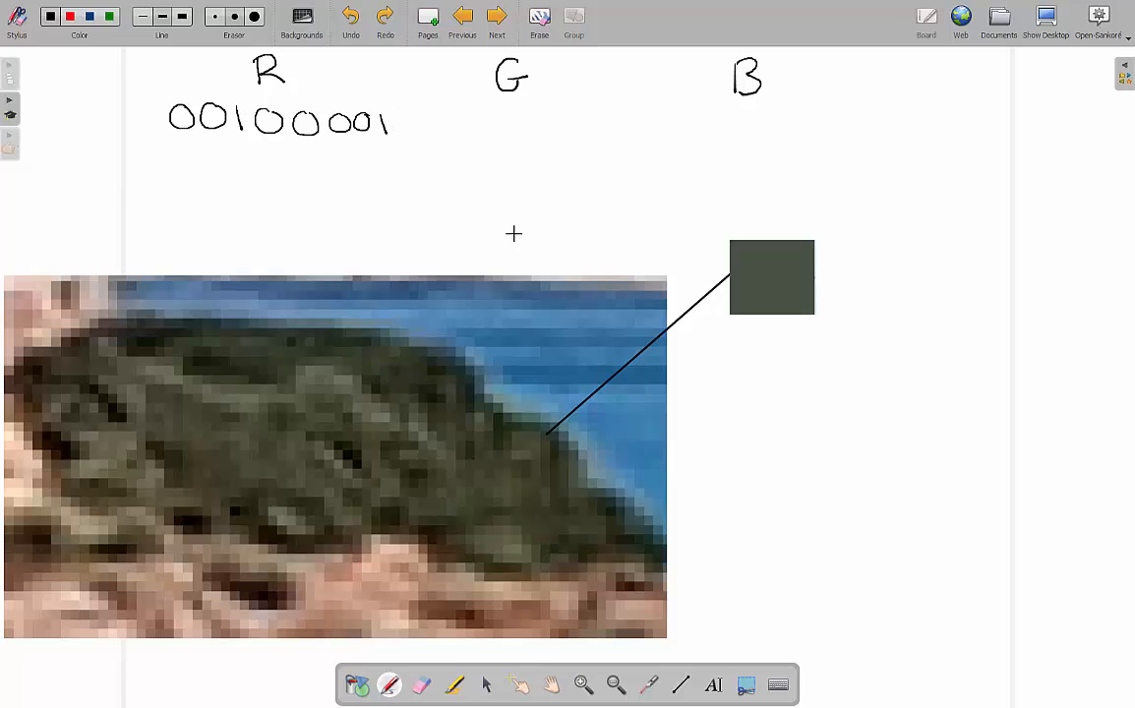
pyautogui.moveTo(729, 332)
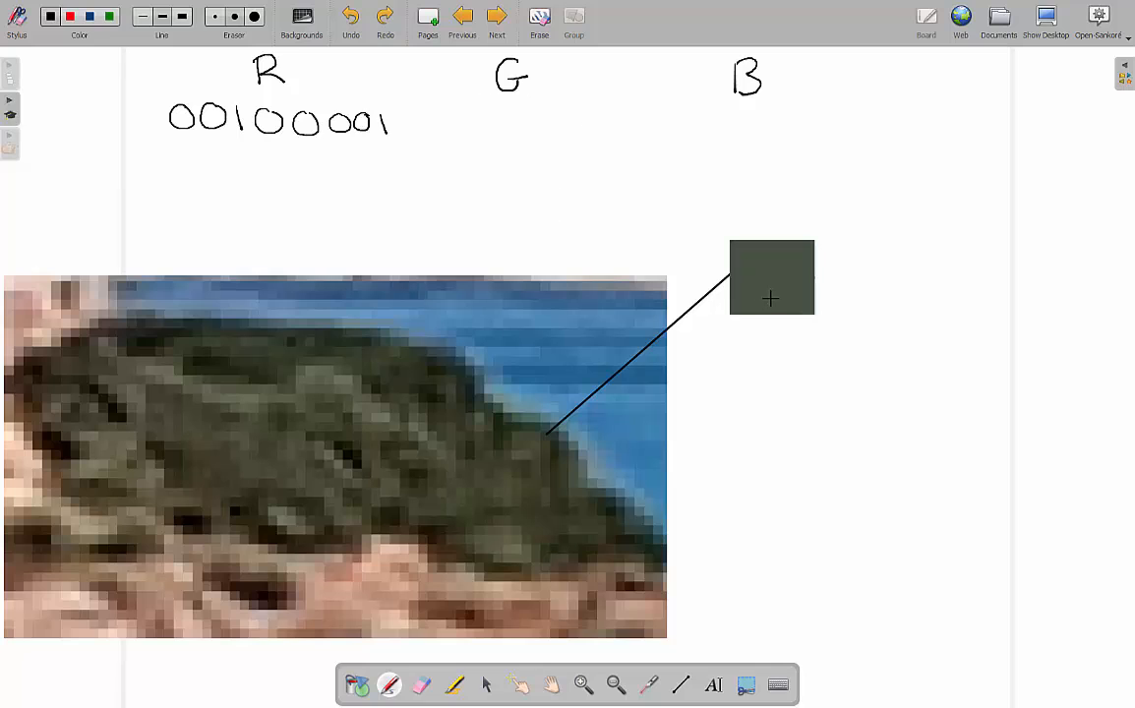
pyautogui.moveTo(521, 157)
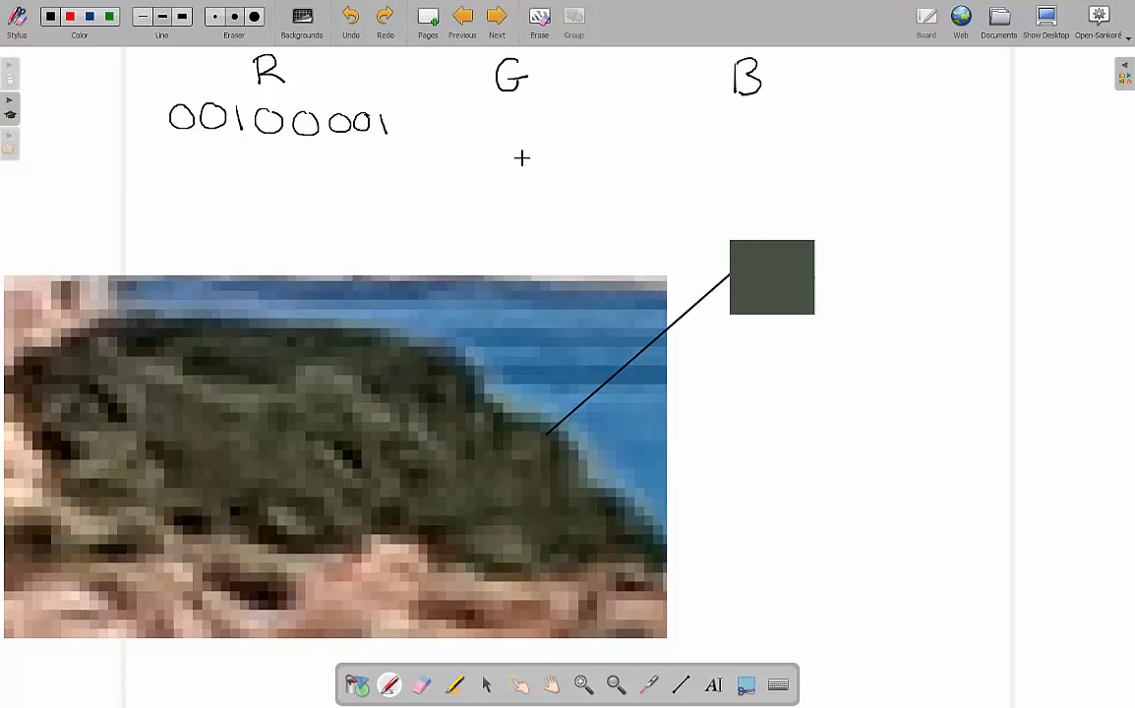
pyautogui.moveTo(394, 167)
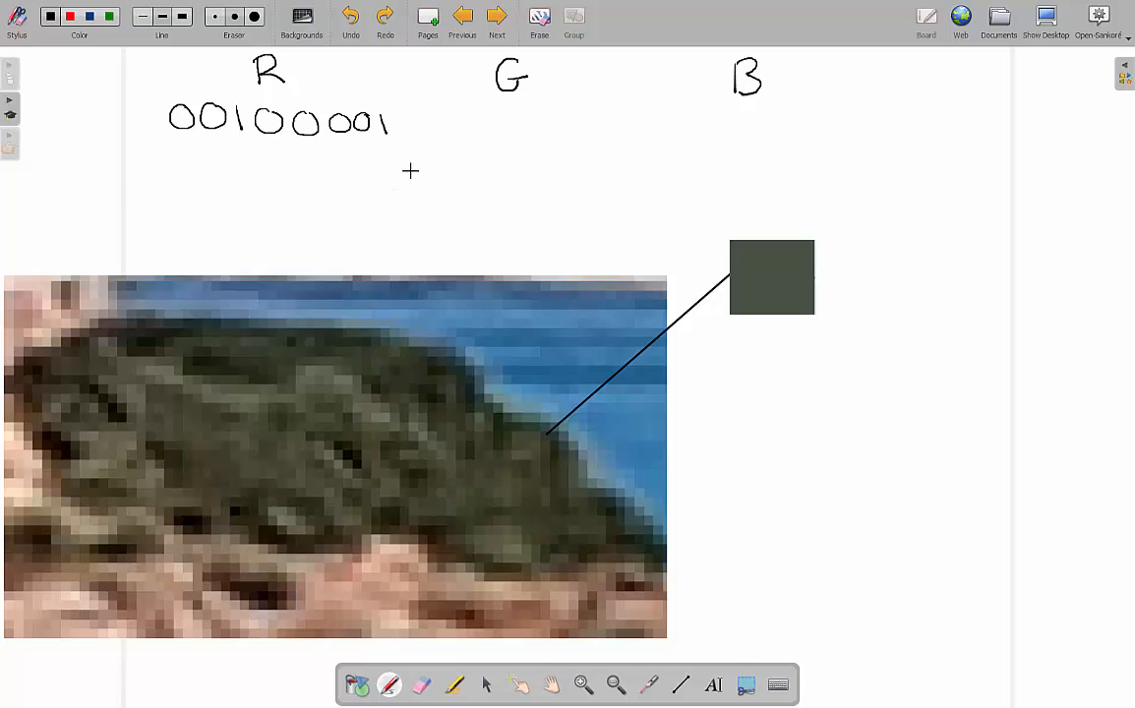
# Handwrite the green channel digits 00101100 beneath the G label.
pyautogui.moveTo(403, 175); pyautogui.dragTo(453, 175)
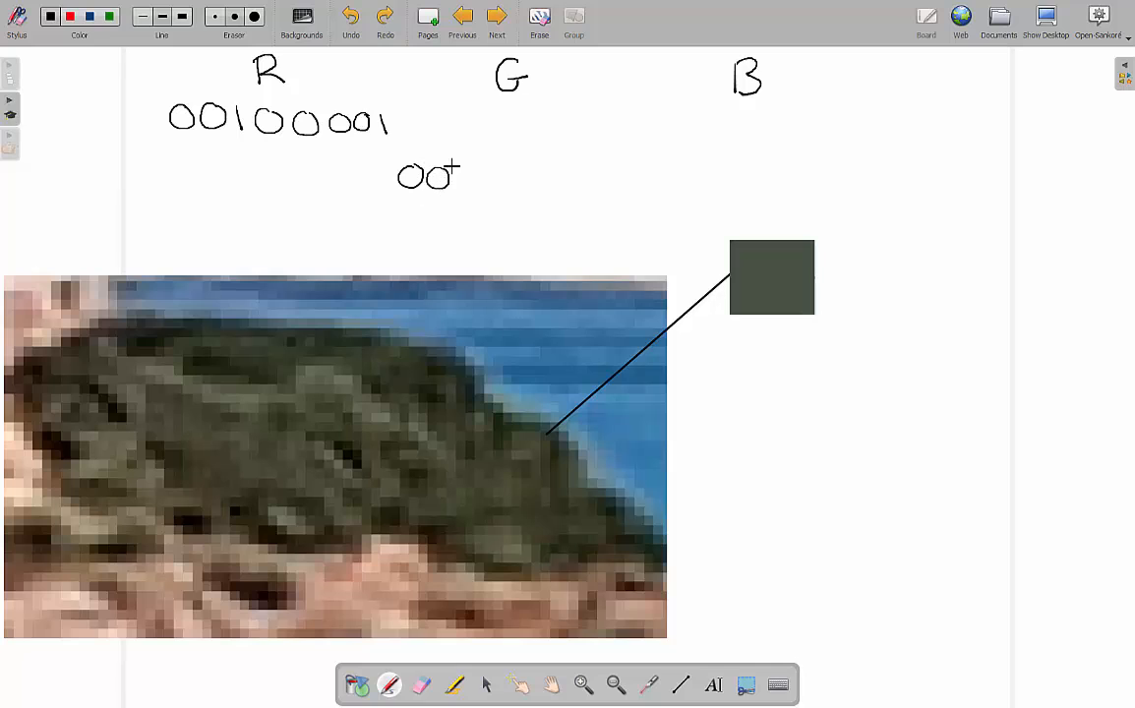
pyautogui.moveTo(462, 177); pyautogui.dragTo(502, 182)
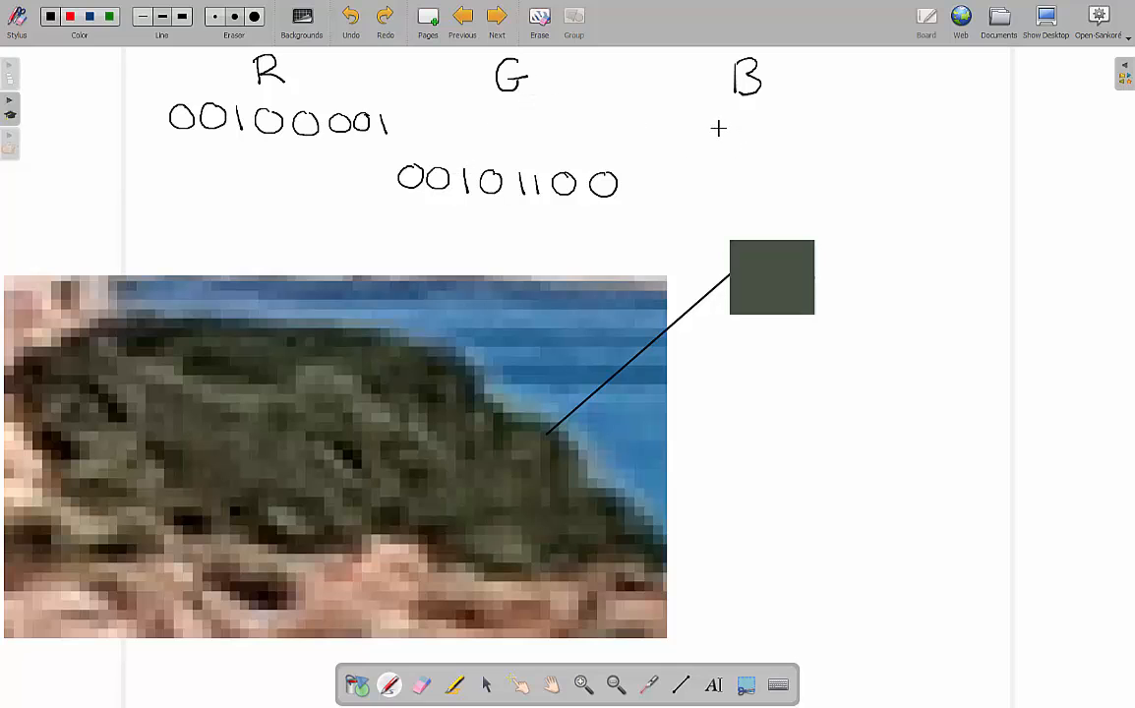
# Handwrite the blue channel digits 00100010 beneath the B label.
pyautogui.moveTo(684, 118); pyautogui.dragTo(706, 142)
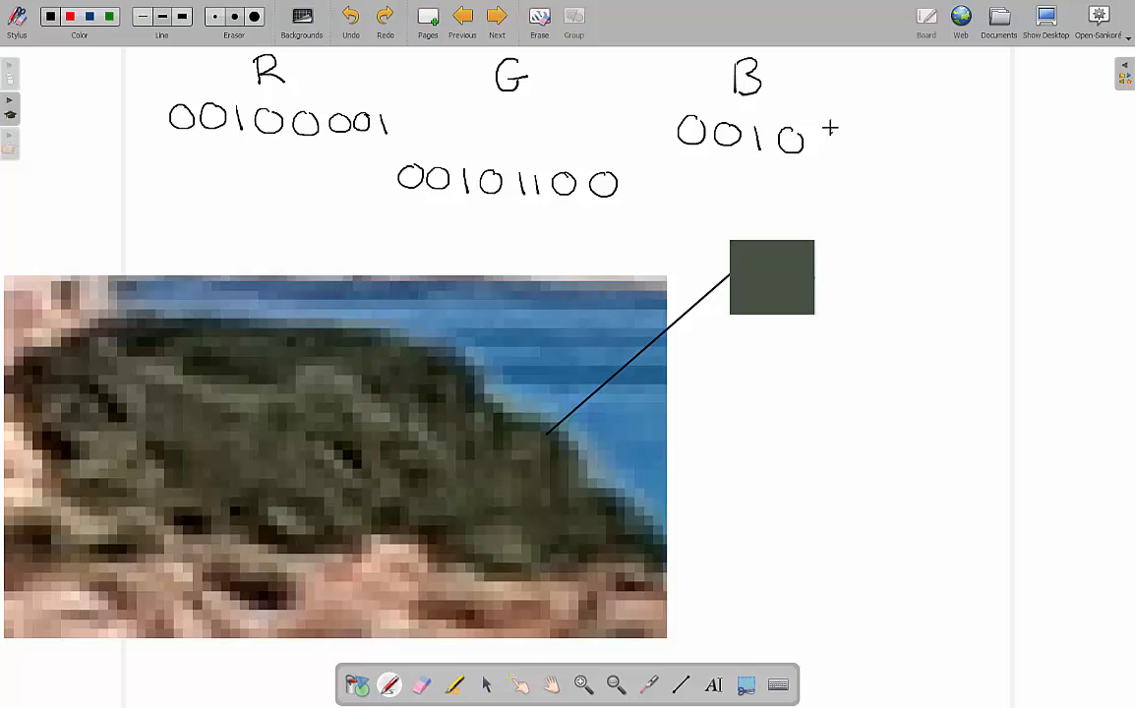
pyautogui.moveTo(806, 135); pyautogui.dragTo(905, 137)
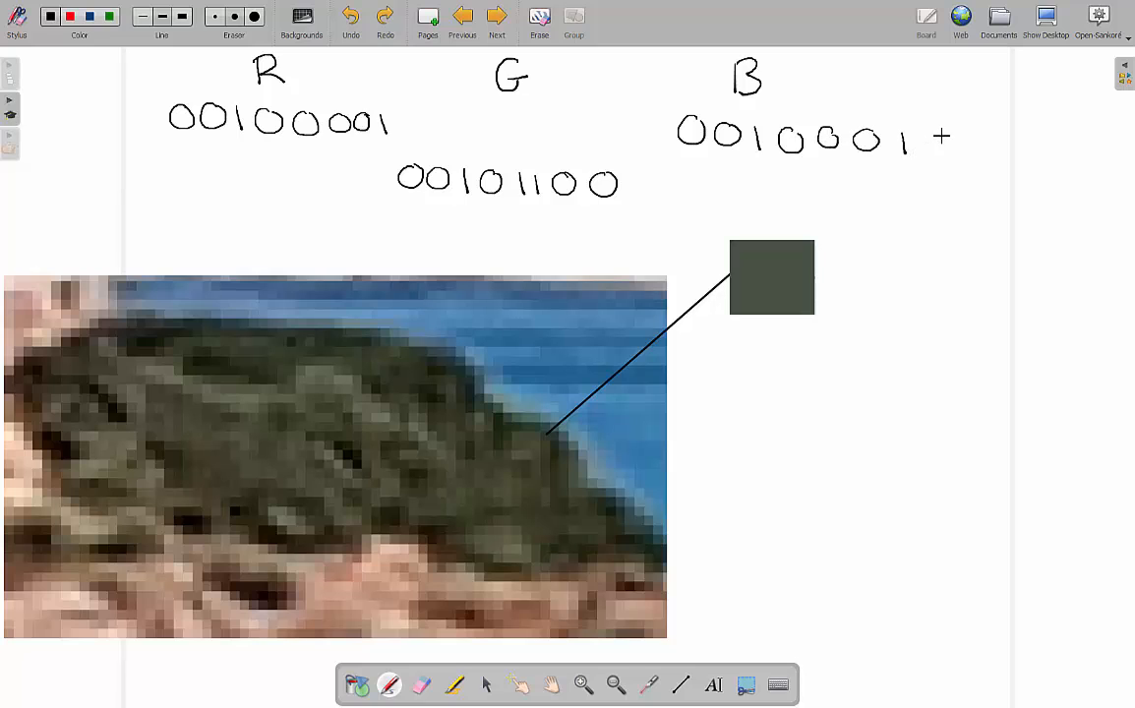
pyautogui.moveTo(930, 135); pyautogui.dragTo(949, 155)
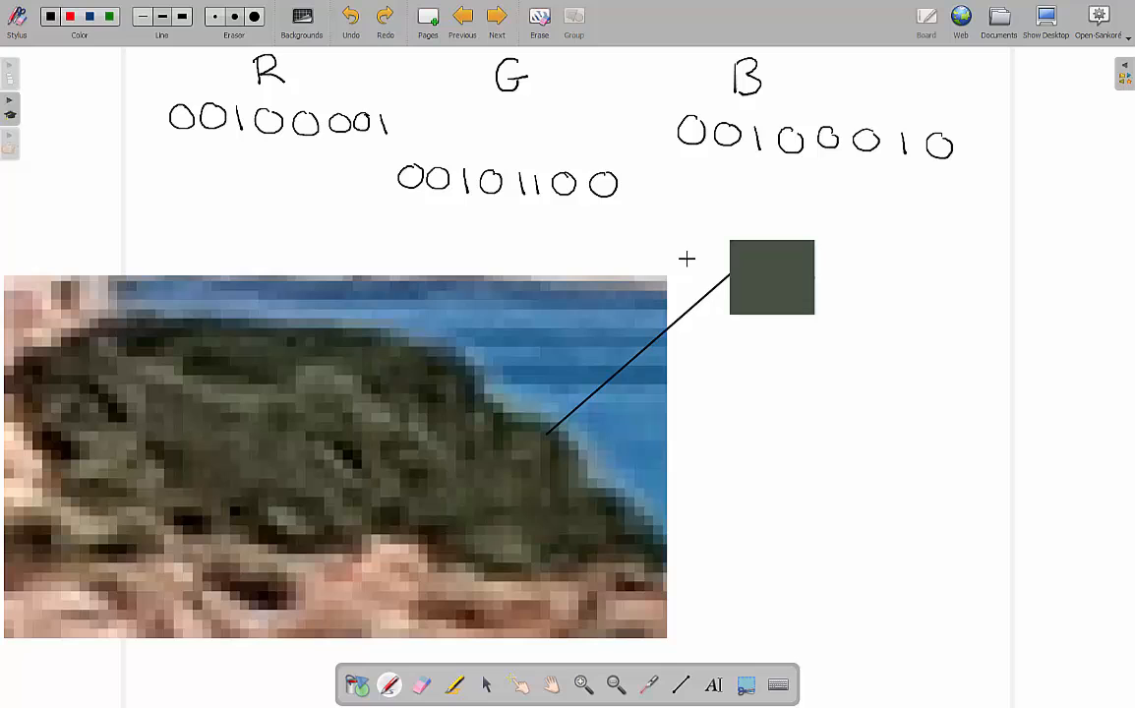
pyautogui.moveTo(837, 292)
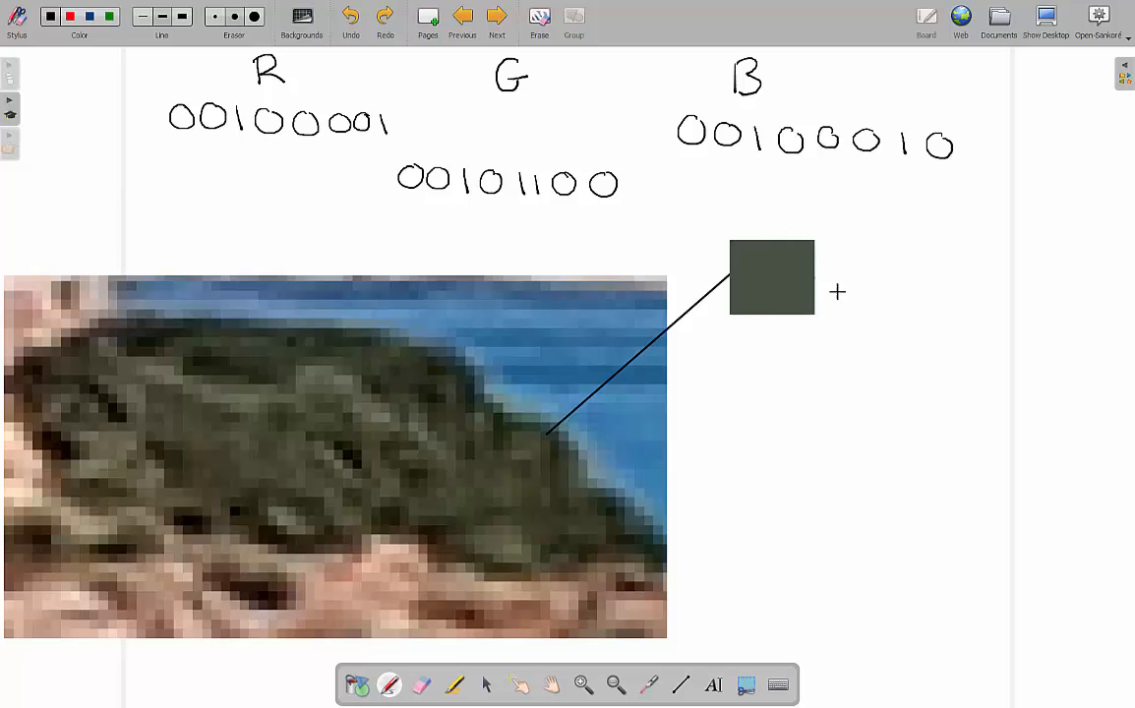
pyautogui.moveTo(755, 258)
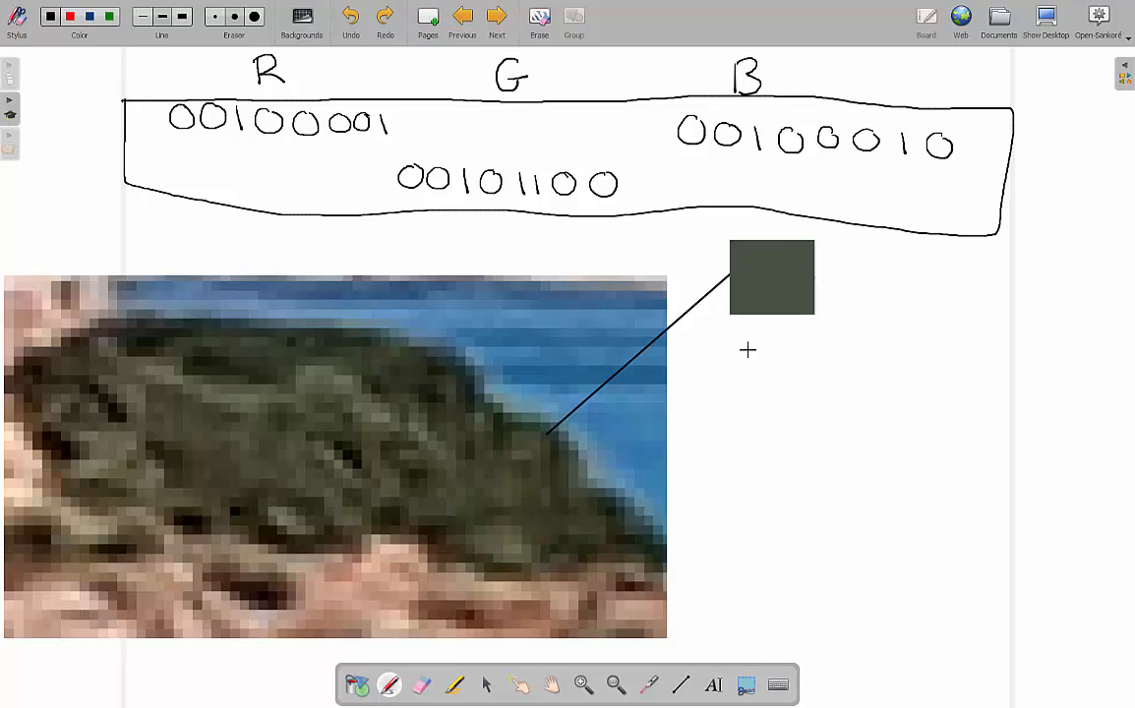
pyautogui.moveTo(797, 308)
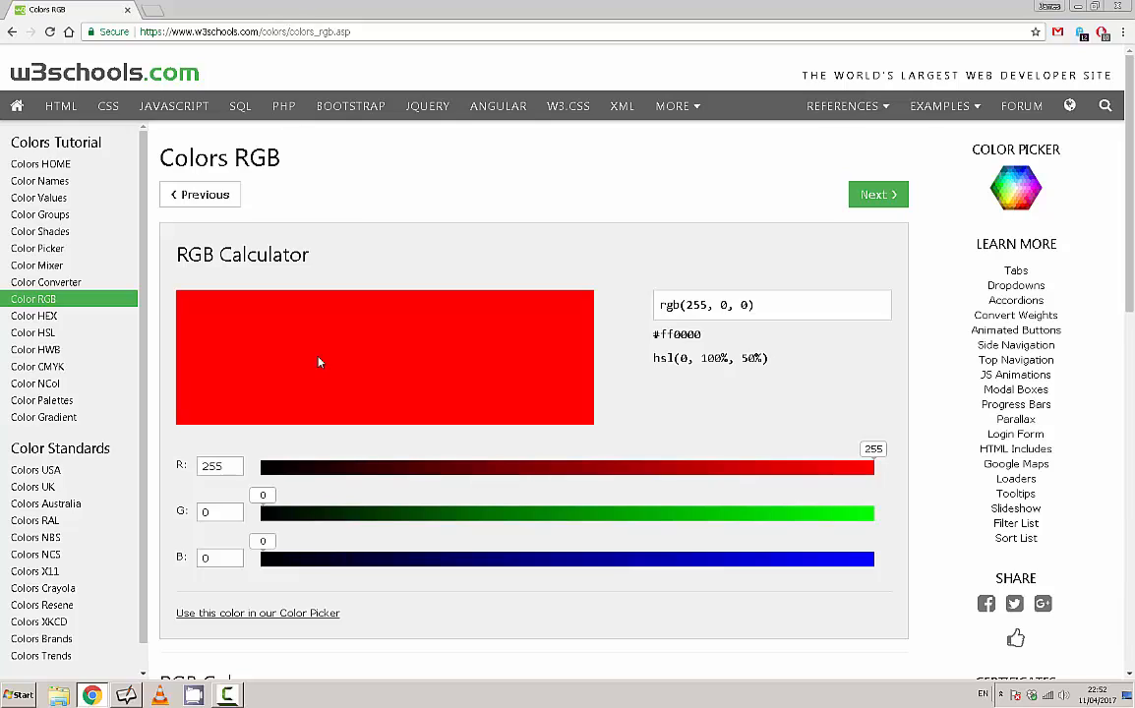
# Mix brown and olive shades with red at 95 and green between 127 and 115.
pyautogui.moveTo(866, 468); pyautogui.dragTo(322, 468)
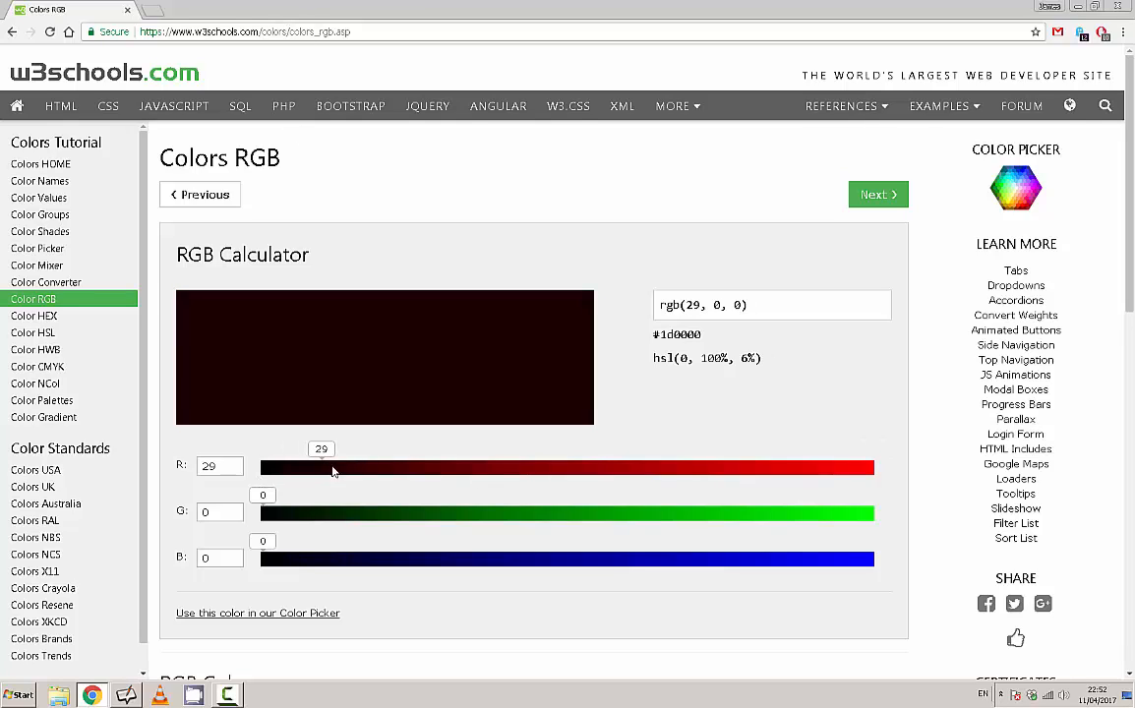
pyautogui.moveTo(331, 467); pyautogui.dragTo(646, 468)
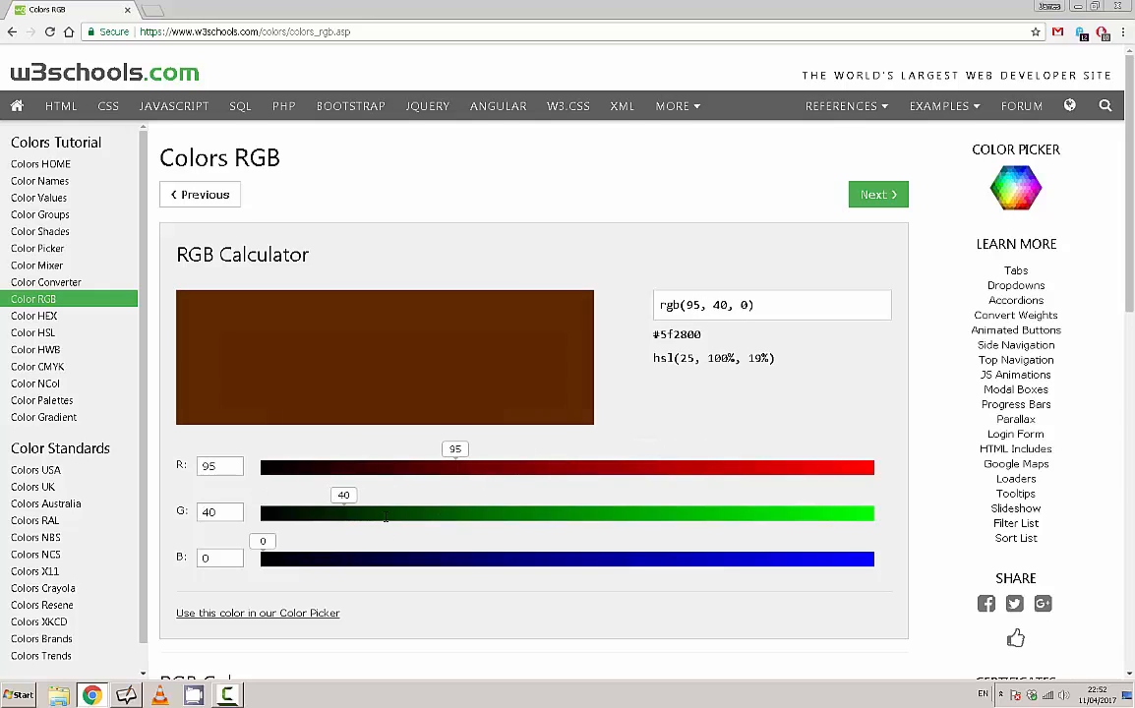
pyautogui.moveTo(384, 512); pyautogui.dragTo(504, 512)
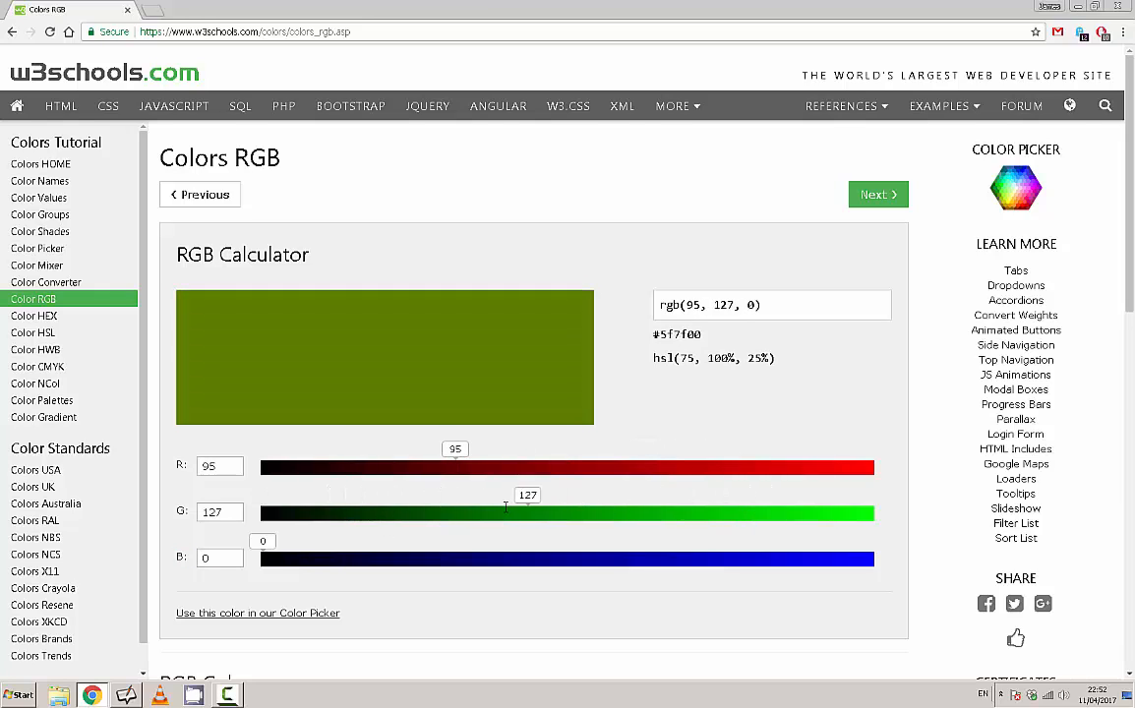
pyautogui.moveTo(507, 512); pyautogui.dragTo(497, 512)
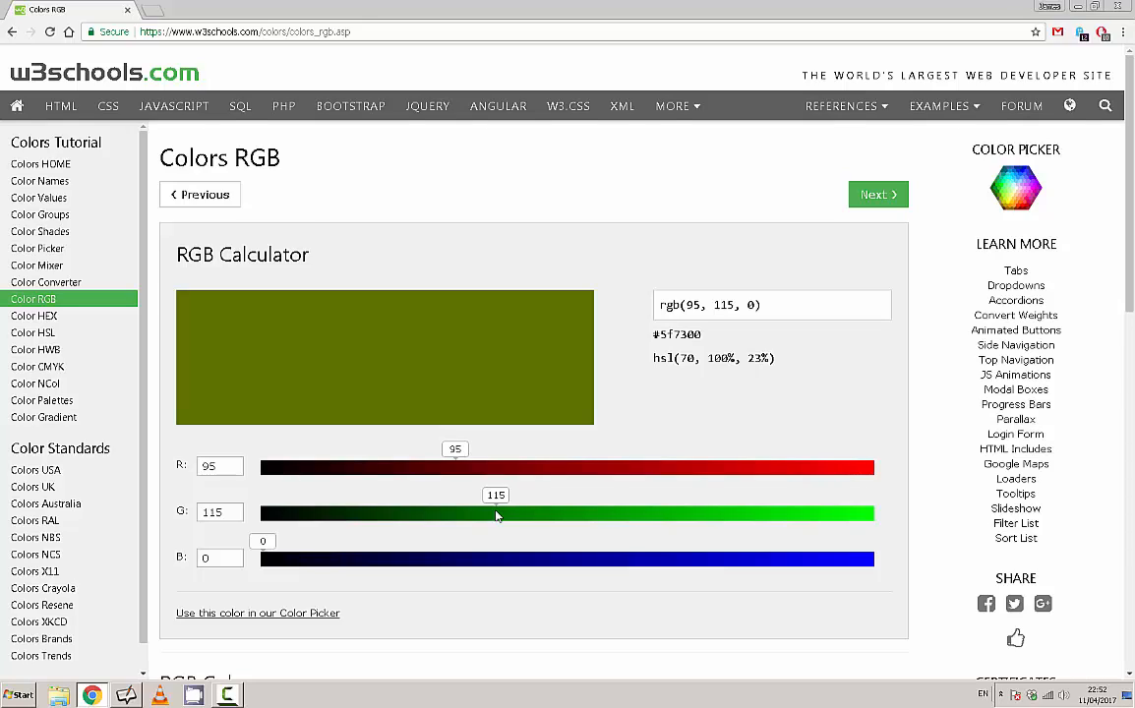
pyautogui.moveTo(271, 475)
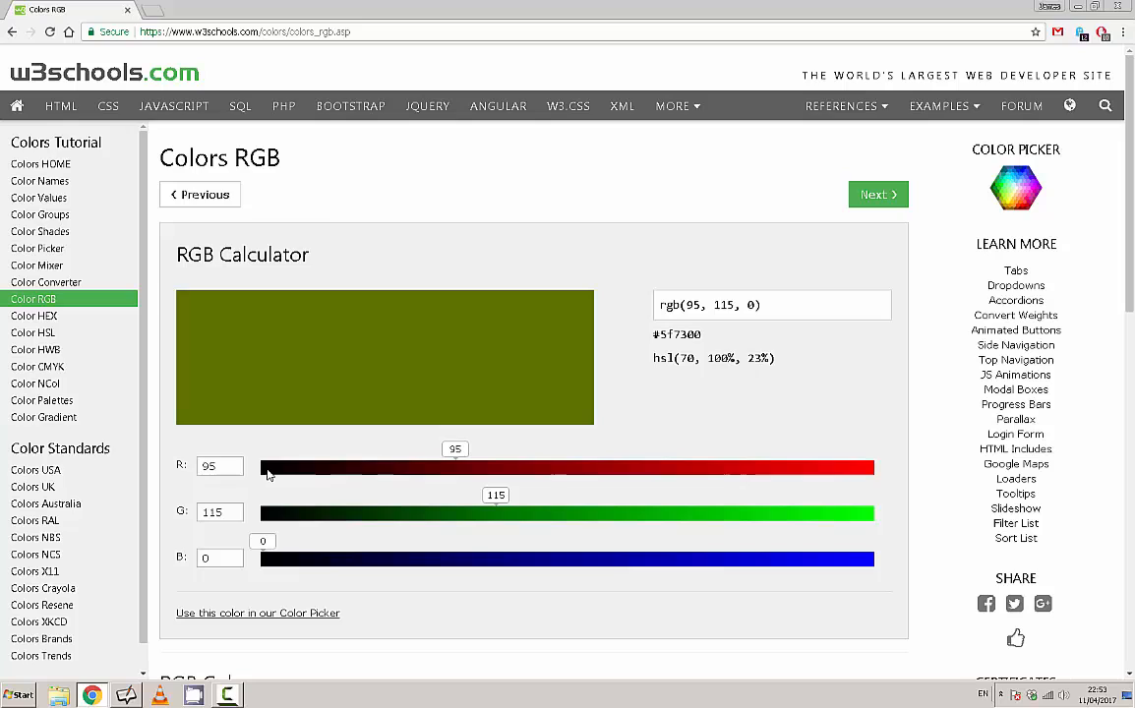
# Push red to 253, green to 254 and blue to 253 for near-white.
pyautogui.moveTo(270, 468); pyautogui.dragTo(865, 468)
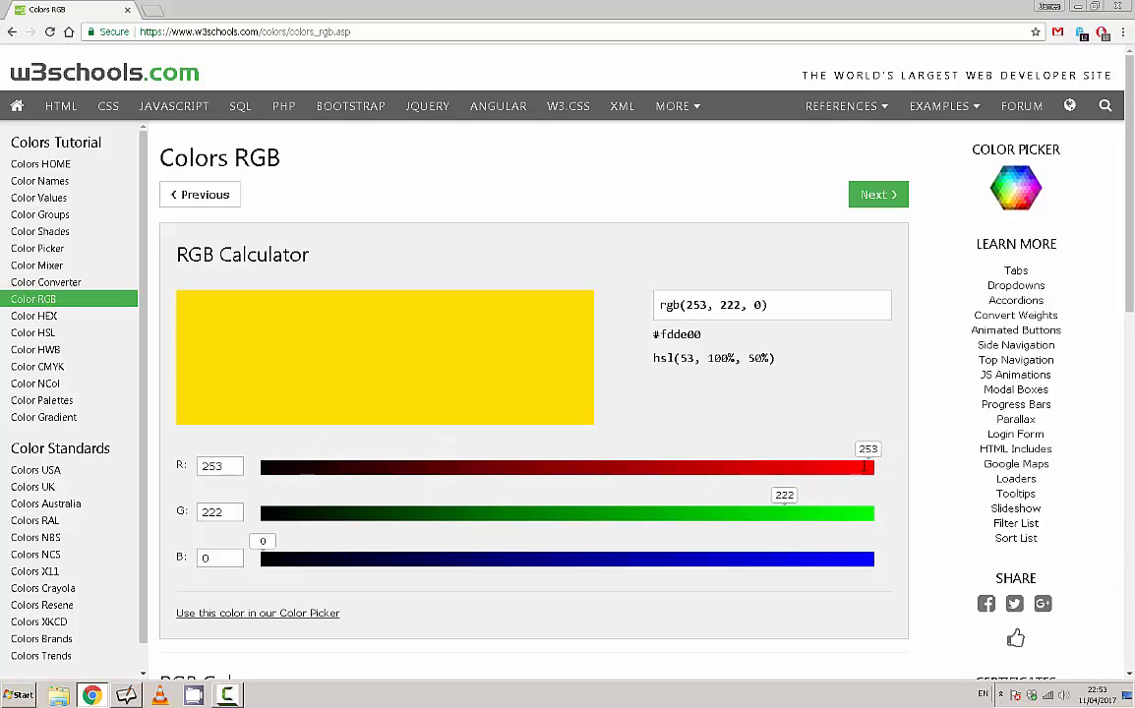
pyautogui.moveTo(784, 512); pyautogui.dragTo(864, 513)
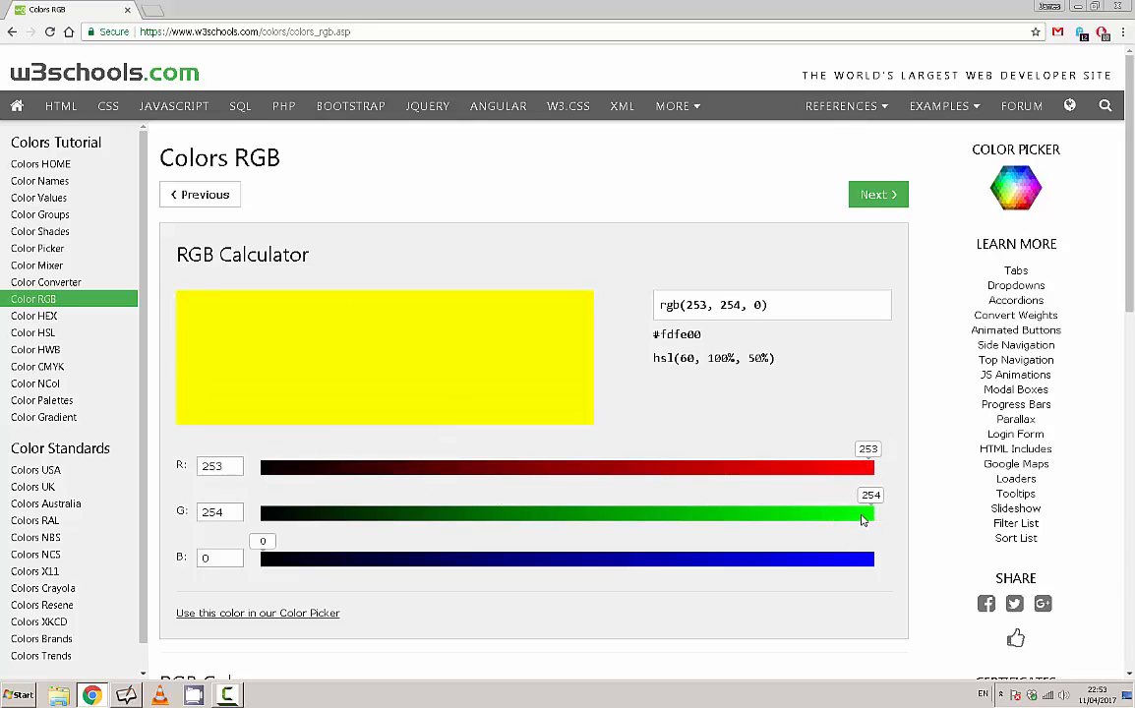
pyautogui.moveTo(261, 558); pyautogui.dragTo(871, 559)
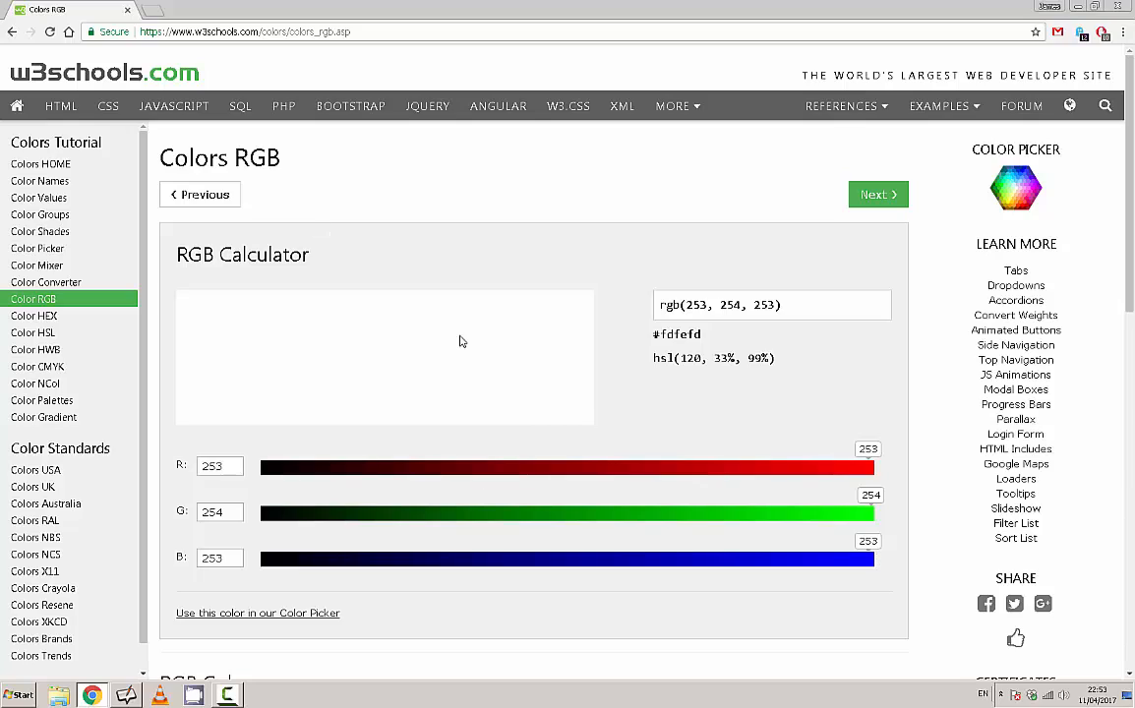
pyautogui.moveTo(462, 335)
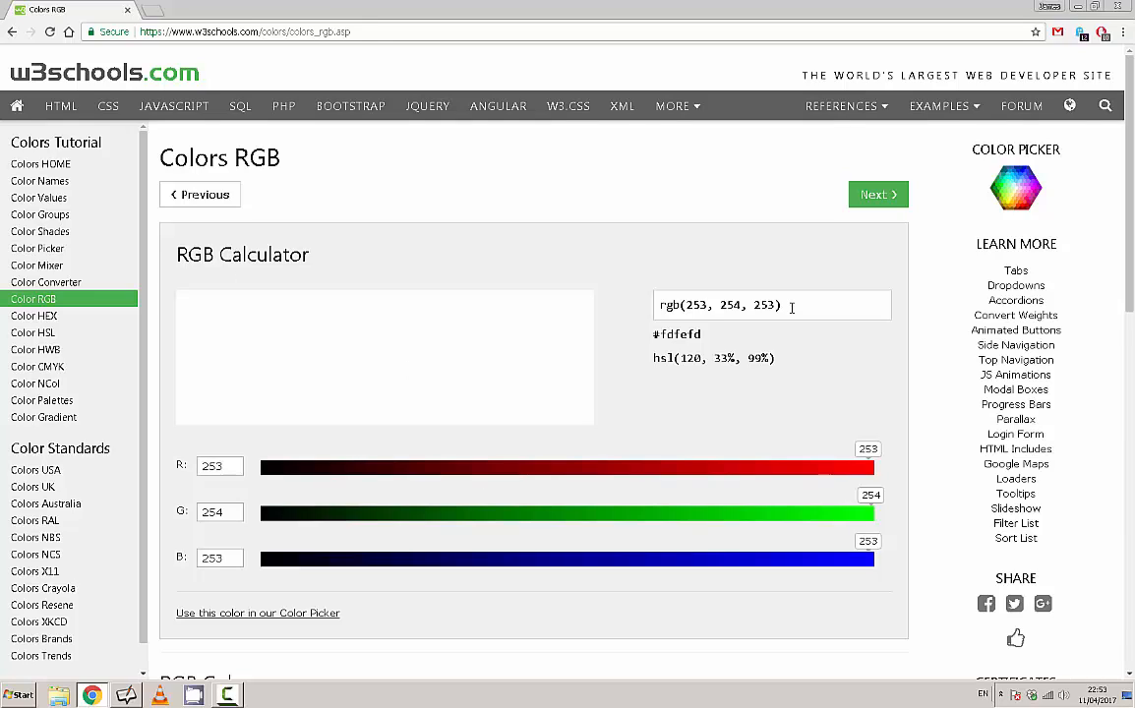
# Set the R, G and B sliders all to their maximum of 255.
pyautogui.moveTo(867, 465); pyautogui.dragTo(706, 465)
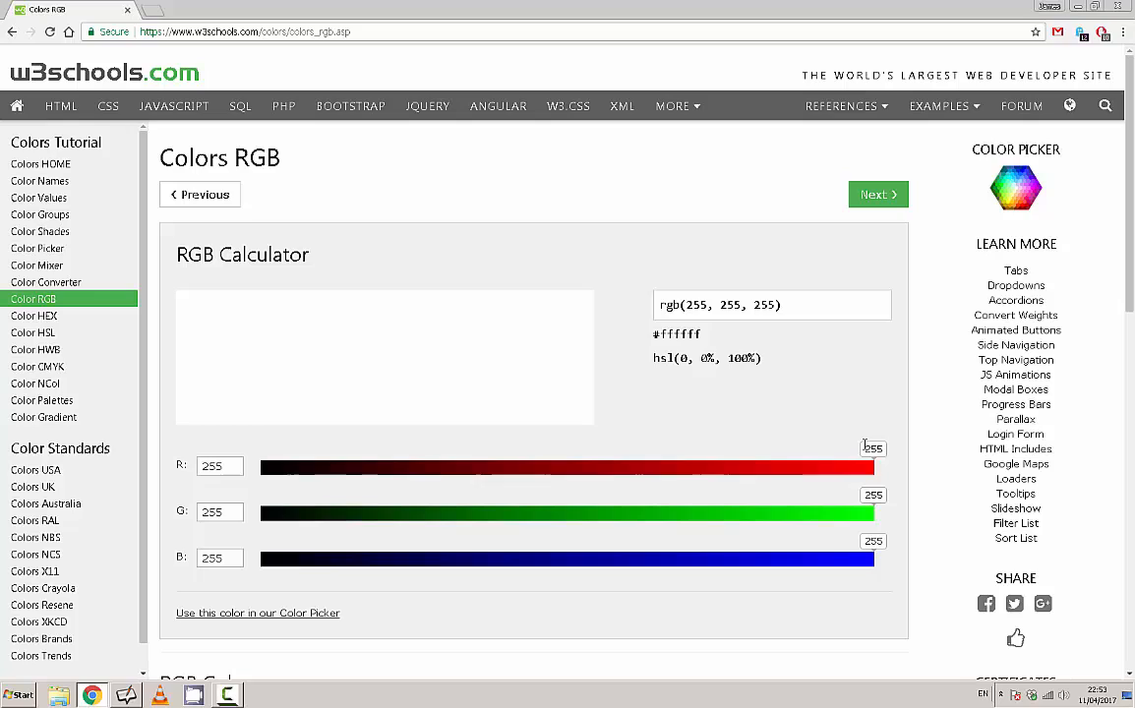
pyautogui.moveTo(865, 576)
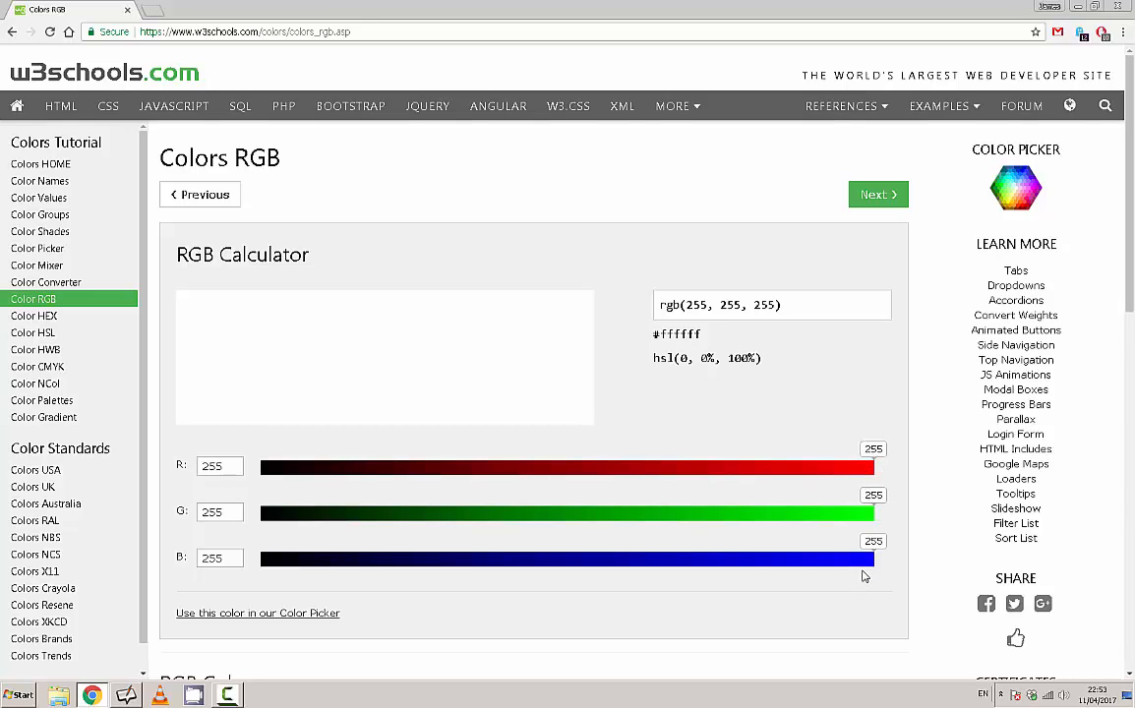
pyautogui.moveTo(760, 272)
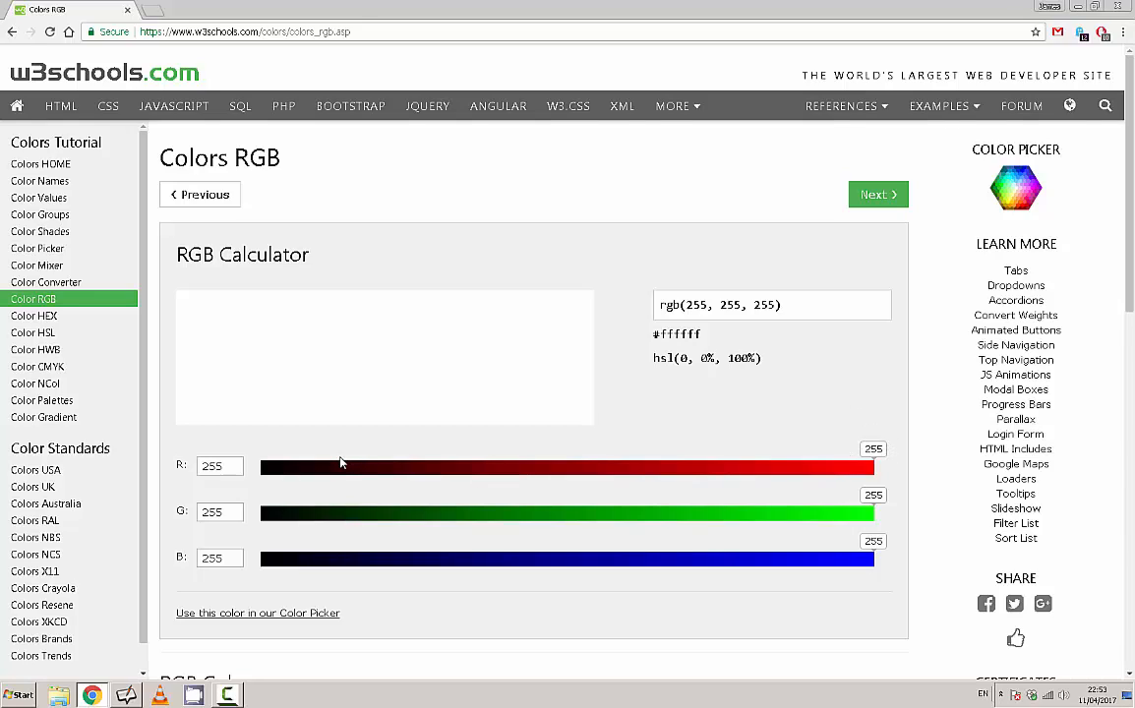
pyautogui.moveTo(925, 416)
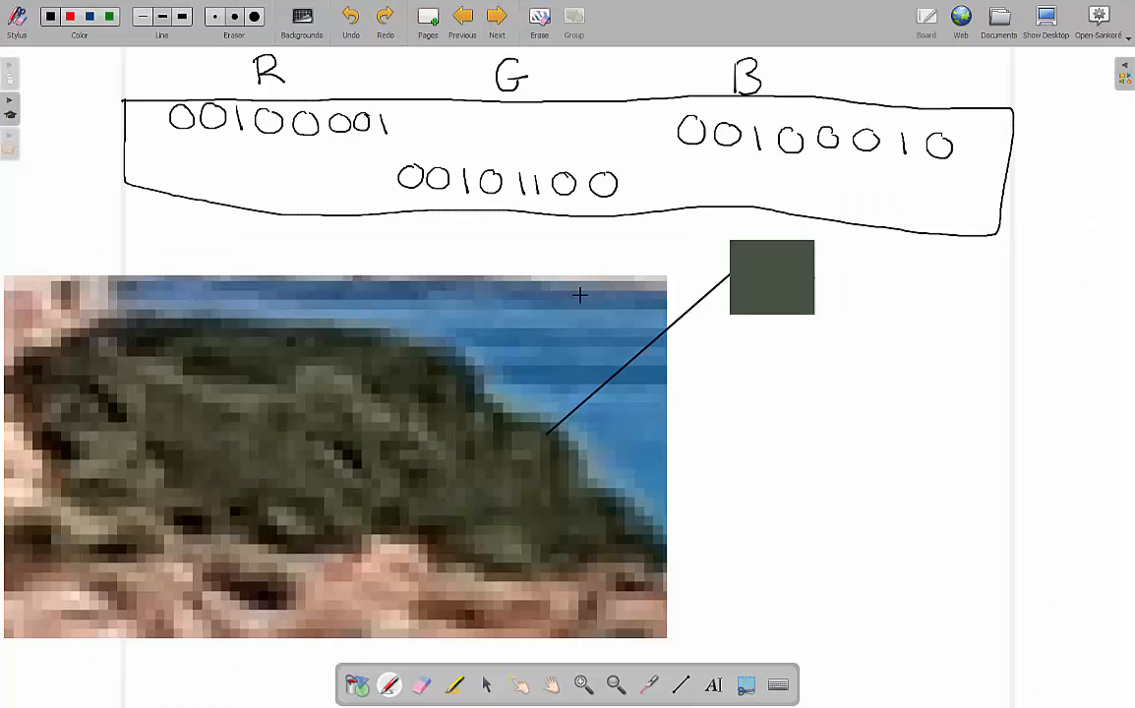
pyautogui.moveTo(304, 508)
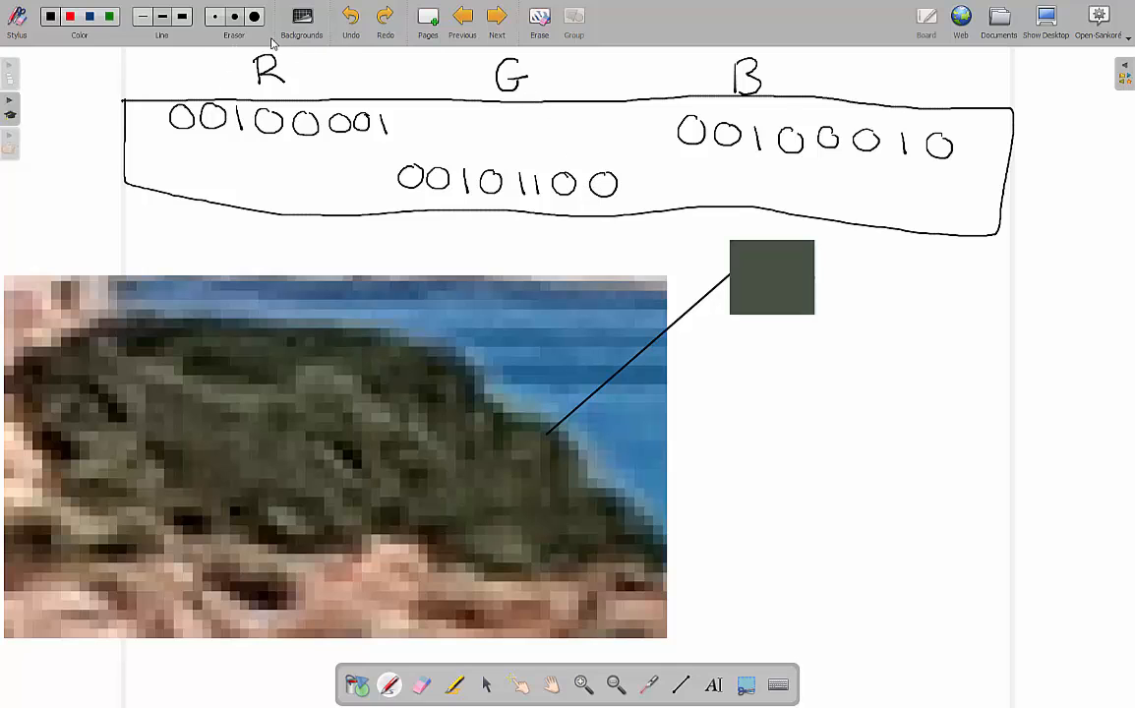
pyautogui.moveTo(402, 202)
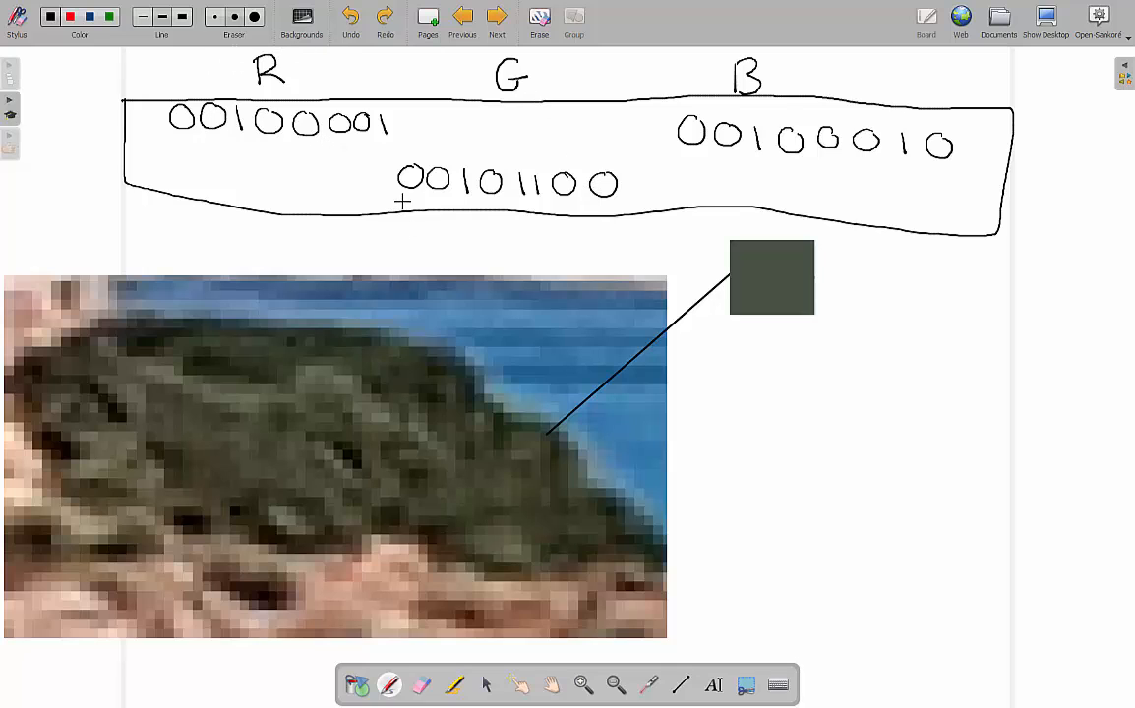
pyautogui.moveTo(927, 175)
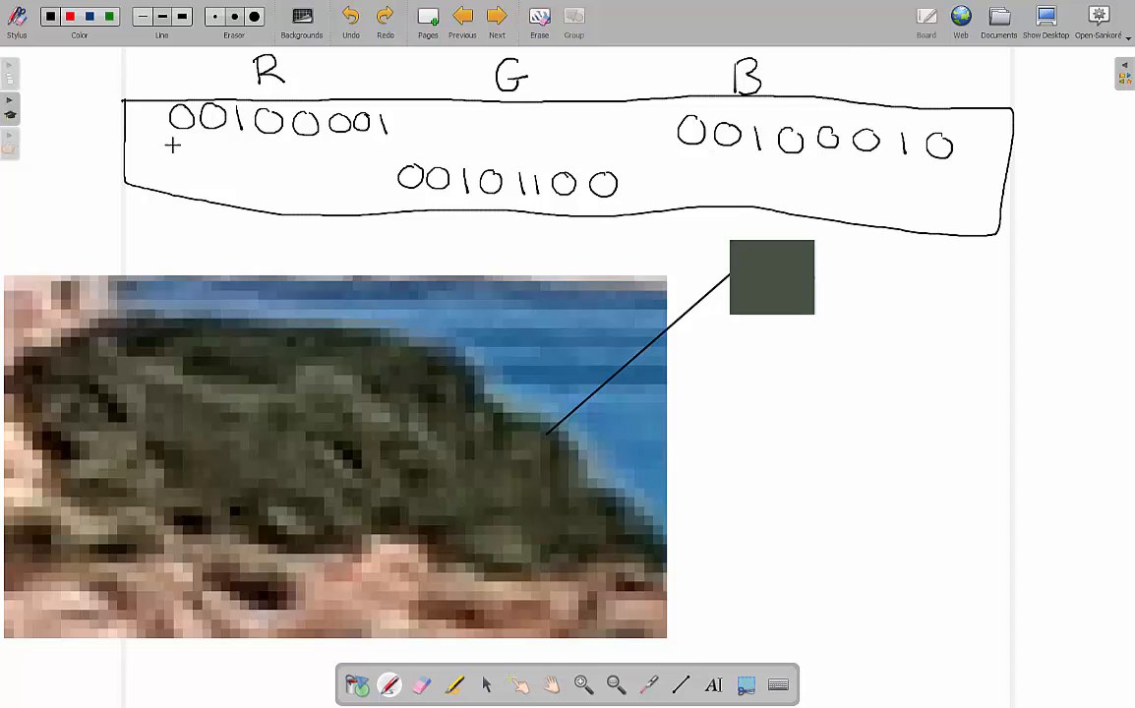
pyautogui.moveTo(621, 398)
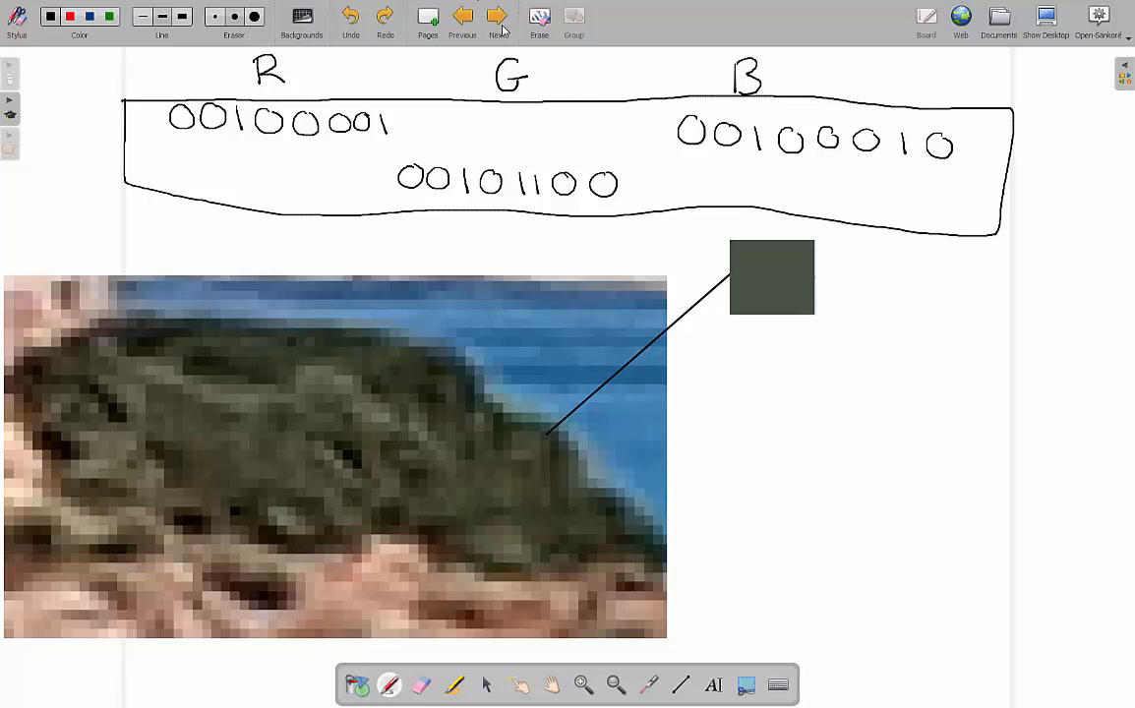
# Write '100px' below the '10 x 10' note beside the RESOLUTION checkerboard.
pyautogui.click(495, 18)
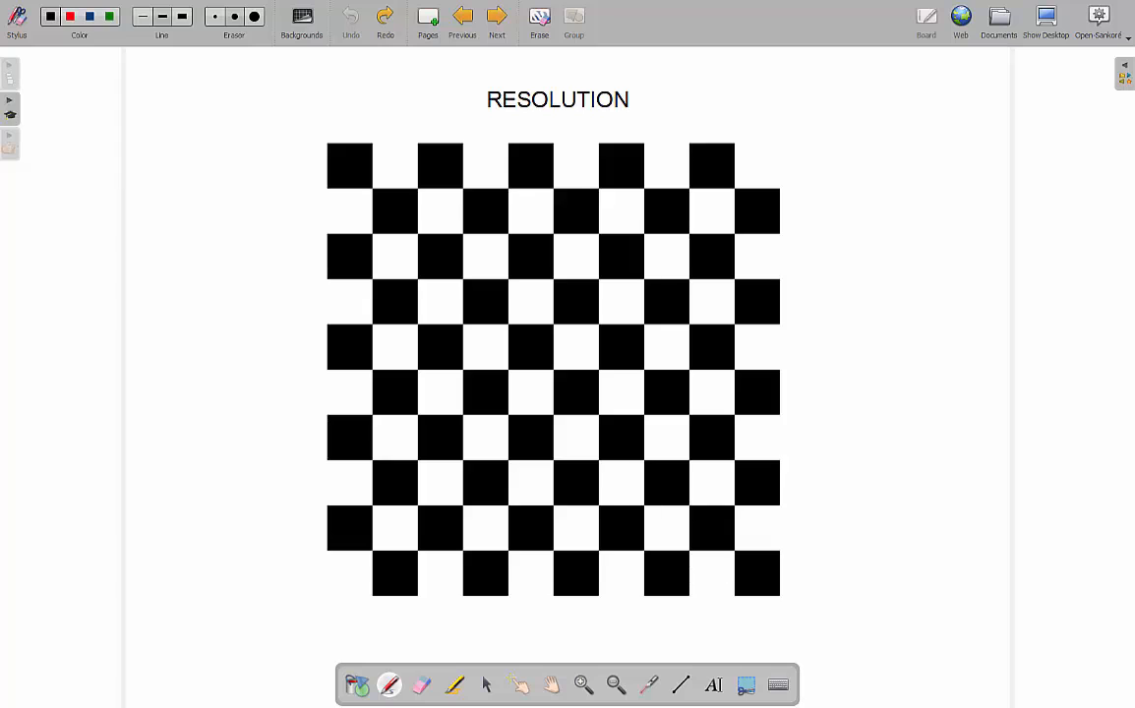
pyautogui.moveTo(789, 73)
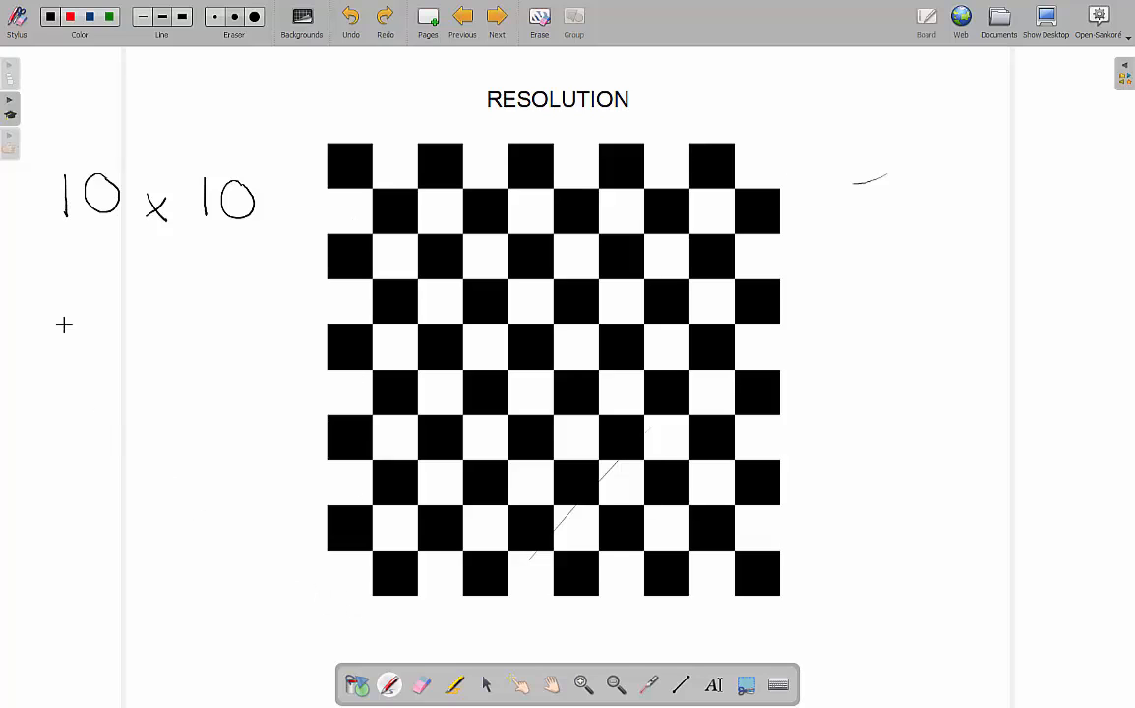
pyautogui.write('10+')
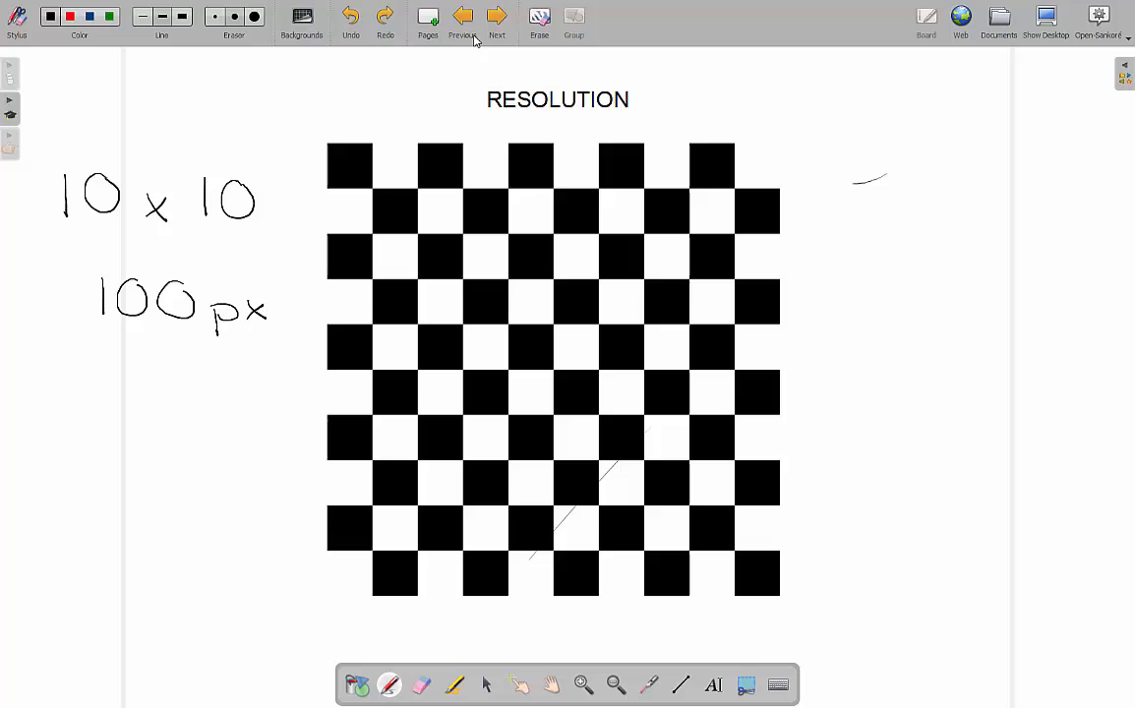
# On the beach photo page, draw width and height arrows labelled 4032 and 3024.
pyautogui.click(497, 20)
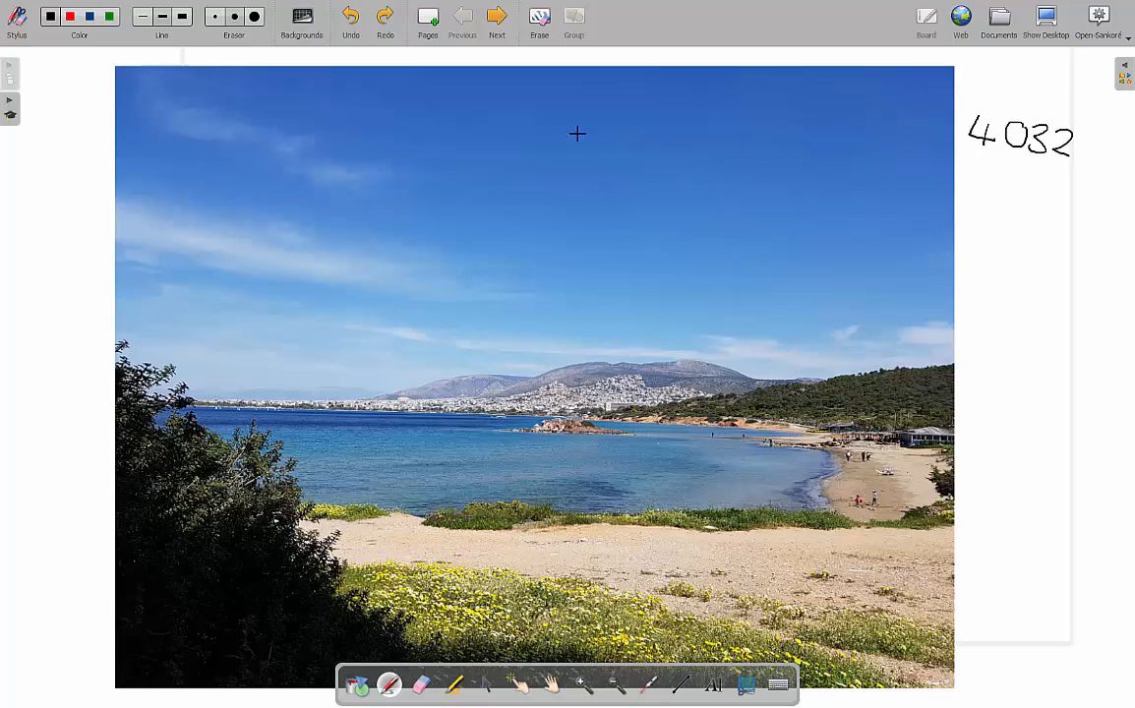
pyautogui.moveTo(300, 128)
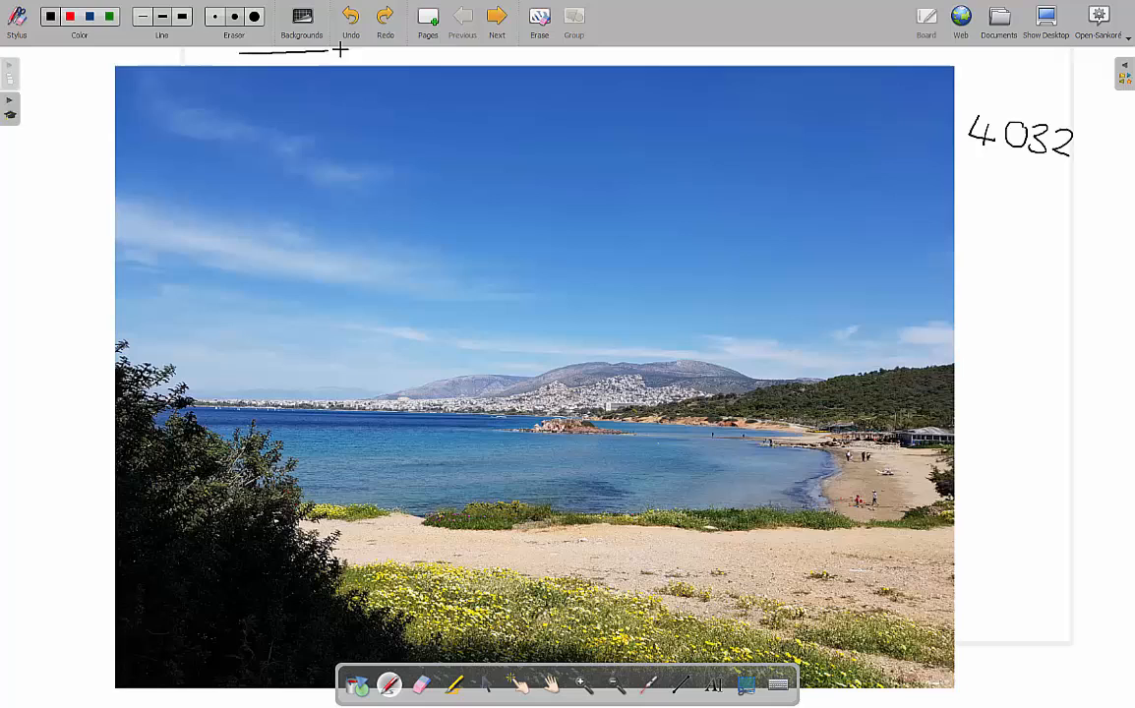
pyautogui.moveTo(340, 49); pyautogui.dragTo(688, 56)
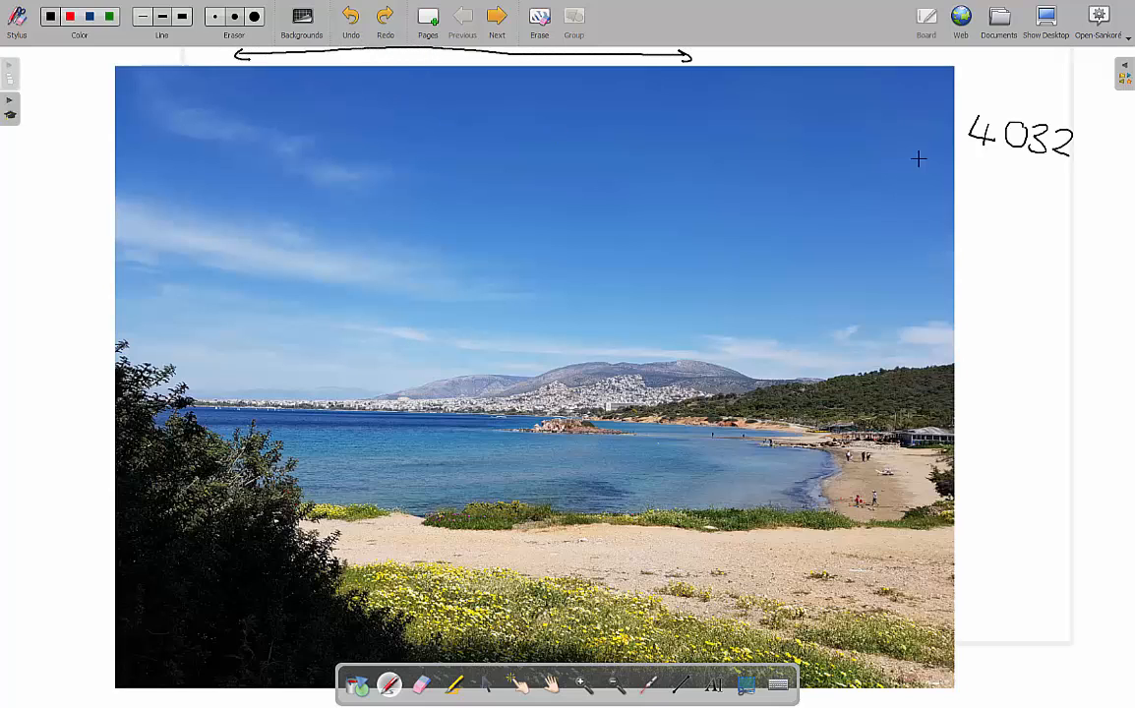
pyautogui.moveTo(79, 172); pyautogui.dragTo(95, 433)
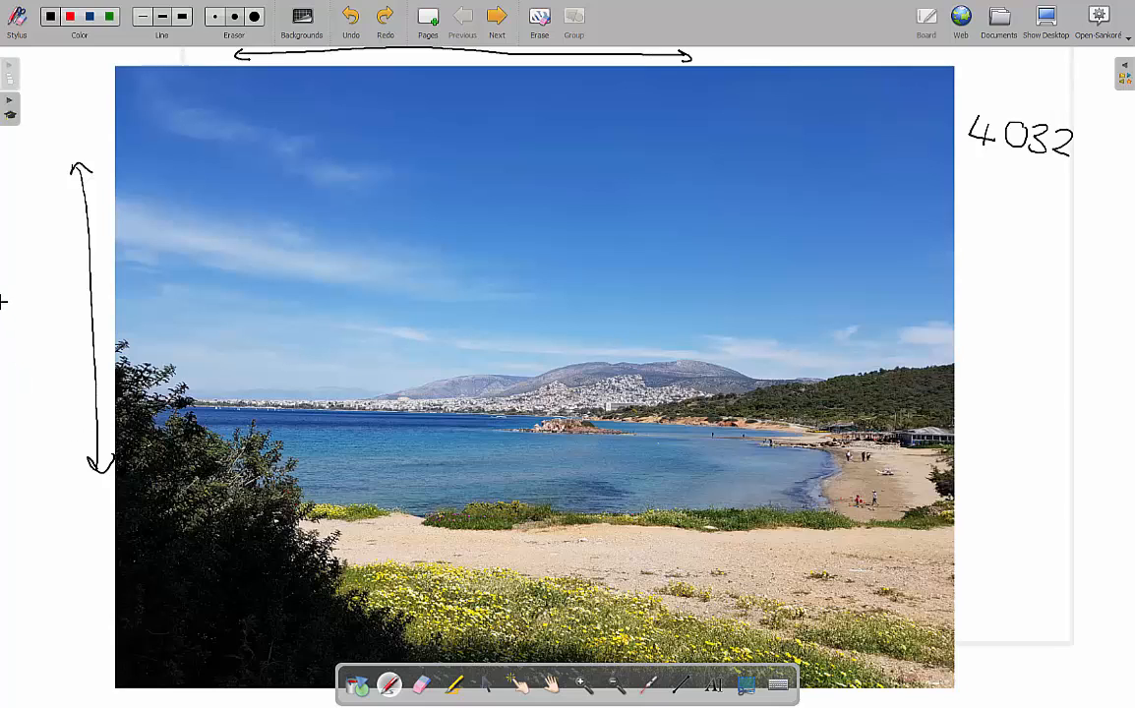
pyautogui.write('8+')
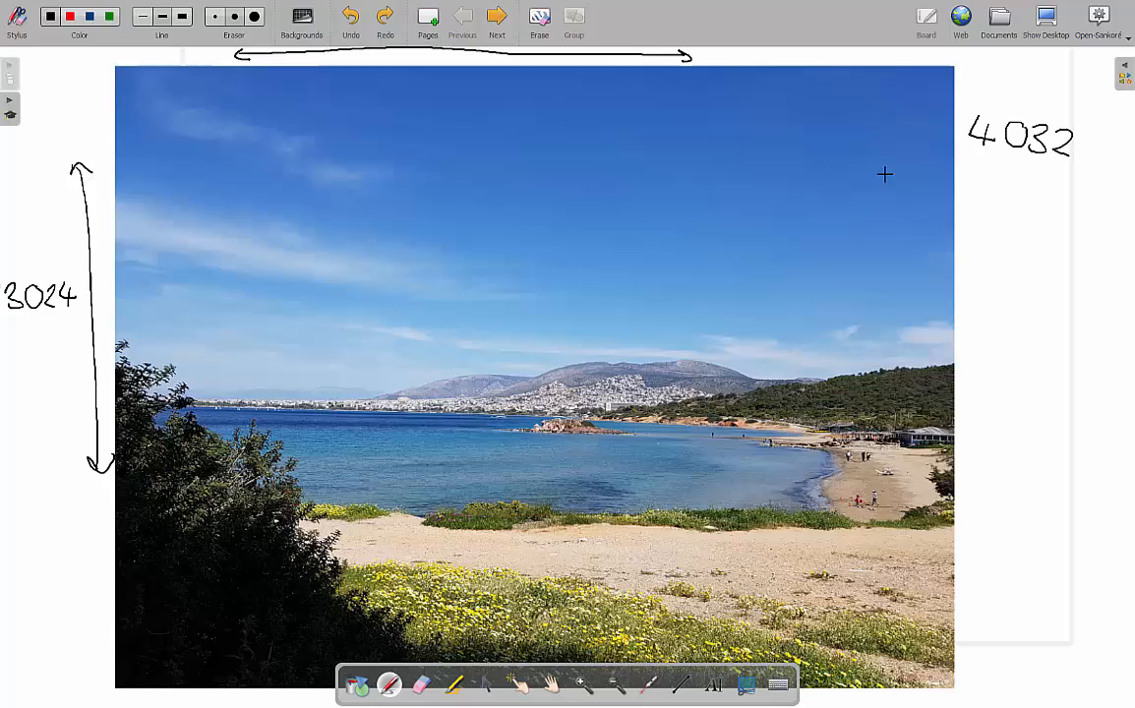
pyautogui.moveTo(978, 423)
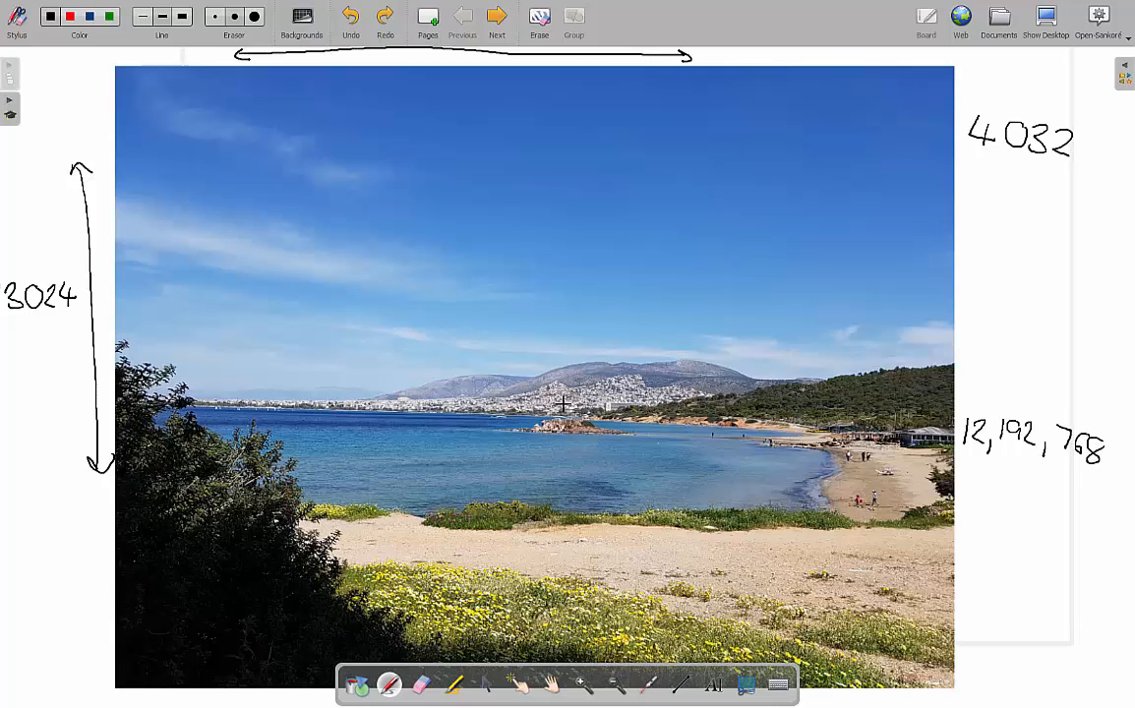
pyautogui.moveTo(607, 525)
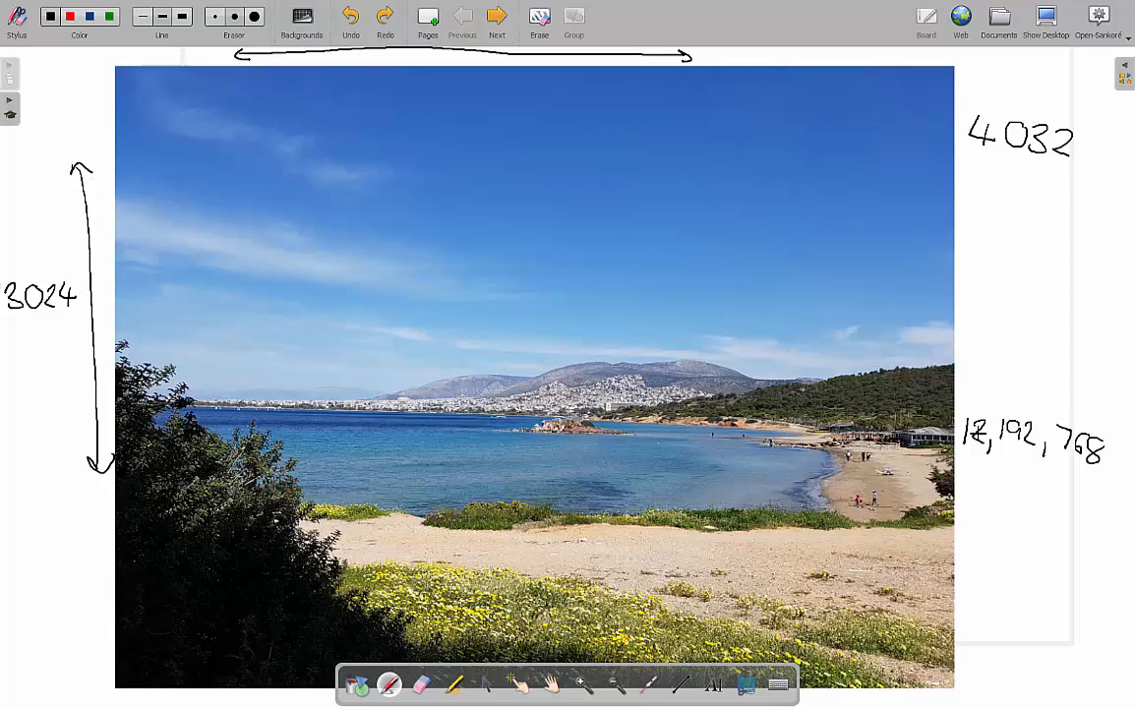
pyautogui.moveTo(772, 243)
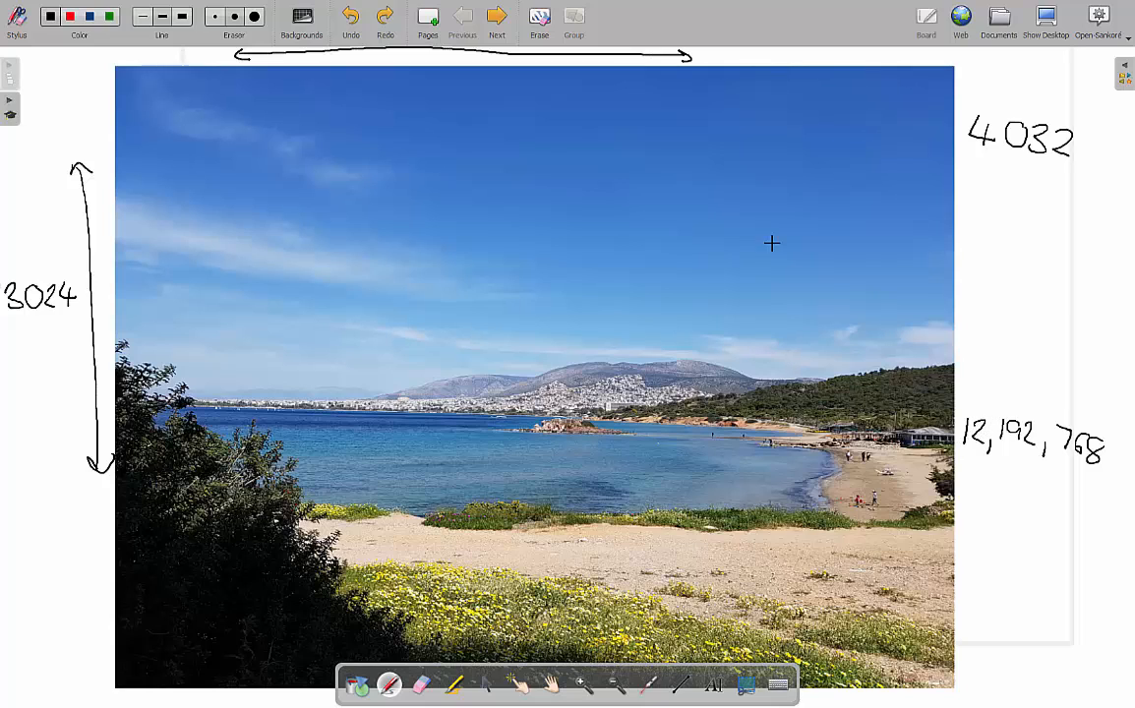
pyautogui.moveTo(758, 542)
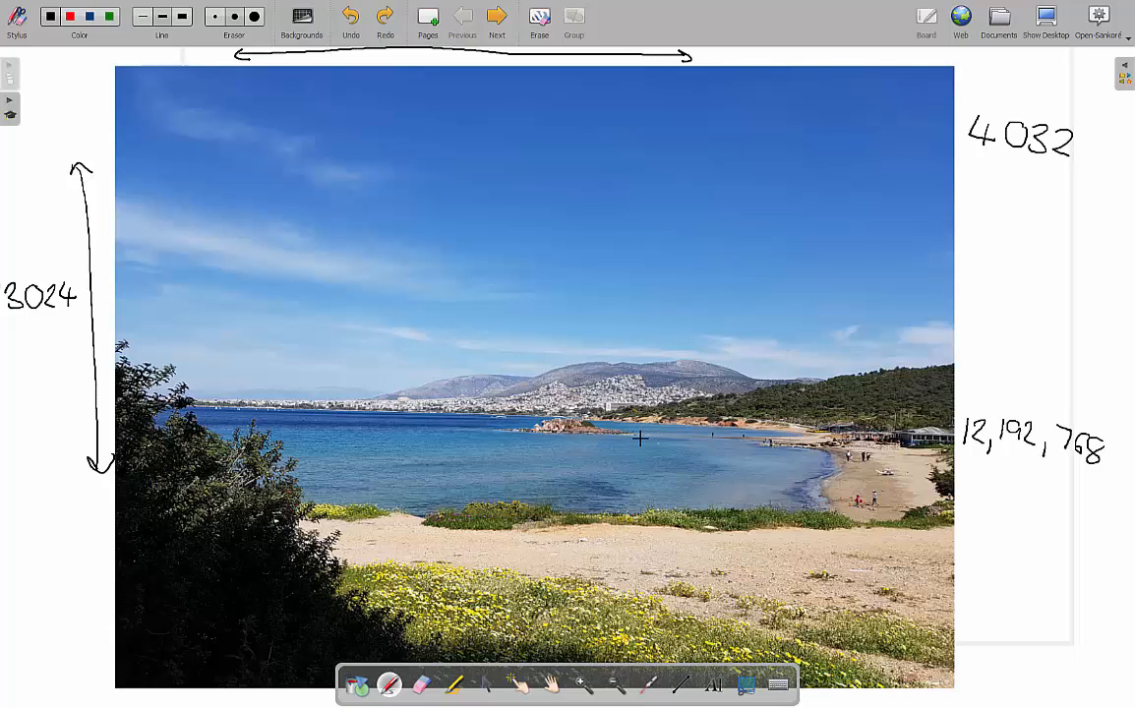
pyautogui.moveTo(637, 243)
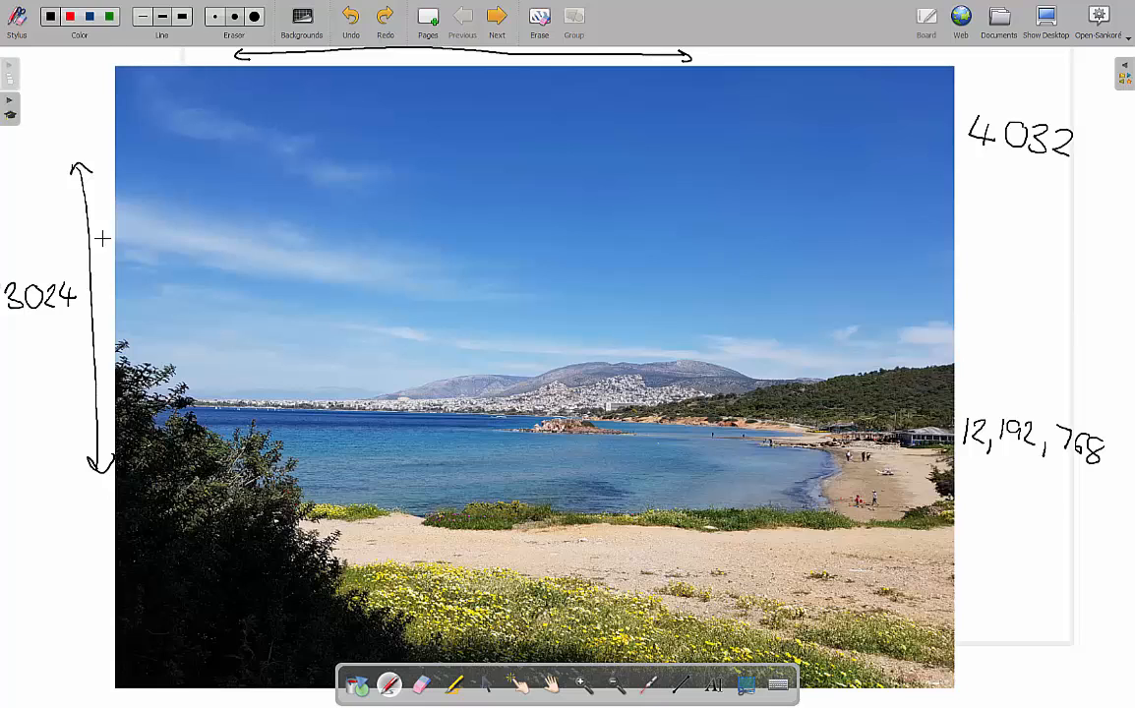
pyautogui.moveTo(1128, 155)
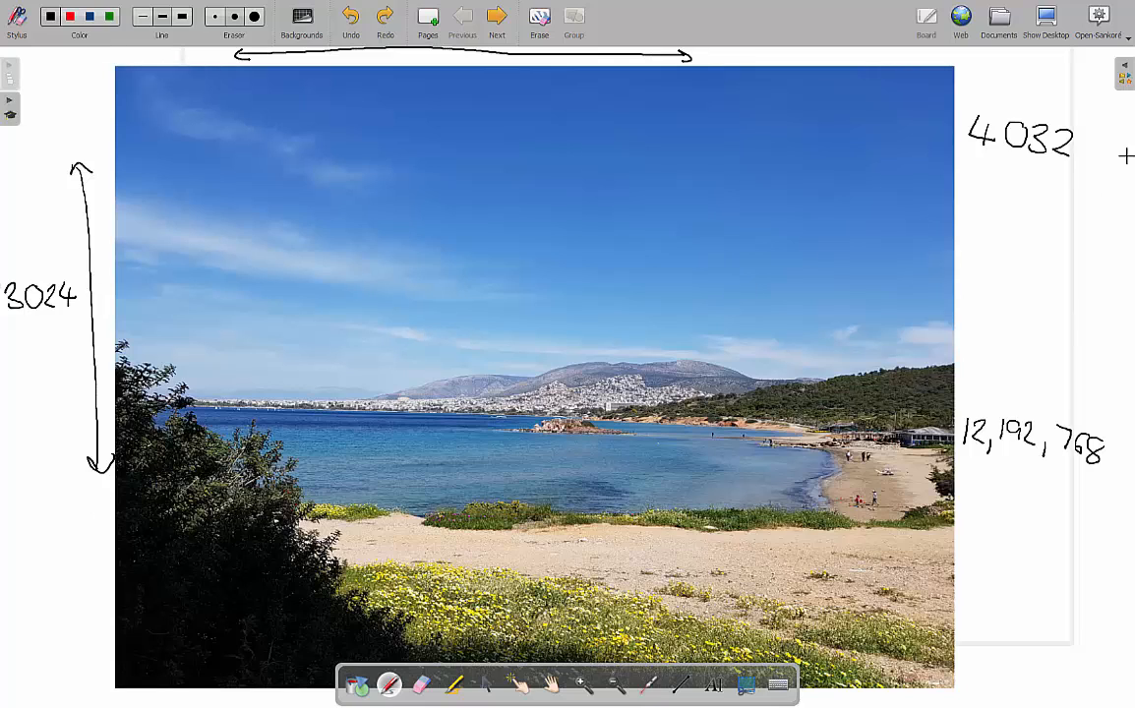
pyautogui.moveTo(945, 108)
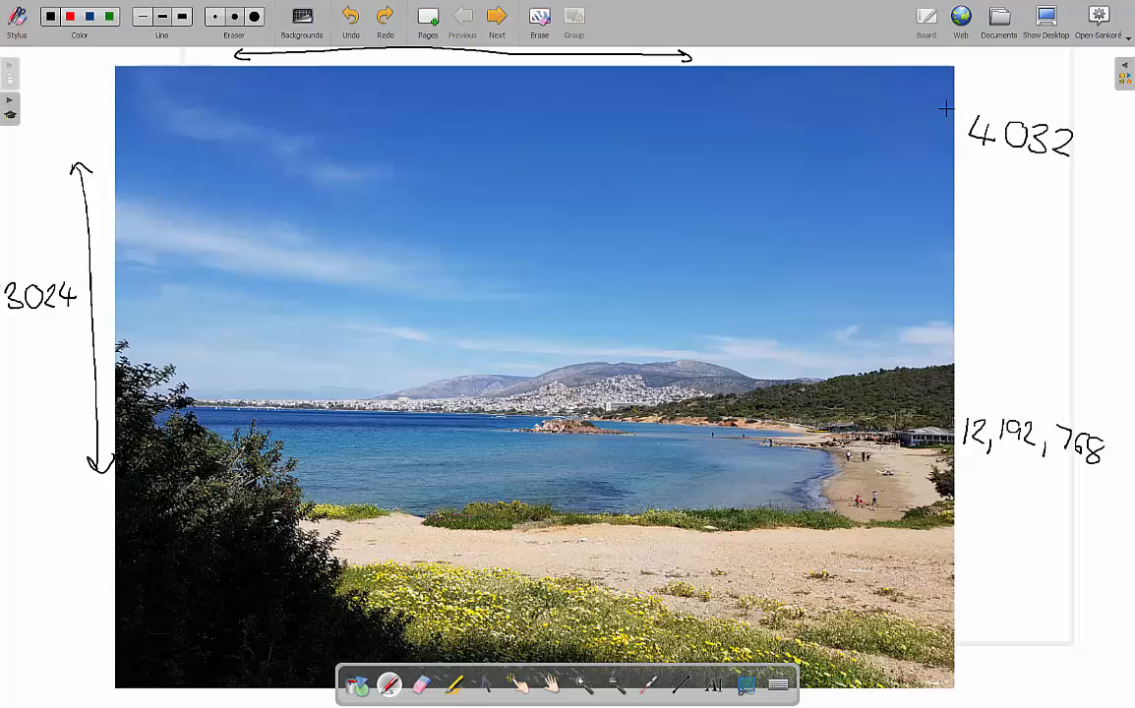
pyautogui.moveTo(326, 145)
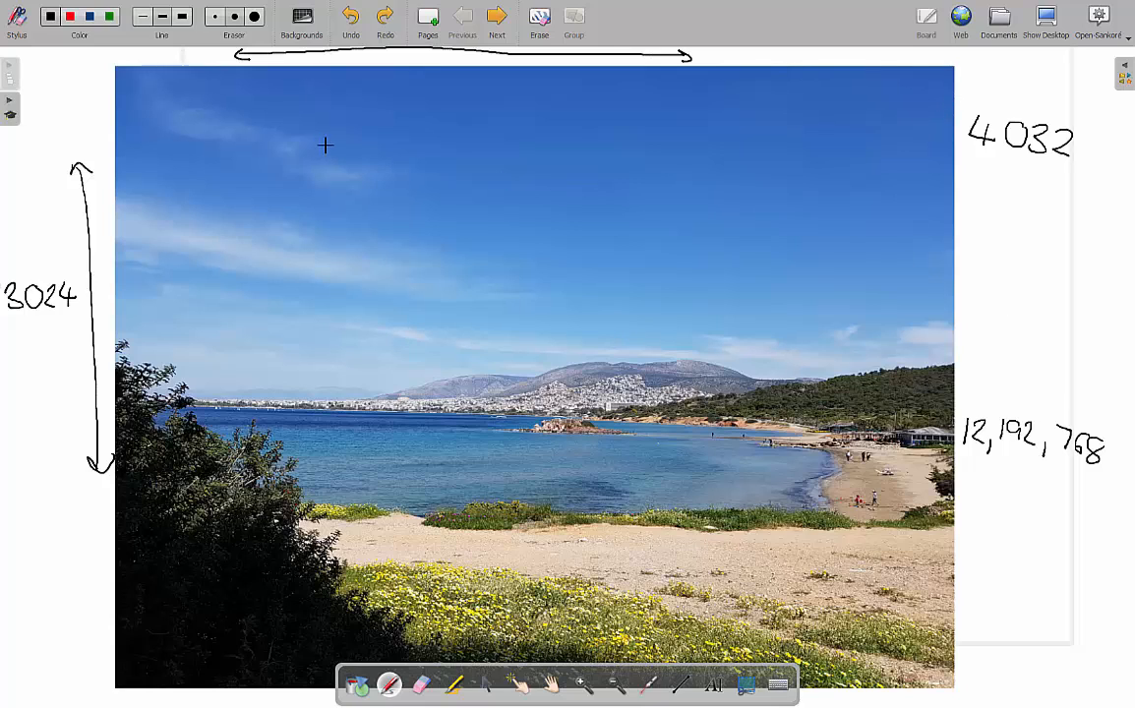
pyautogui.moveTo(382, 110)
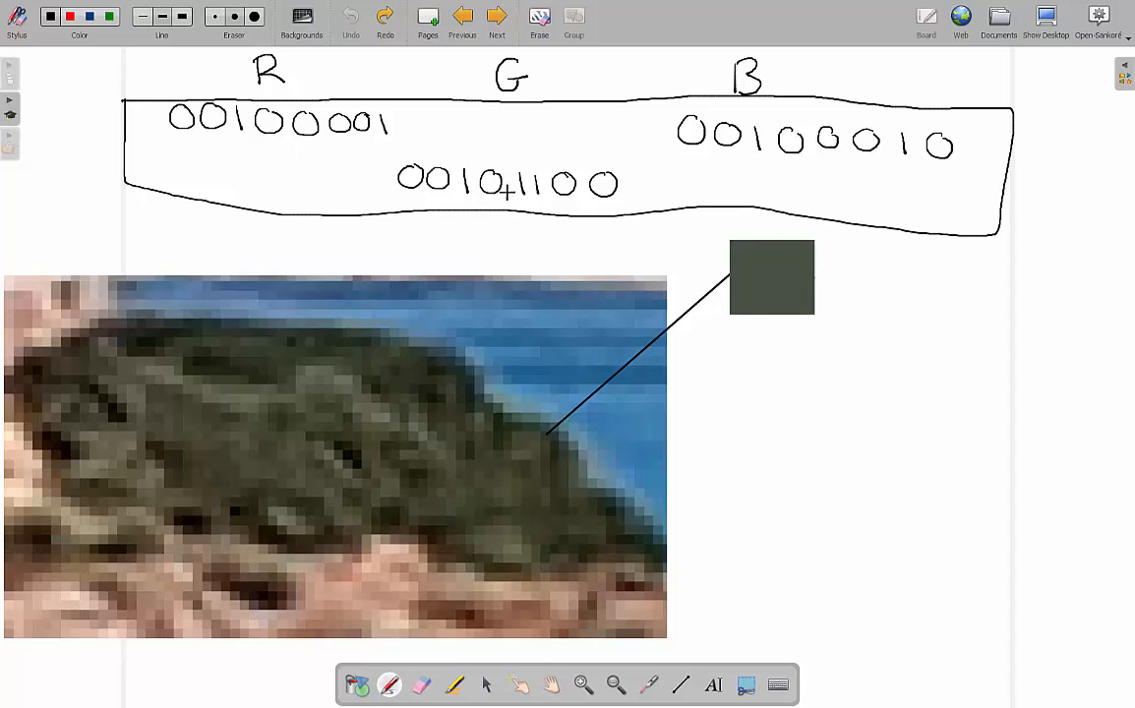
# Step back to the RESOLUTION page, then forward to the blank COLOUR DEPTH page.
pyautogui.click(497, 18)
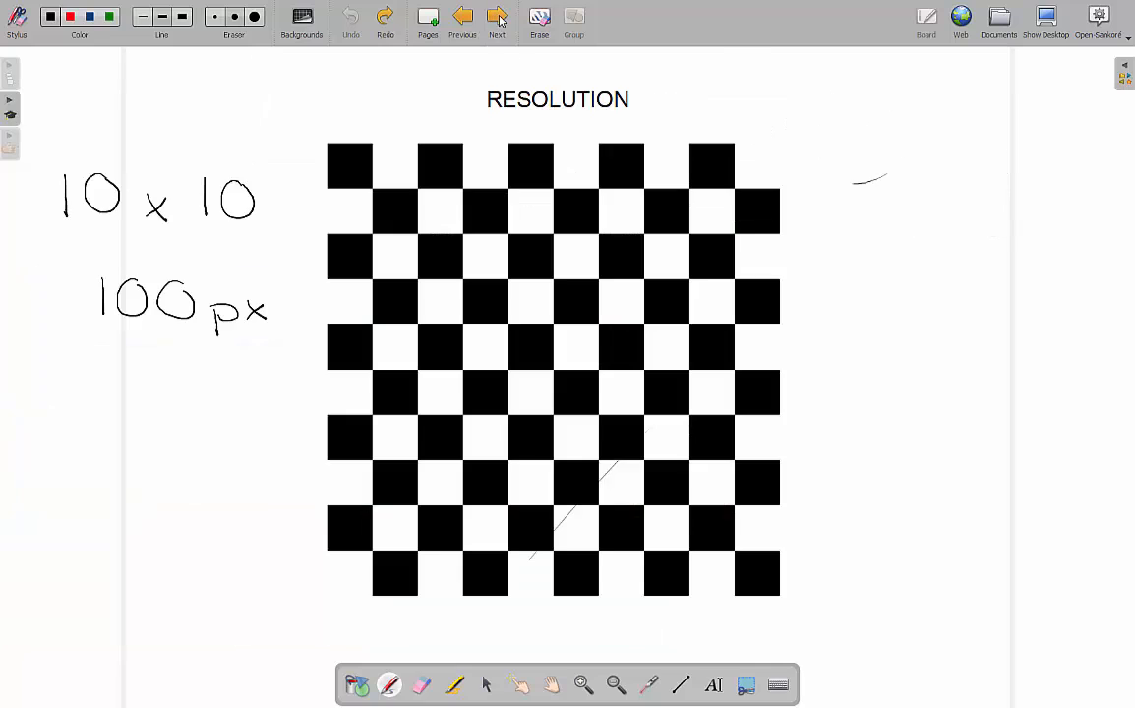
pyautogui.click(497, 16)
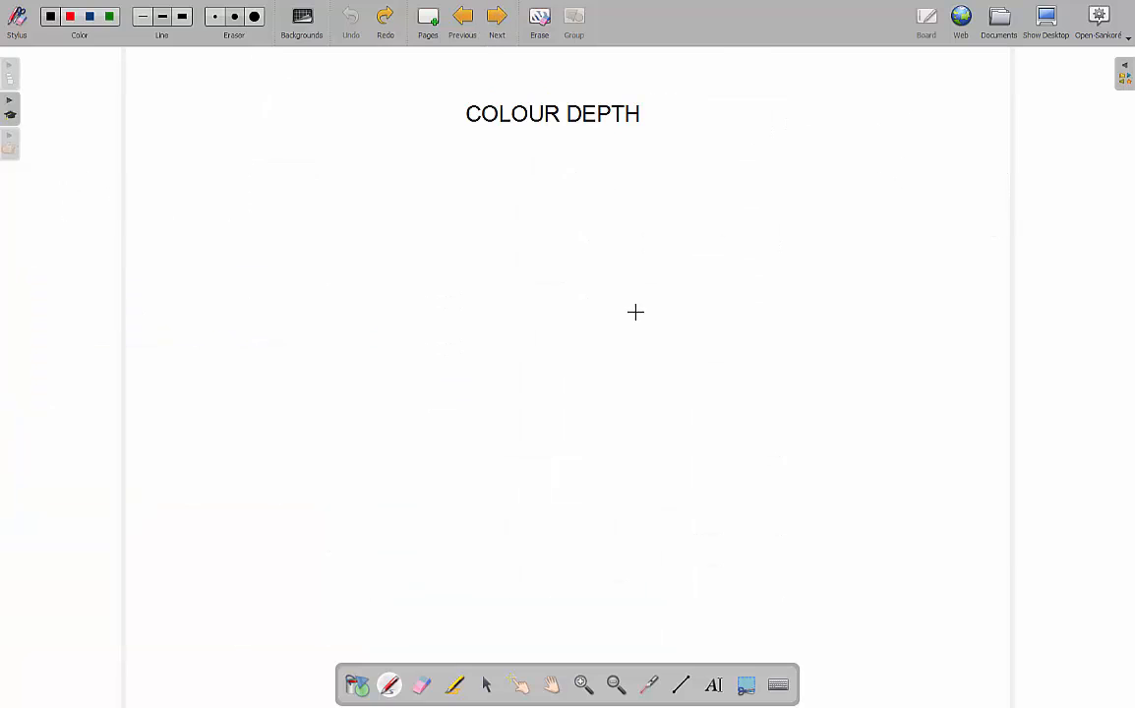
pyautogui.moveTo(610, 290)
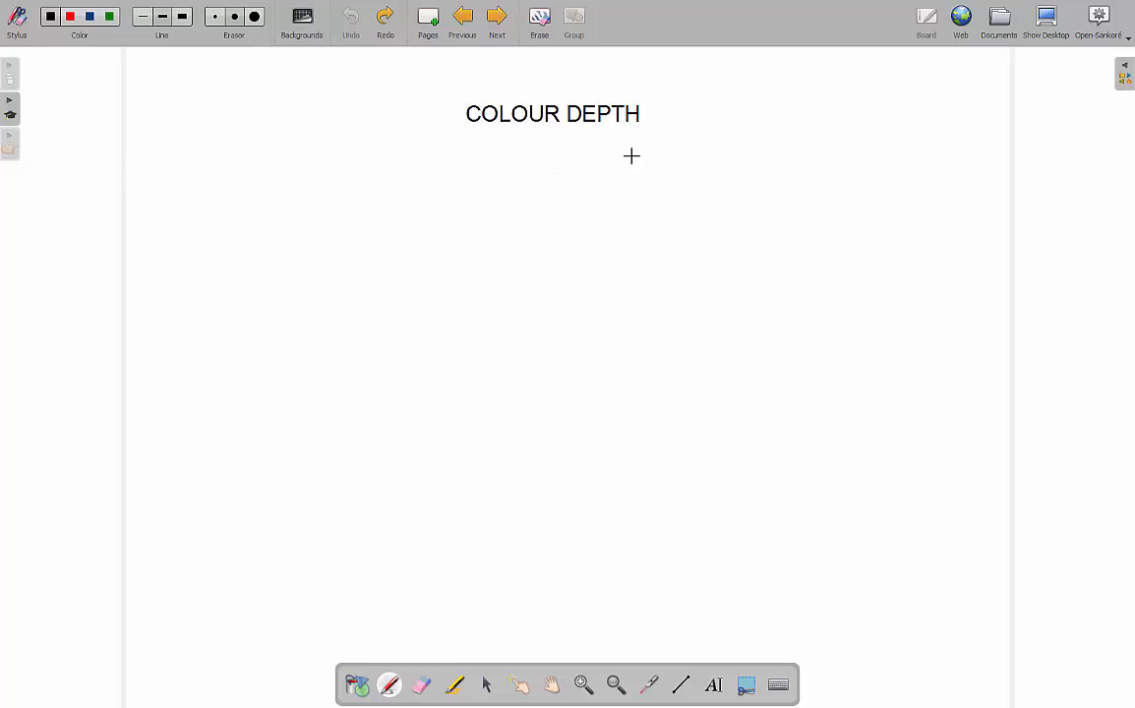
pyautogui.moveTo(618, 211)
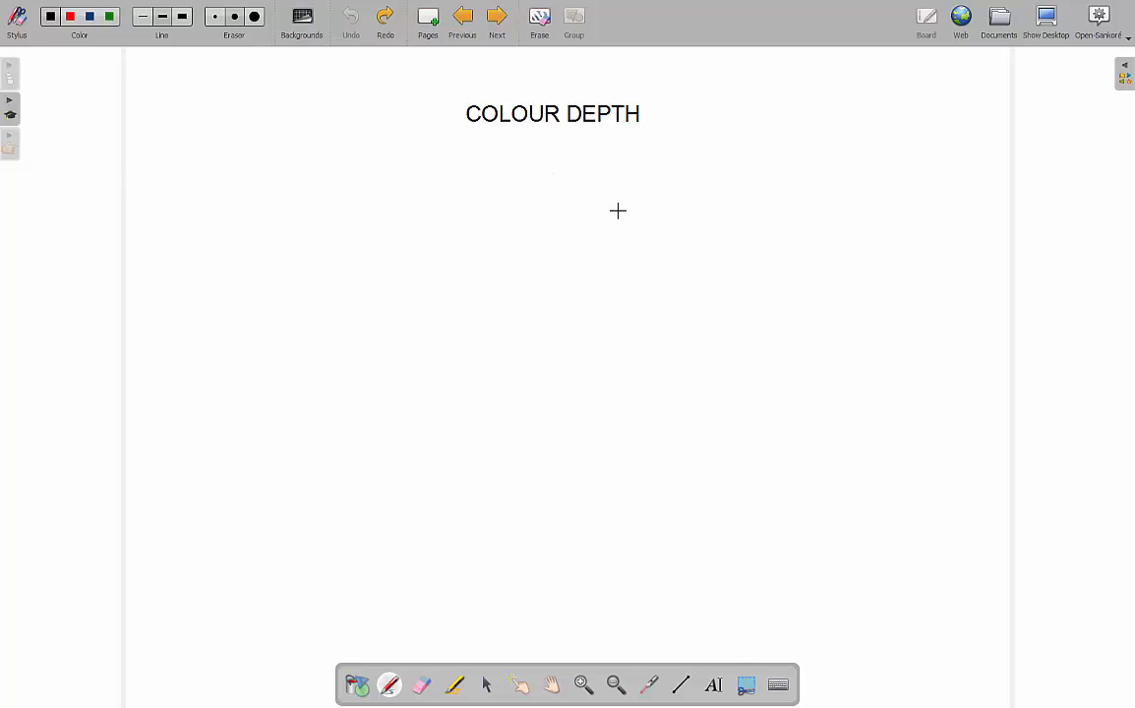
pyautogui.moveTo(402, 186)
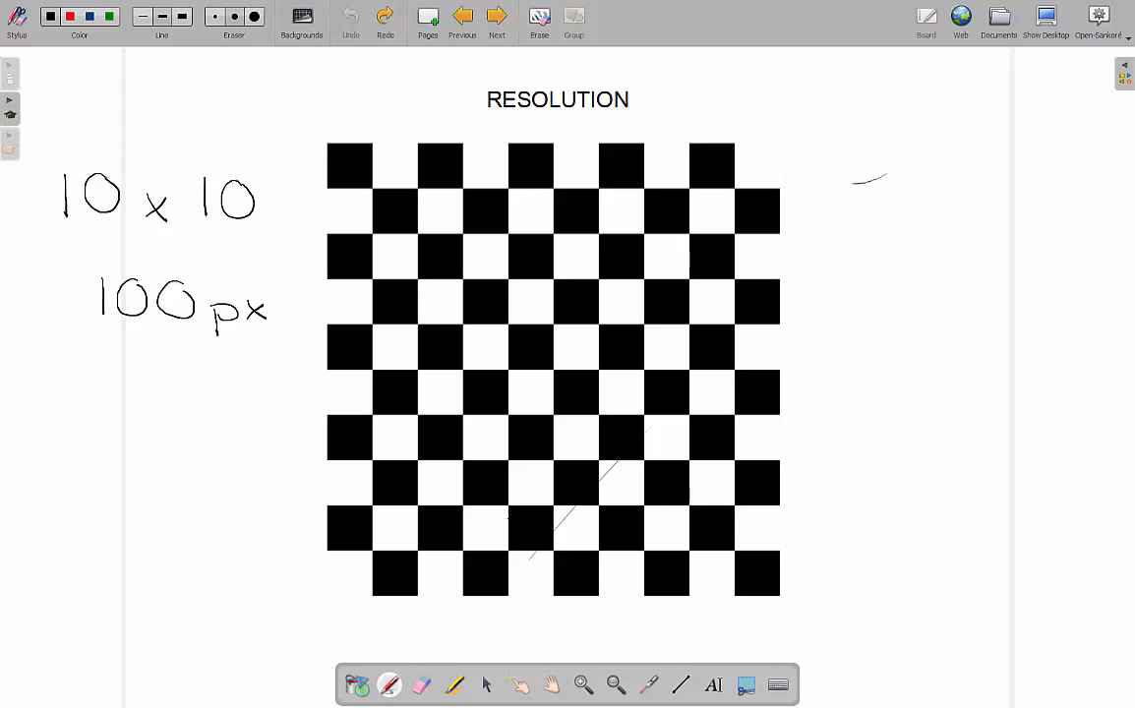
pyautogui.moveTo(746, 349)
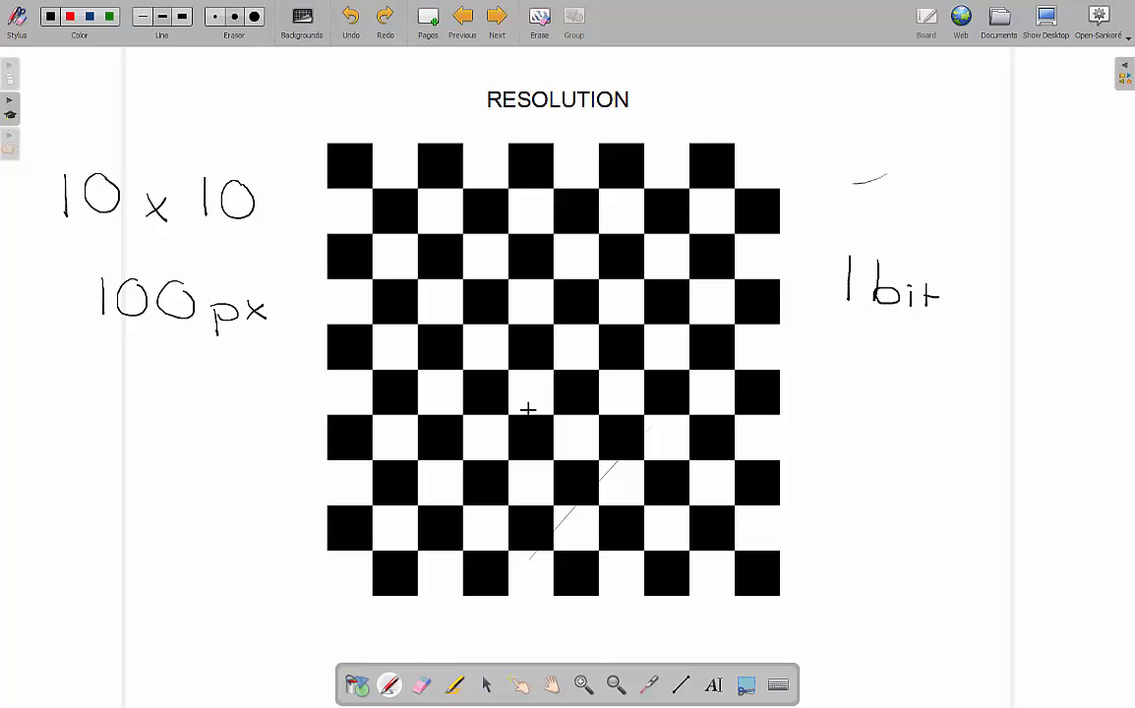
pyautogui.moveTo(906, 313)
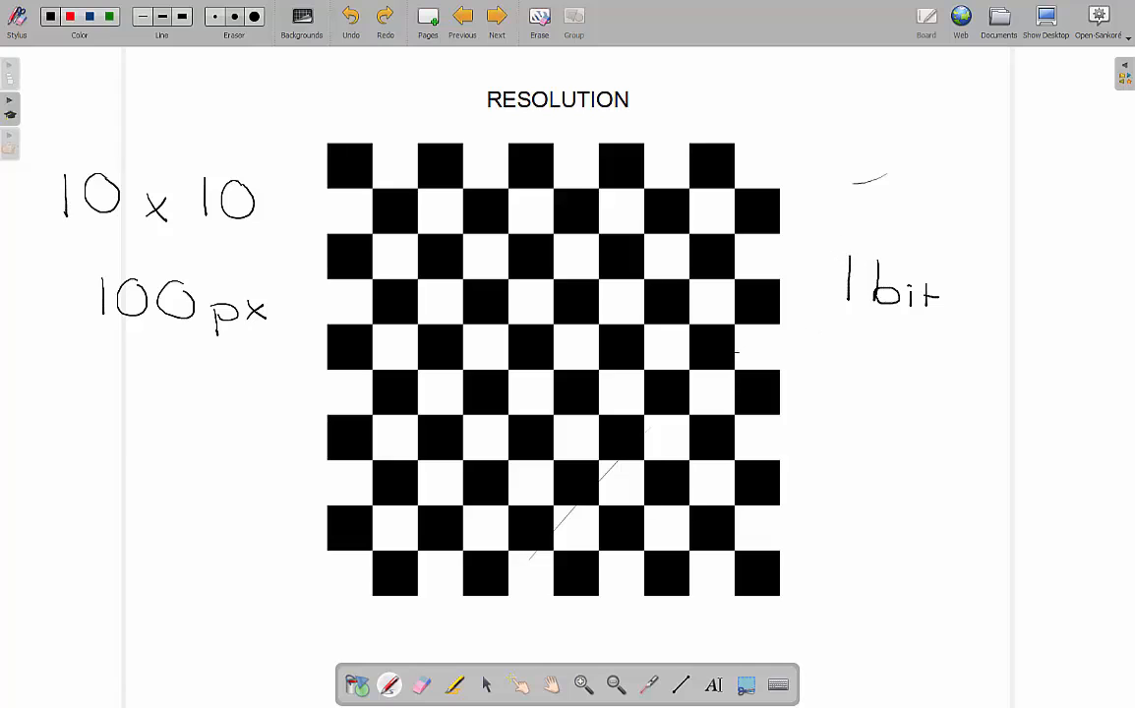
pyautogui.moveTo(827, 418)
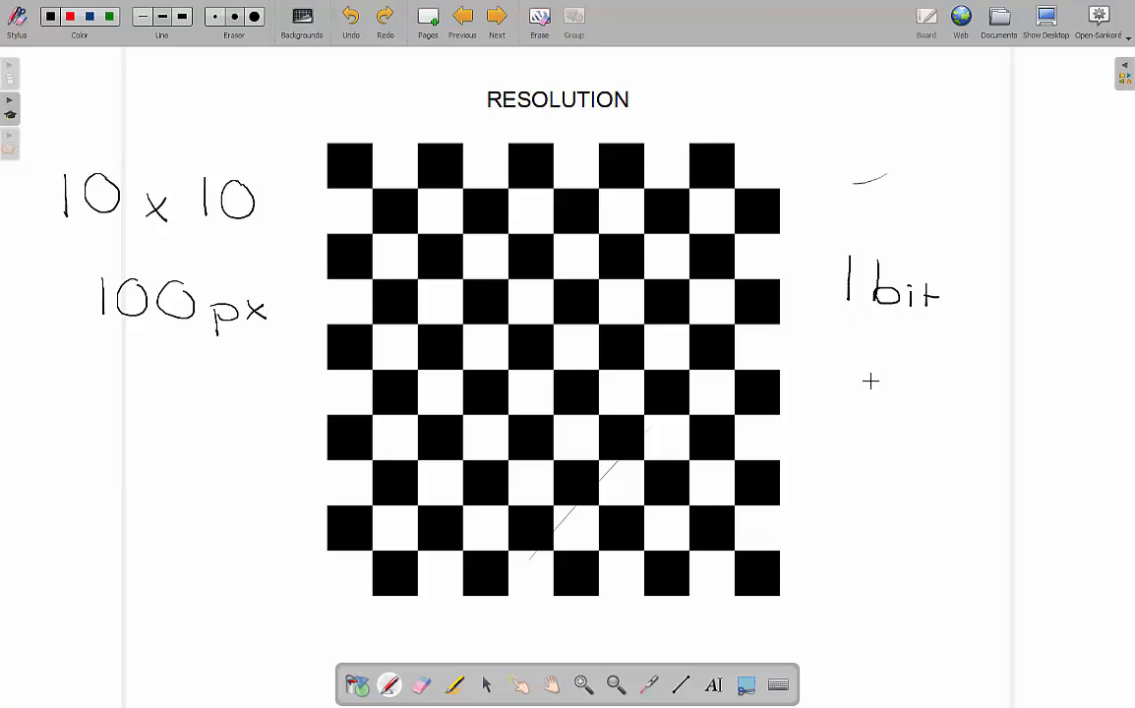
# Write '0, 1' under '1bit' for black and white, then return to COLOUR DEPTH.
pyautogui.moveTo(864, 379); pyautogui.dragTo(864, 419)
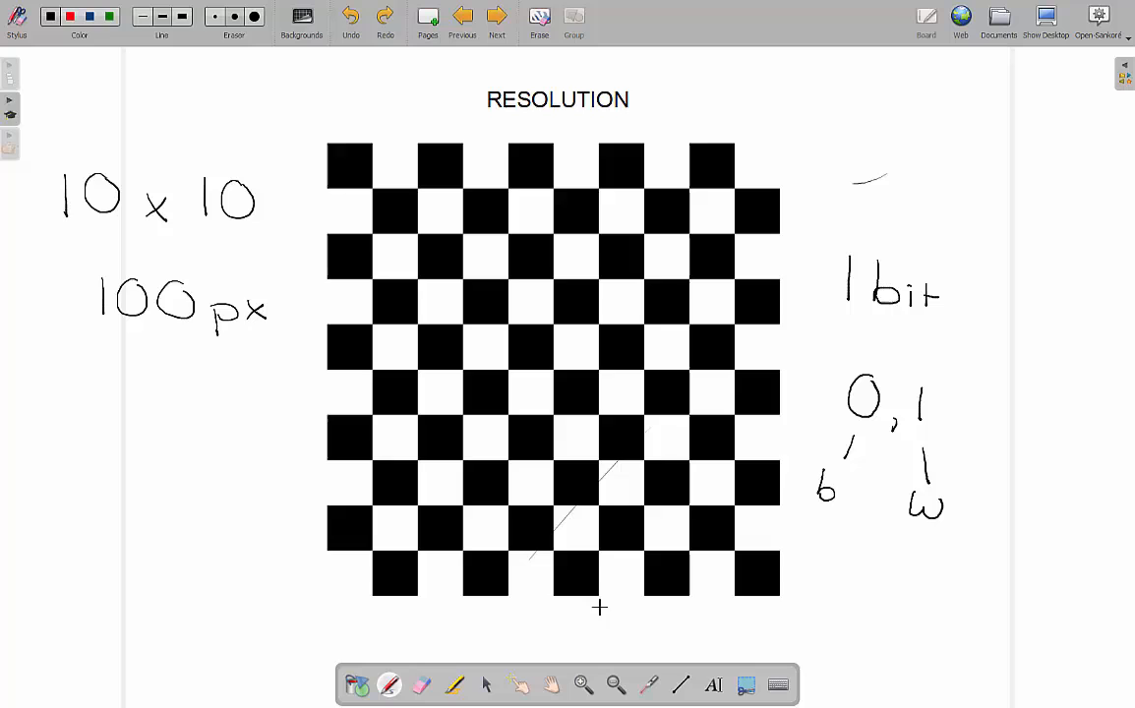
pyautogui.moveTo(511, 630)
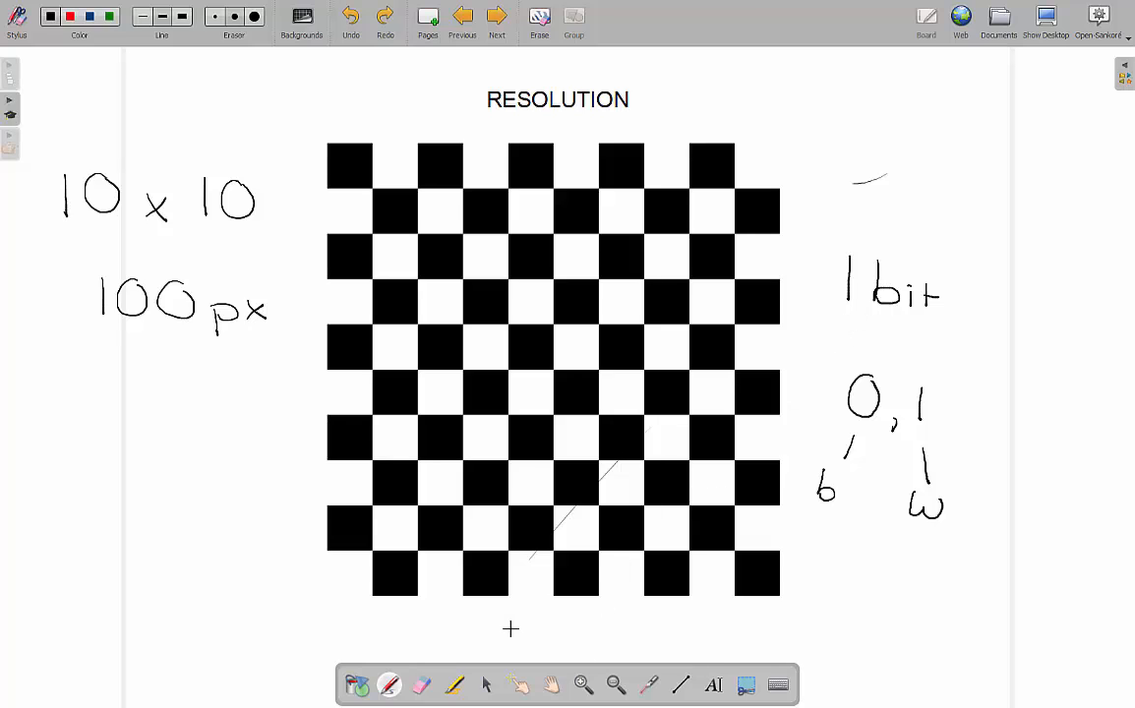
pyautogui.click(497, 18)
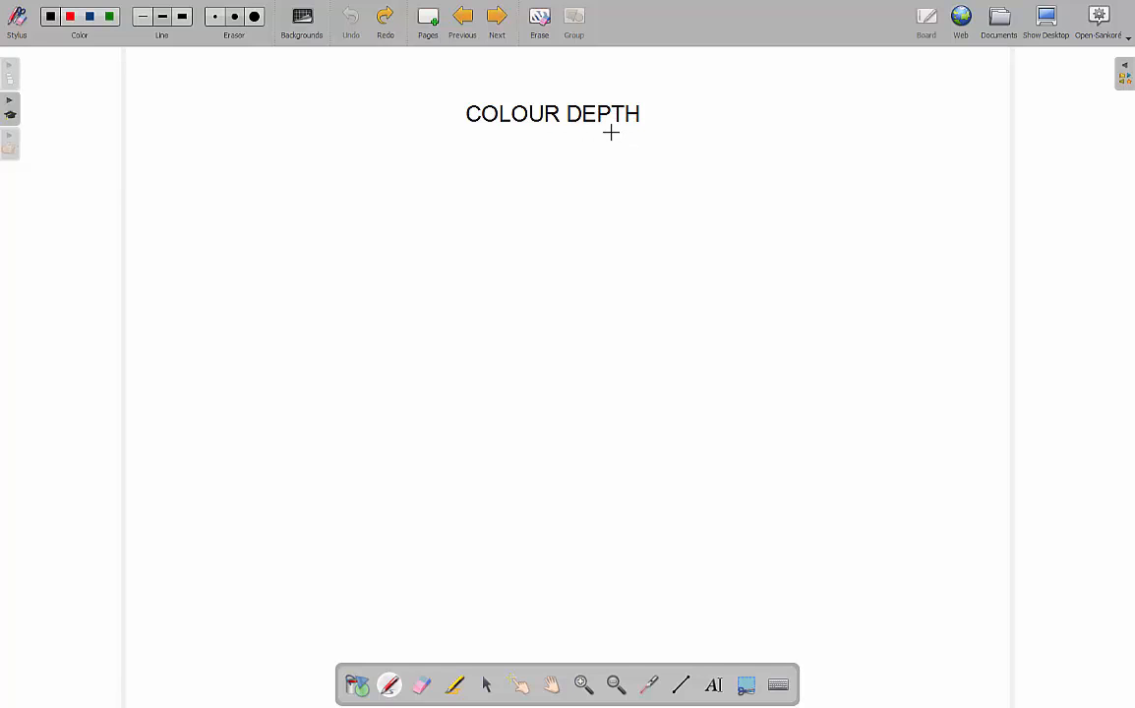
pyautogui.moveTo(247, 160)
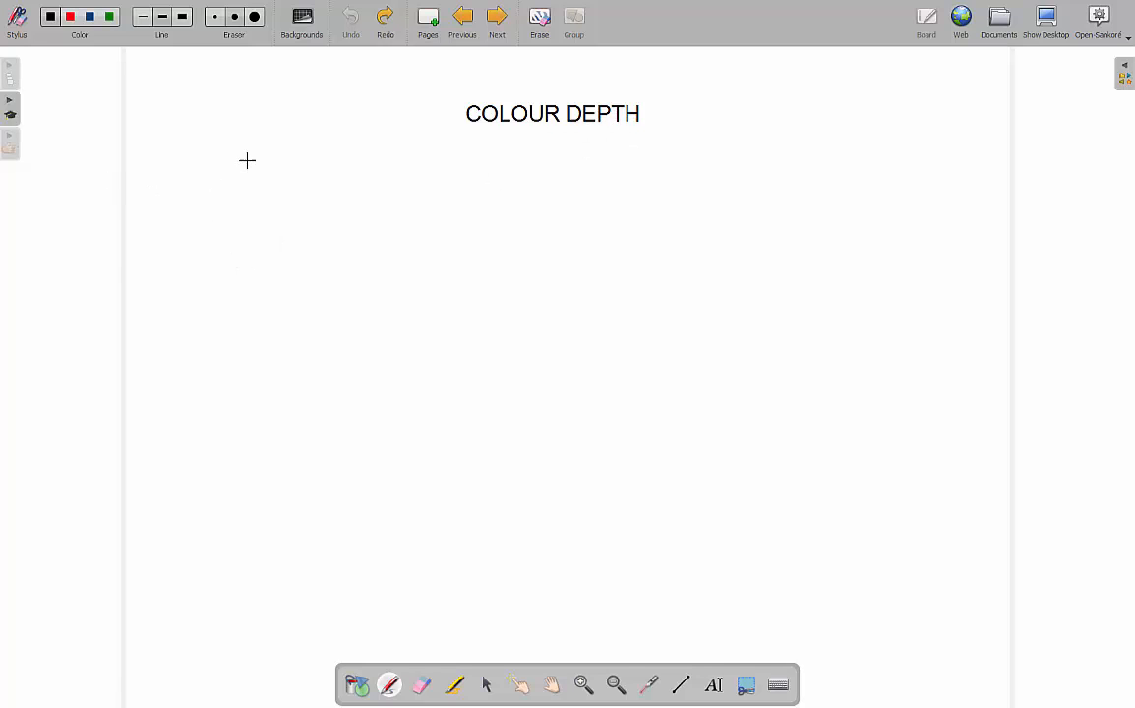
pyautogui.moveTo(103, 206)
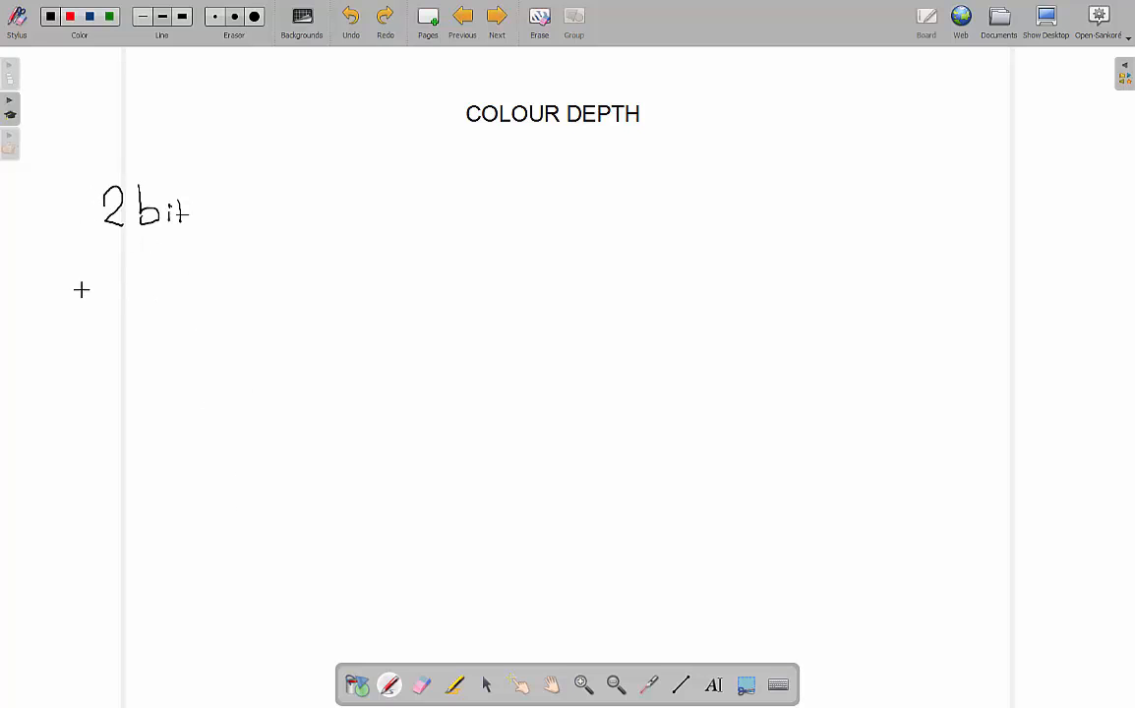
# Handwrite 00, 01, 10 and 11 in a column beneath the '2 bit' note.
pyautogui.moveTo(152, 305); pyautogui.dragTo(231, 305)
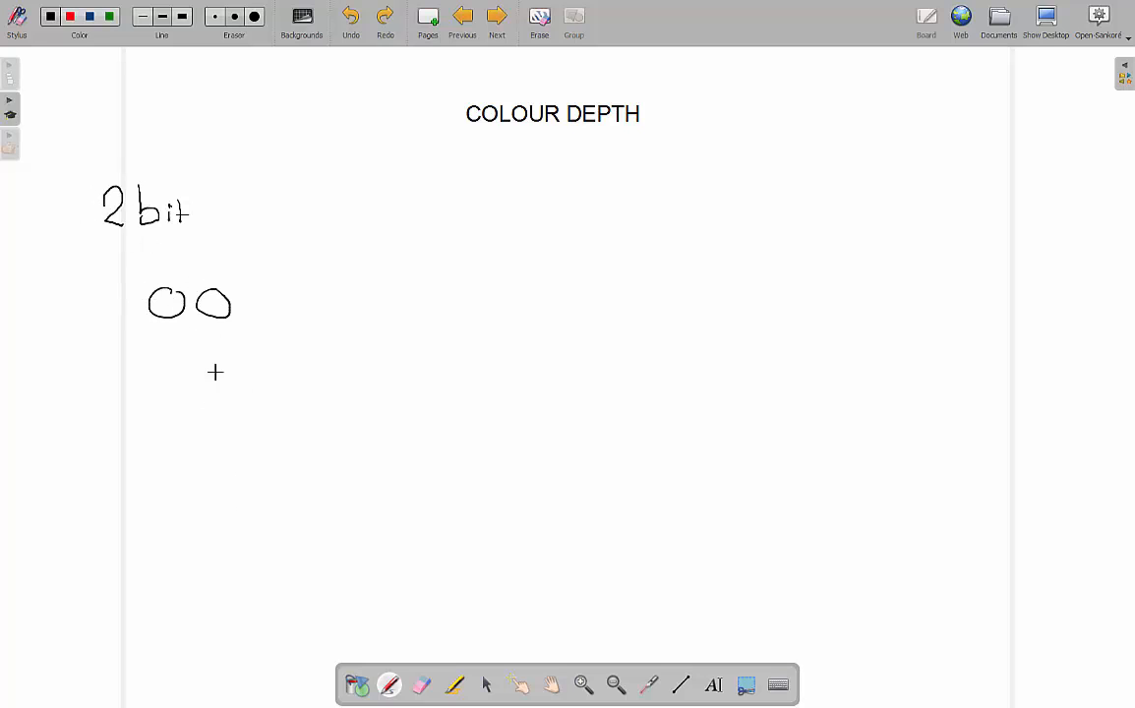
pyautogui.moveTo(520, 140)
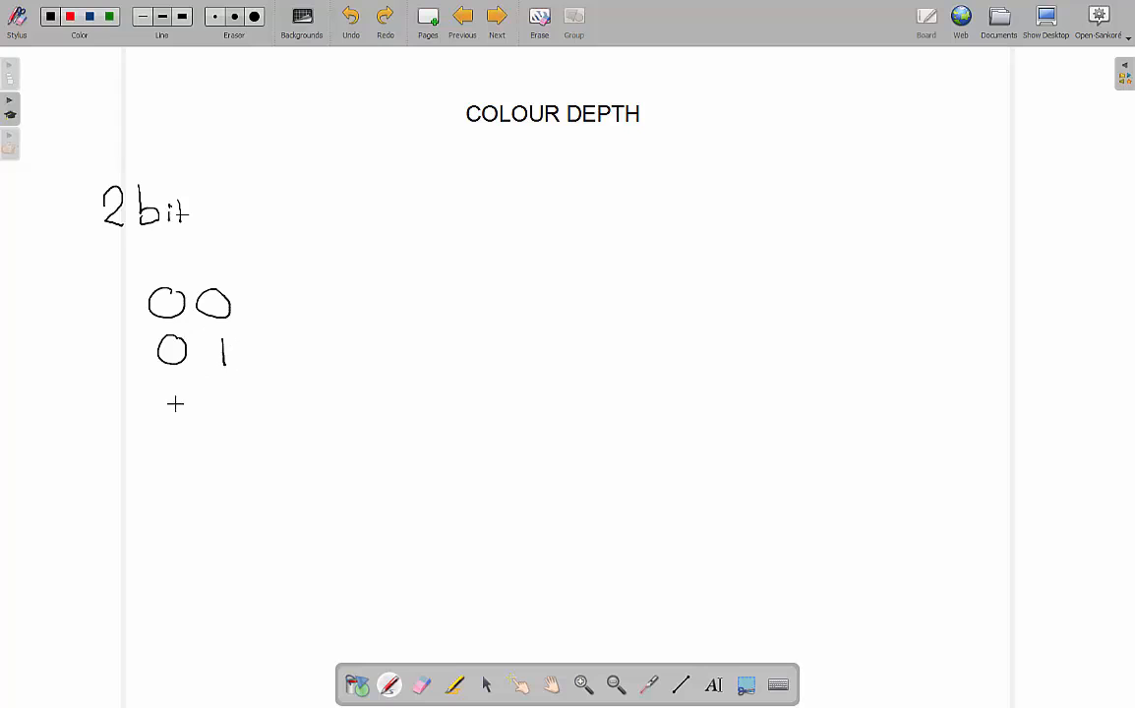
pyautogui.moveTo(175, 403); pyautogui.dragTo(236, 403)
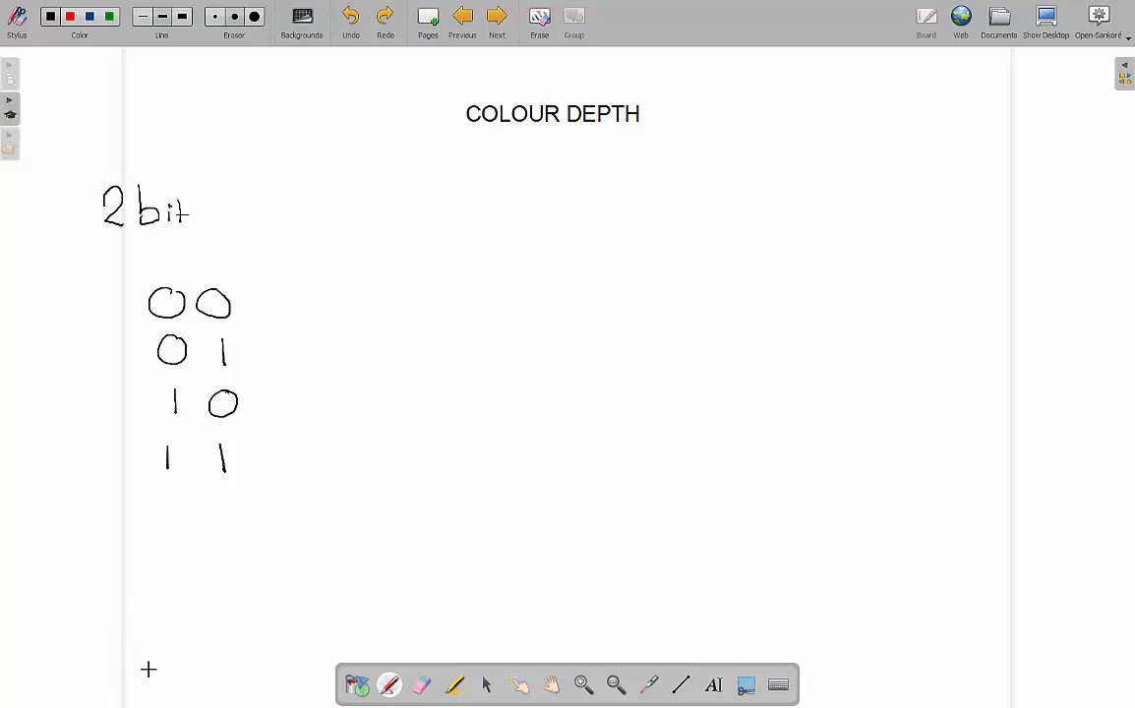
pyautogui.moveTo(161, 262)
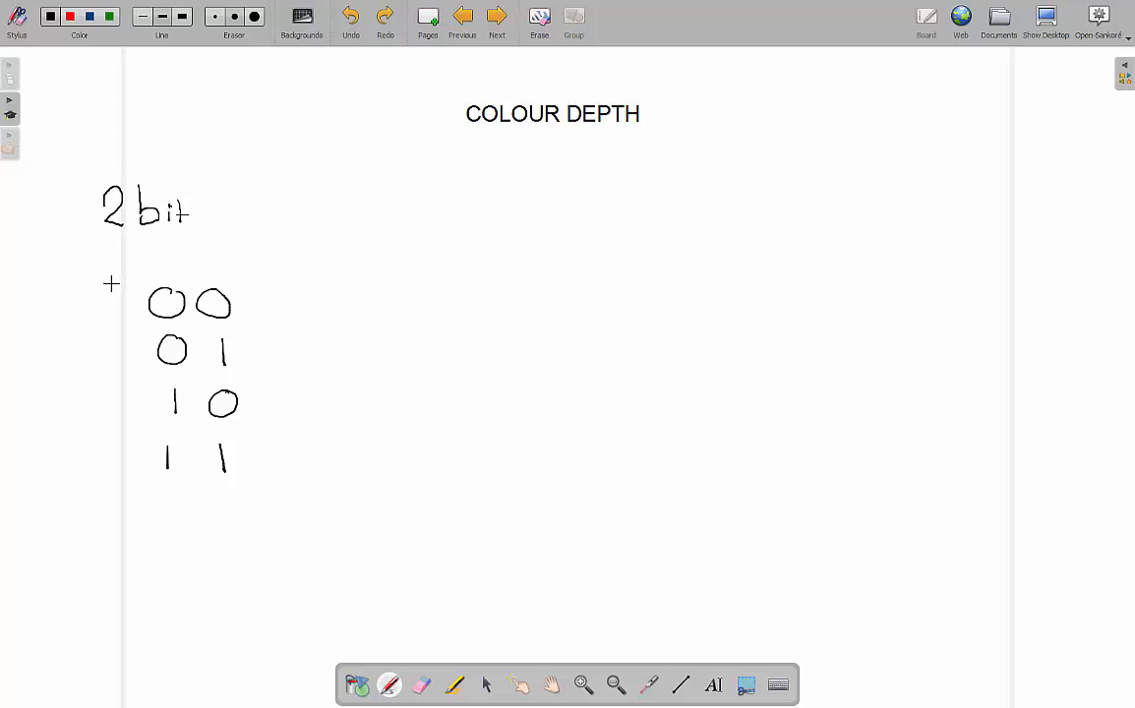
pyautogui.moveTo(427, 191)
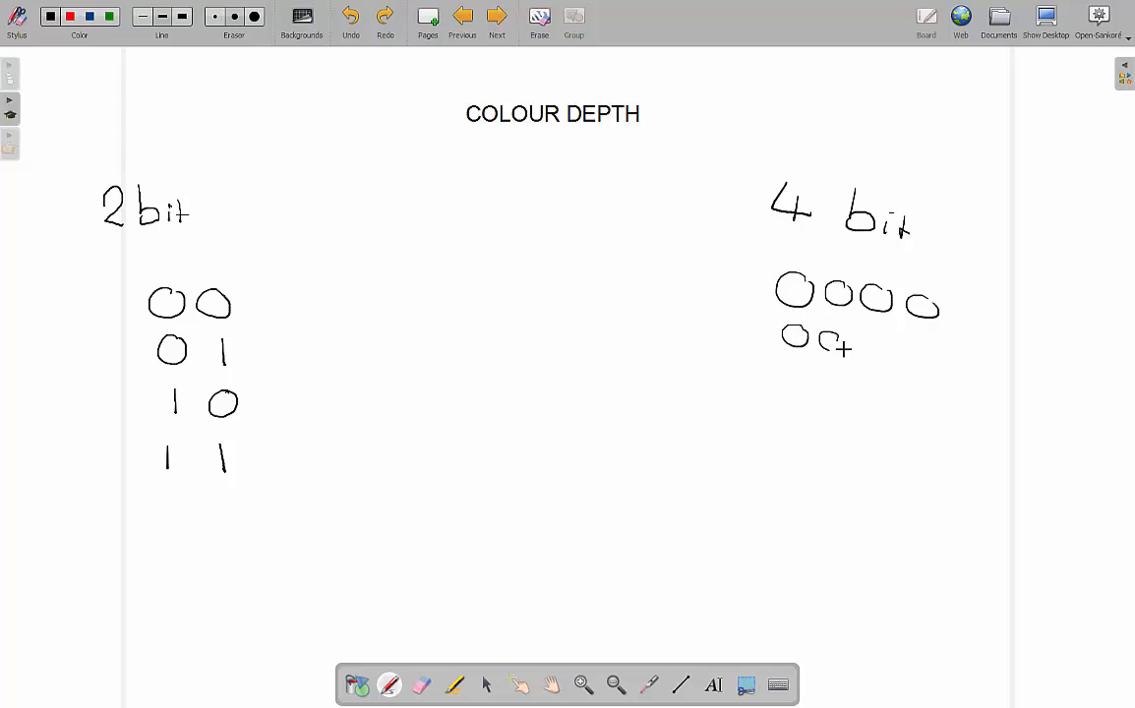
# Pen a '4 bit' heading on the right with rows 0000, 0001, 0010 down to 1111.
pyautogui.moveTo(861, 344); pyautogui.dragTo(880, 344)
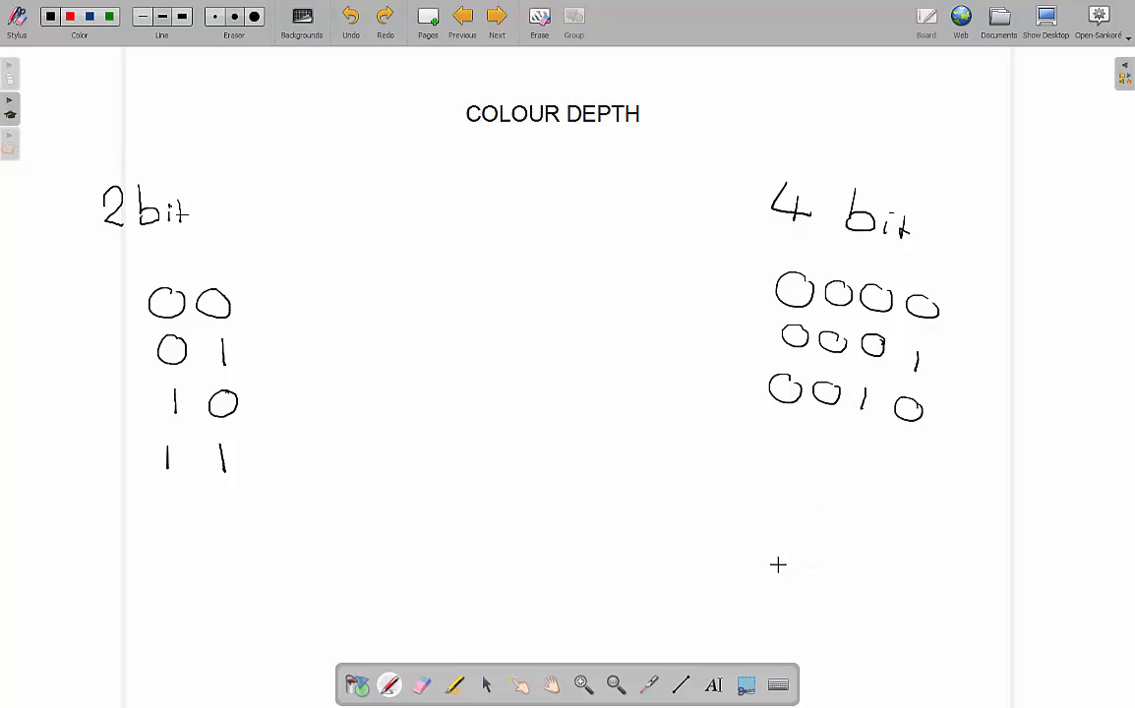
pyautogui.moveTo(770, 561); pyautogui.dragTo(876, 590)
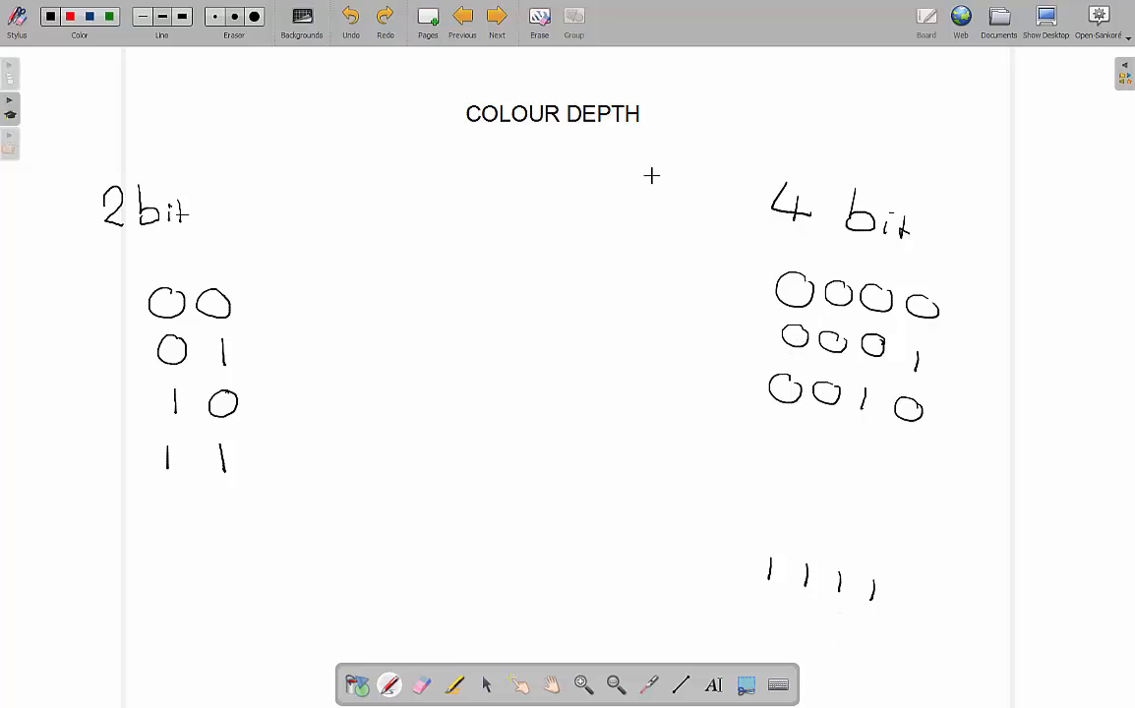
pyautogui.moveTo(786, 230)
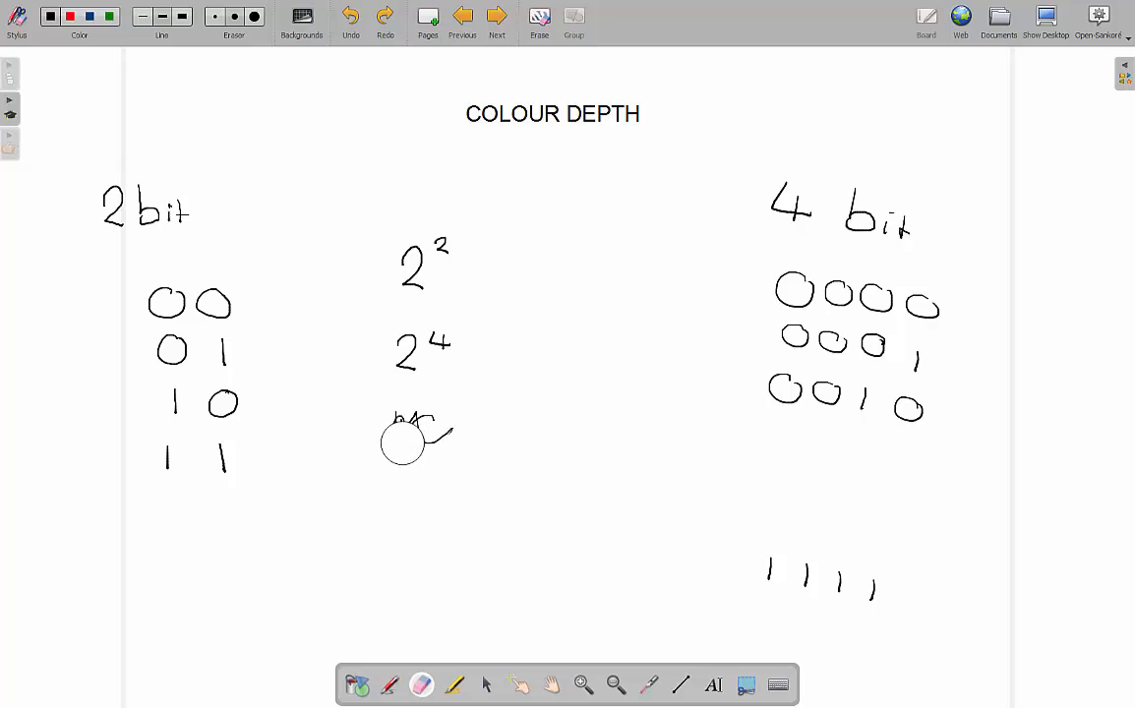
# Rub out the stray writing below 2⁴ with the Eraser.
pyautogui.click(421, 685)
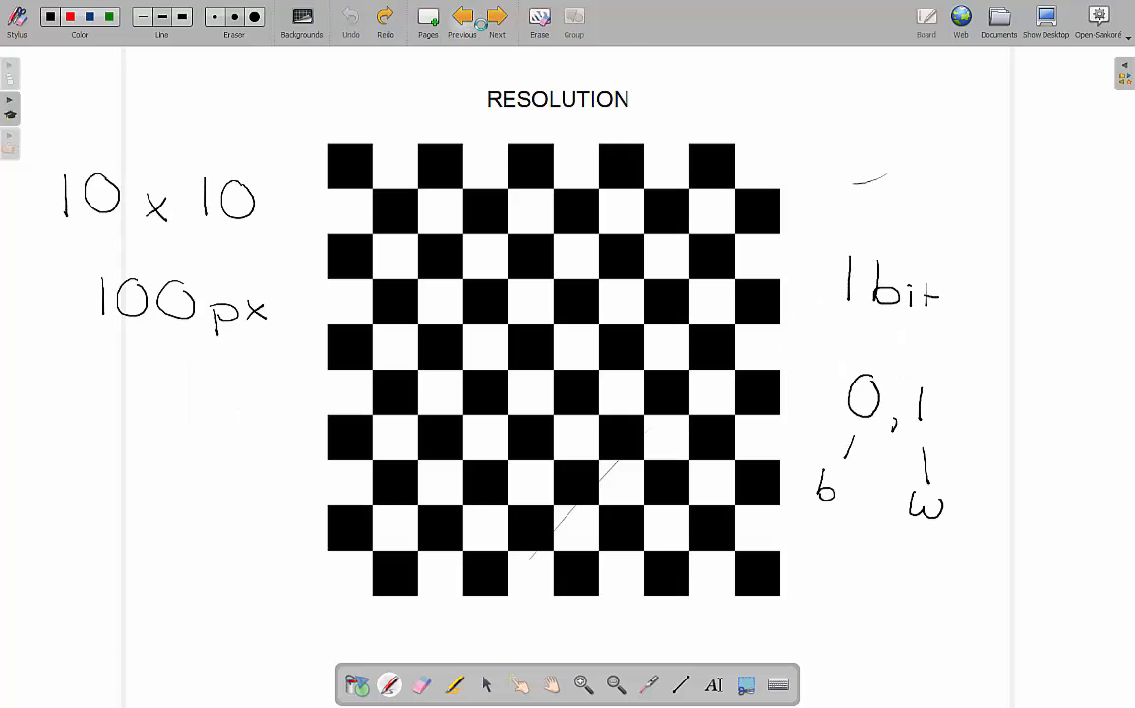
# Flip to the RGB page, back to Resolution, then forward to Colour Depth.
pyautogui.click(495, 16)
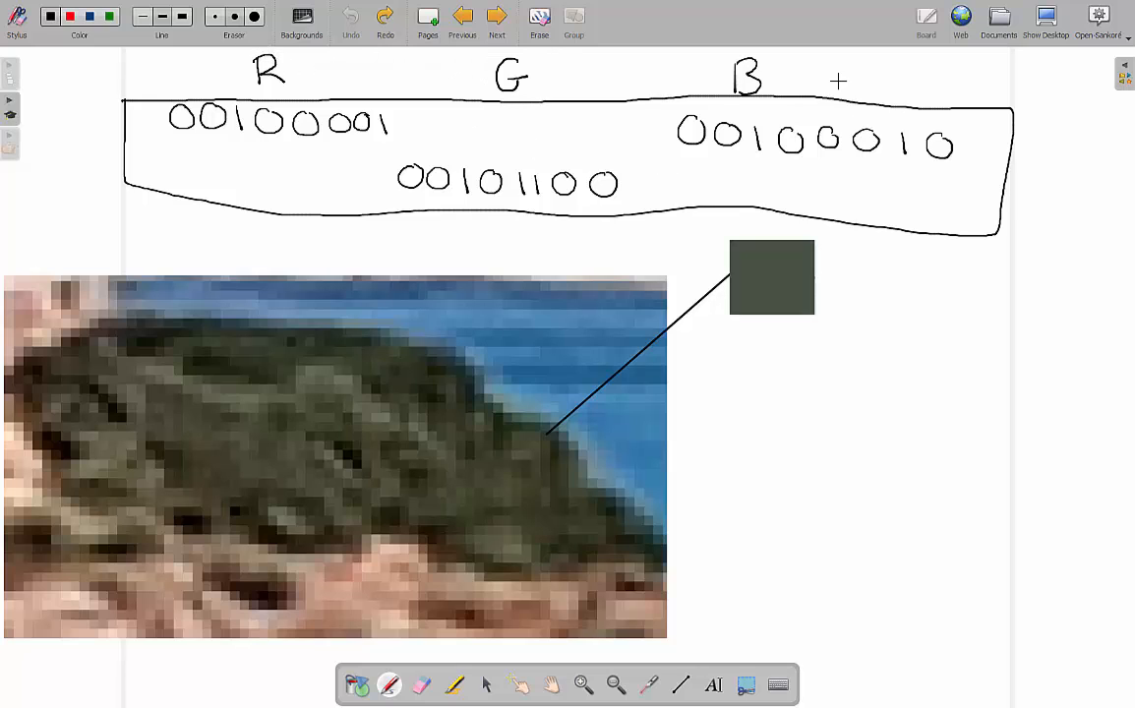
pyautogui.click(497, 17)
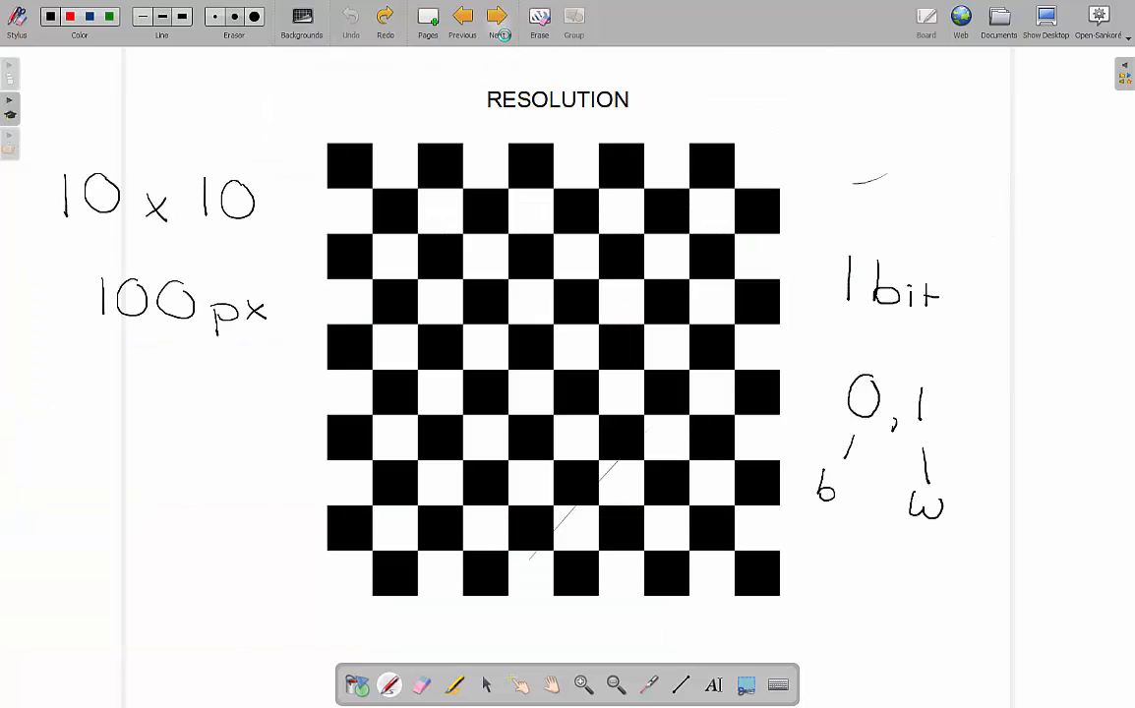
pyautogui.click(497, 18)
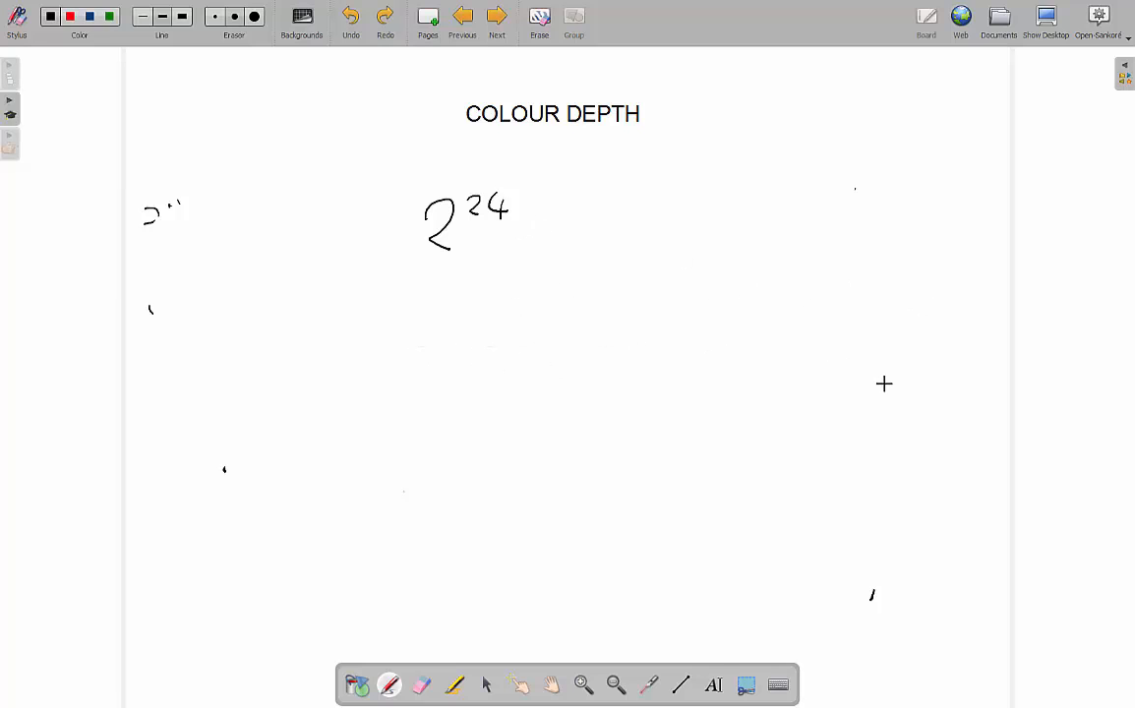
pyautogui.moveTo(595, 304)
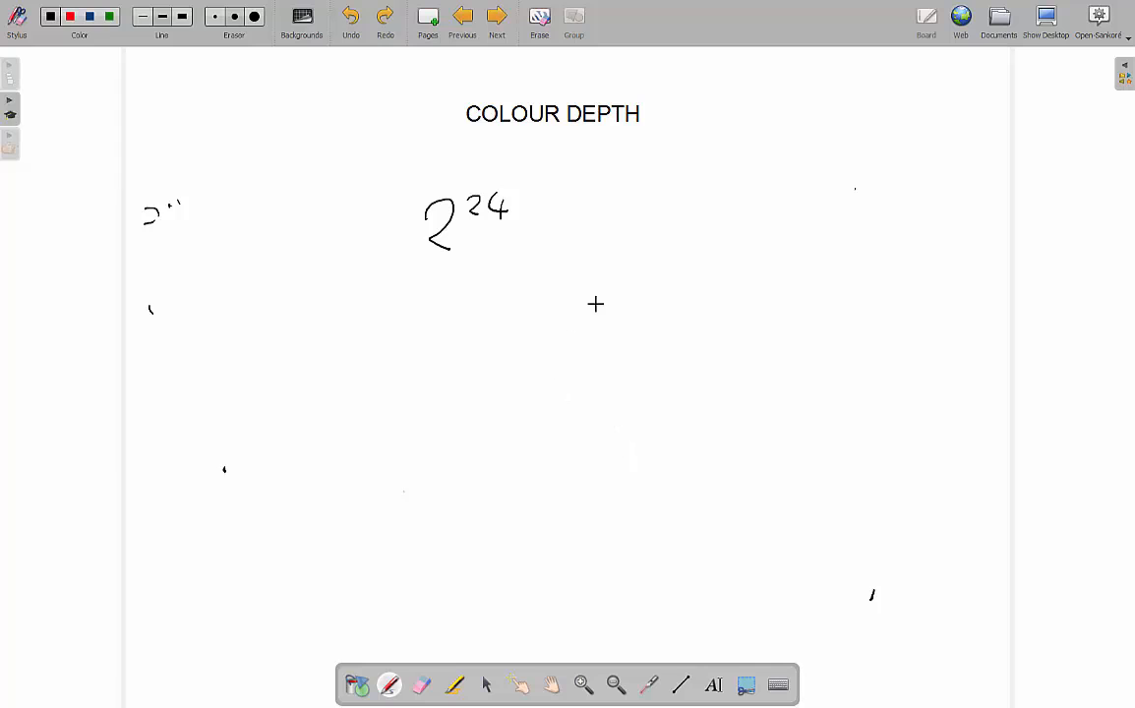
pyautogui.moveTo(568, 330)
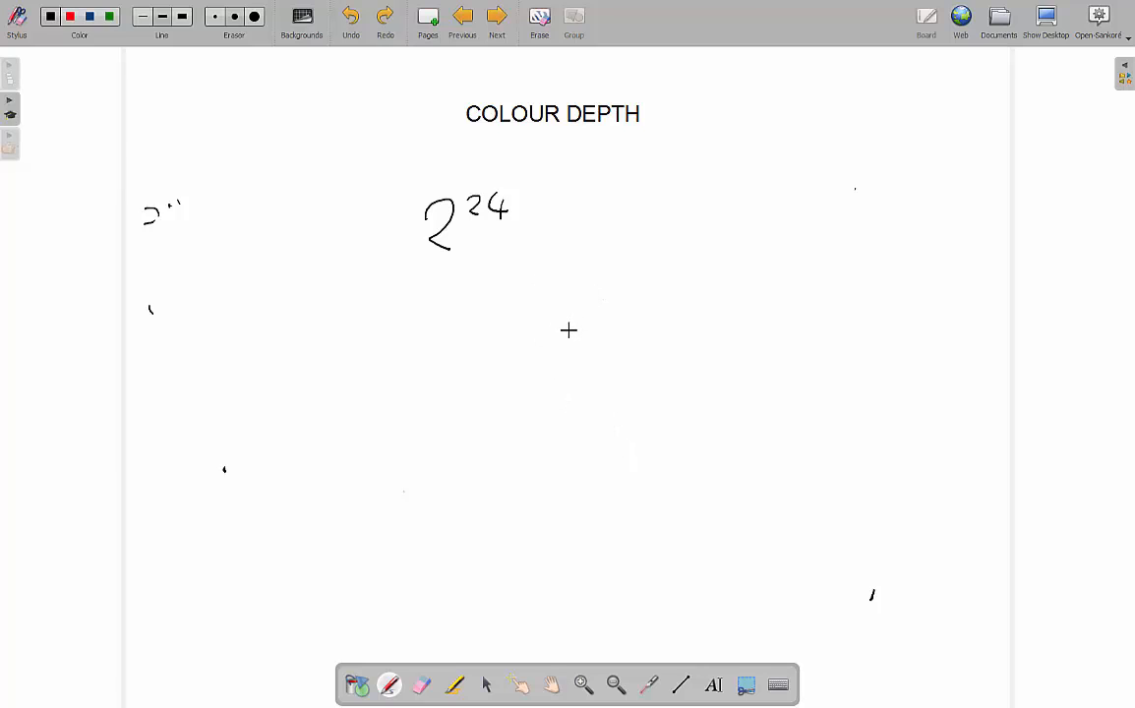
pyautogui.moveTo(565, 341)
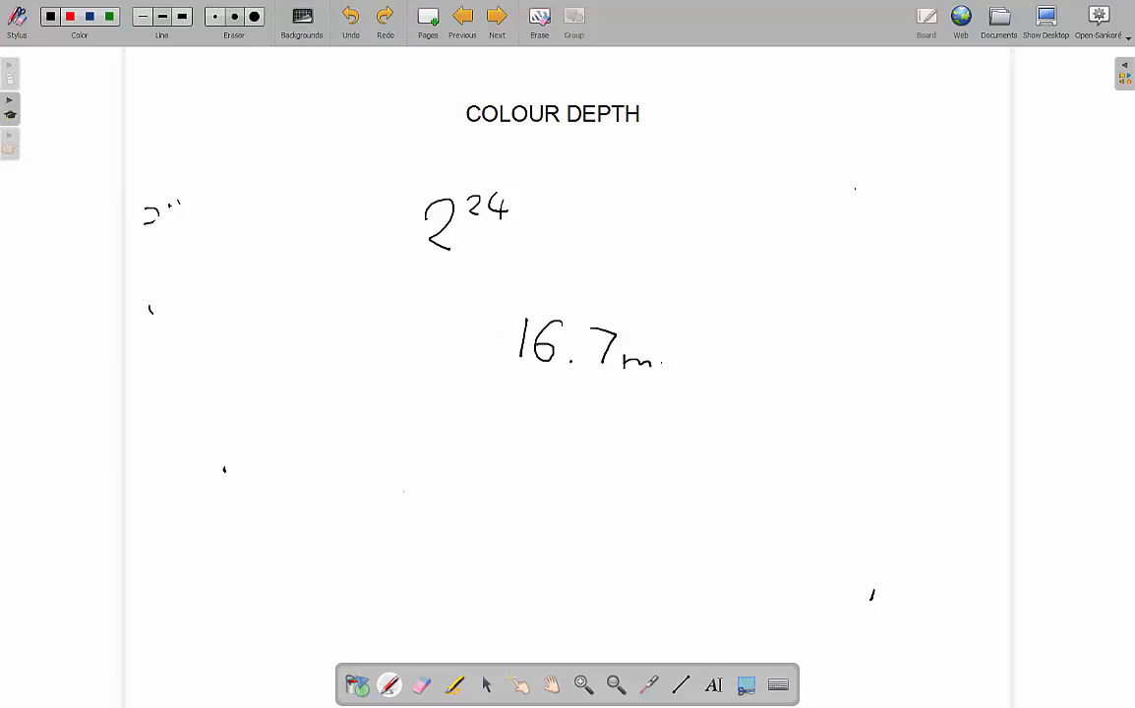
# Handwrite '16.7 million' directly under 2²⁴.
pyautogui.moveTo(650, 359); pyautogui.dragTo(709, 359)
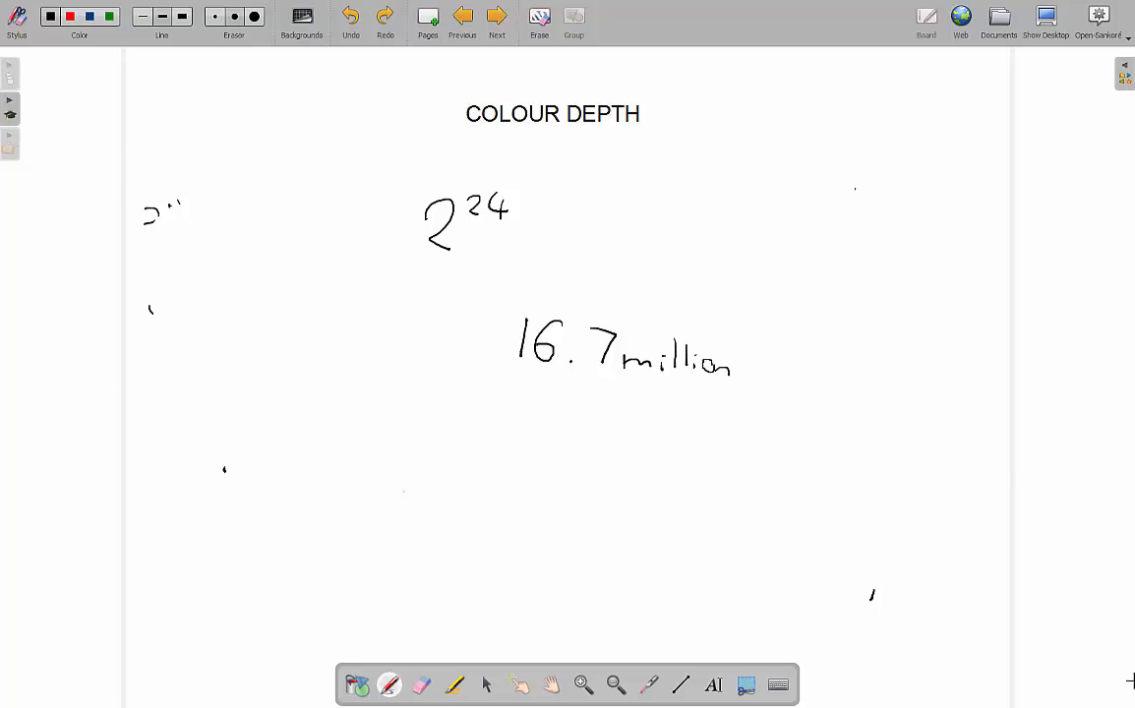
pyautogui.moveTo(632, 259)
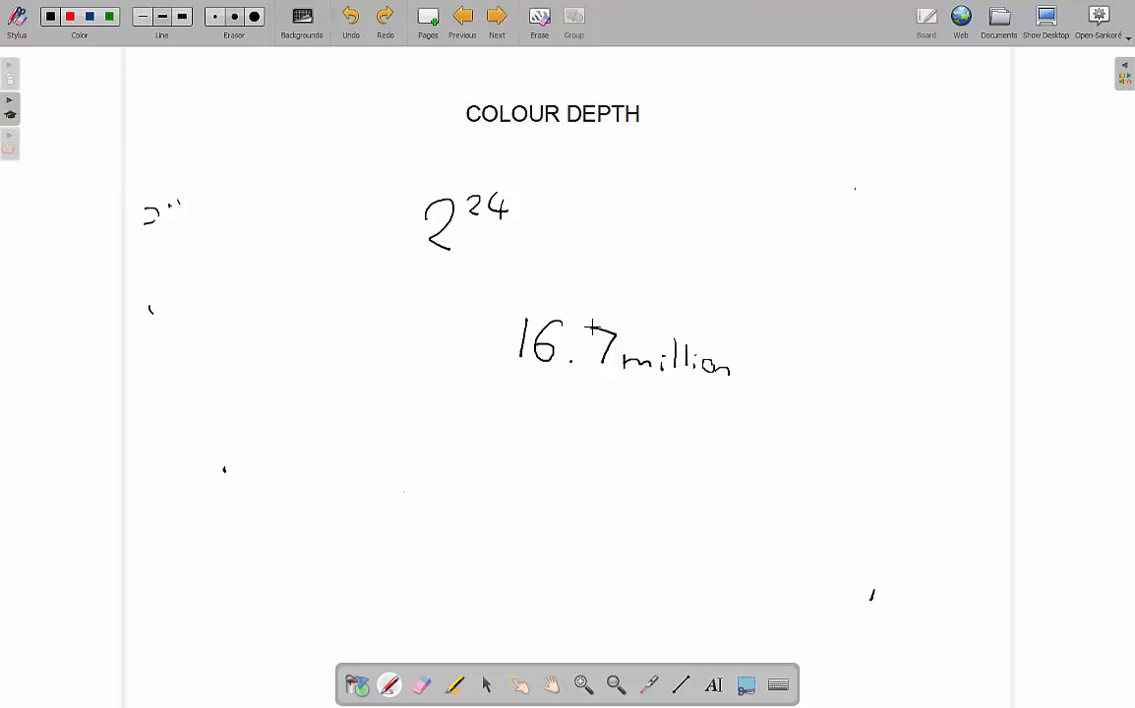
pyautogui.moveTo(338, 510)
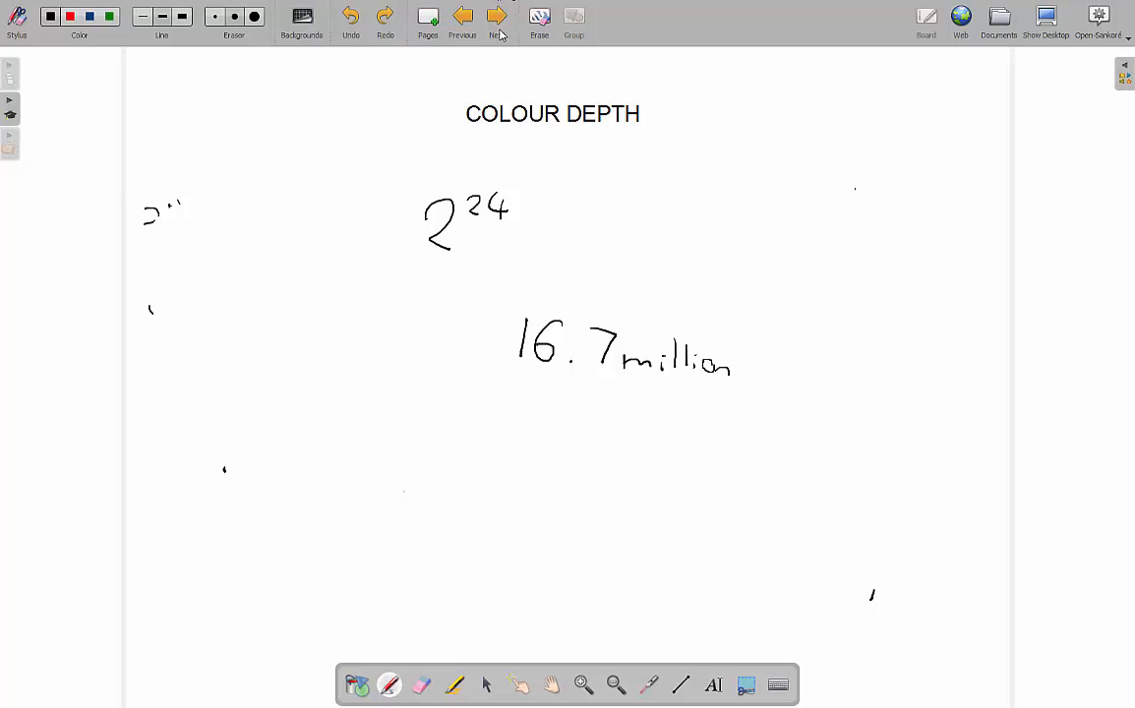
# Move to 'Calculating the File Size' and pen 'resolution * colour depth' under the title.
pyautogui.click(496, 17)
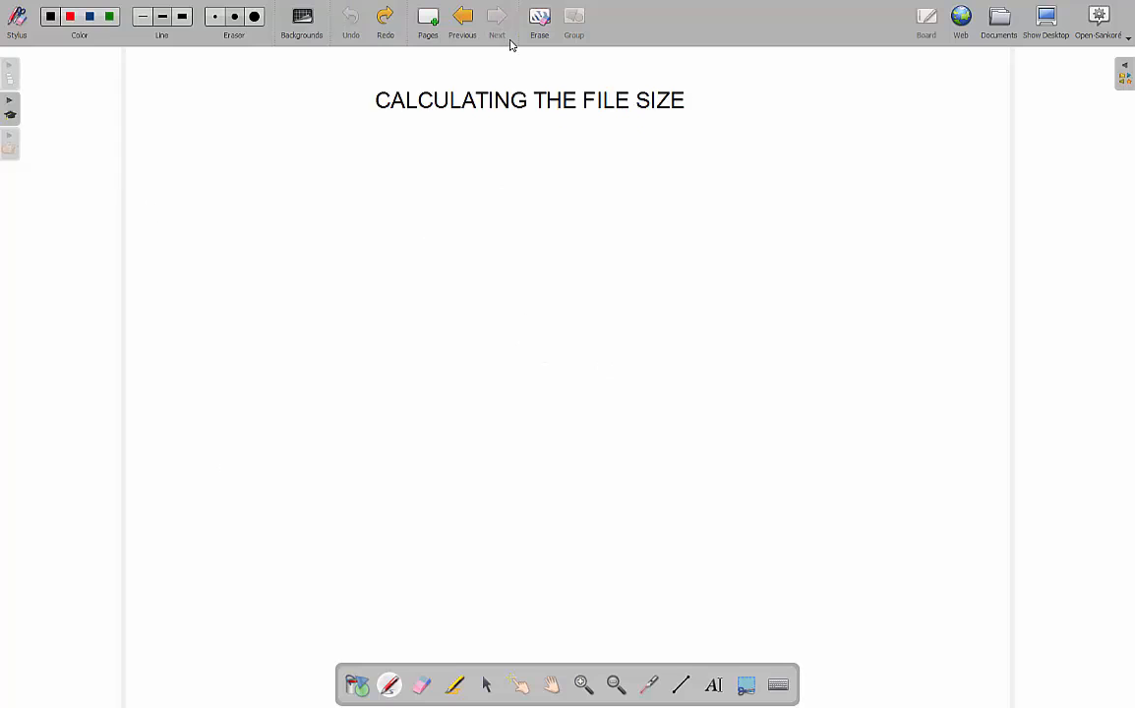
pyautogui.moveTo(497, 19)
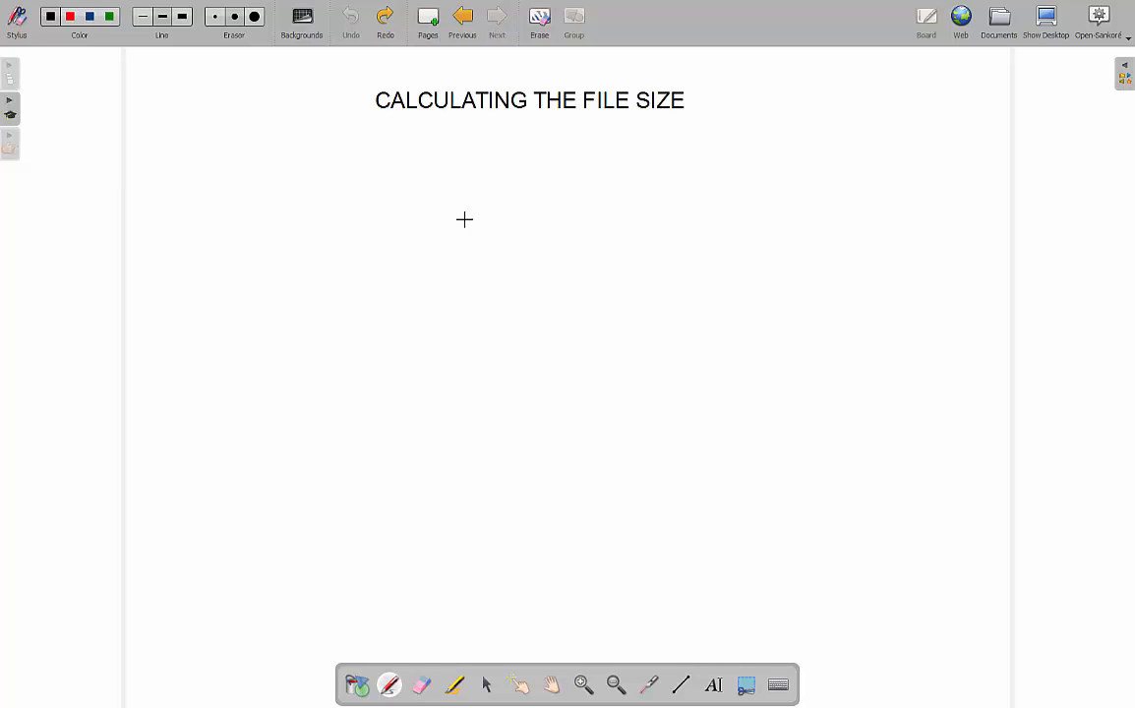
pyautogui.moveTo(306, 302)
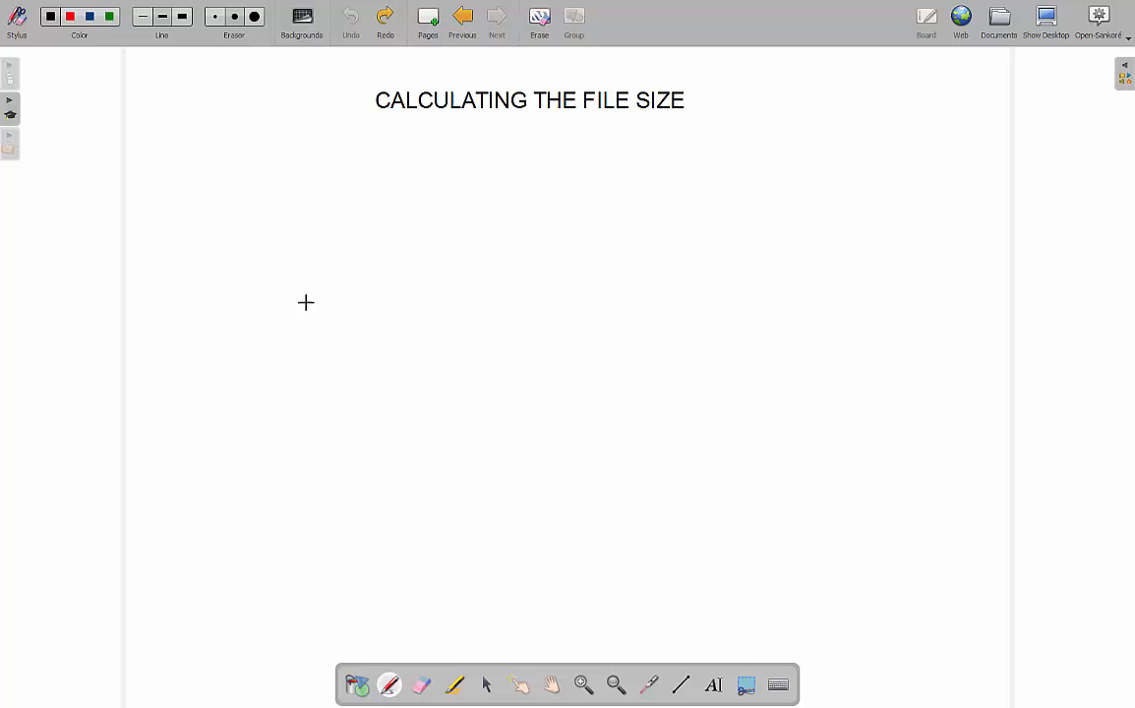
pyautogui.moveTo(454, 276)
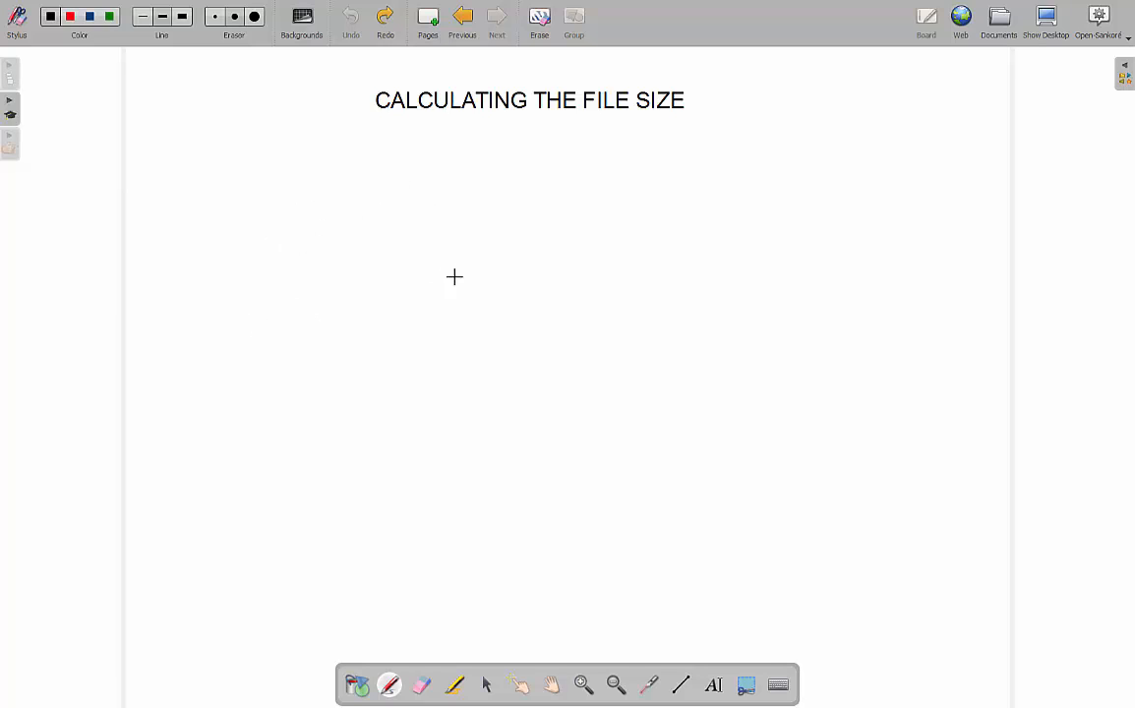
pyautogui.moveTo(276, 208)
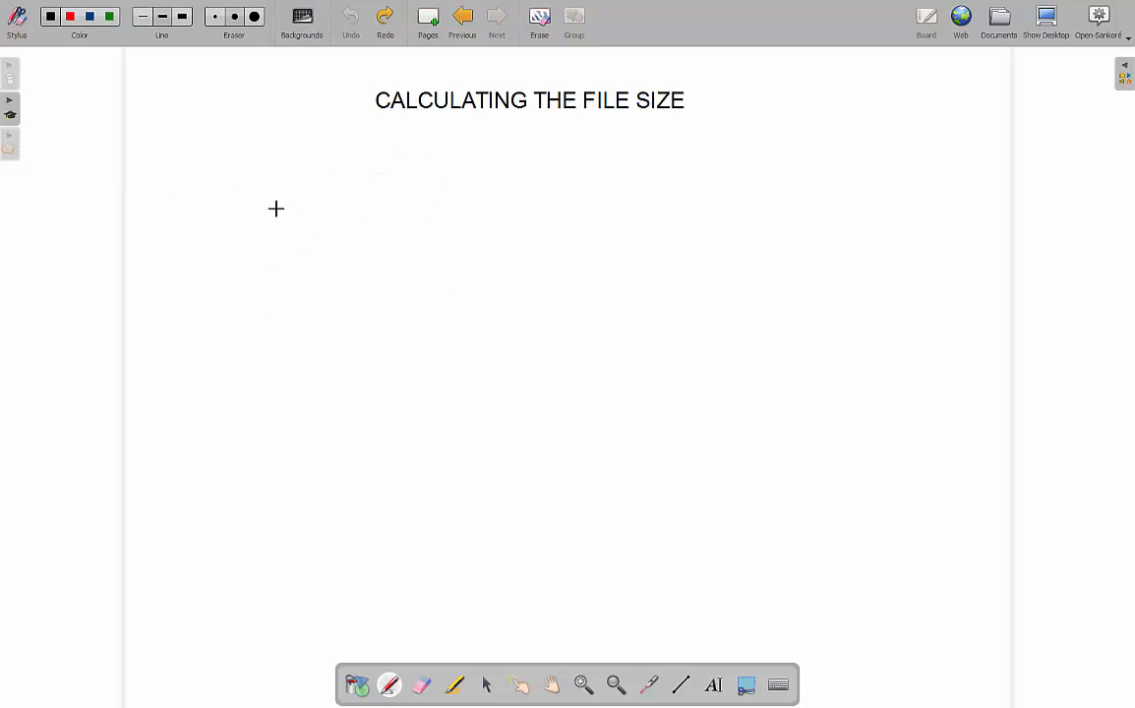
pyautogui.moveTo(234, 188)
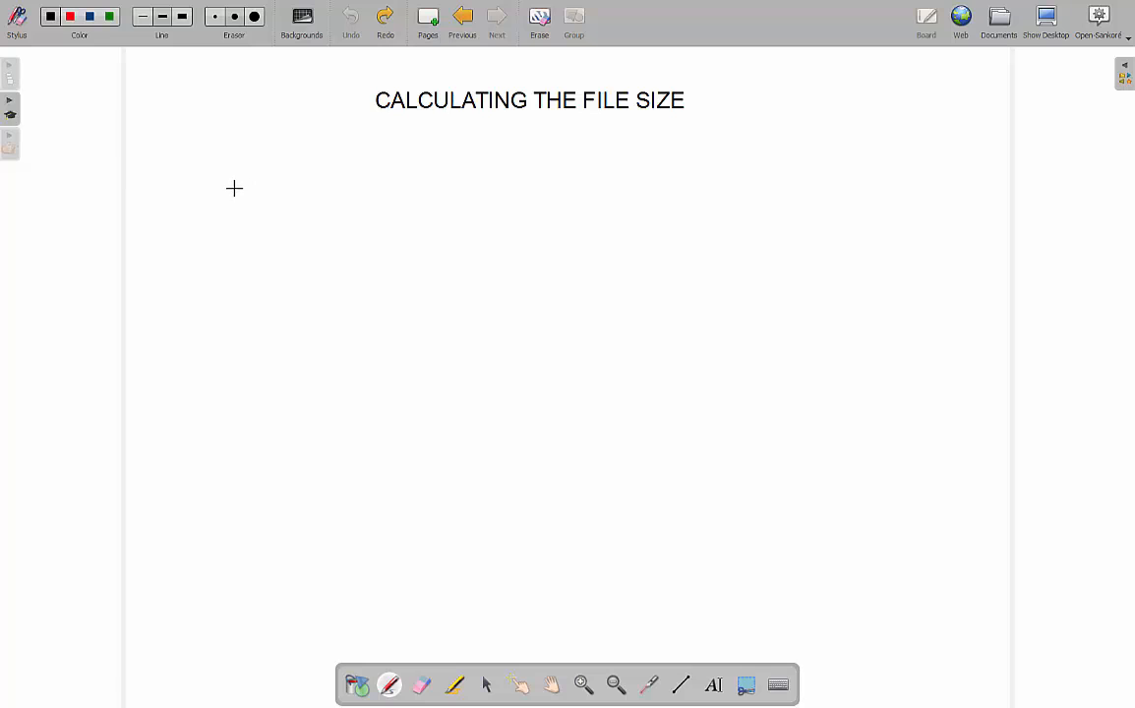
pyautogui.moveTo(234, 197); pyautogui.dragTo(280, 202)
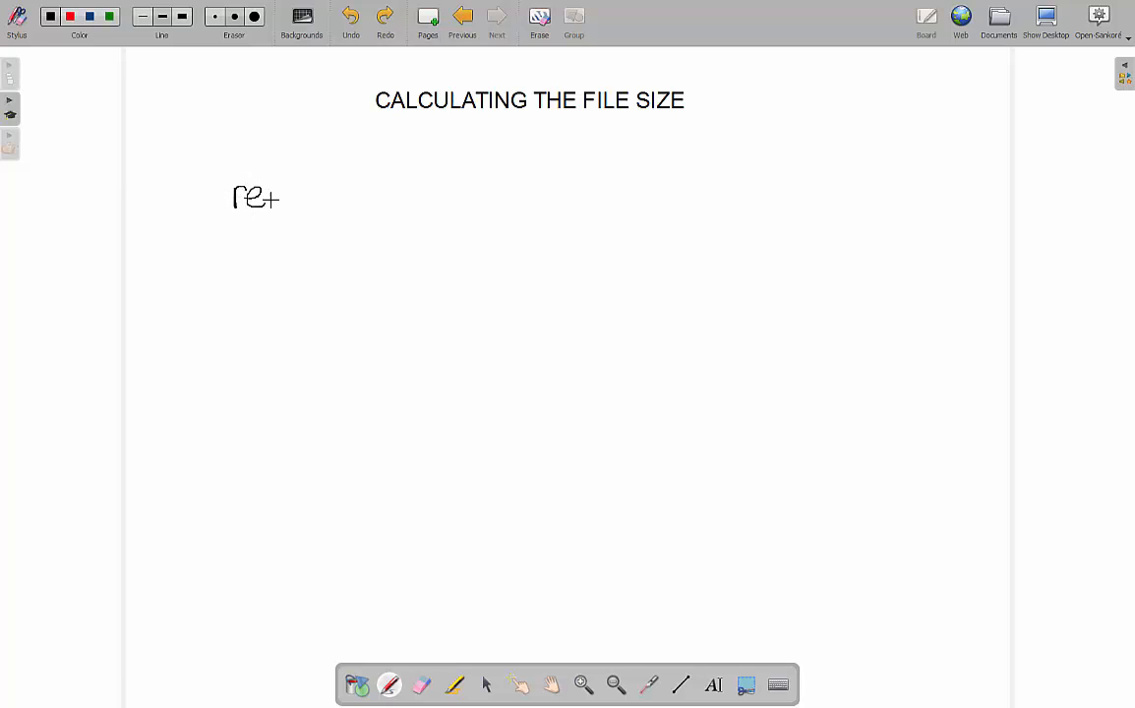
pyautogui.moveTo(281, 196); pyautogui.dragTo(344, 192)
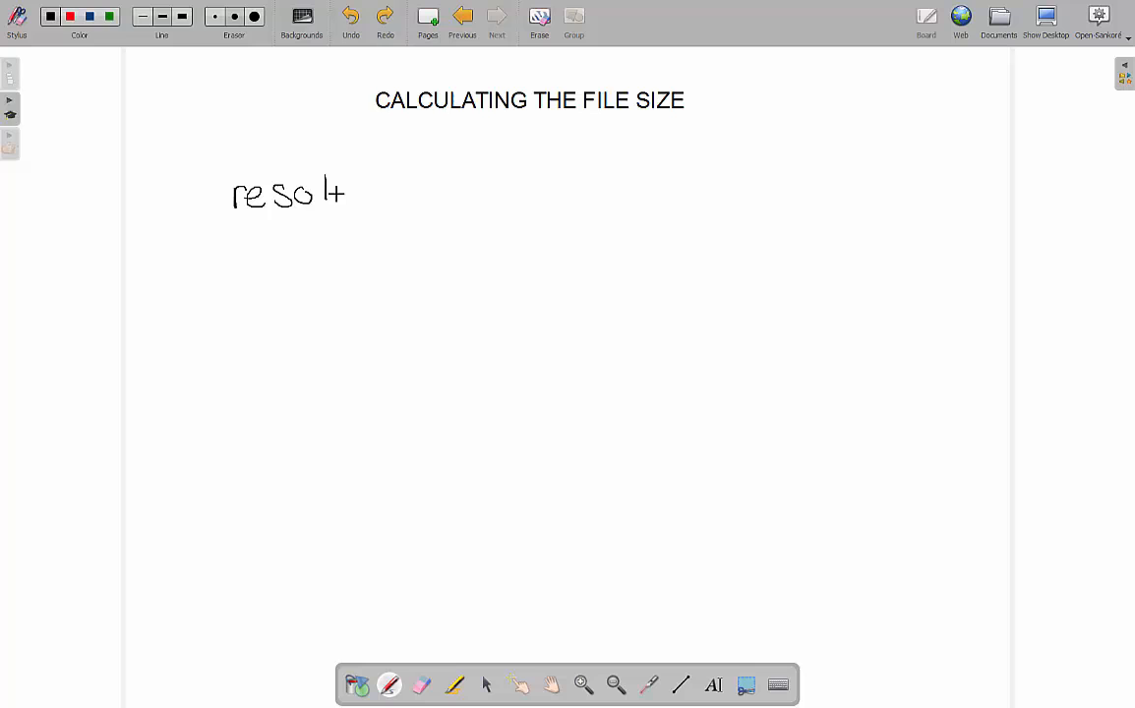
pyautogui.moveTo(330, 192); pyautogui.dragTo(394, 192)
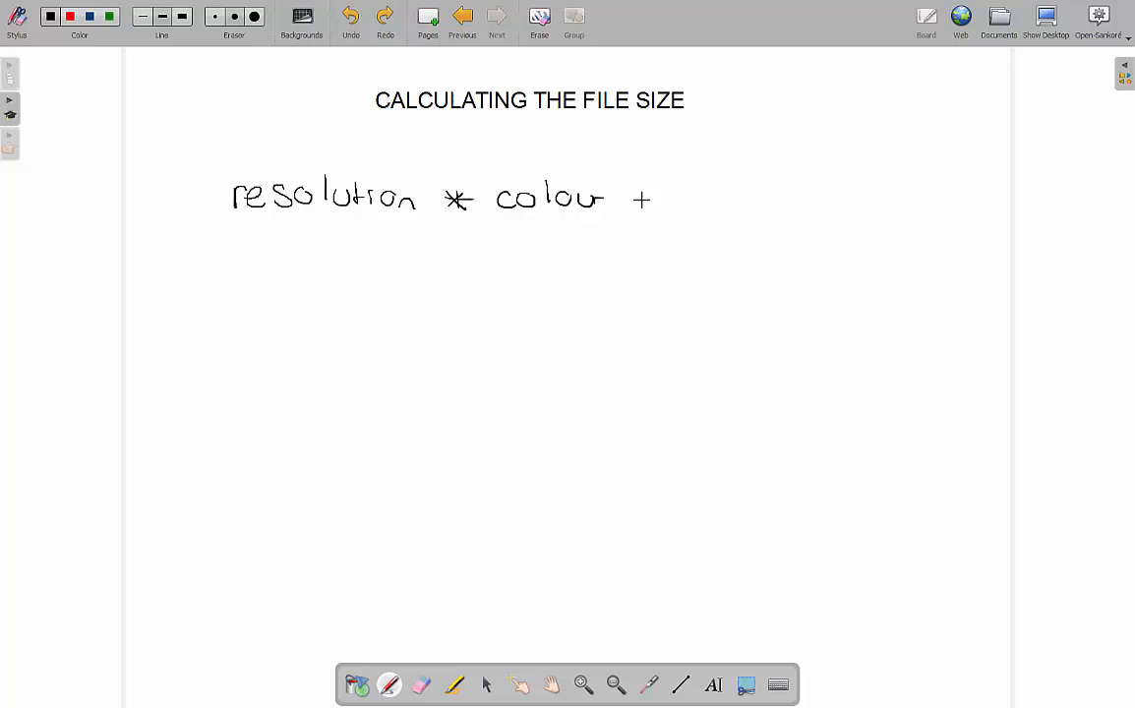
pyautogui.moveTo(634, 202); pyautogui.dragTo(700, 207)
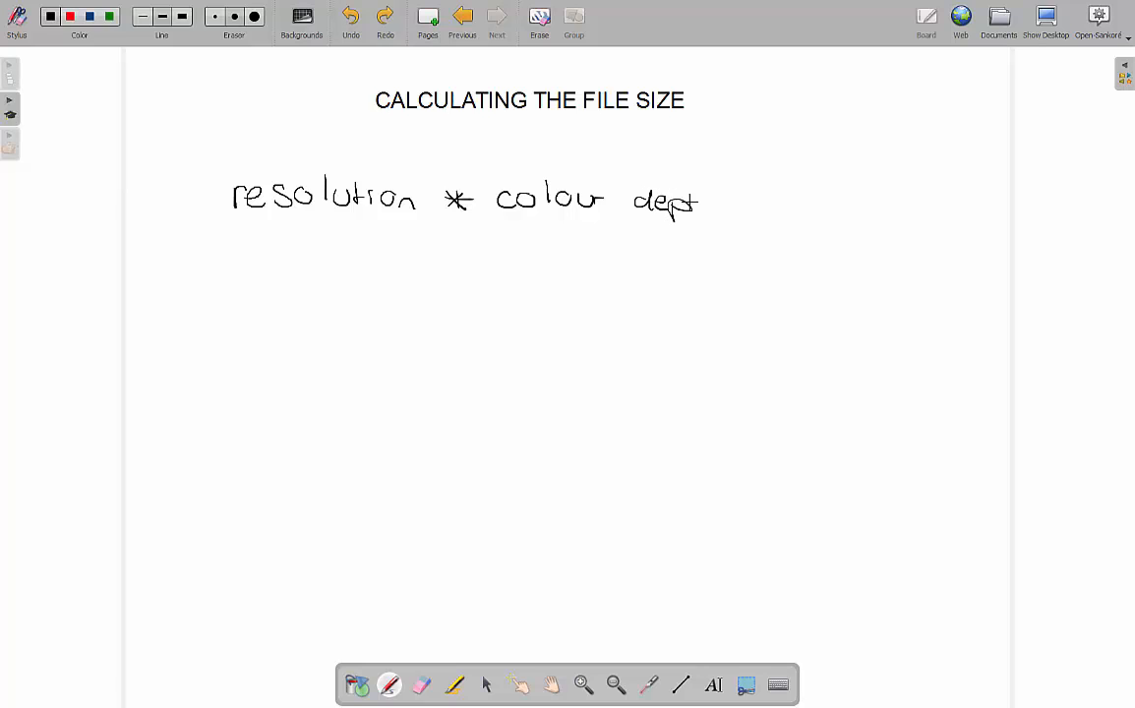
pyautogui.moveTo(688, 207); pyautogui.dragTo(748, 211)
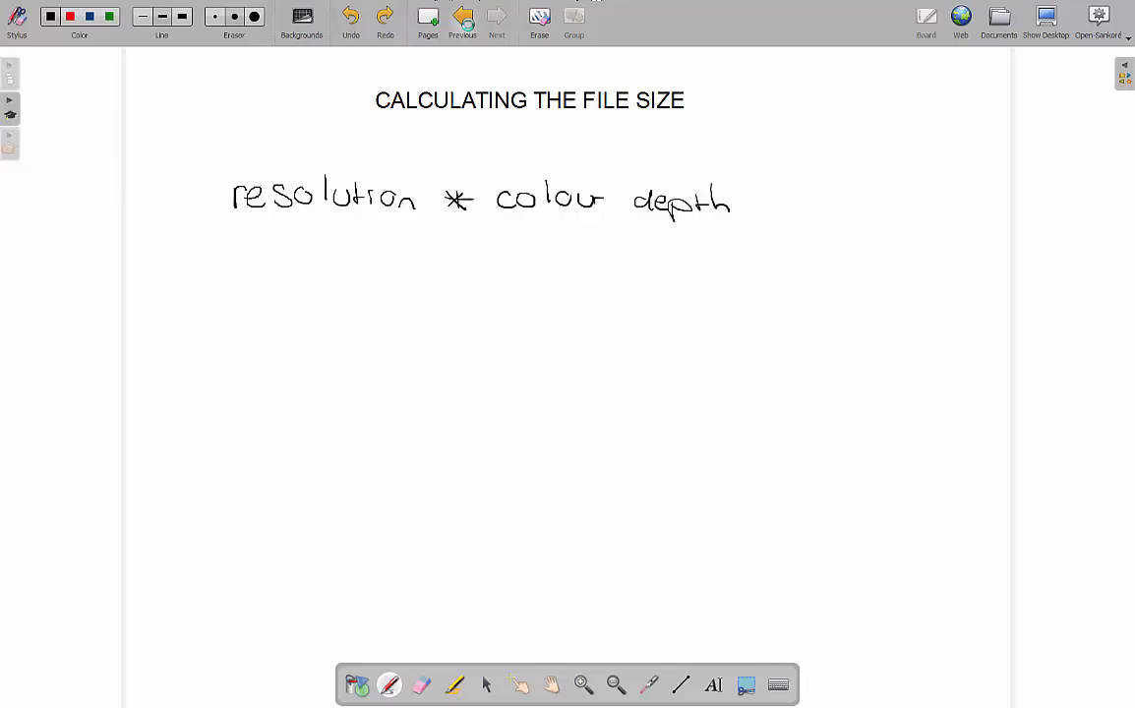
# Briefly revisit the beach photo page, then return to the file size page.
pyautogui.click(497, 17)
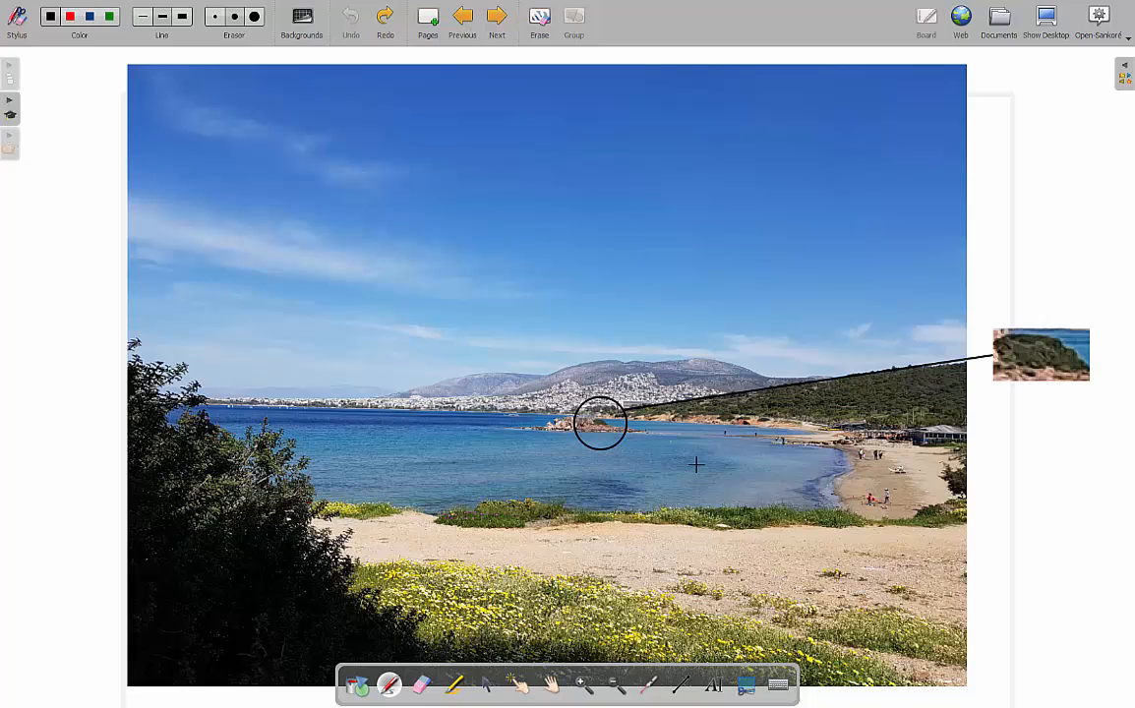
pyautogui.moveTo(726, 342)
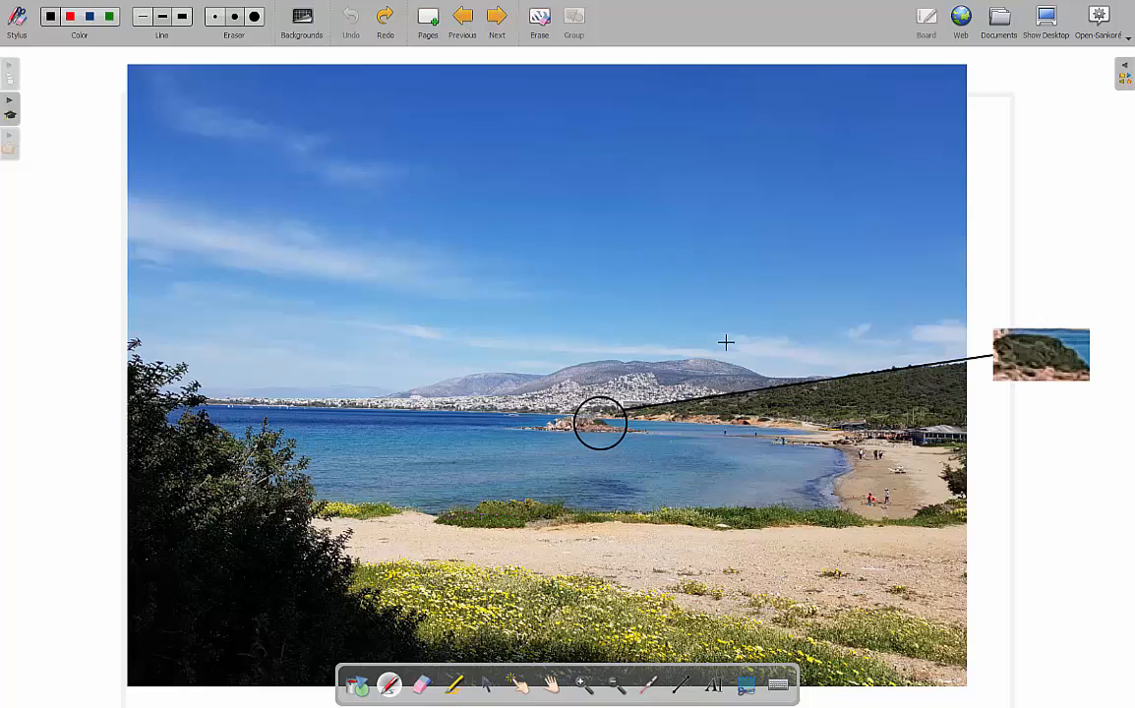
pyautogui.moveTo(963, 414)
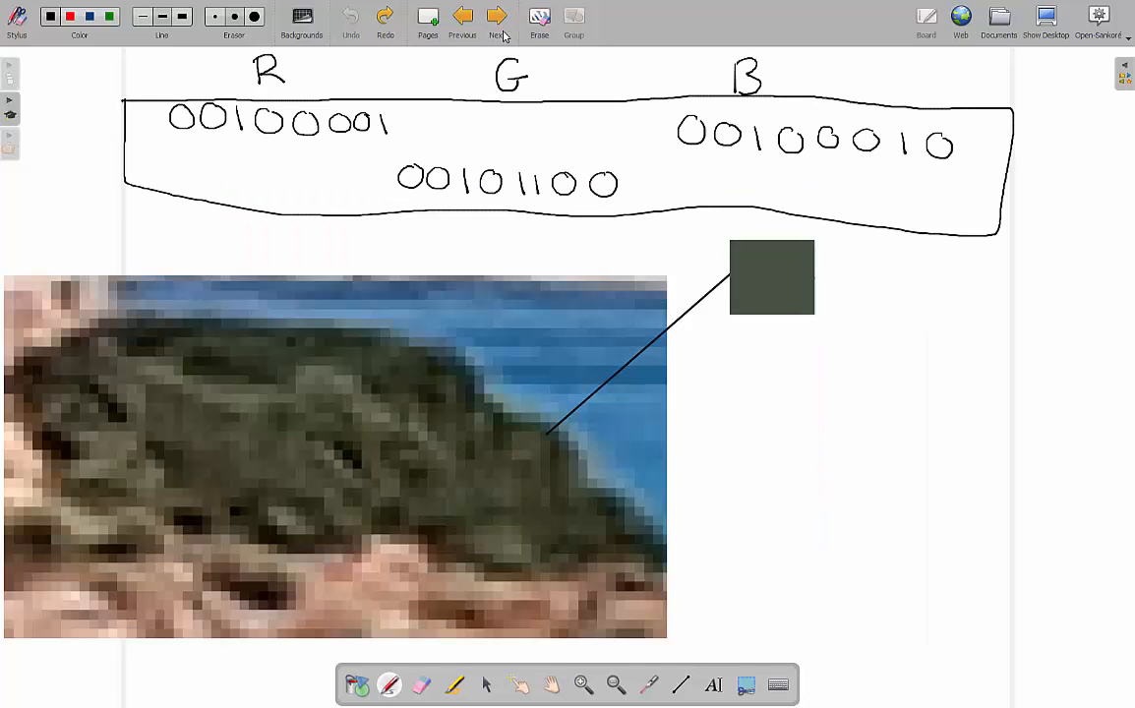
pyautogui.click(497, 19)
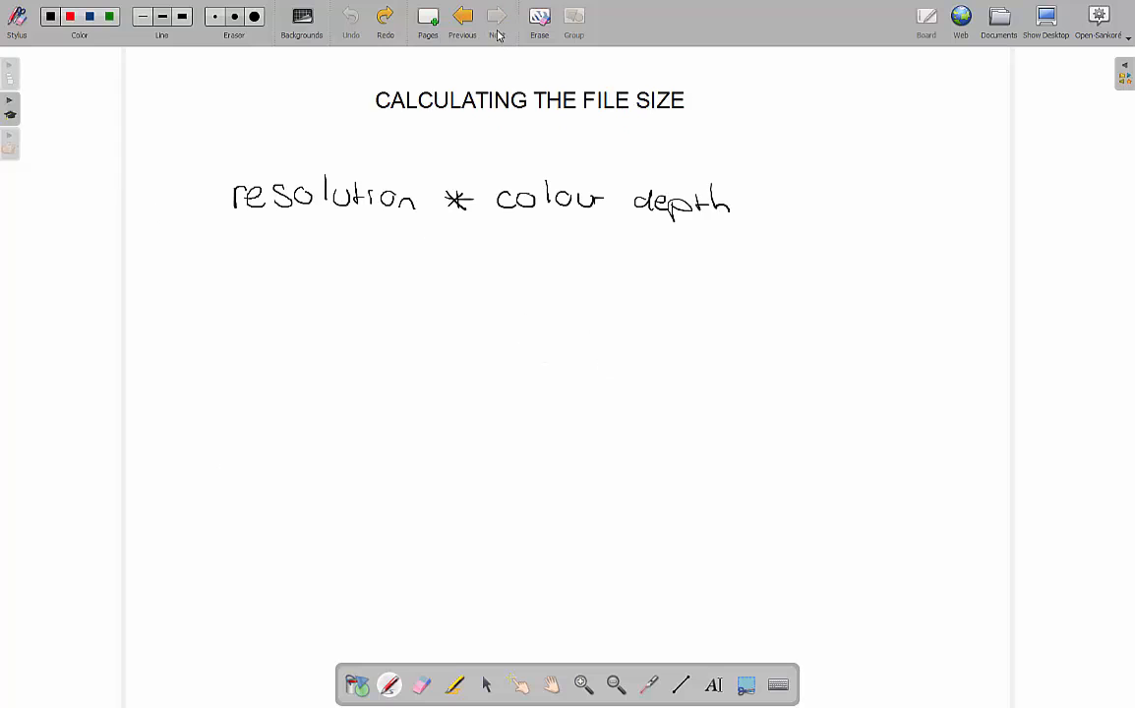
pyautogui.moveTo(184, 290)
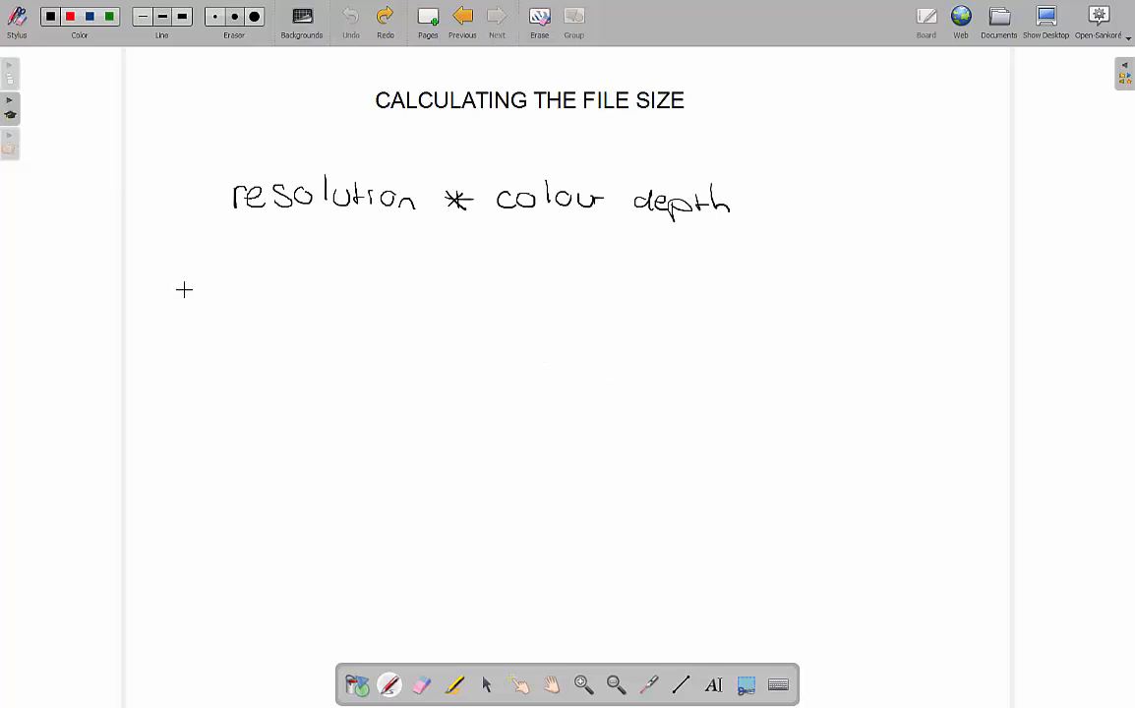
pyautogui.moveTo(553, 325)
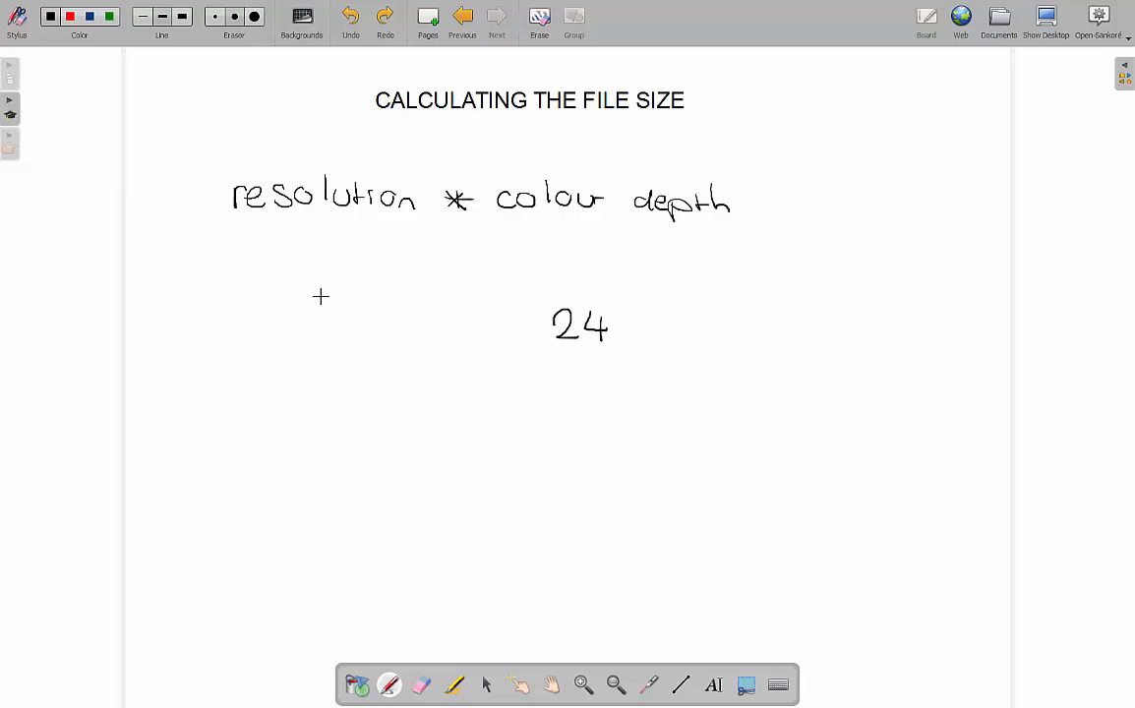
pyautogui.moveTo(250, 311)
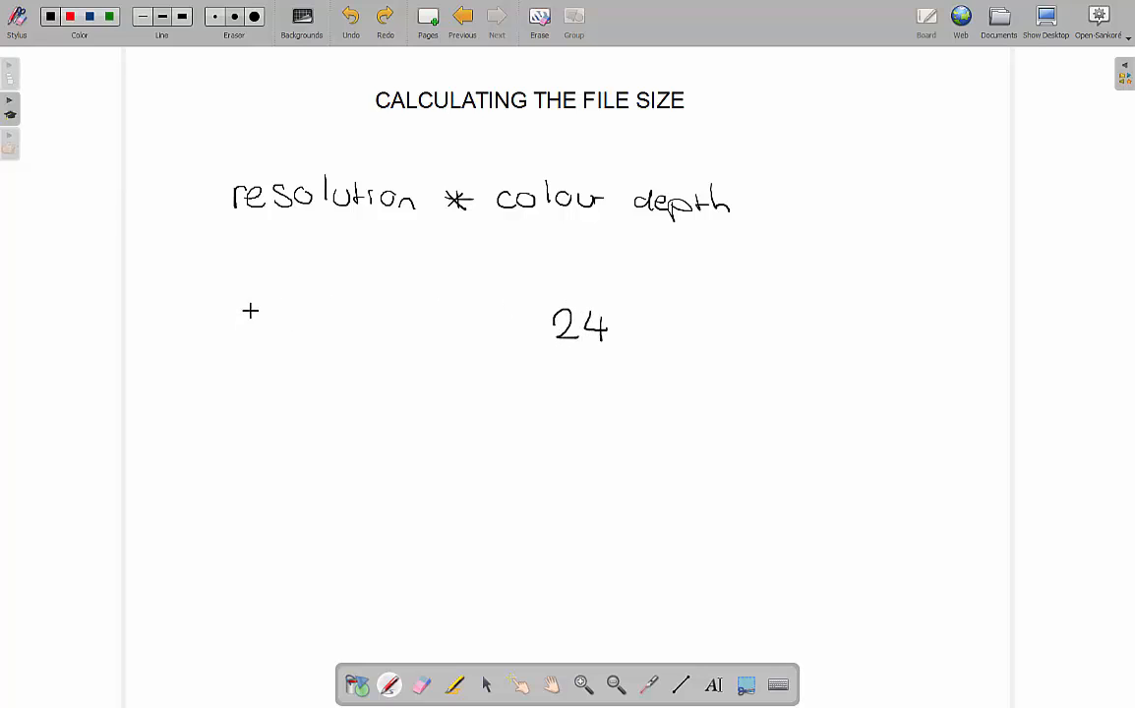
# Handwrite (4032 x 3024) x 24, then (12,192,768) x 24 giving 292,626,432.
pyautogui.moveTo(261, 291); pyautogui.dragTo(281, 315)
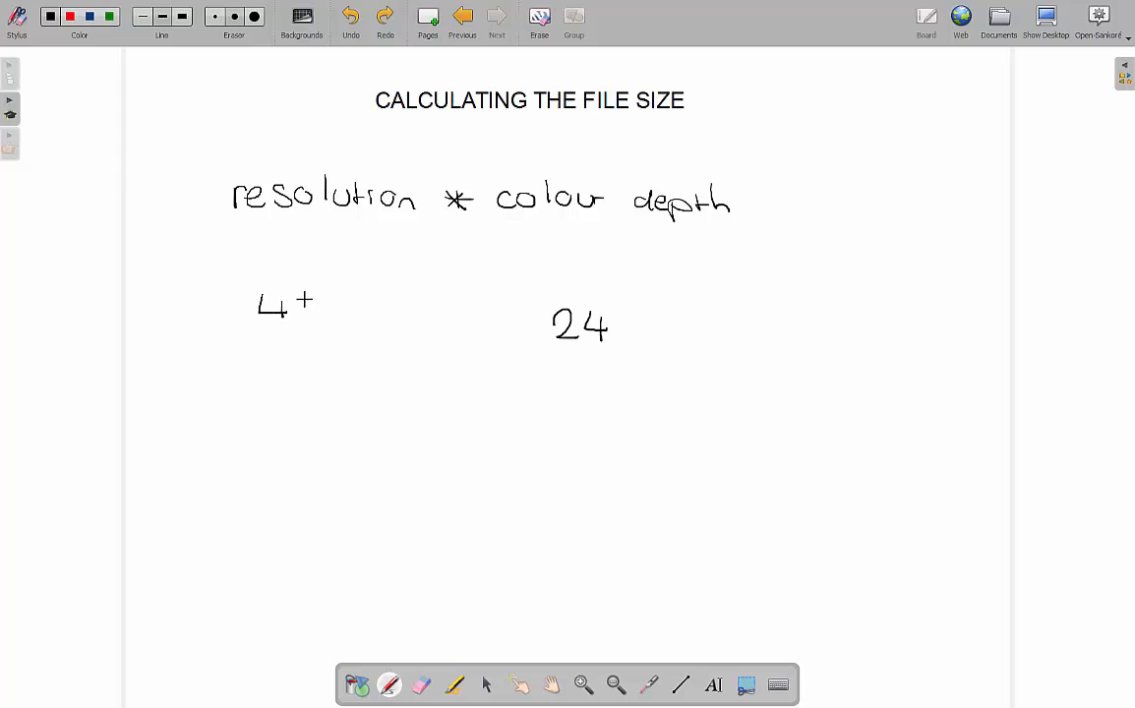
pyautogui.moveTo(295, 305); pyautogui.dragTo(345, 310)
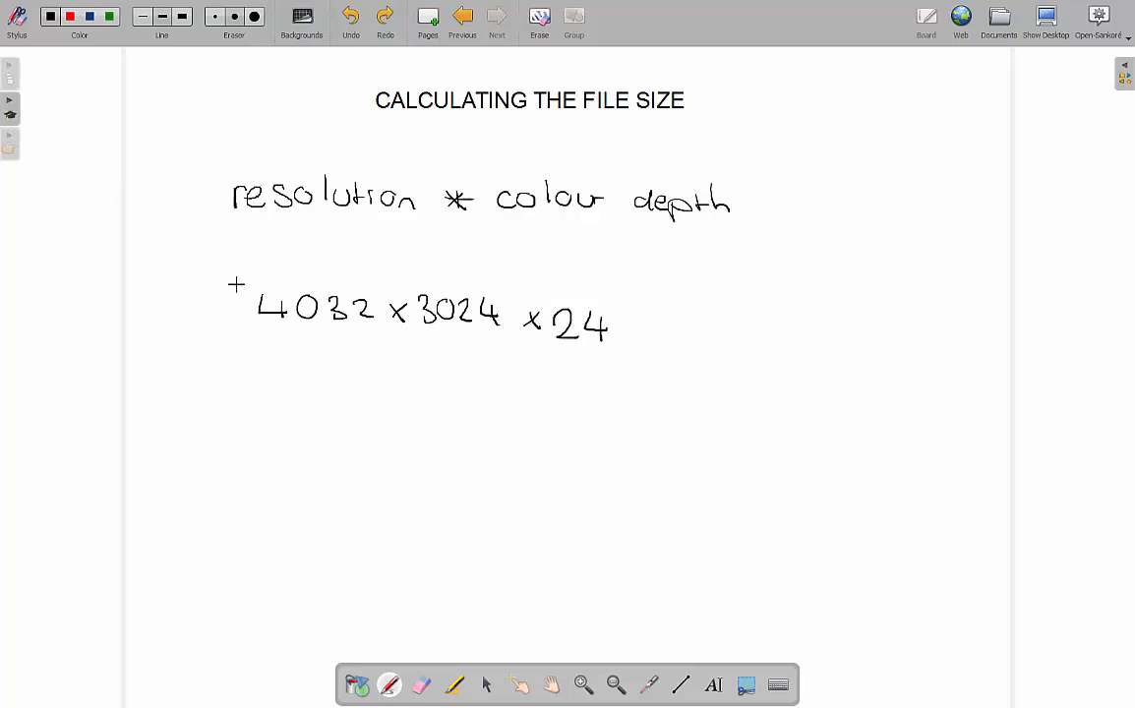
pyautogui.moveTo(232, 290); pyautogui.dragTo(511, 335)
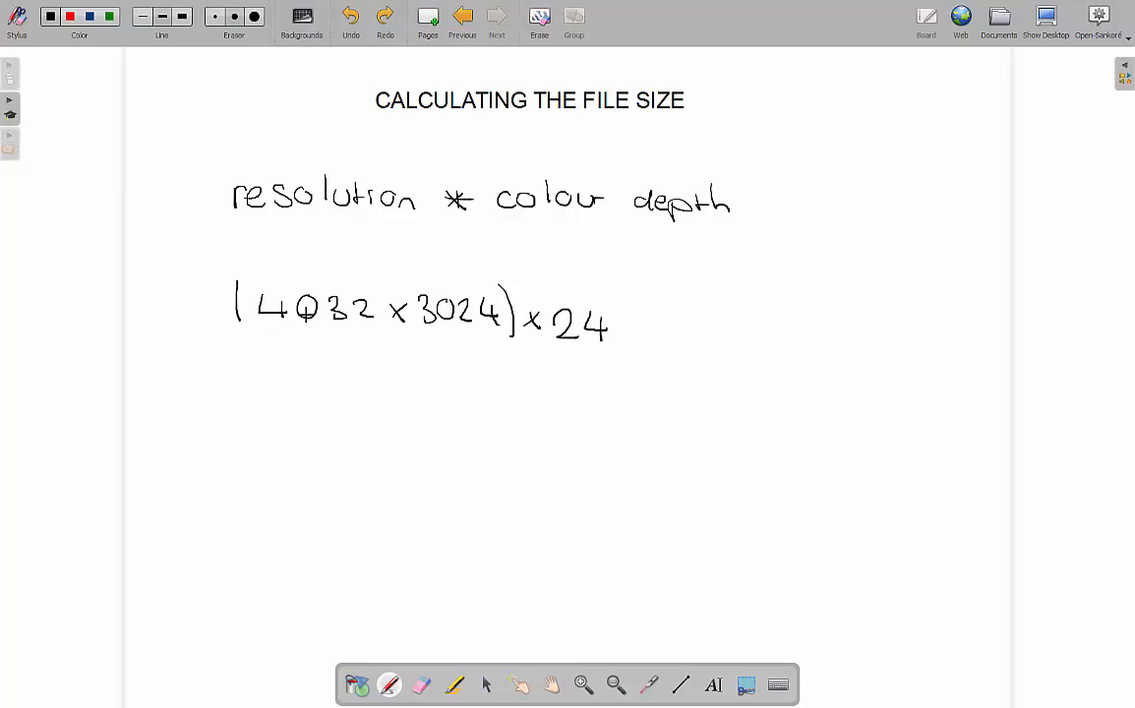
pyautogui.moveTo(312, 393)
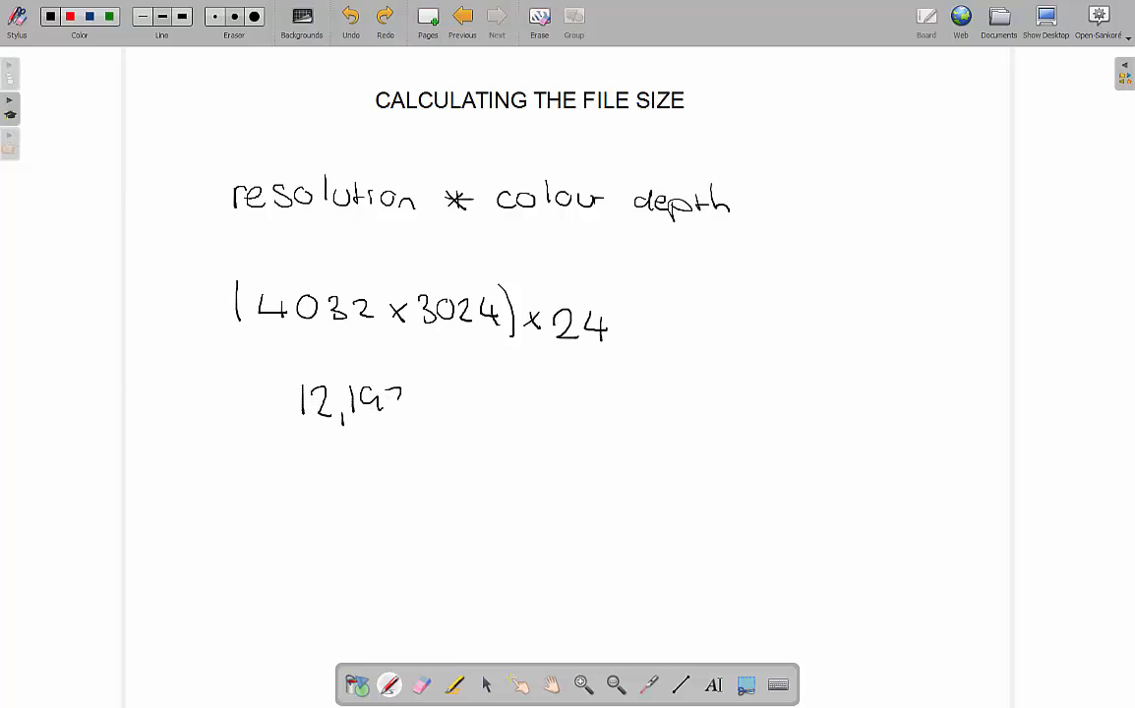
pyautogui.moveTo(384, 404); pyautogui.dragTo(472, 403)
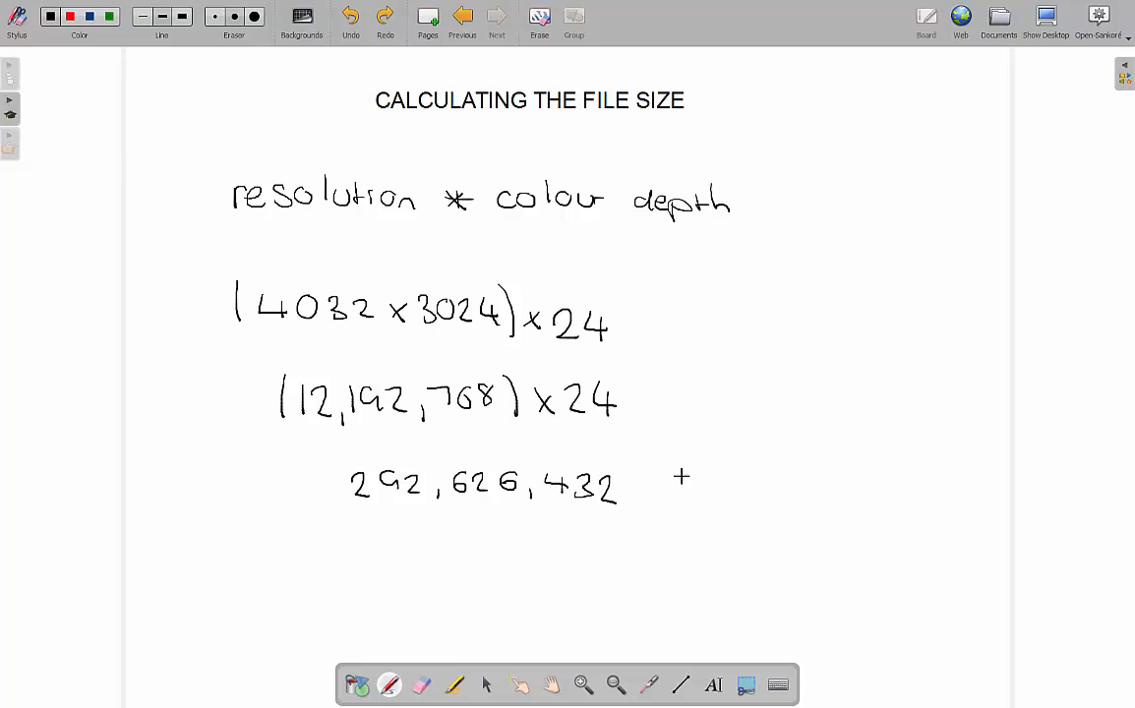
# Label 292,626,432 as bits, divide by 8 for 36,578,304 bytes, and write 36.6 MB.
pyautogui.write('bit')
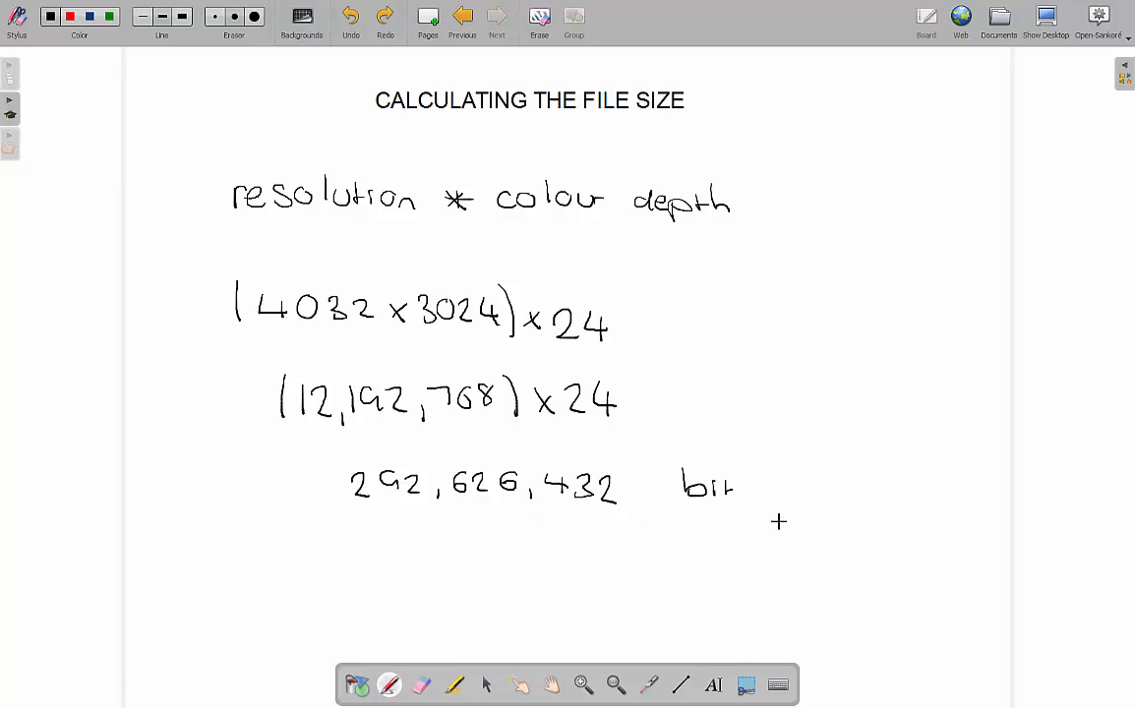
pyautogui.moveTo(766, 537)
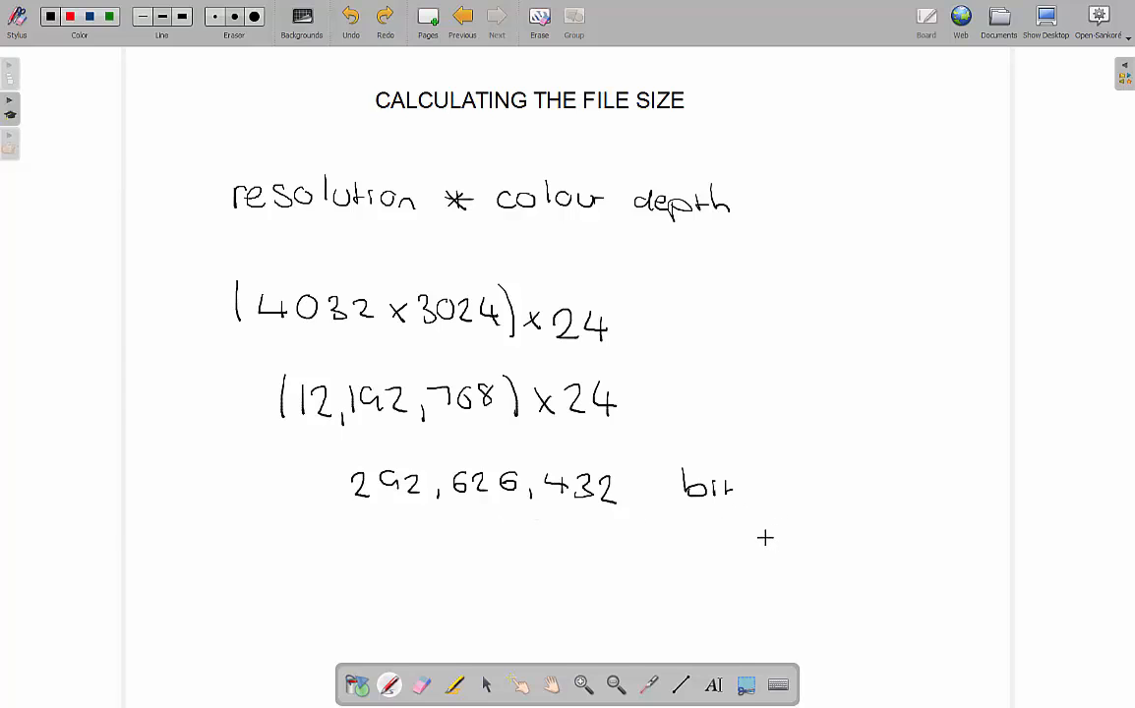
pyautogui.moveTo(372, 548)
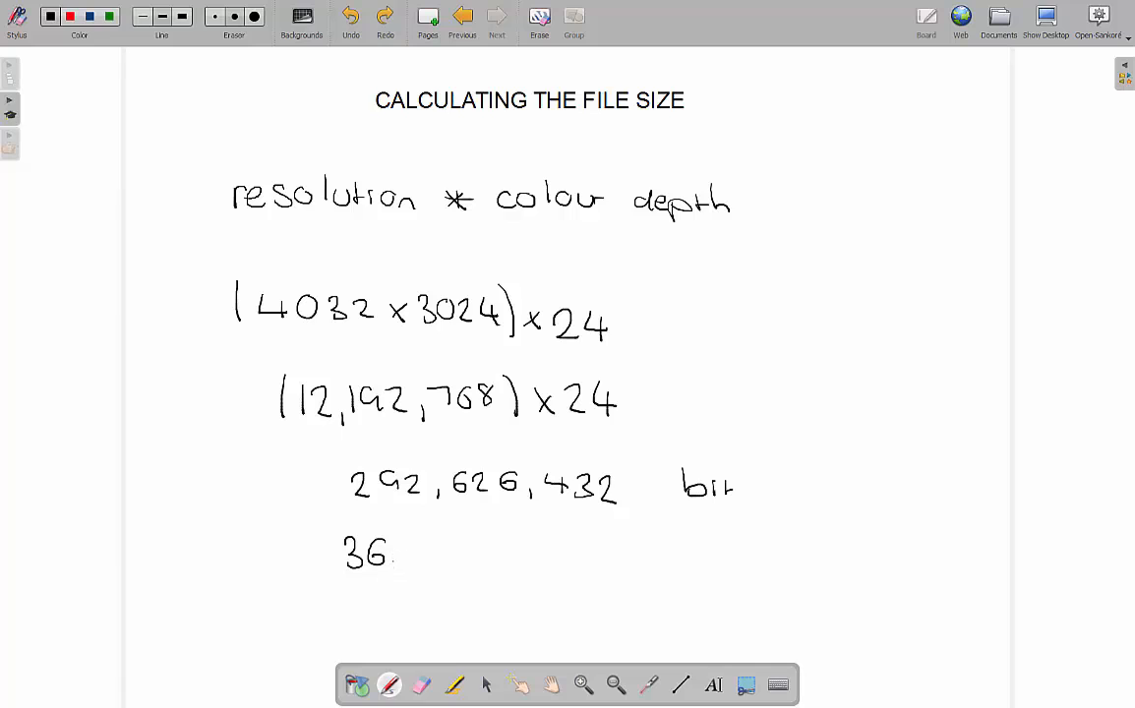
pyautogui.moveTo(393, 551); pyautogui.dragTo(472, 551)
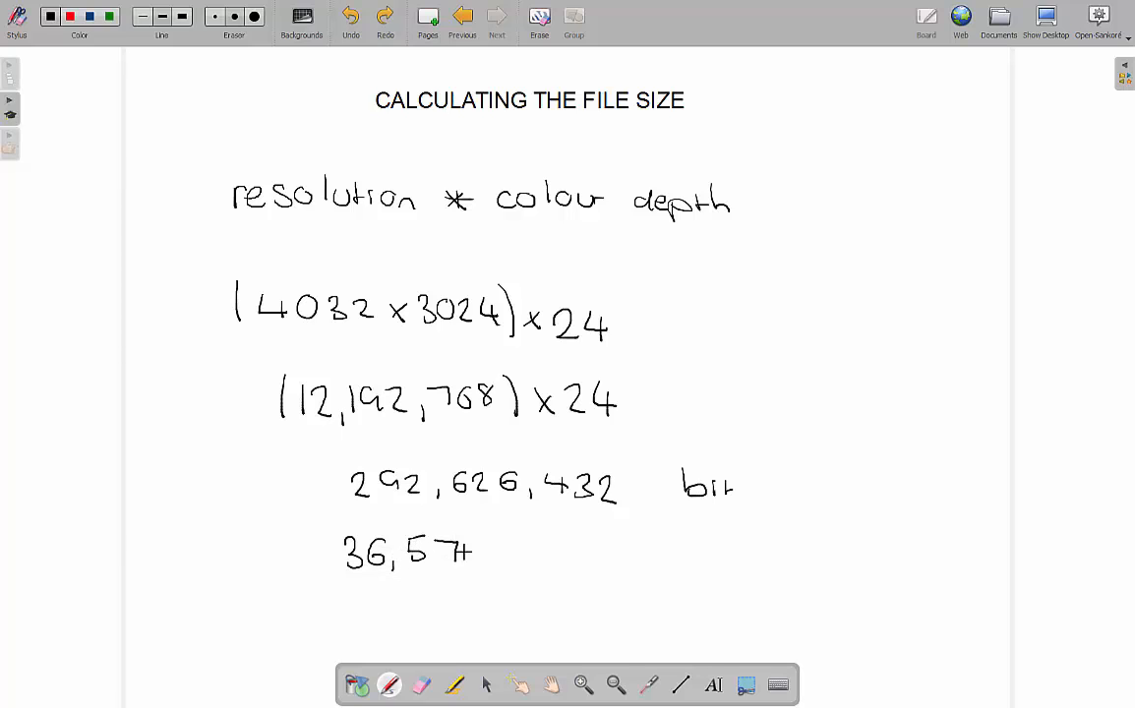
pyautogui.write('8,304 bytes')
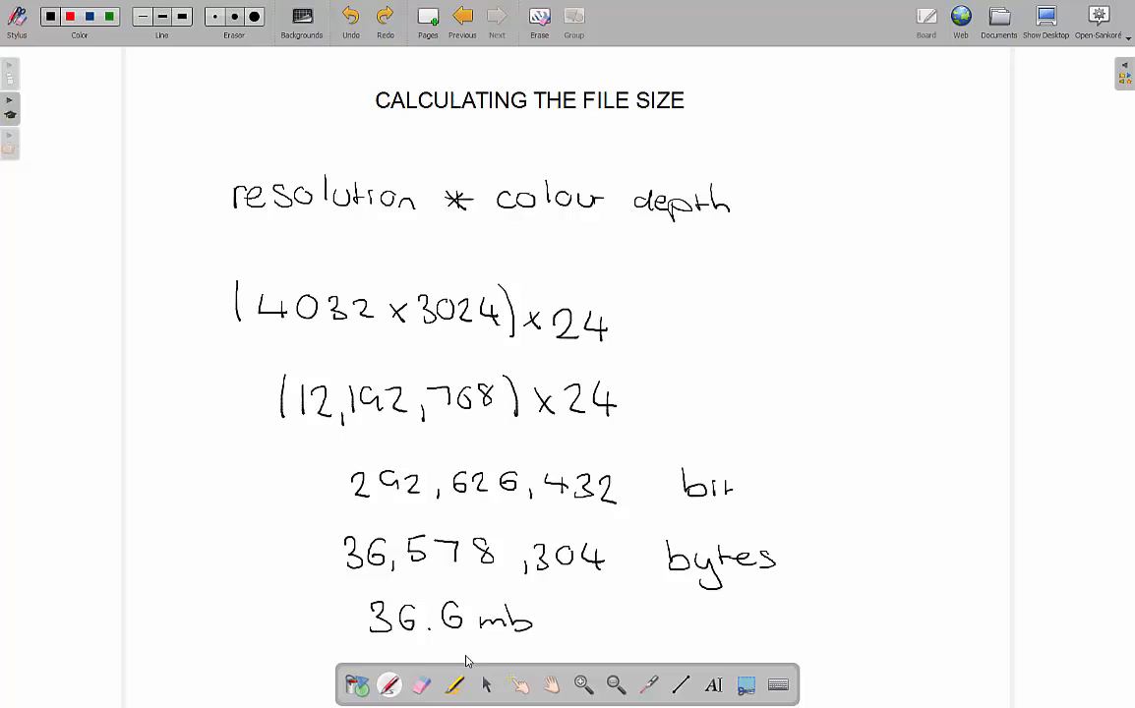
pyautogui.click(421, 686)
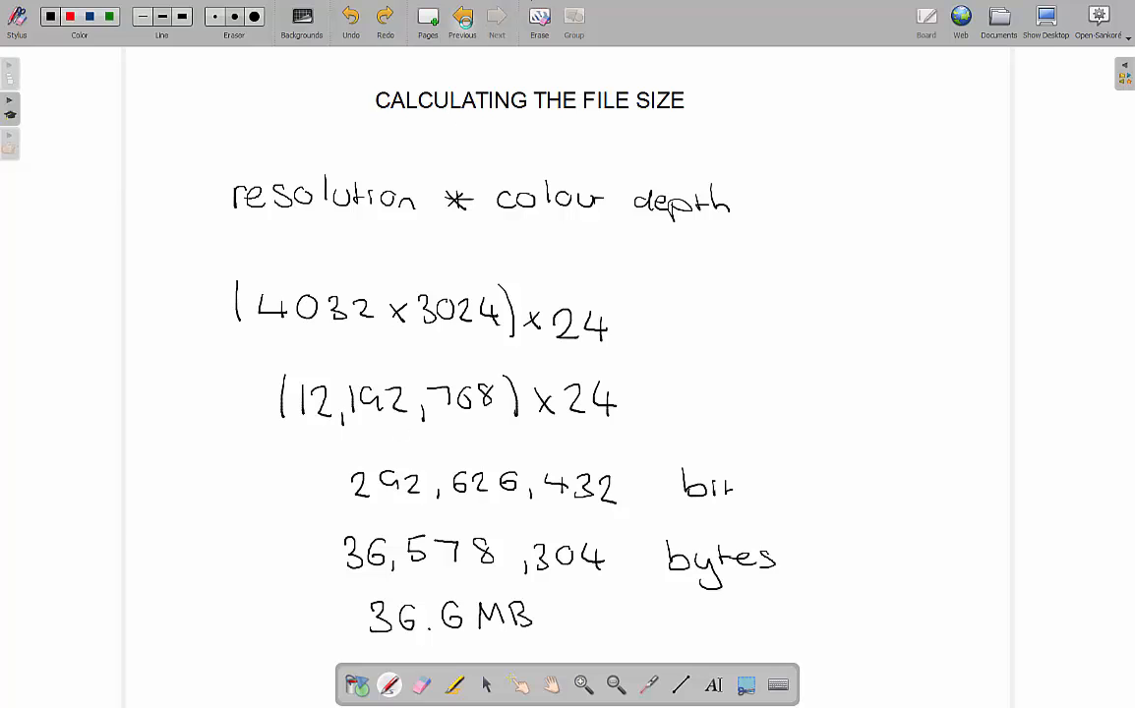
# Go back to the annotated beach photo page, then forward to the magnified rock page.
pyautogui.click(462, 20)
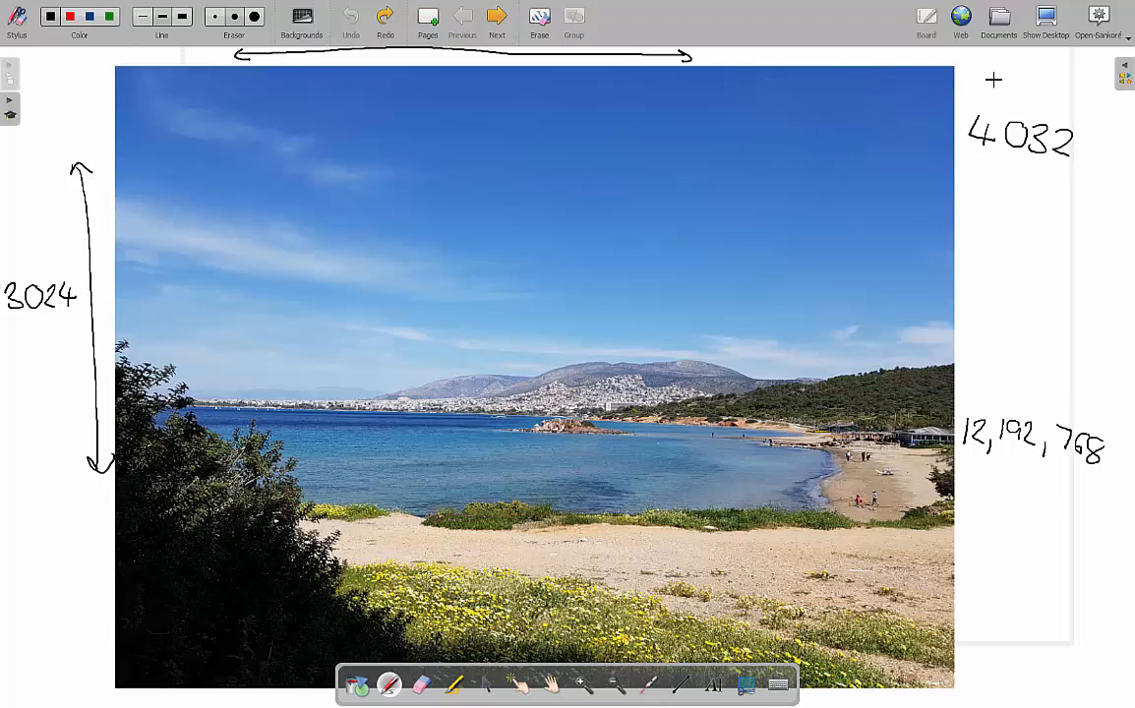
pyautogui.moveTo(118, 68)
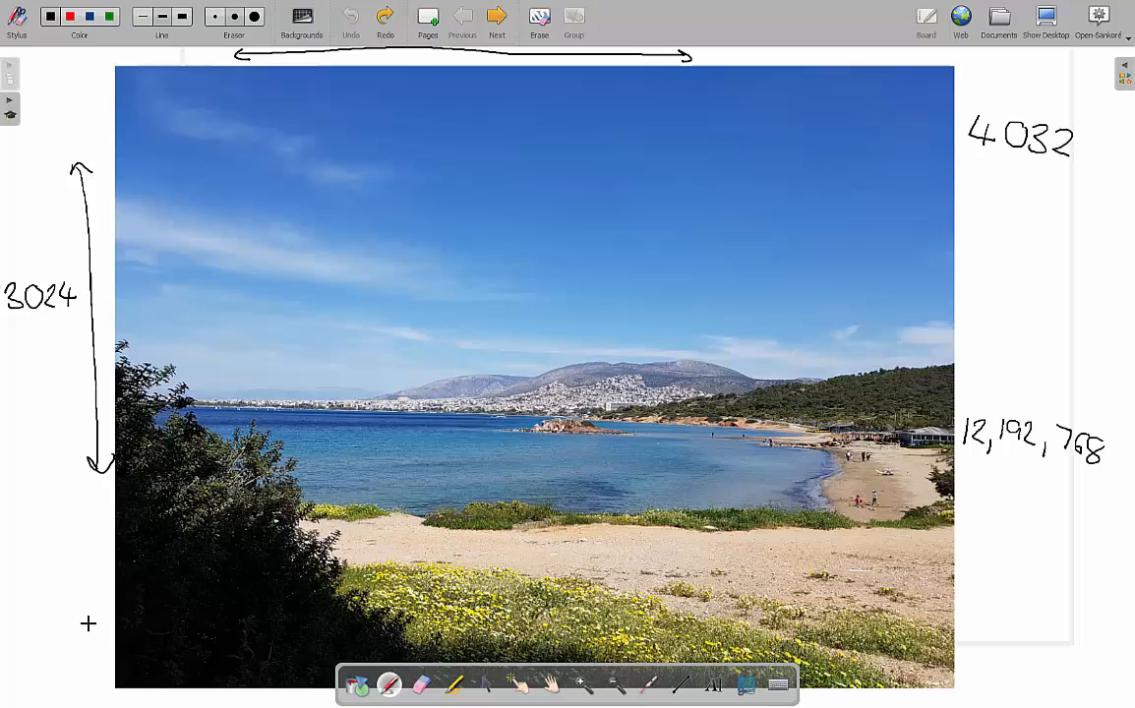
pyautogui.moveTo(959, 369)
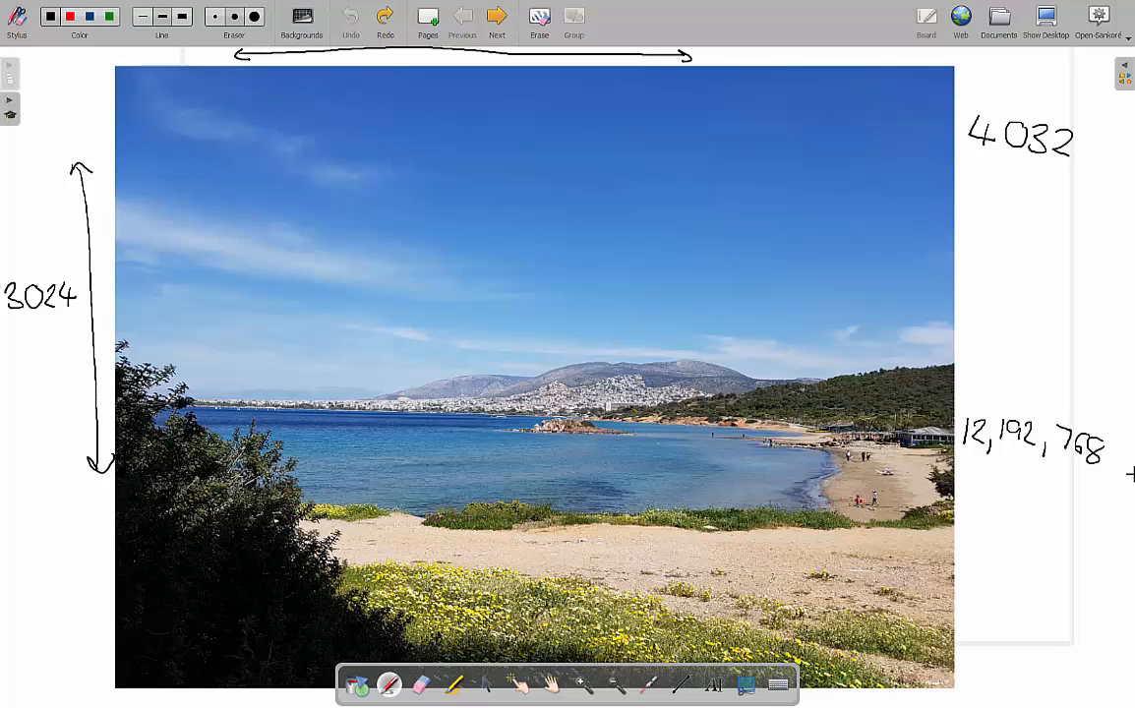
pyautogui.click(497, 17)
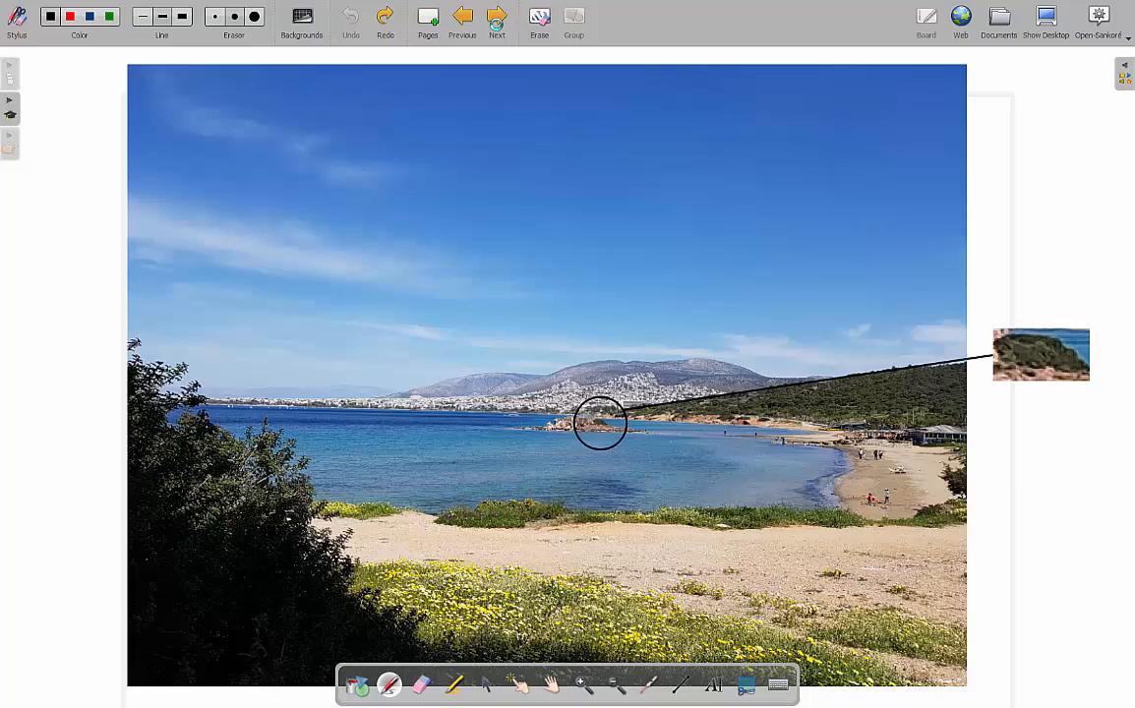
# Page forward past RGB binary values and colour depth to the 36.6 MB file-size page.
pyautogui.click(496, 17)
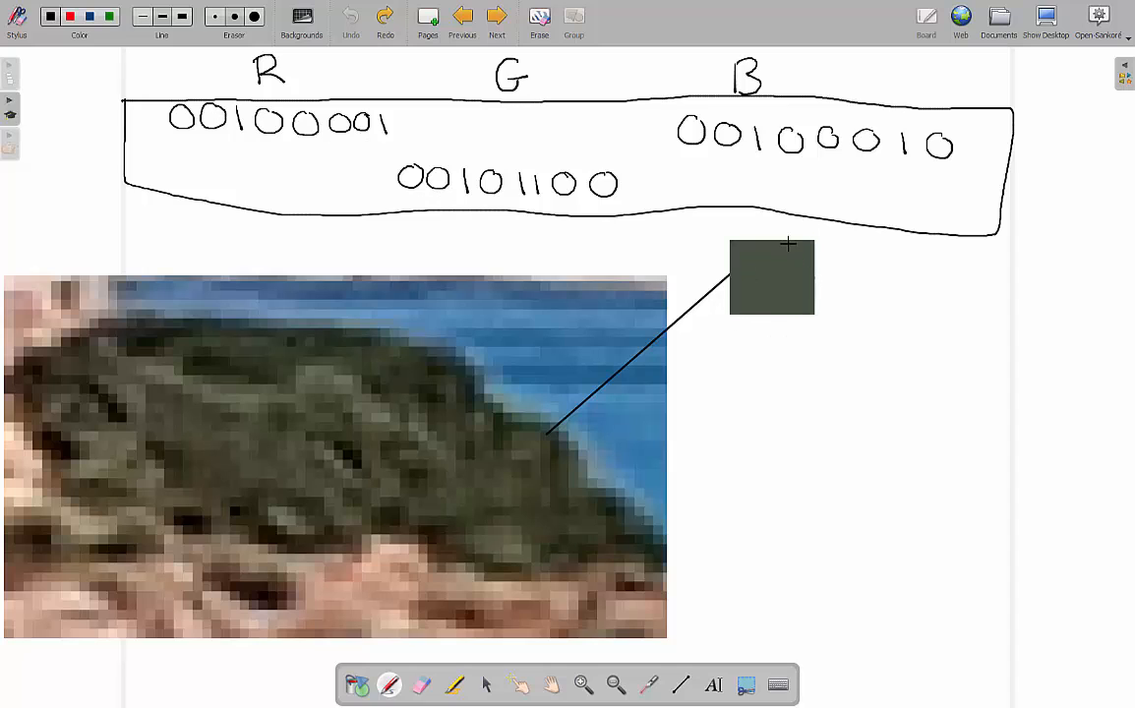
pyautogui.moveTo(425, 450)
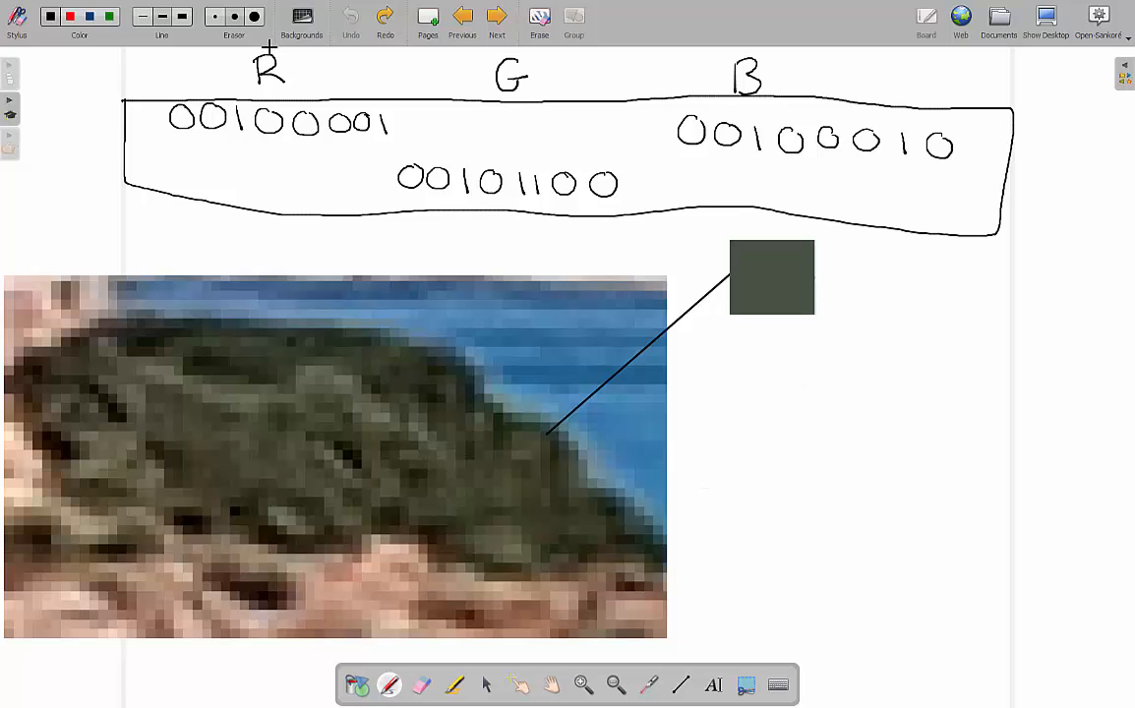
pyautogui.moveTo(382, 51)
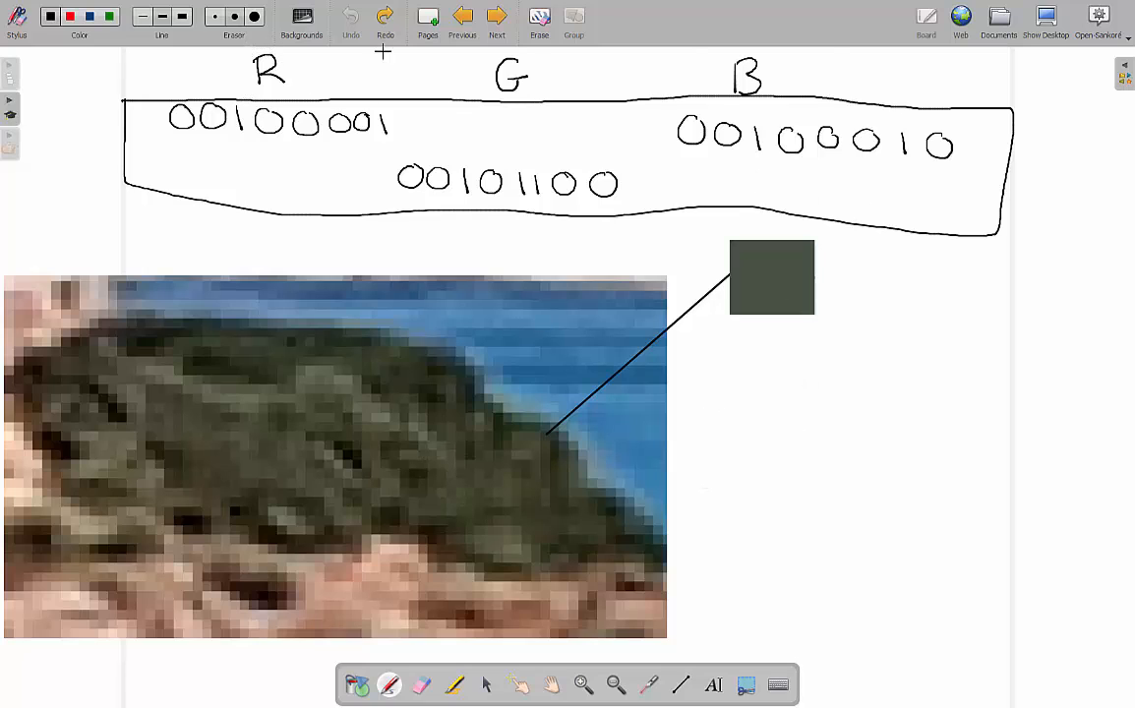
pyautogui.moveTo(248, 47)
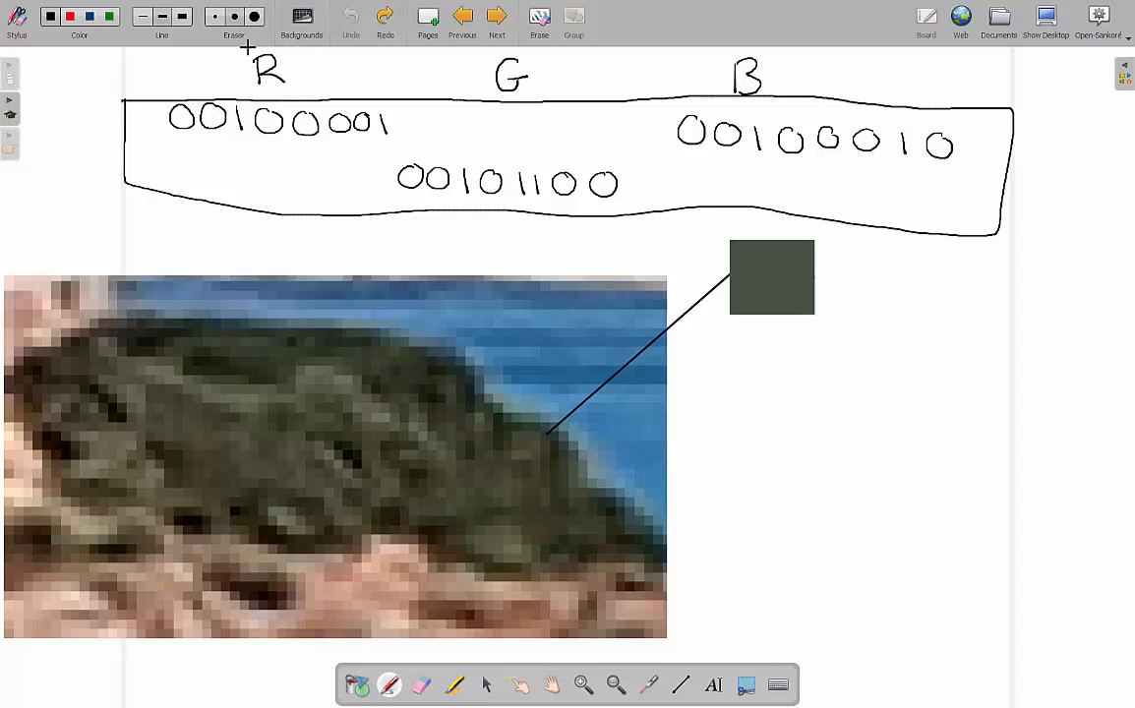
pyautogui.moveTo(724, 226)
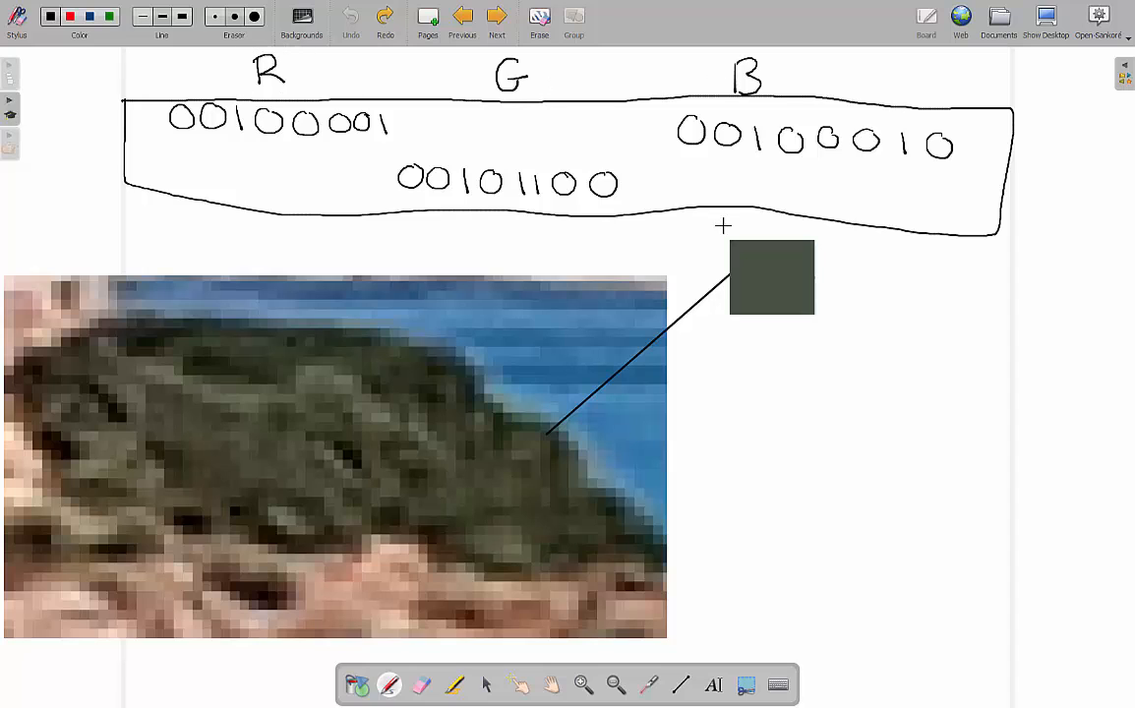
pyautogui.moveTo(622, 269)
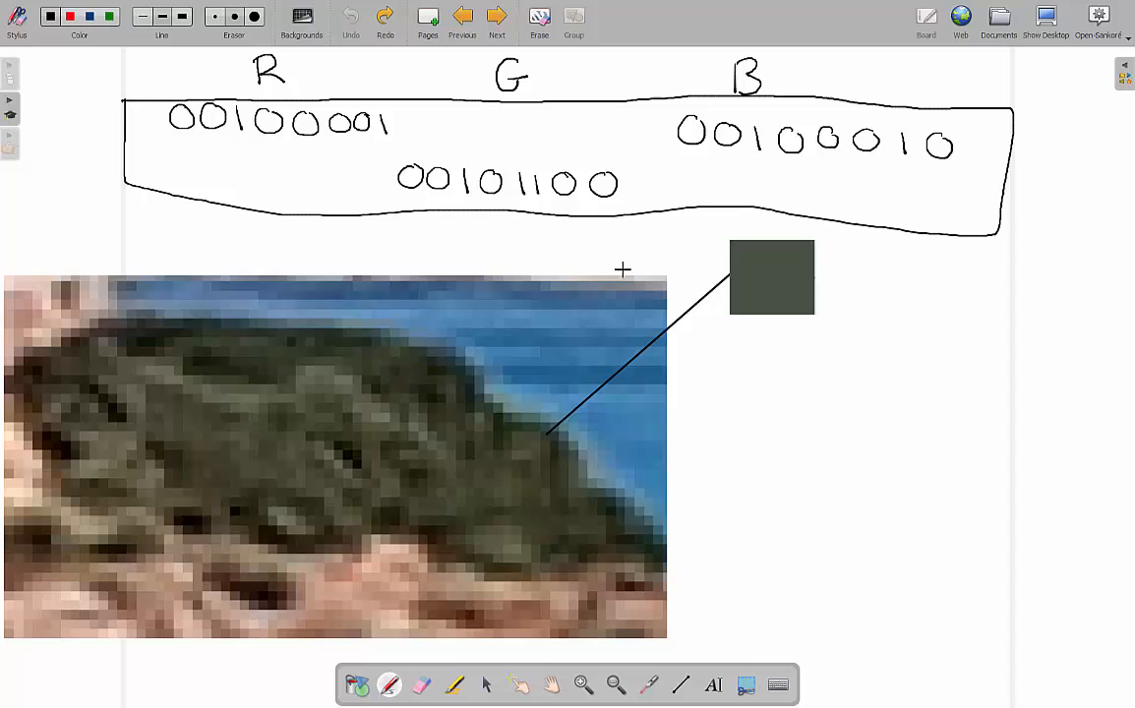
pyautogui.moveTo(440, 178)
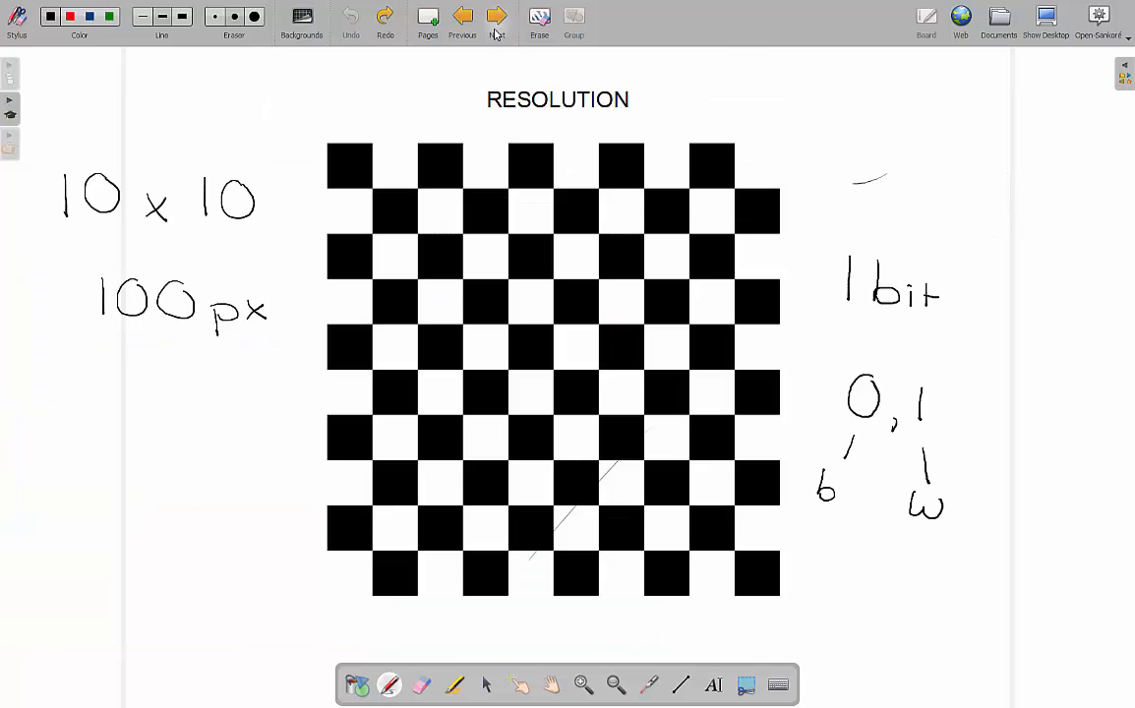
pyautogui.click(497, 16)
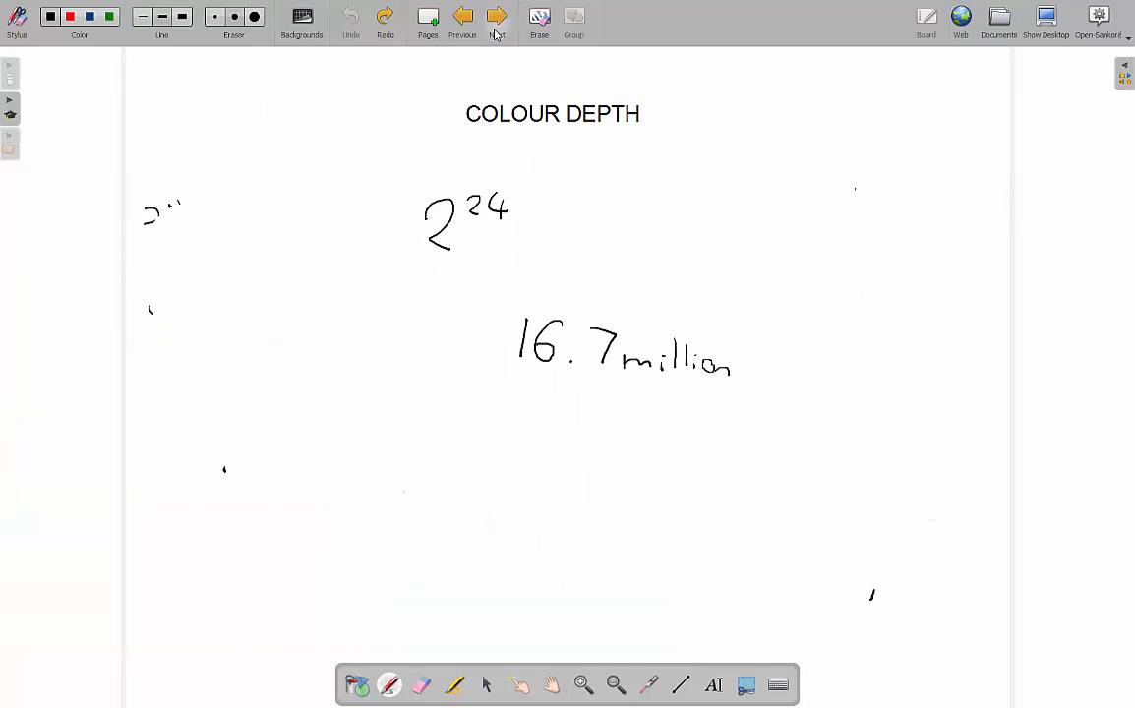
pyautogui.click(497, 17)
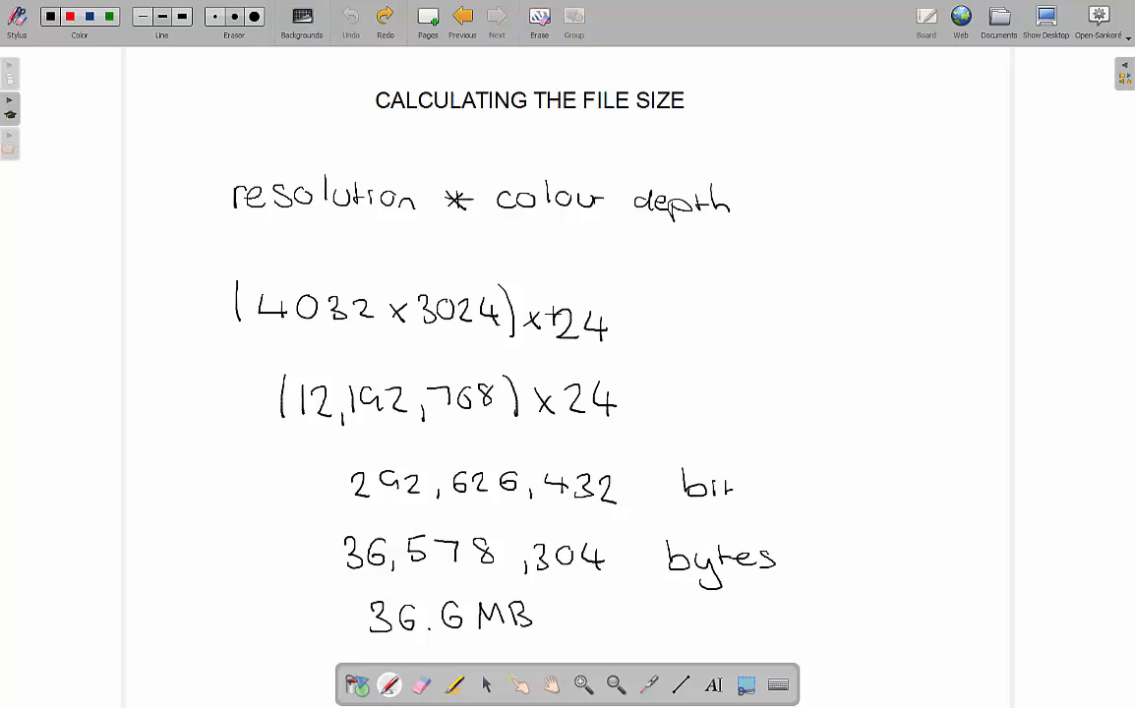